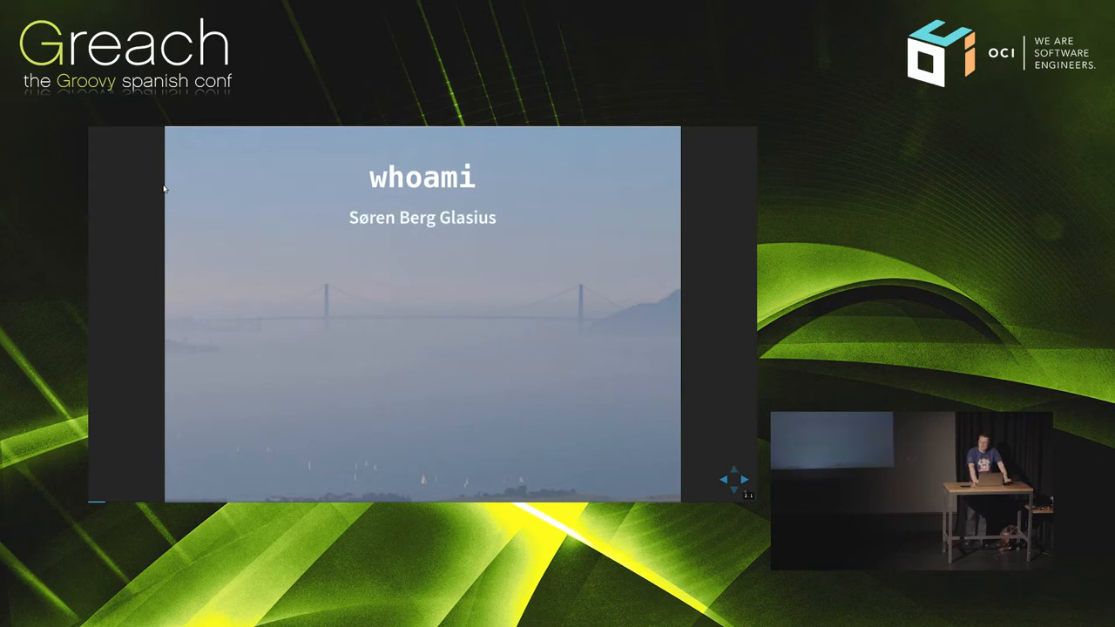
# Reveal the speaker bio points on the whoami slide, including Nerd By Nature.
pyautogui.press('Right')
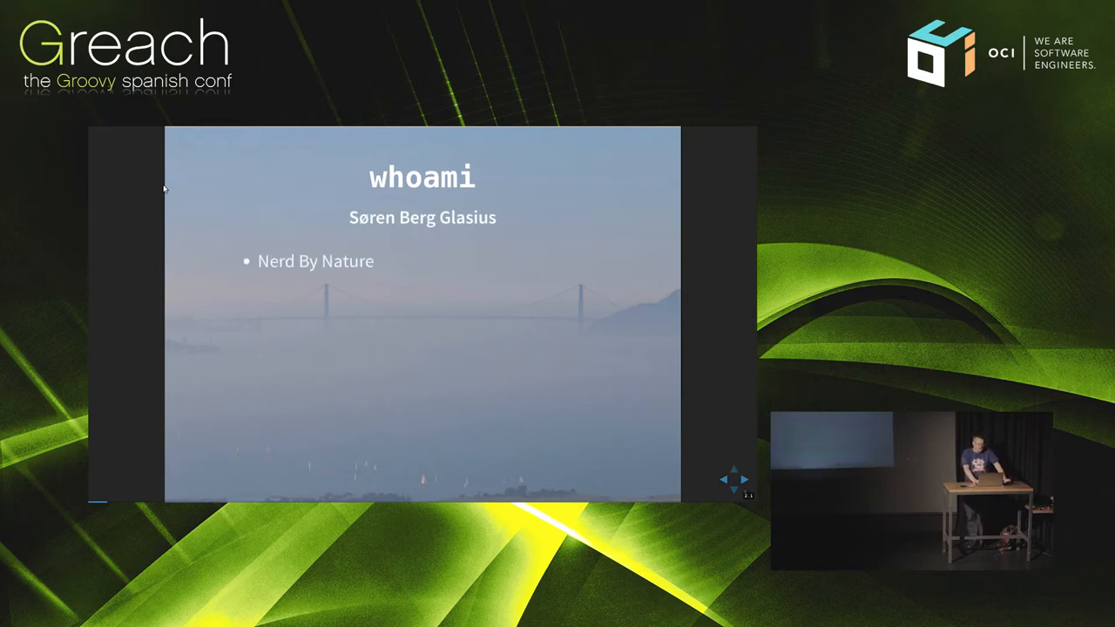
pyautogui.press('Right')
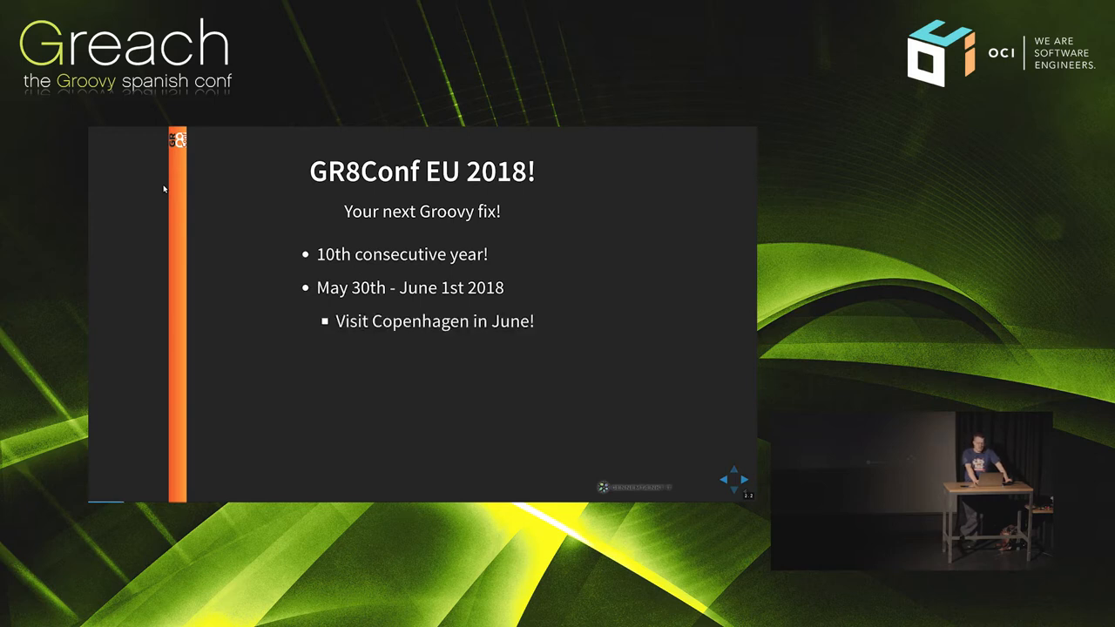
# Step through the GR8Conf EU 2018 points up to Early Bird Registration.
pyautogui.press('right')
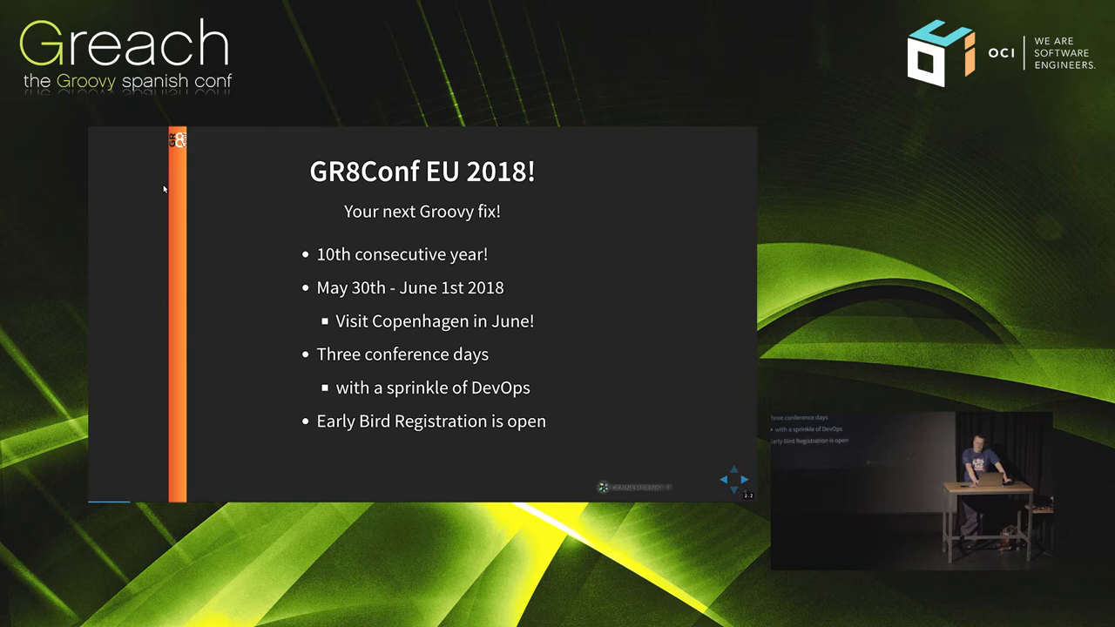
pyautogui.click(734, 479)
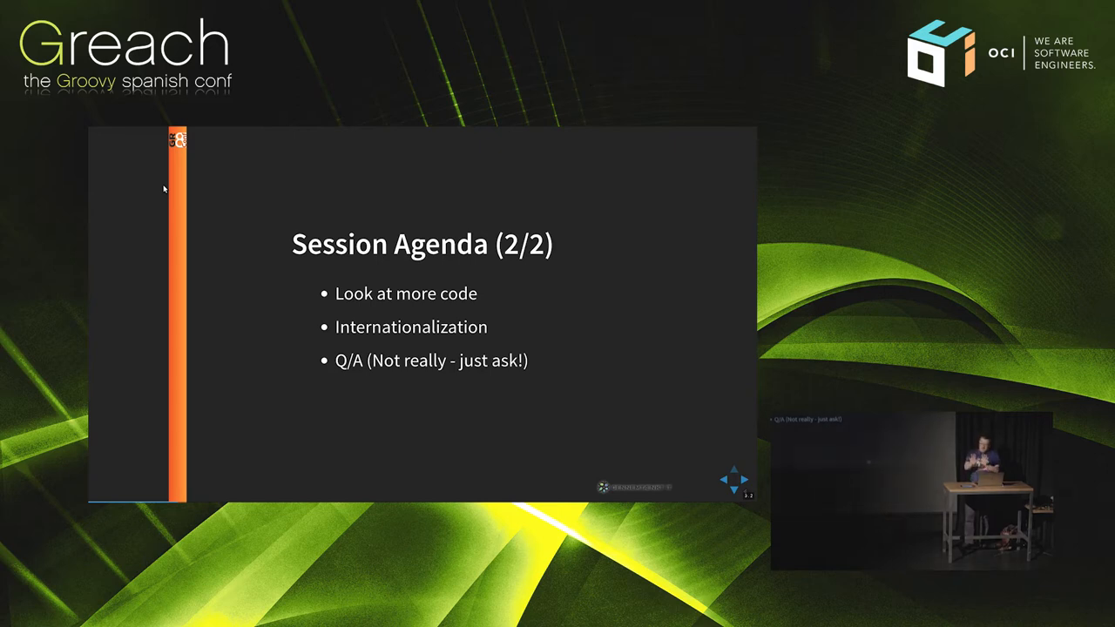
# Advance the deck past Session Agenda (2/2) to the grails-fields Open source slide.
pyautogui.click(734, 468)
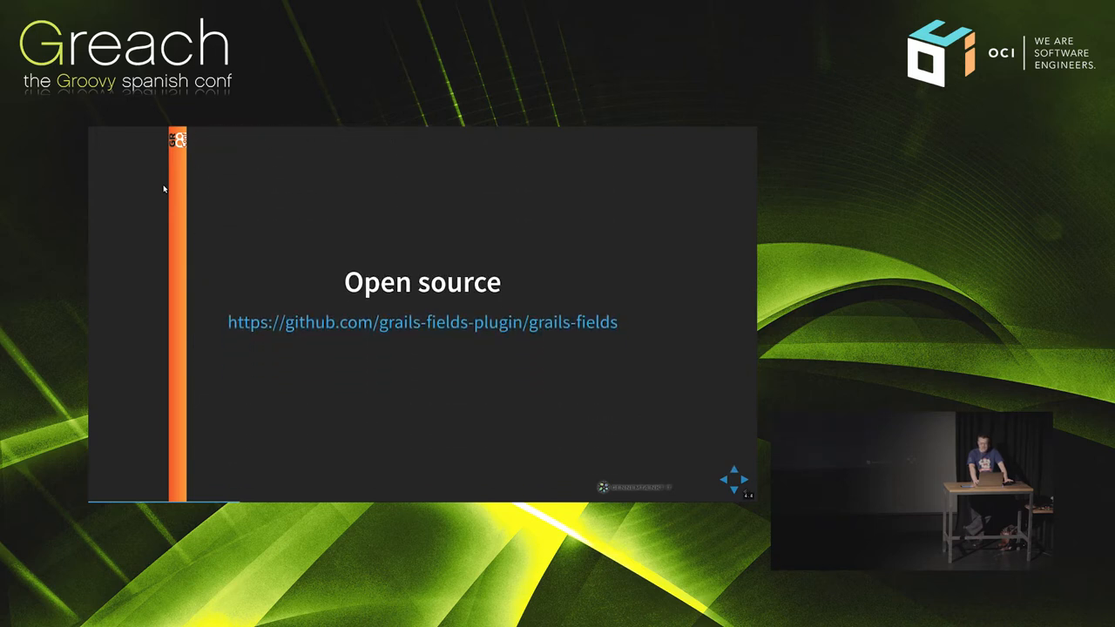
# Advance from Open source through Acknowledgements to the Tags (2/2) slide.
pyautogui.click(734, 490)
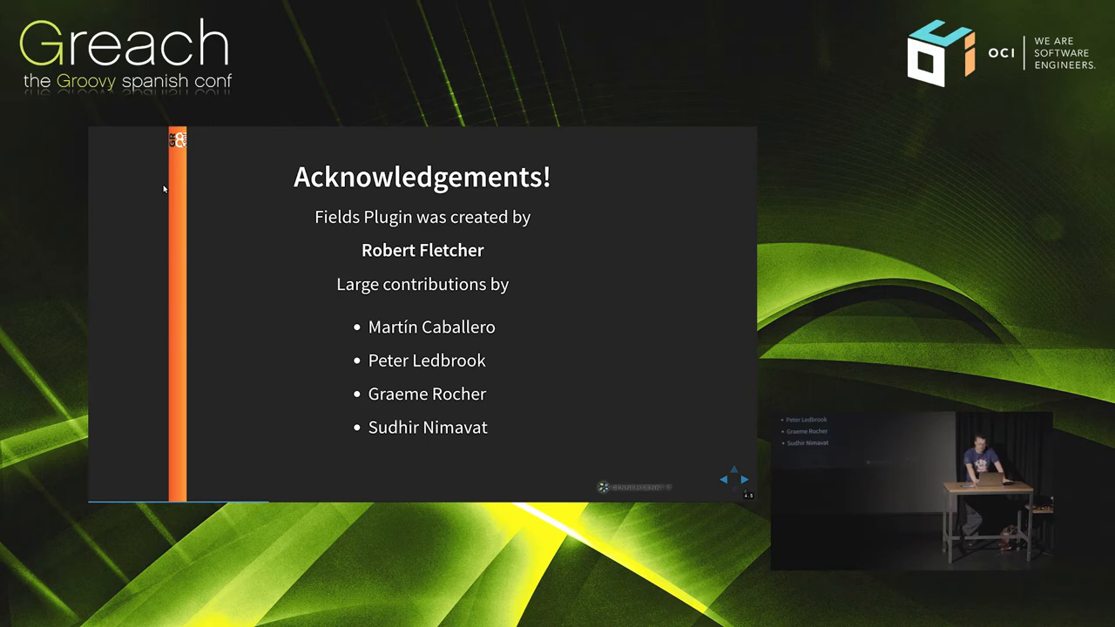
pyautogui.click(743, 480)
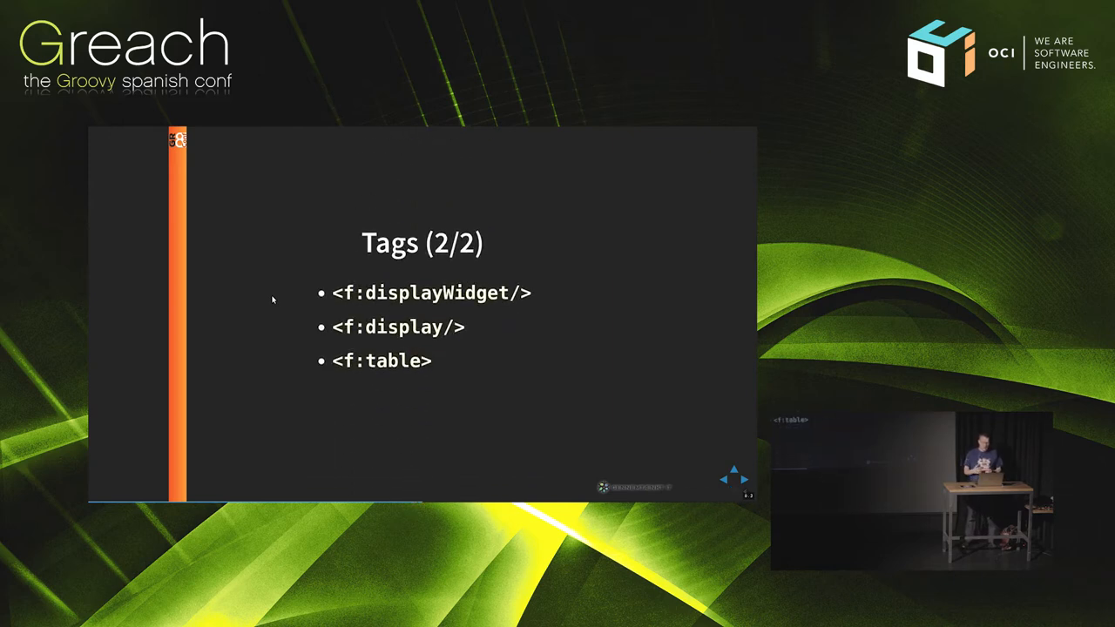
# Try advancing the deck; Tags (2/2) with f:displayWidget, f:display, f:table stays up.
pyautogui.click(724, 479)
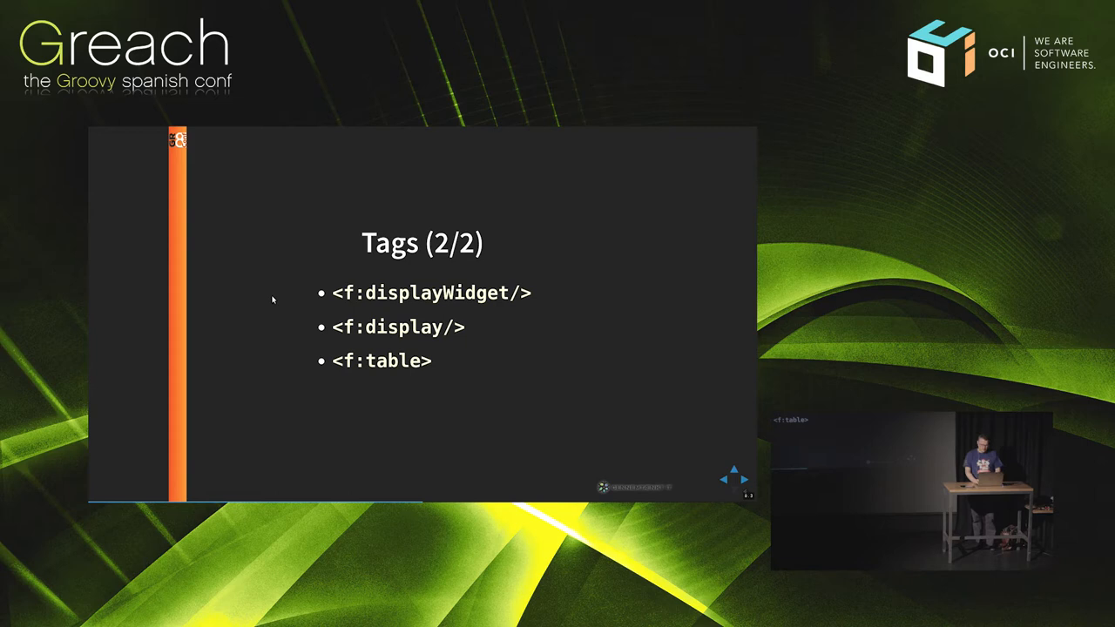
# Advance to the Terminology slide introducing widgets and wrappers.
pyautogui.click(735, 491)
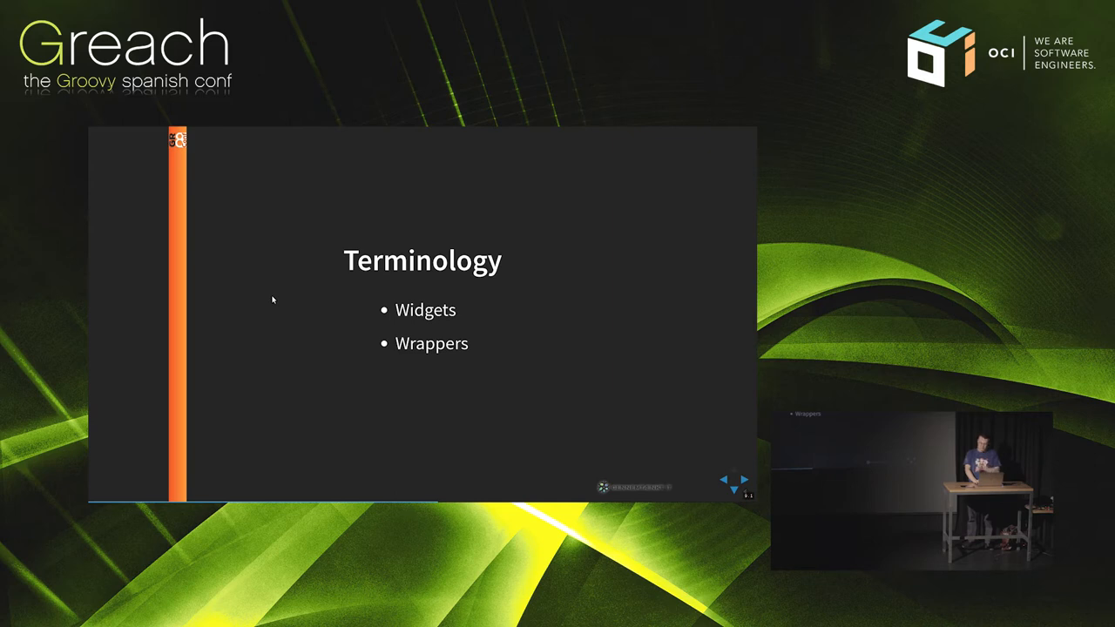
pyautogui.click(735, 479)
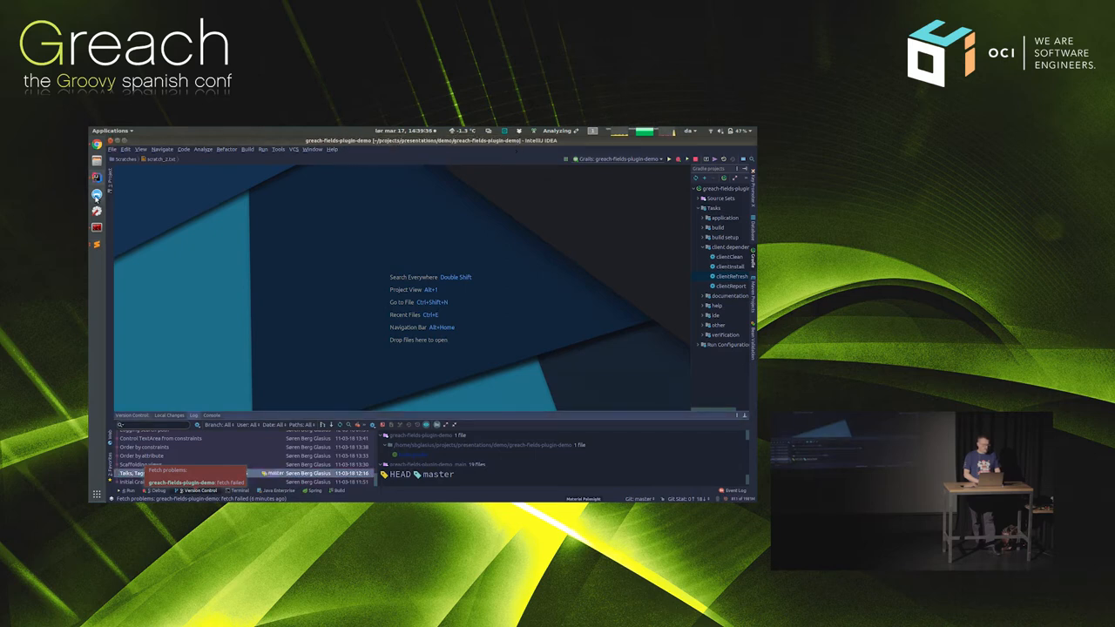
pyautogui.moveTo(97, 229)
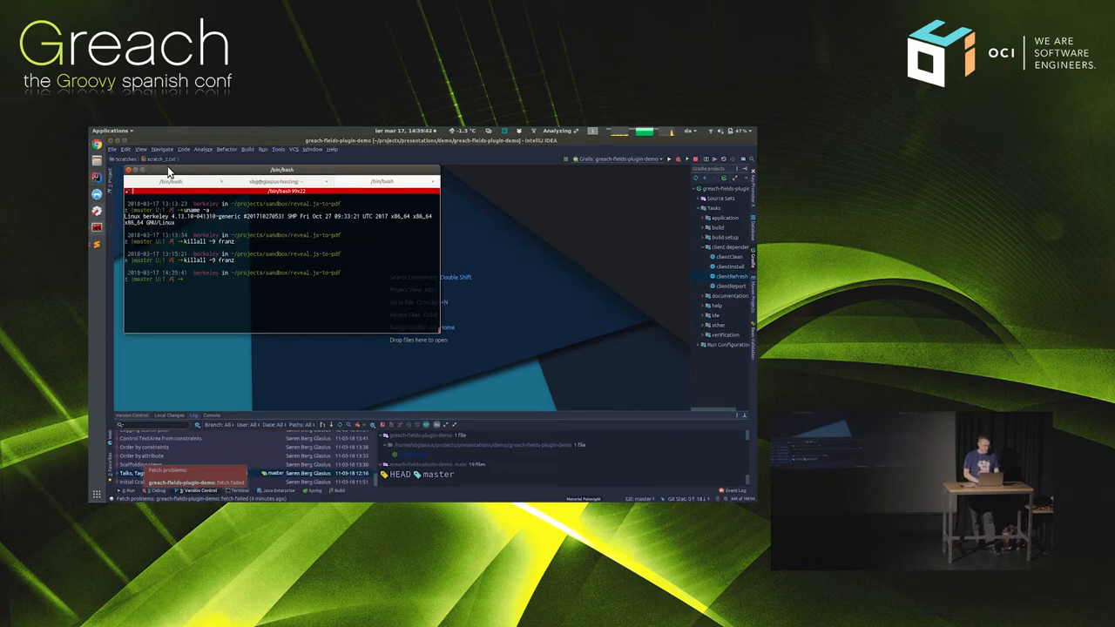
# Close the bash terminal and open Tag.groovy from grails-app/domain/fields.demo.
pyautogui.click(132, 170)
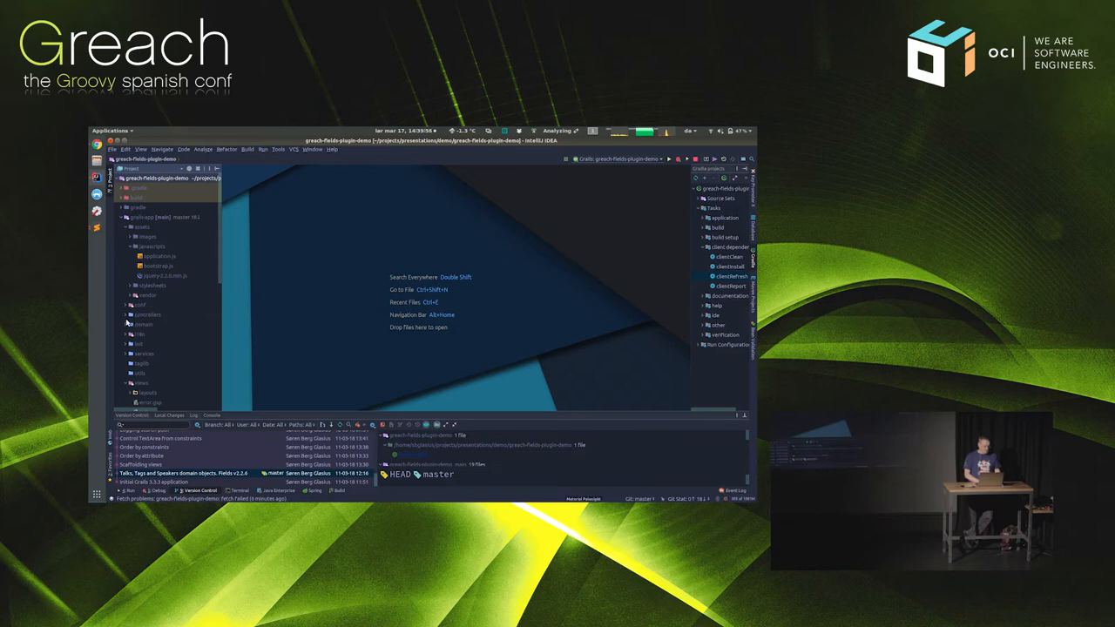
pyautogui.click(130, 324)
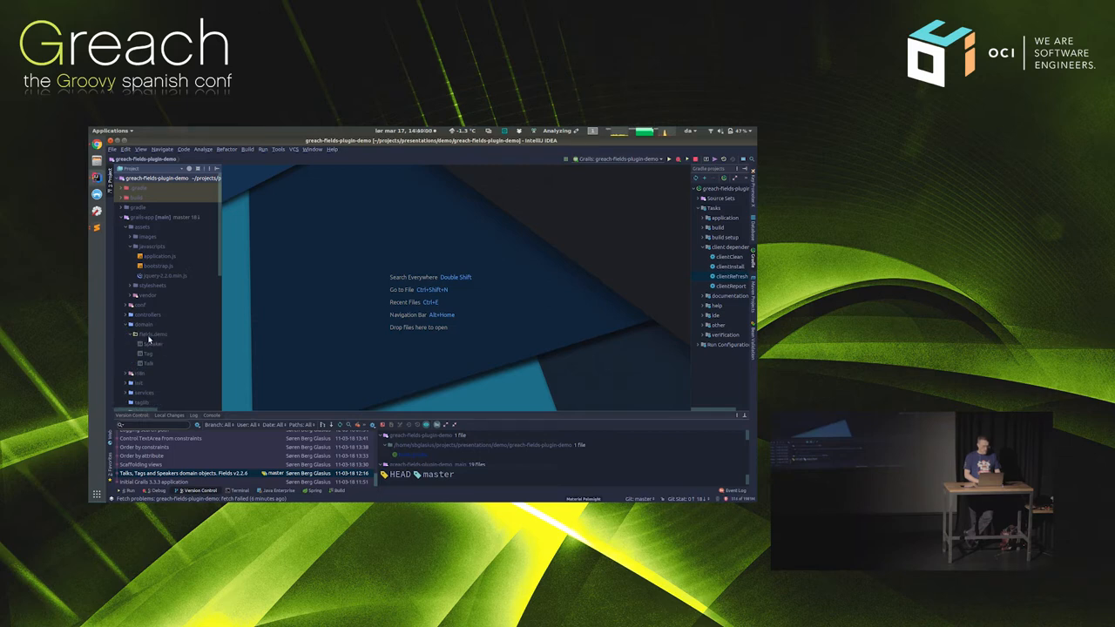
pyautogui.doubleClick(150, 343)
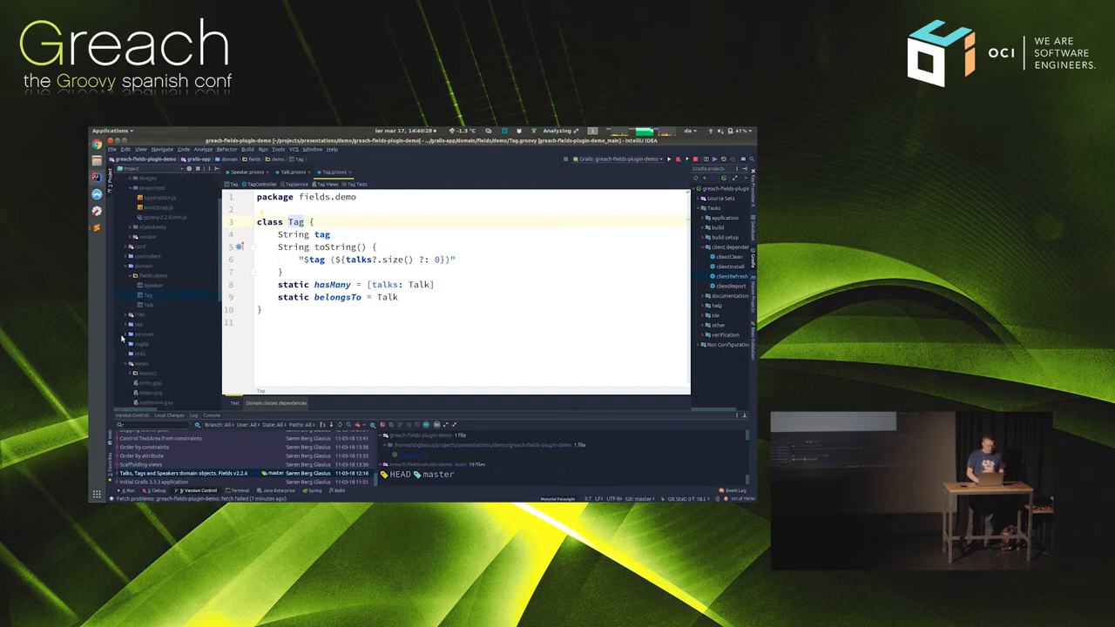
# Expand the services package and open InitialDataService.
pyautogui.click(128, 334)
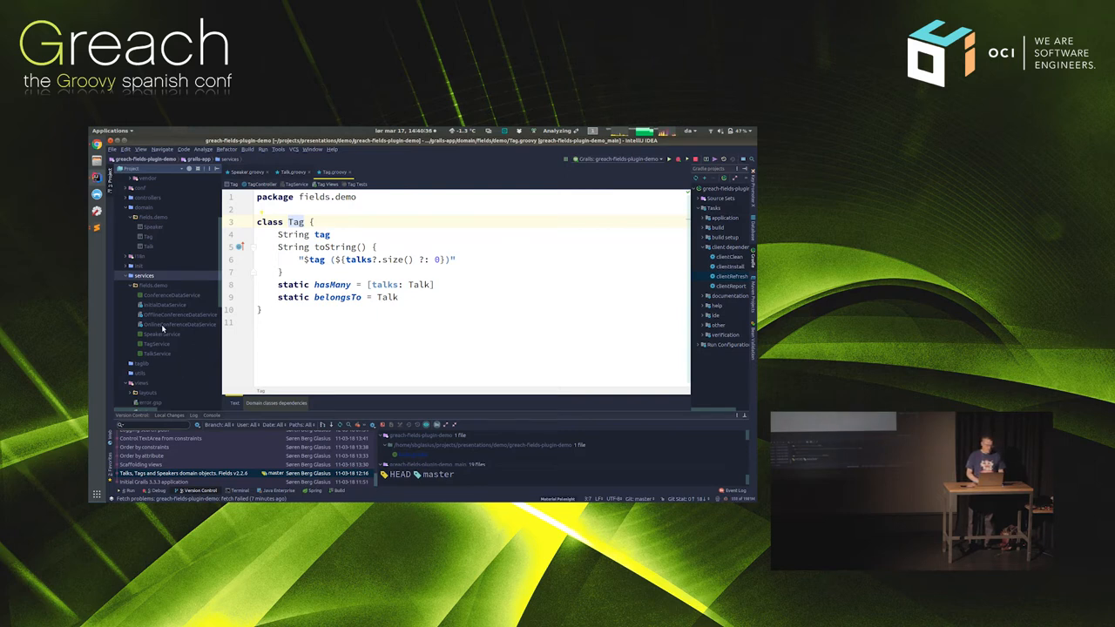
pyautogui.click(161, 335)
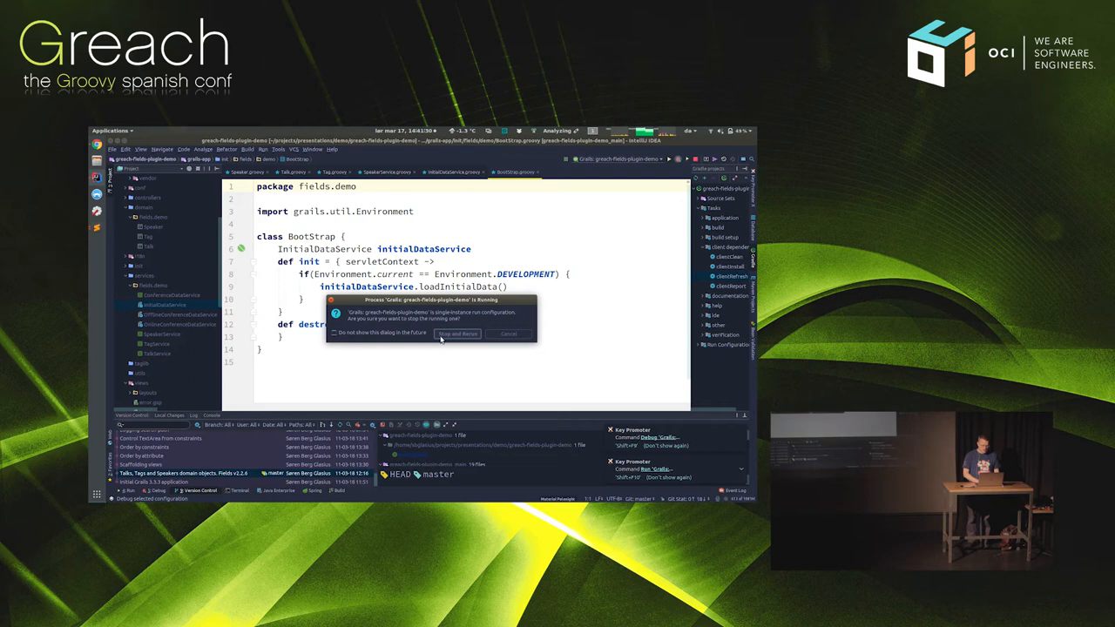
pyautogui.click(456, 333)
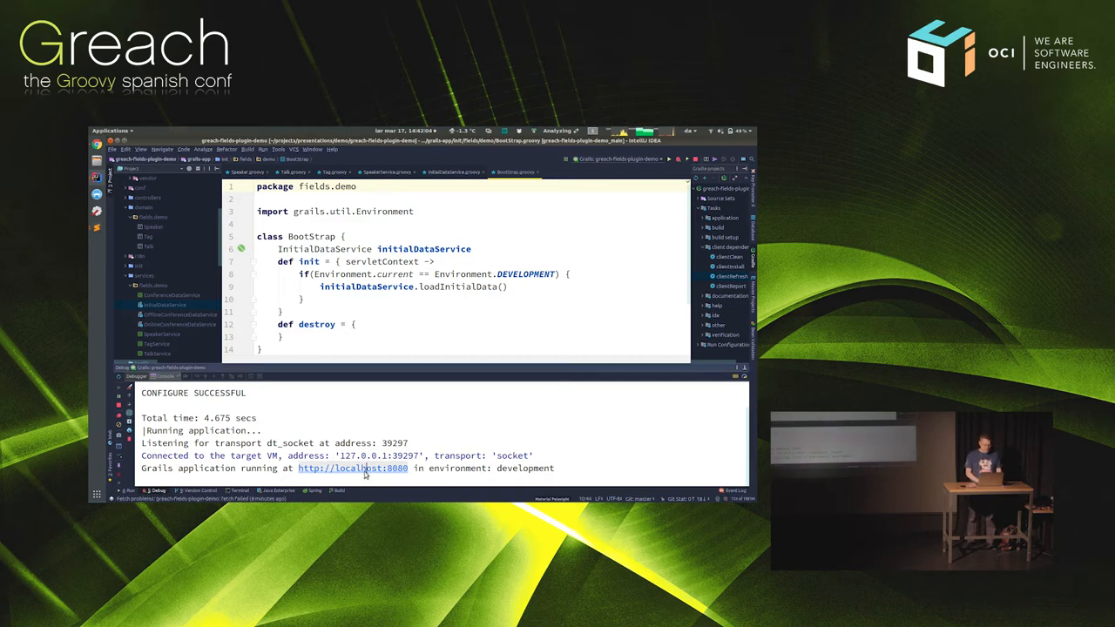
pyautogui.click(351, 467)
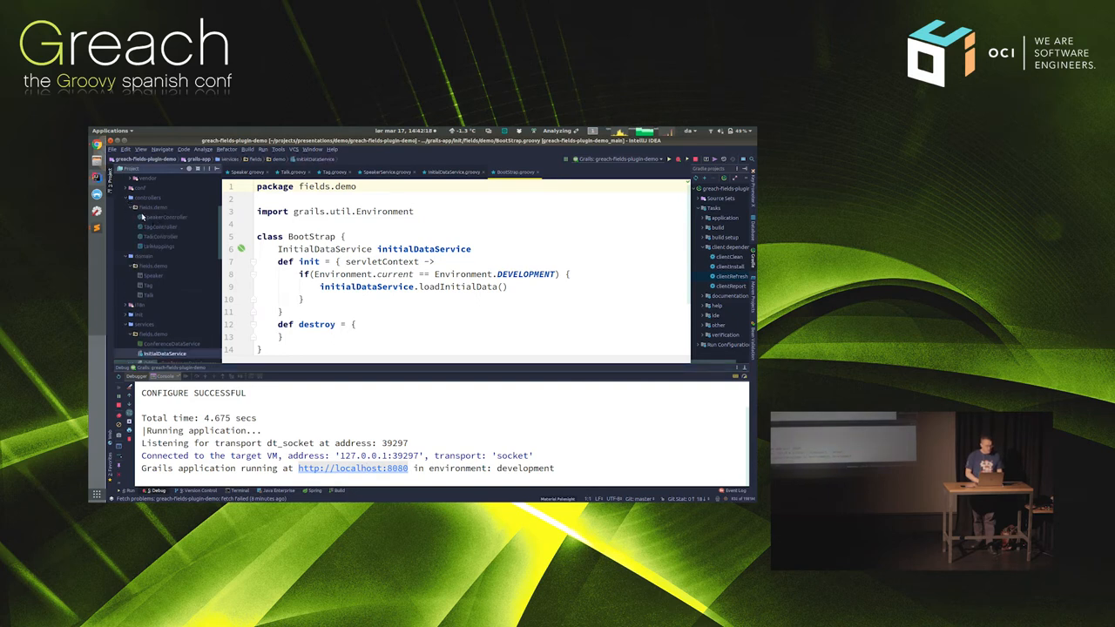
pyautogui.click(164, 217)
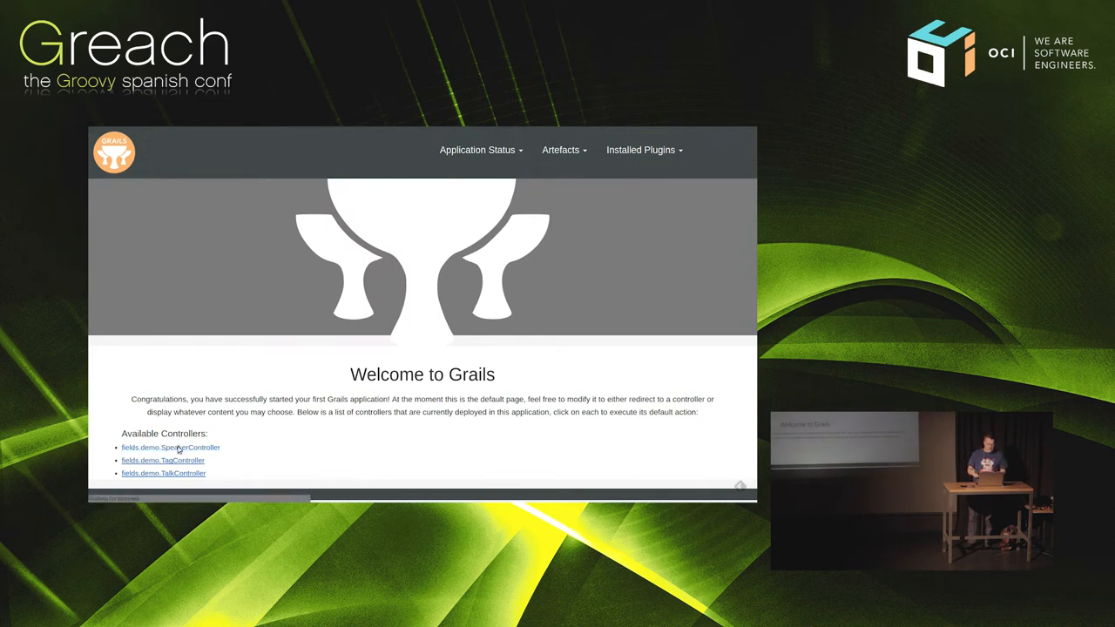
# Open fields.demo.SpeakerController from the Grails welcome page.
pyautogui.click(169, 447)
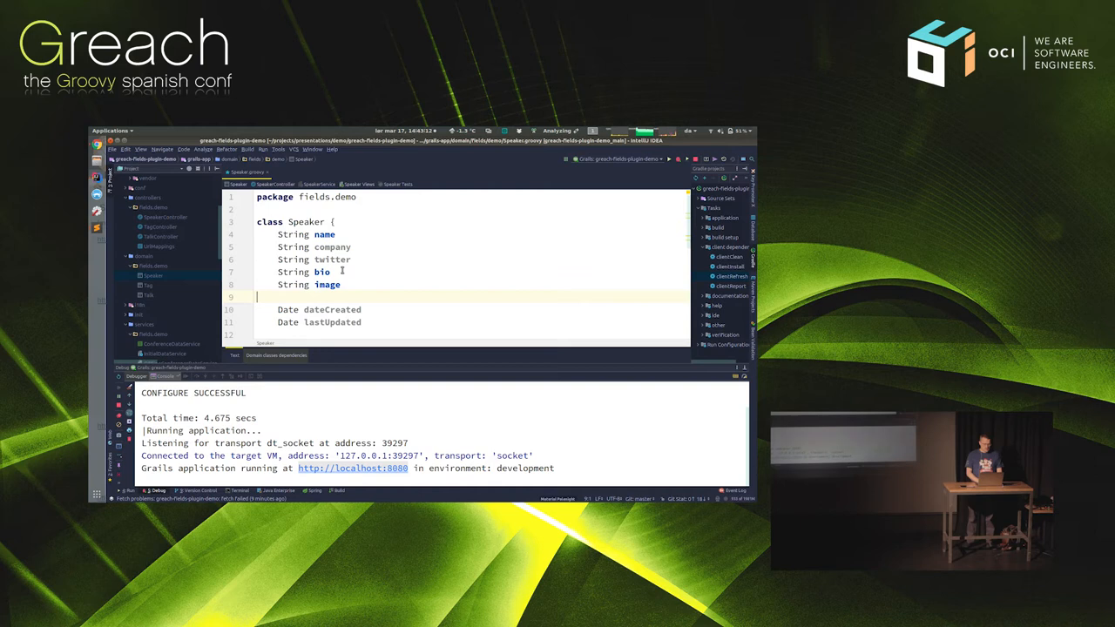
# Insert twitter() between company() and bio() in the Speaker constraints block.
pyautogui.scroll(-3)
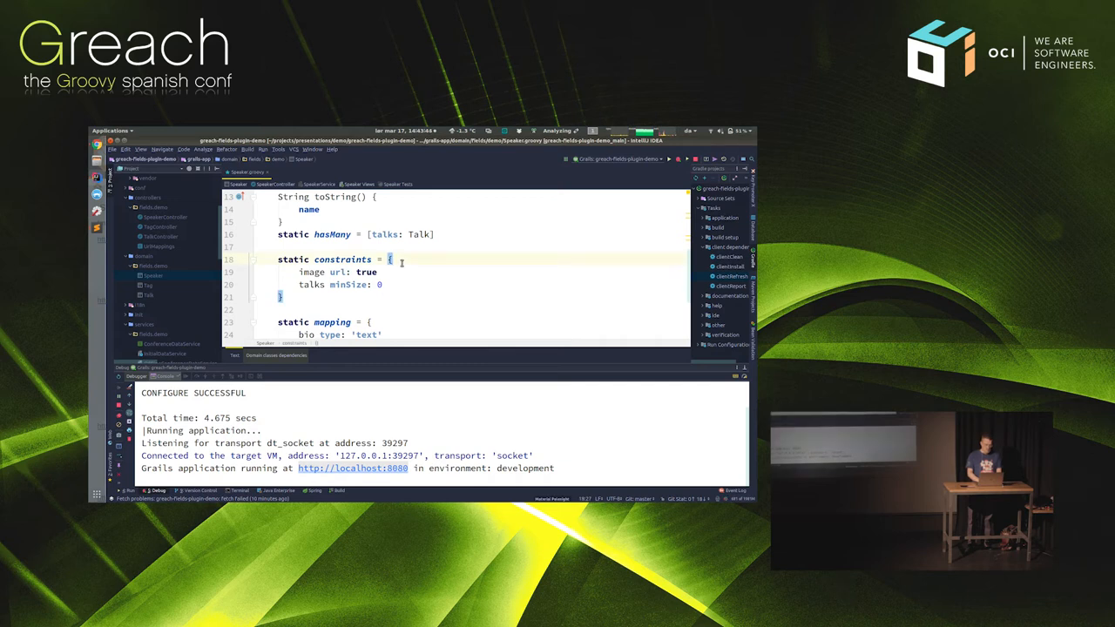
pyautogui.write('name()')
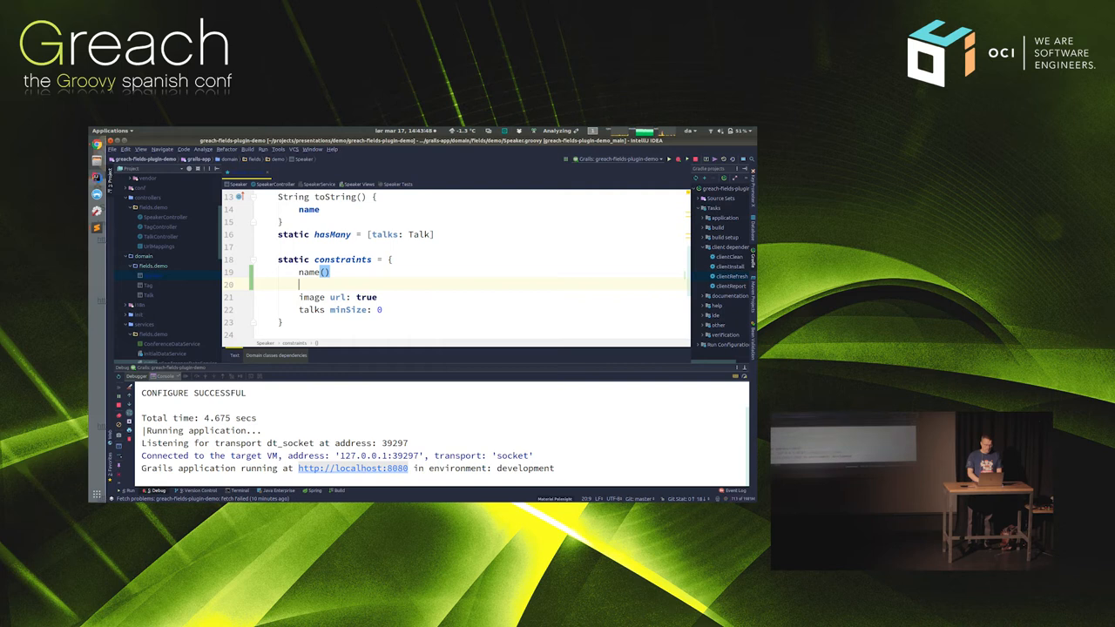
pyautogui.write('company(')
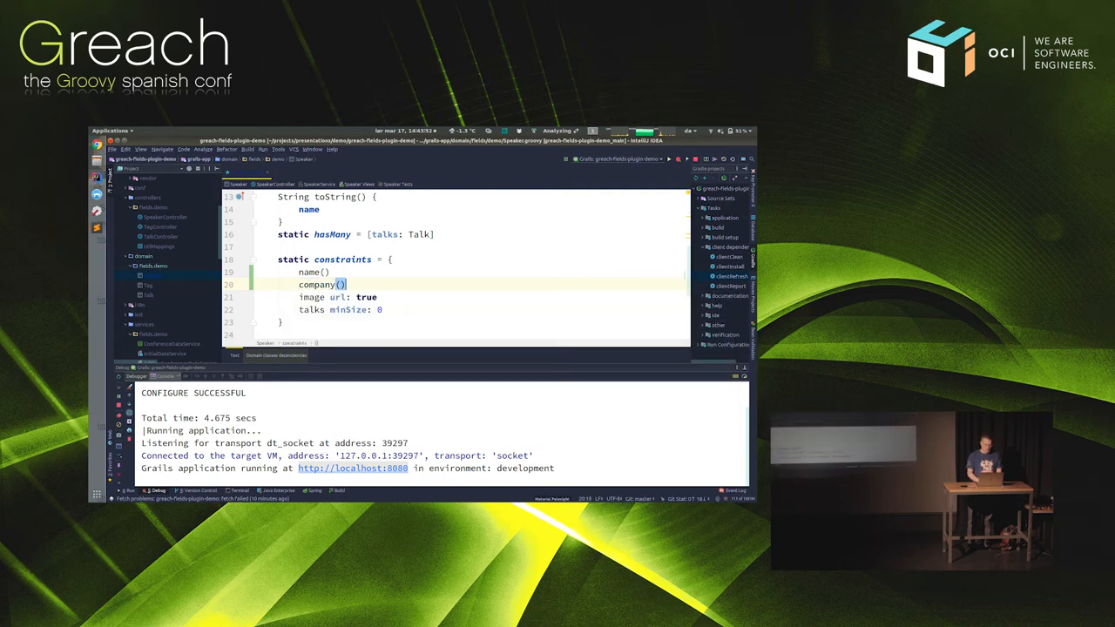
pyautogui.write('twitter(')
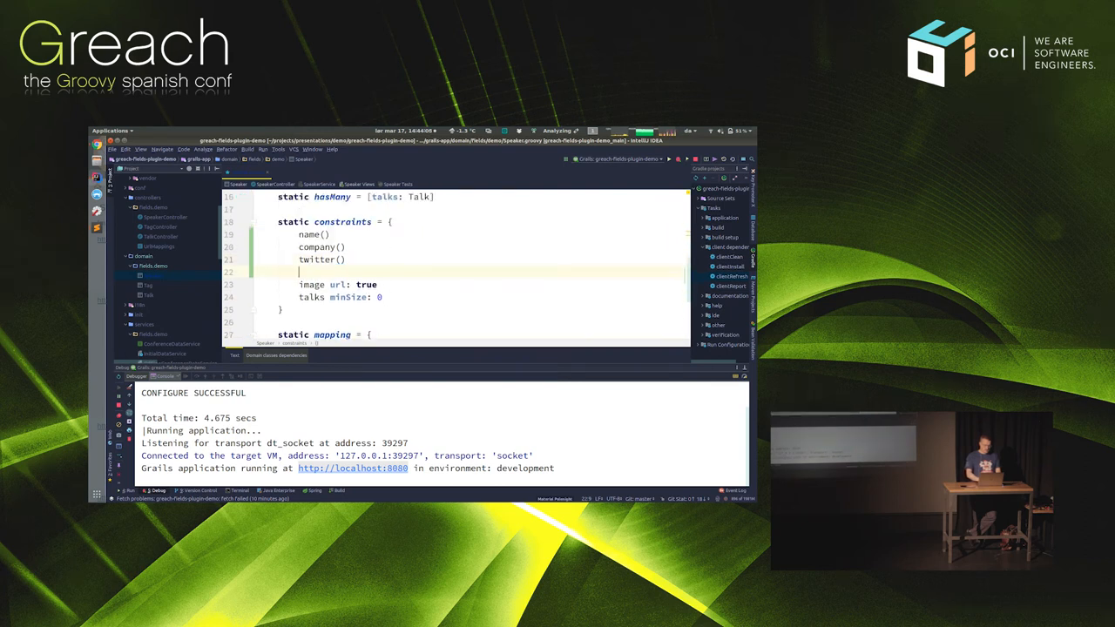
pyautogui.write('bio')
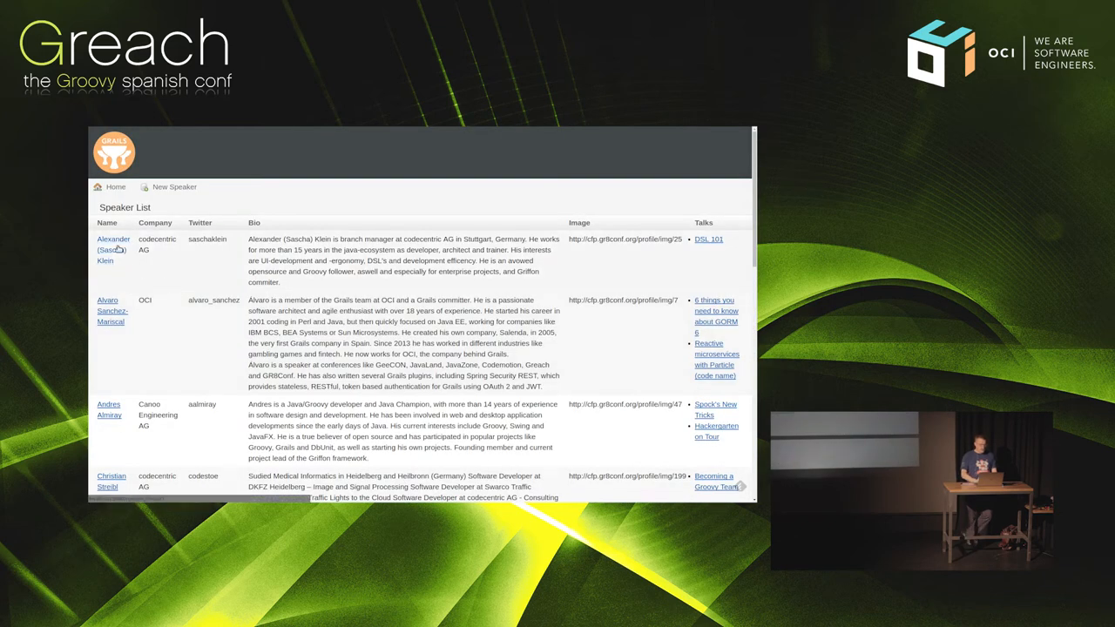
pyautogui.click(113, 238)
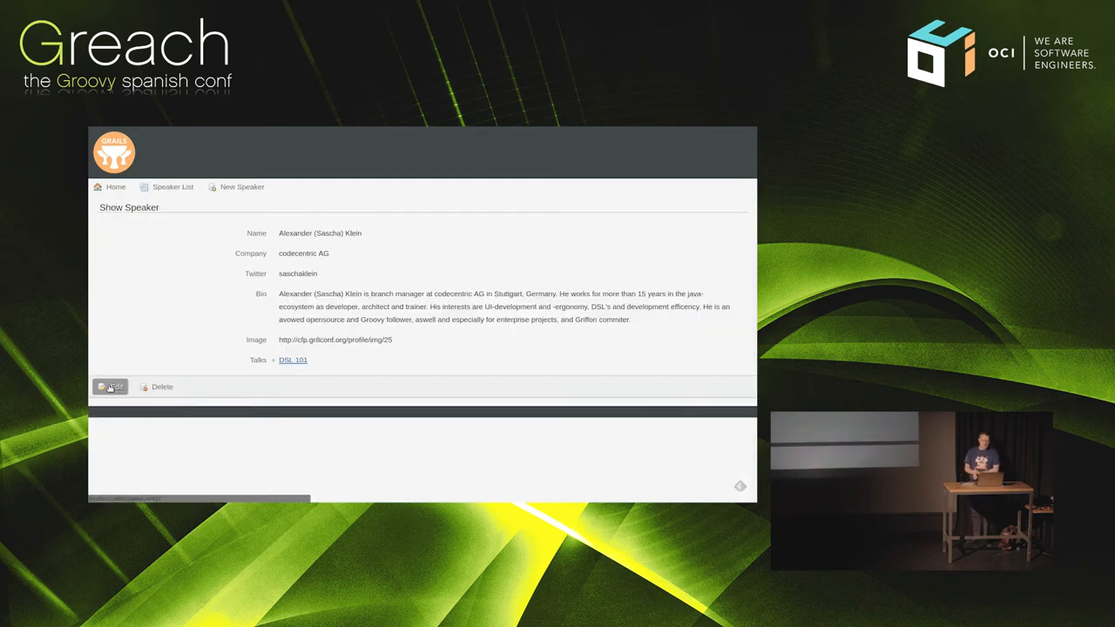
pyautogui.click(110, 386)
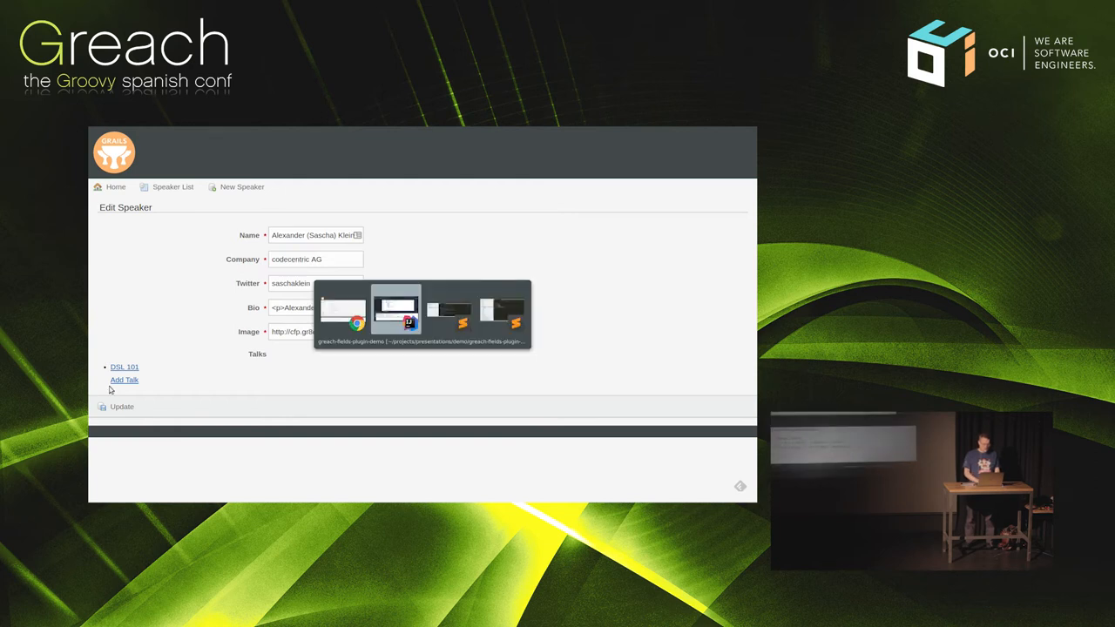
# Add bio(widget: 'textarea') between twitter and image in Speaker.groovy.
pyautogui.click(396, 309)
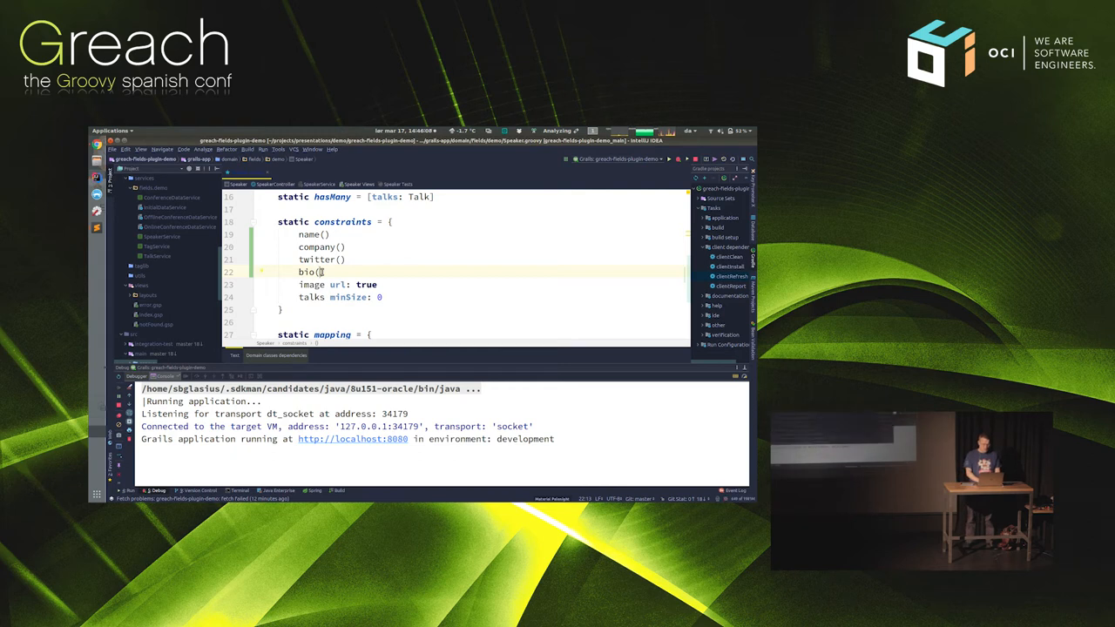
pyautogui.write("widget: 'te")
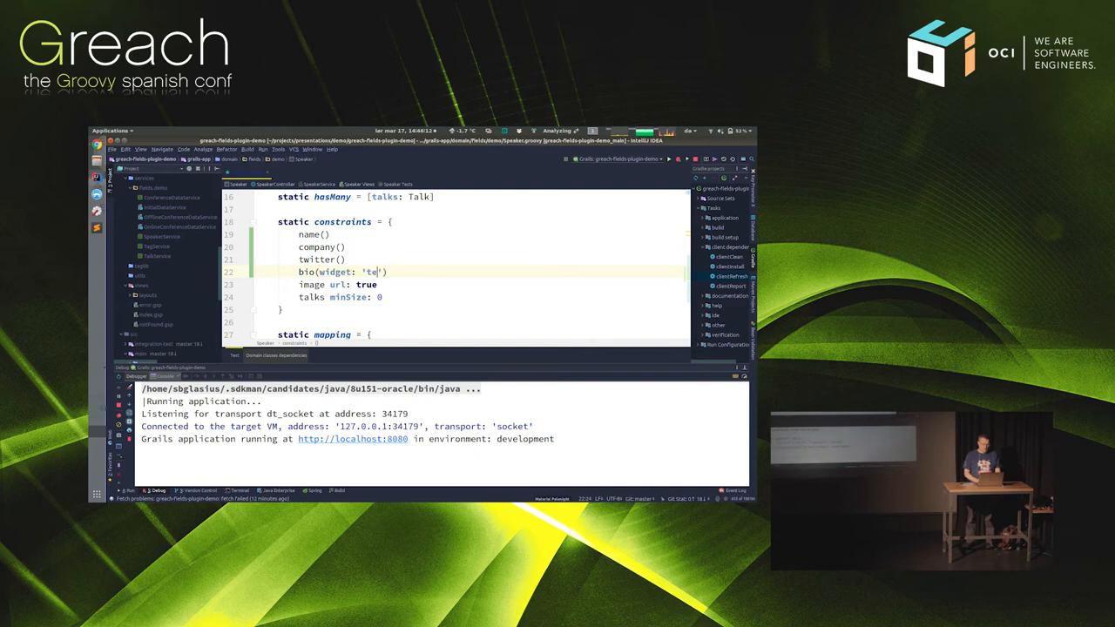
pyautogui.write('xtarea')
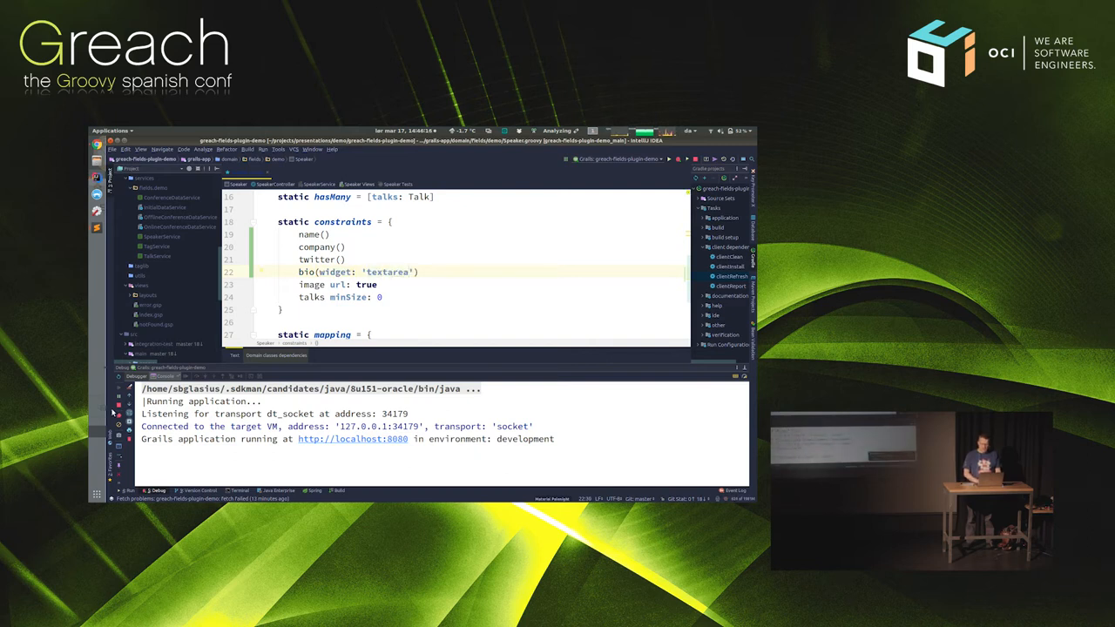
pyautogui.click(676, 159)
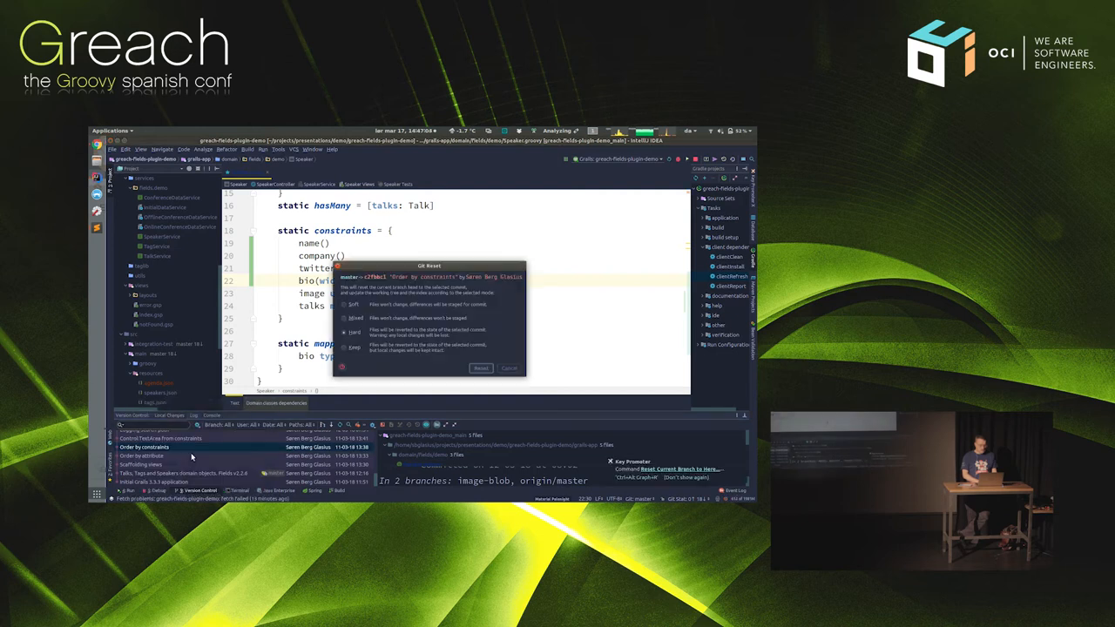
# Confirm the hard reset to the 'Order by constraints' commit.
pyautogui.click(481, 368)
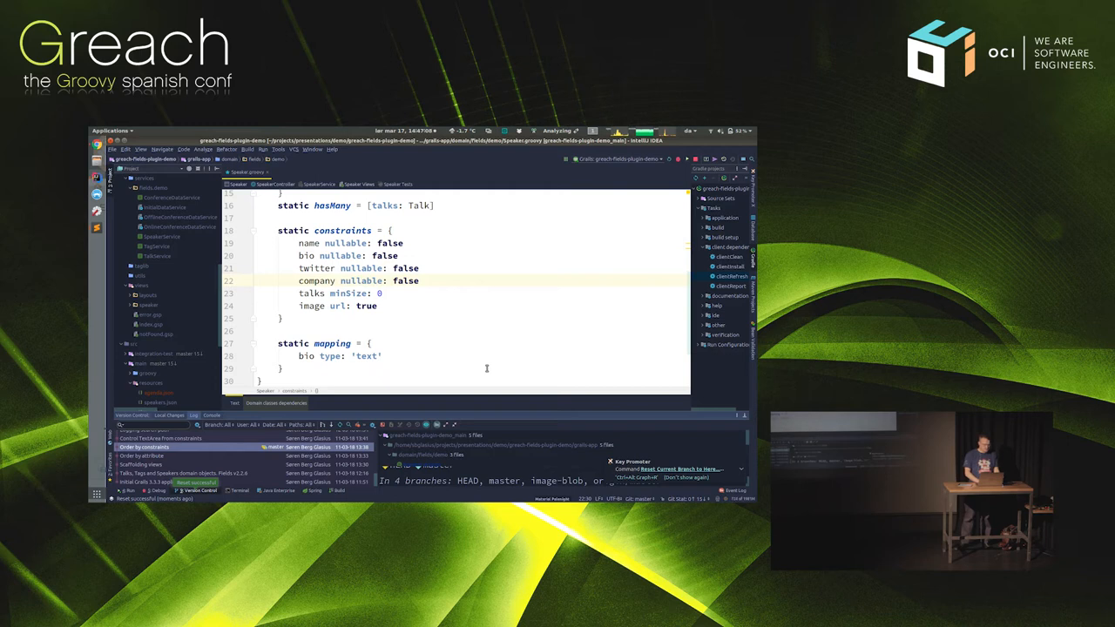
pyautogui.moveTo(438, 344)
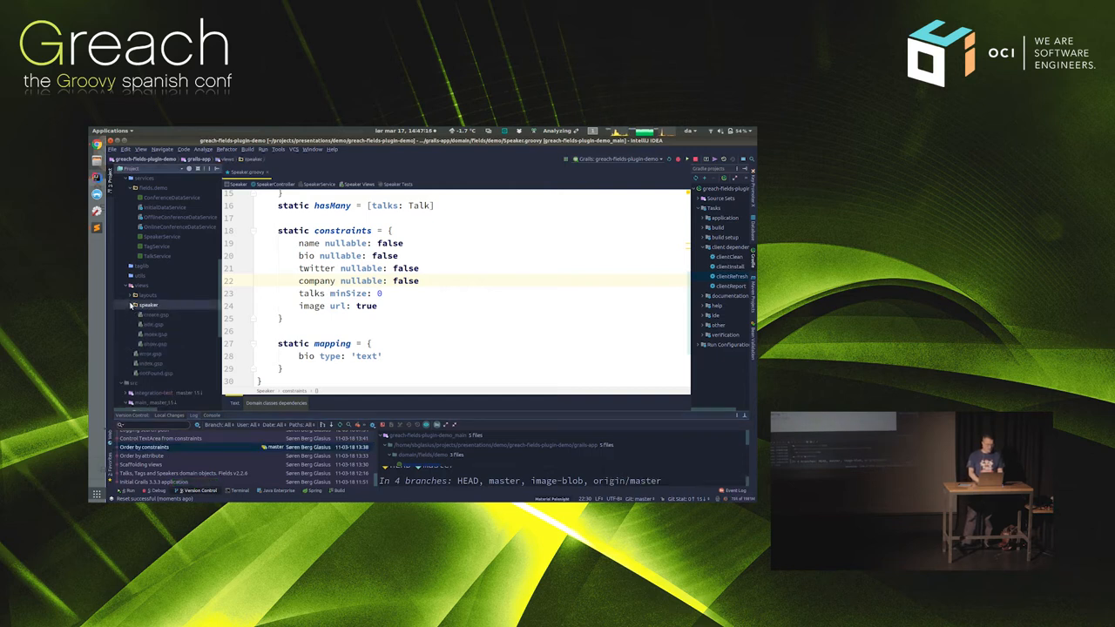
# Open views/speaker/index.gsp and scroll to its f:table collection speakerList tag.
pyautogui.click(148, 305)
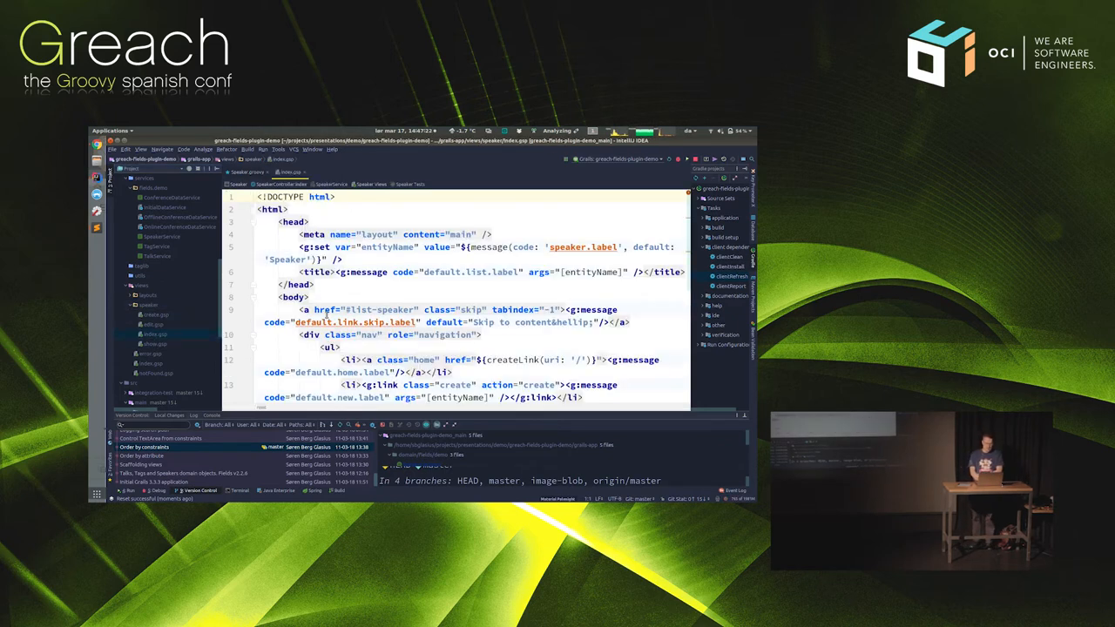
pyautogui.scroll(-3)
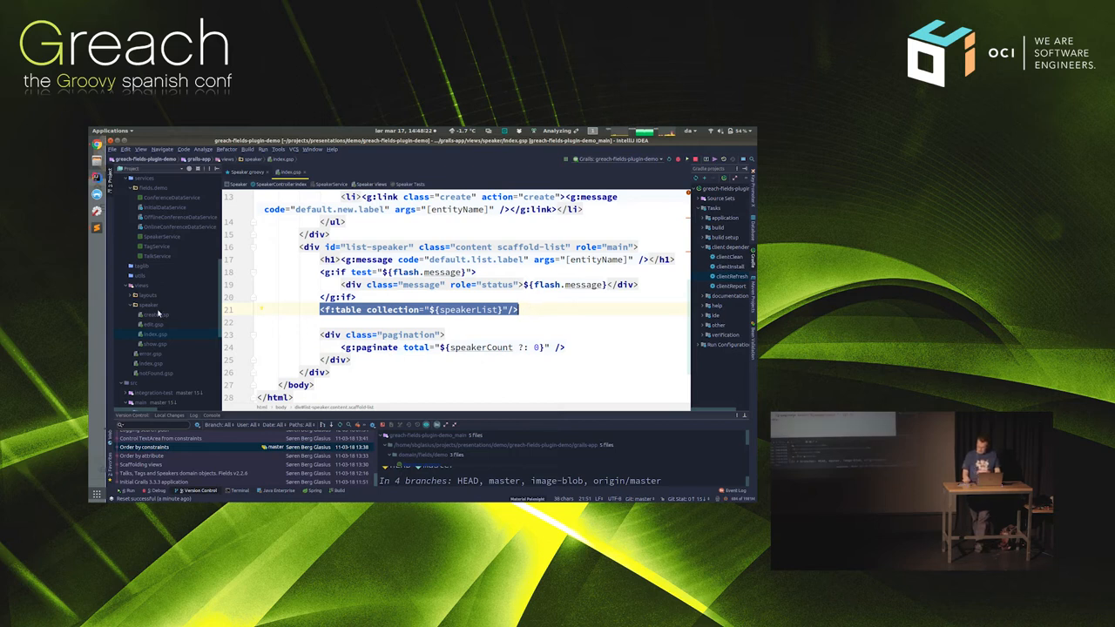
pyautogui.moveTo(181, 319)
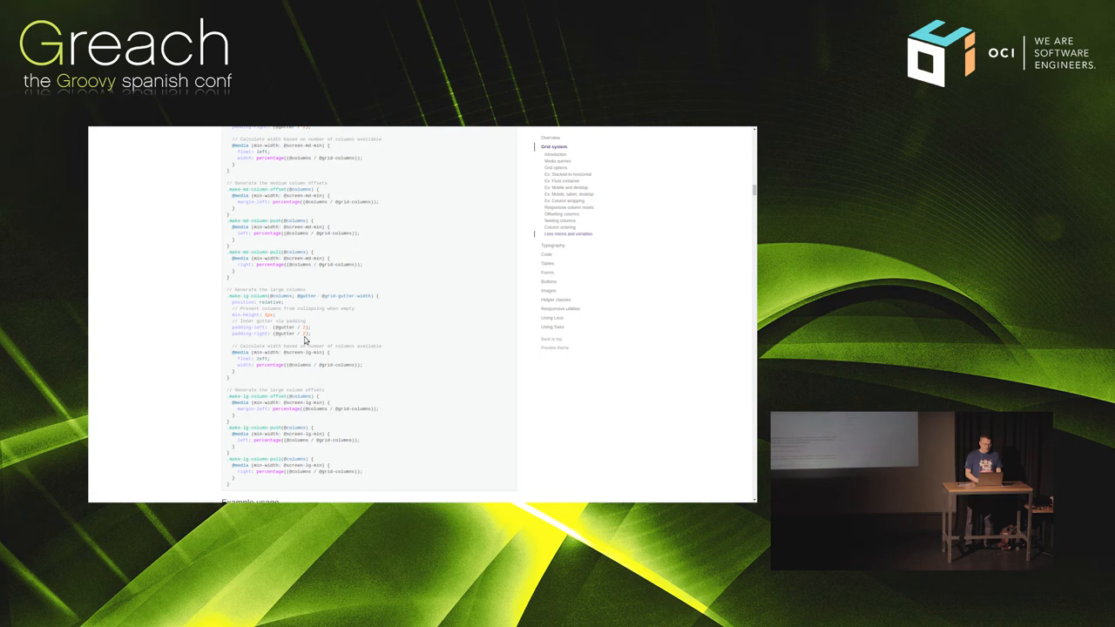
# Bring up the Bootstrap grid system docs at the Less mixins section in Chrome.
pyautogui.click(306, 152)
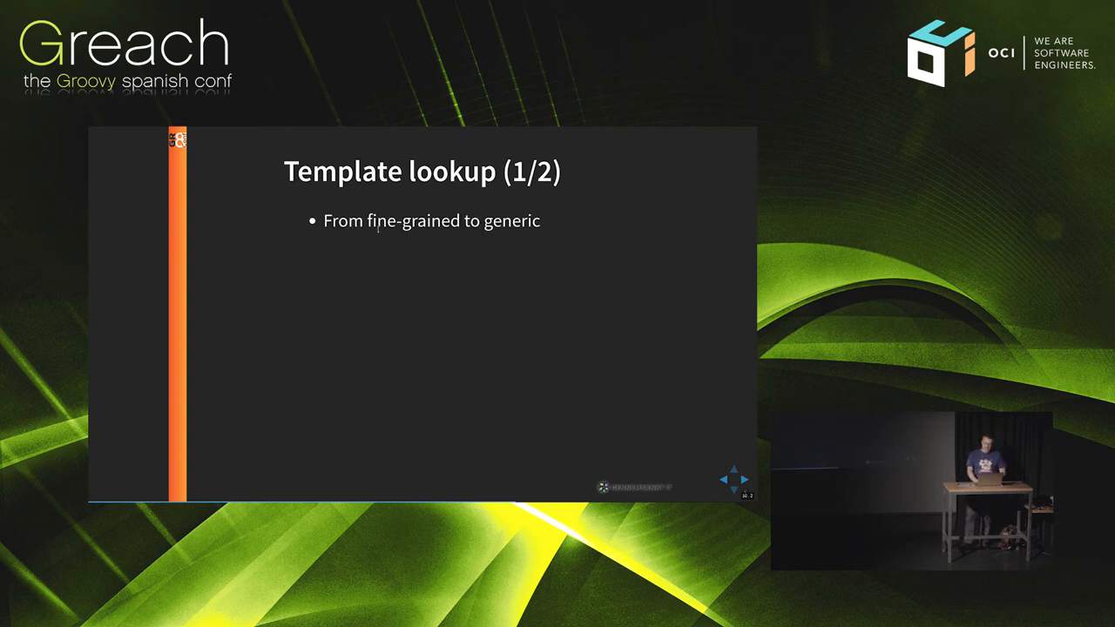
# Advance the deck to Template lookup (2/2), showing the controllerName/actionName/propertyName path.
pyautogui.press('Right')
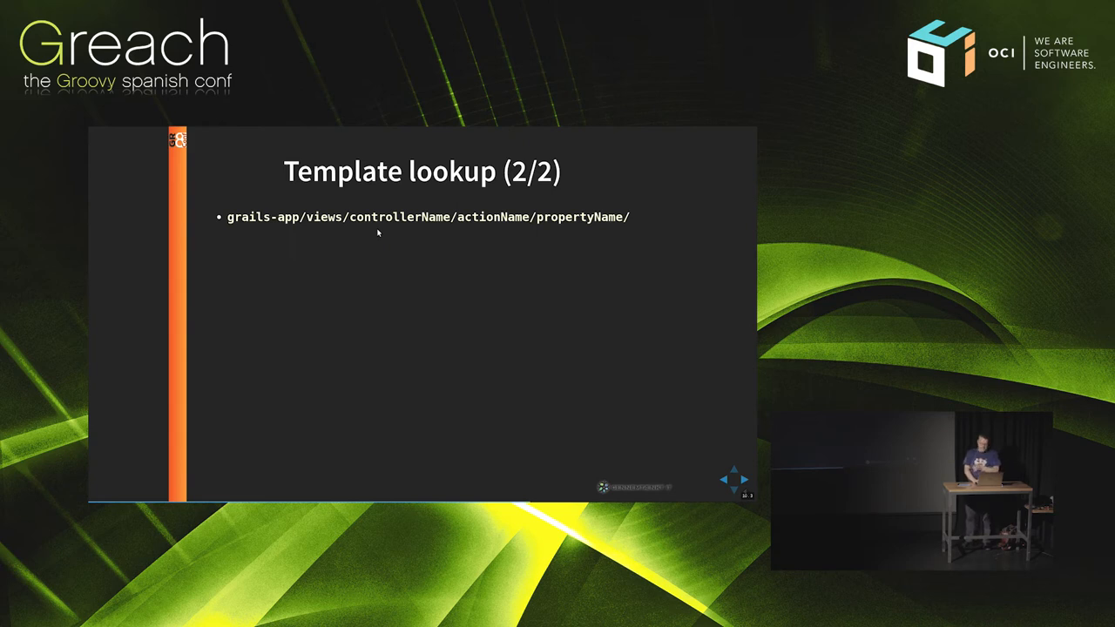
# Reveal all remaining lookup paths, then go to the Template lookup example (1/2) slide.
pyautogui.press('Right')
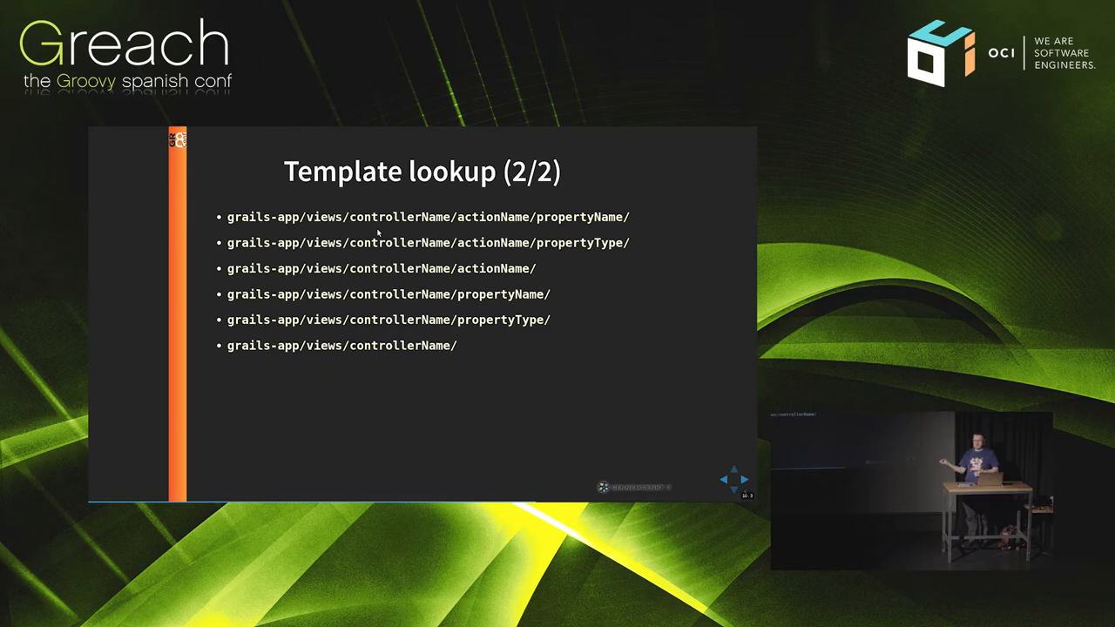
pyautogui.press('right')
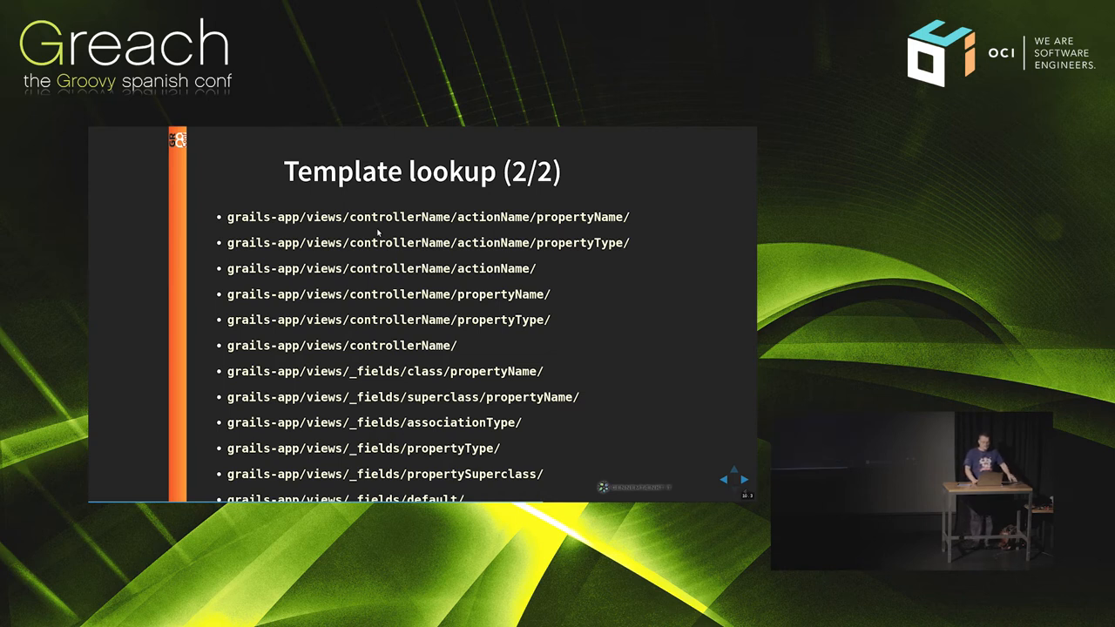
pyautogui.click(742, 480)
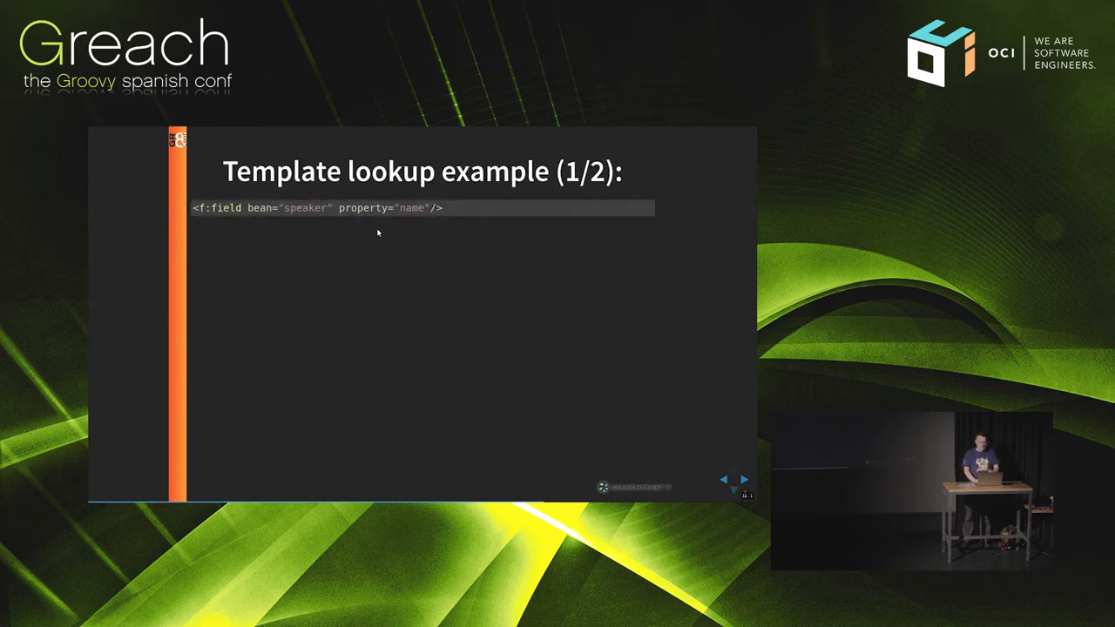
# Reveal the localhost:8080/speaker/create URL and the _wrapper.gsp paths through _fields/default.
pyautogui.click(742, 480)
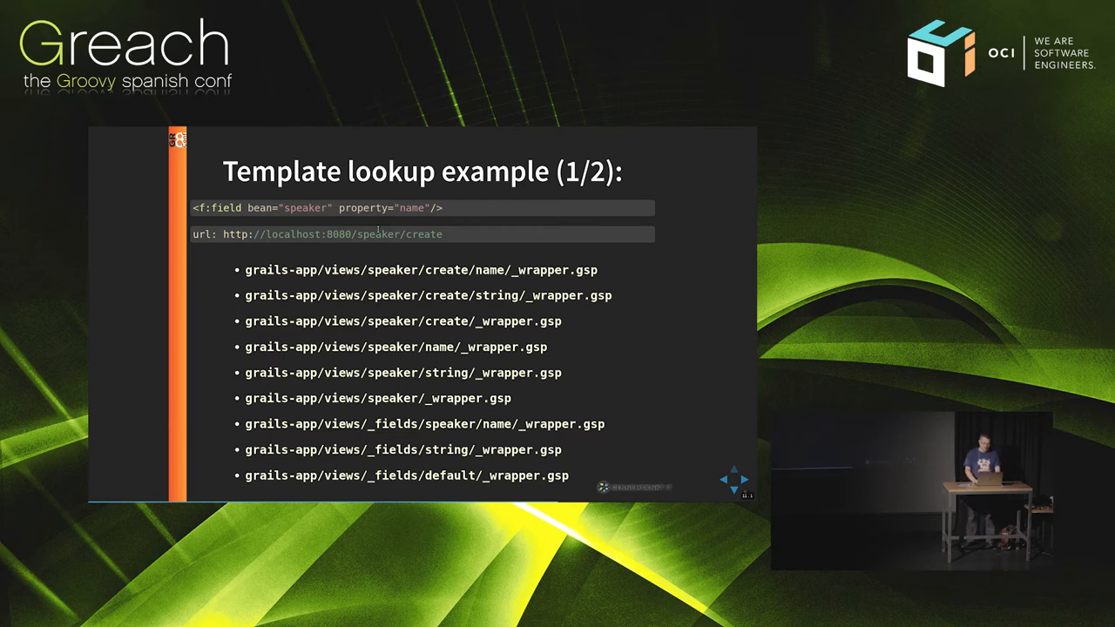
pyautogui.press('Right')
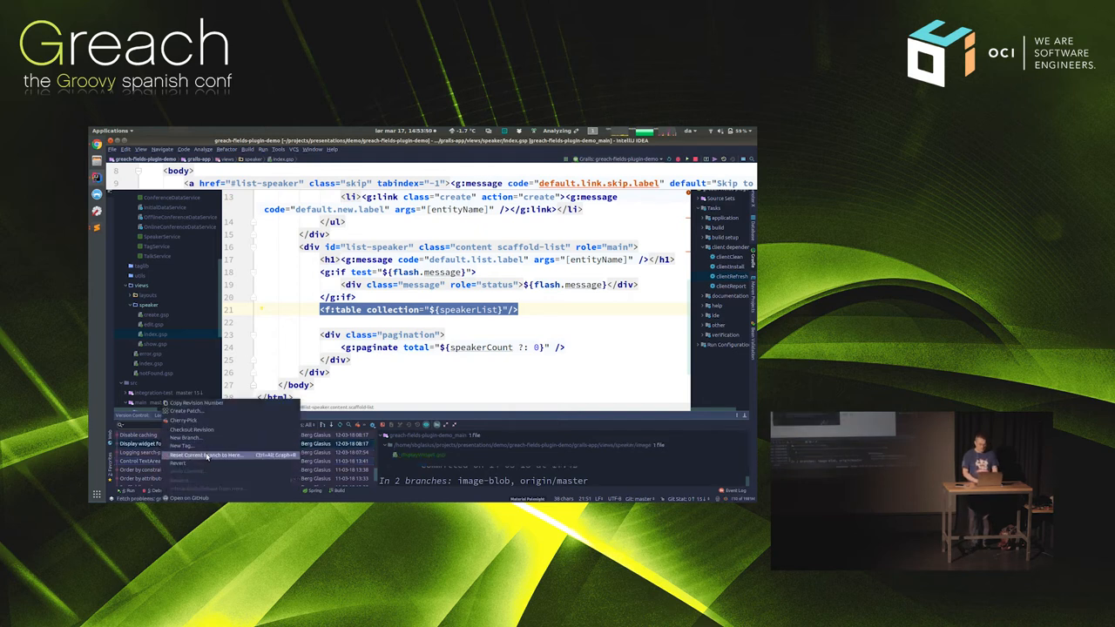
# Hard-reset the branch to 'Display widget for image', then switch to the Edit Speaker form.
pyautogui.click(207, 455)
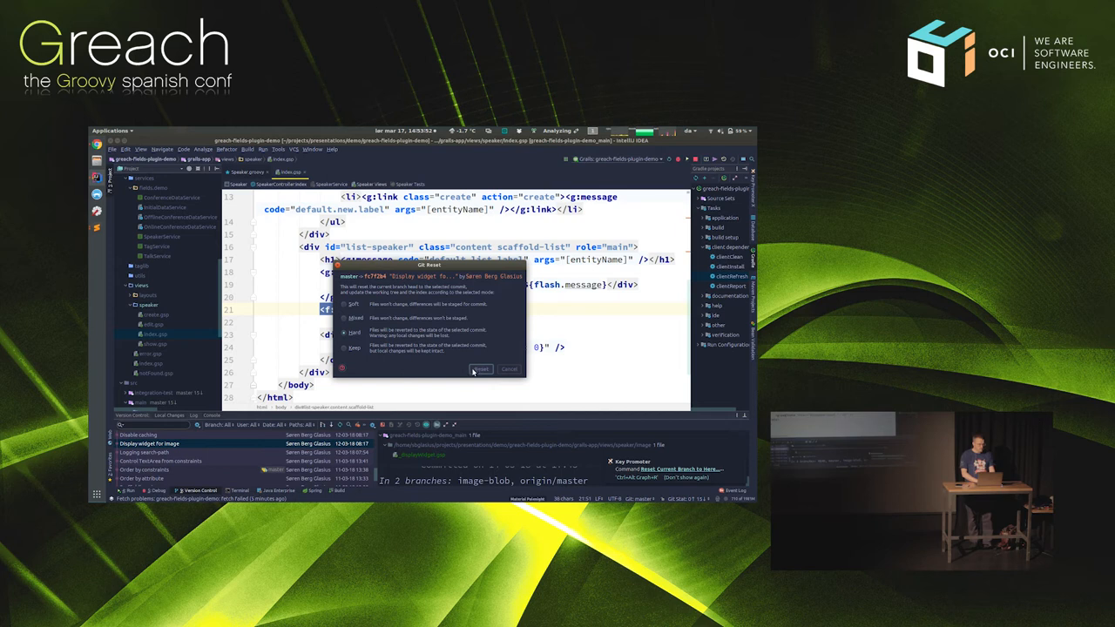
pyautogui.click(481, 369)
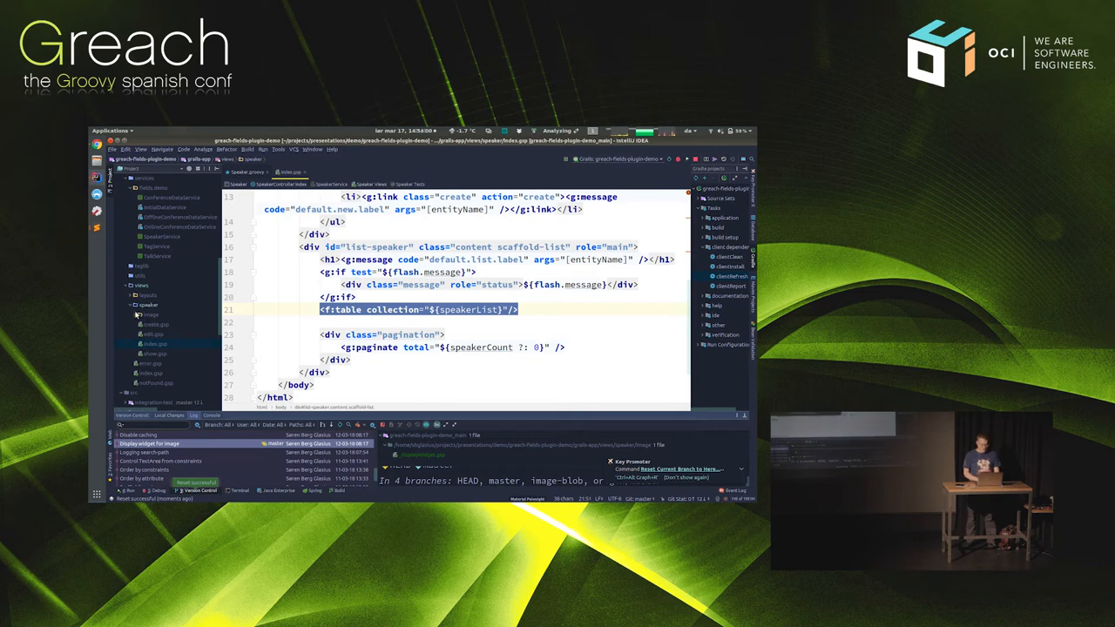
pyautogui.press('alt+tab')
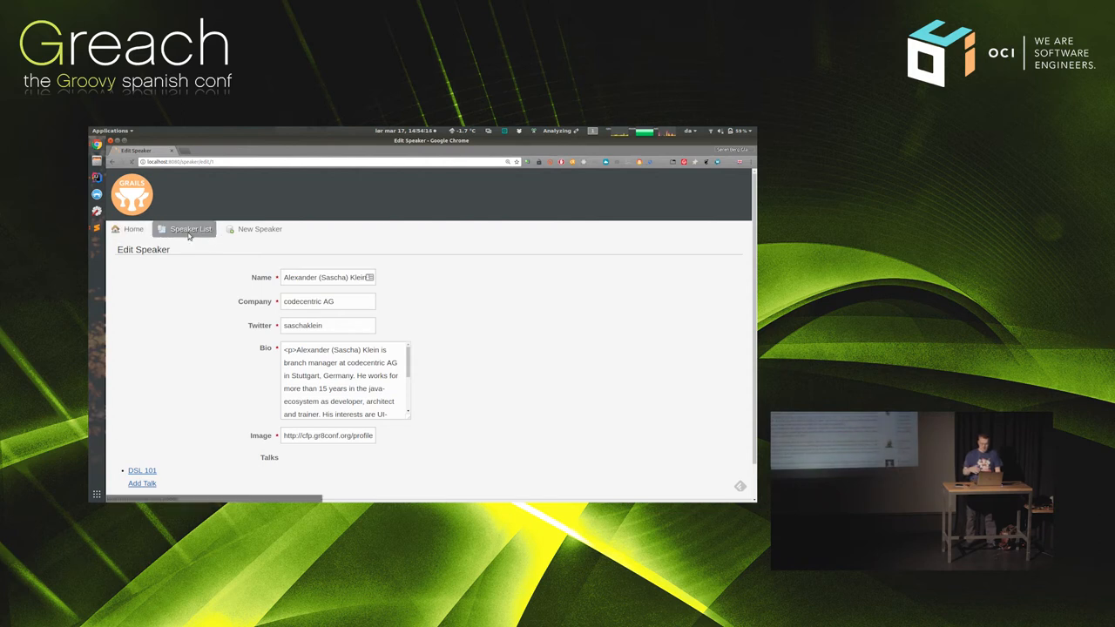
# Return to the Speaker List with bios and photos, then switch to IntelliJ IDEA.
pyautogui.click(190, 229)
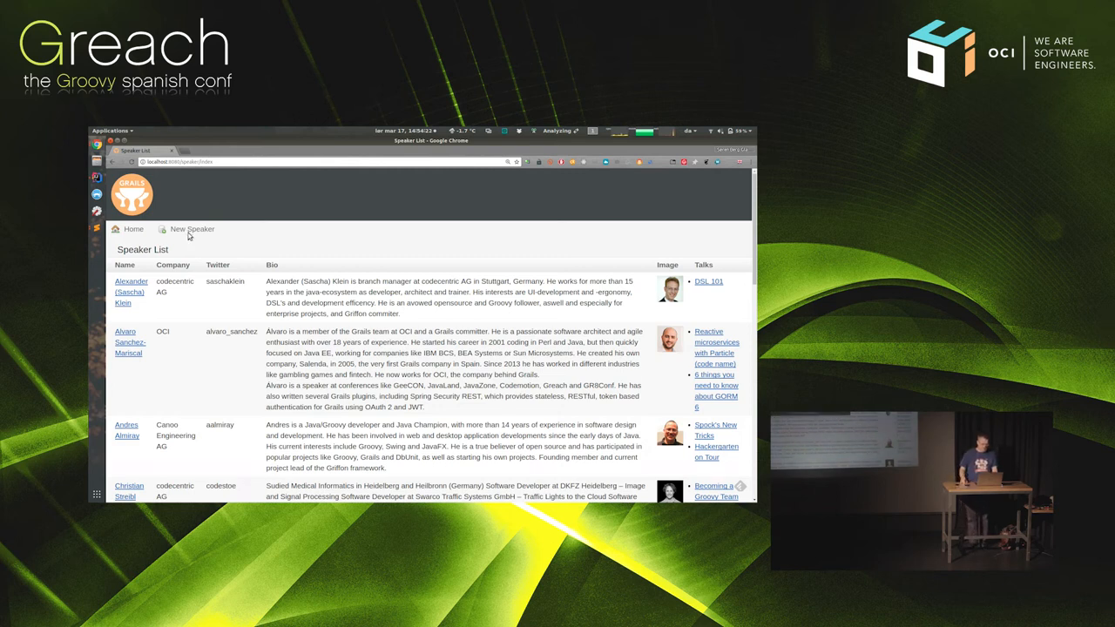
pyautogui.press('alt+tab')
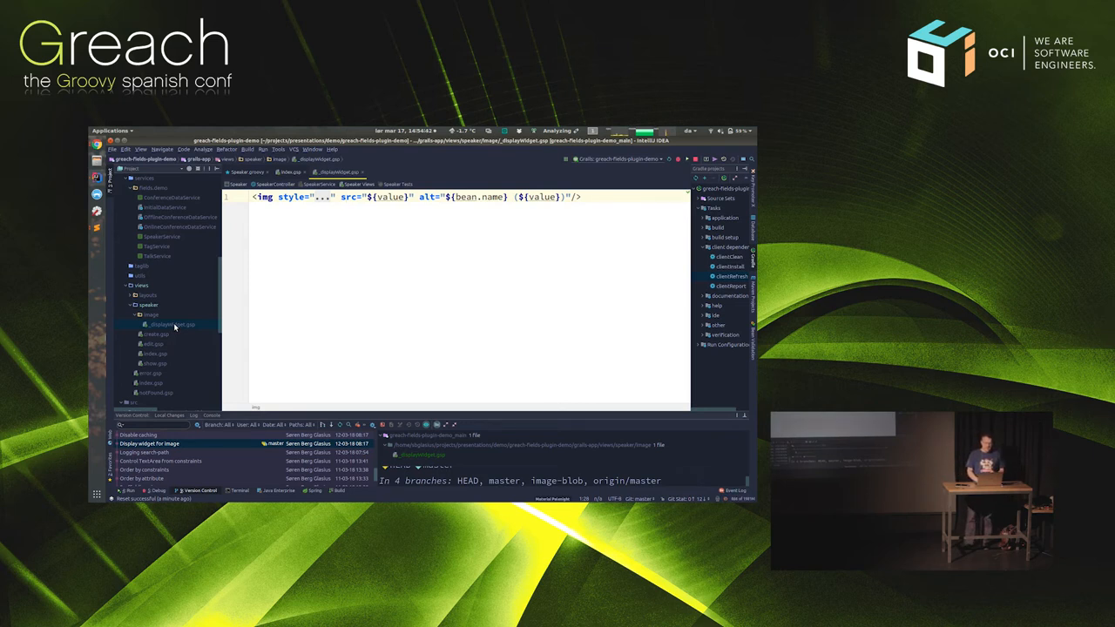
# Change the img style in _displayWidget.gsp to 'height: 50px' and return to the browser.
pyautogui.write('height: 50px')
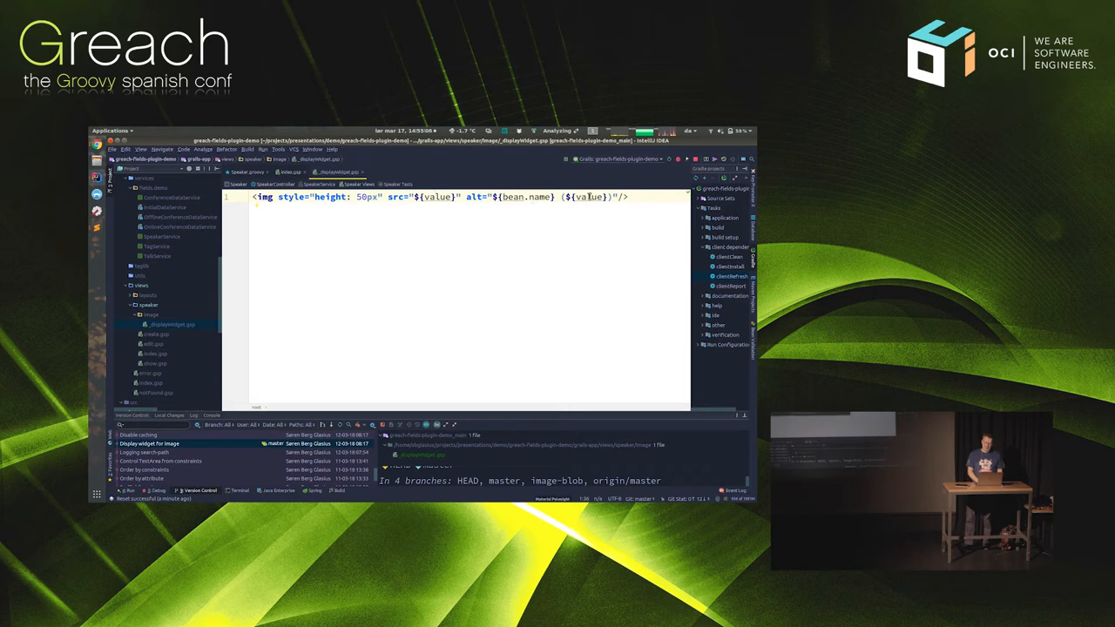
pyautogui.press('alt+Tab')
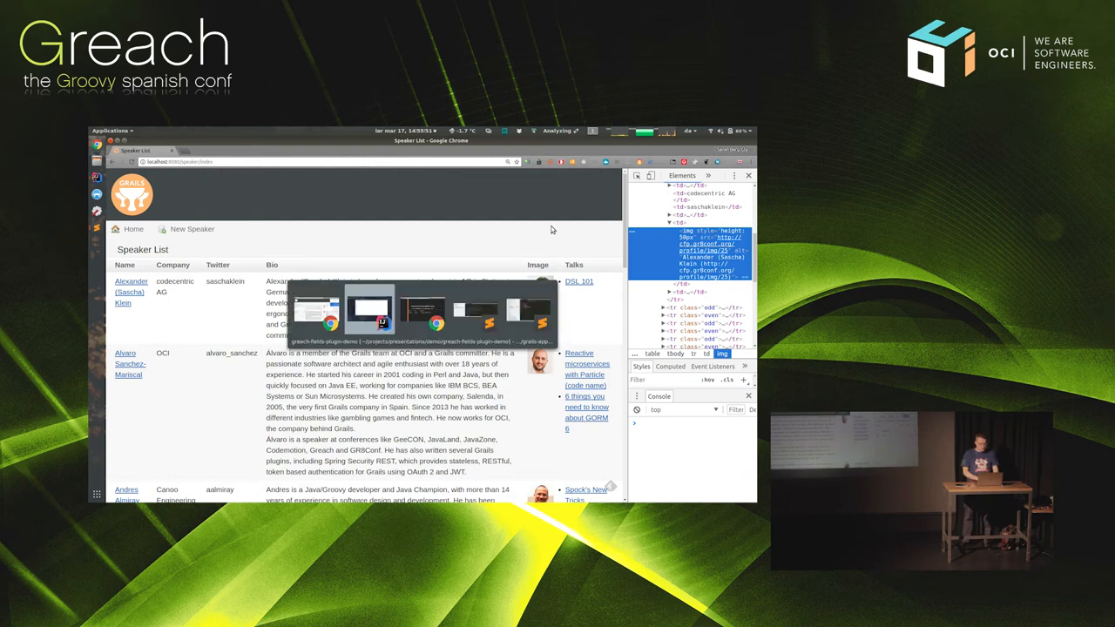
# Check the smaller photos in the list, then open the first speaker's page and edit form.
pyautogui.click(381, 310)
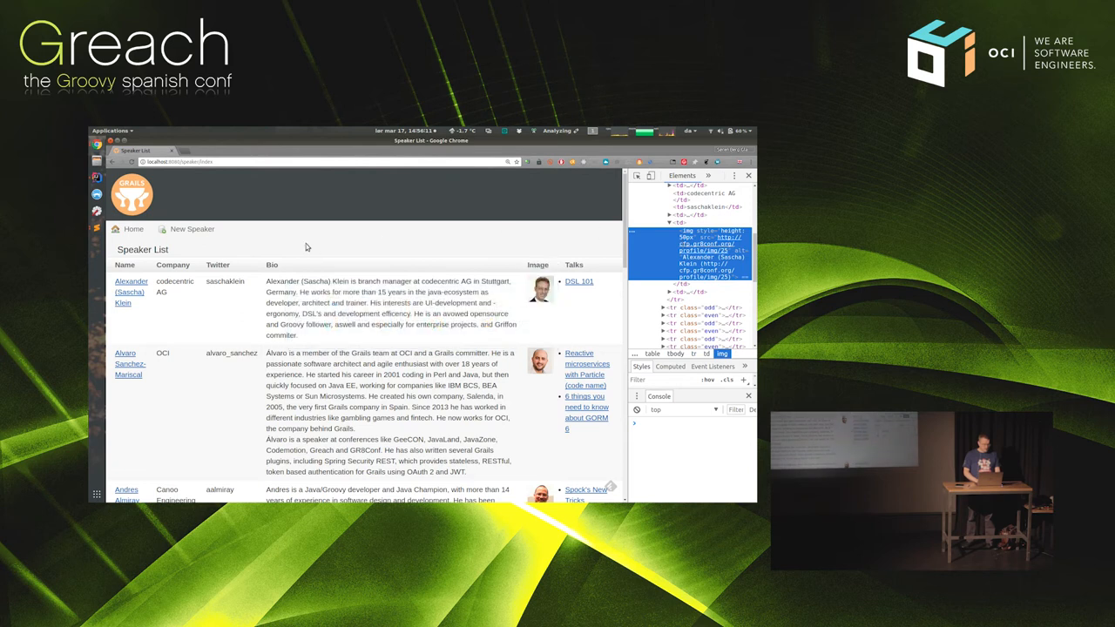
pyautogui.click(131, 281)
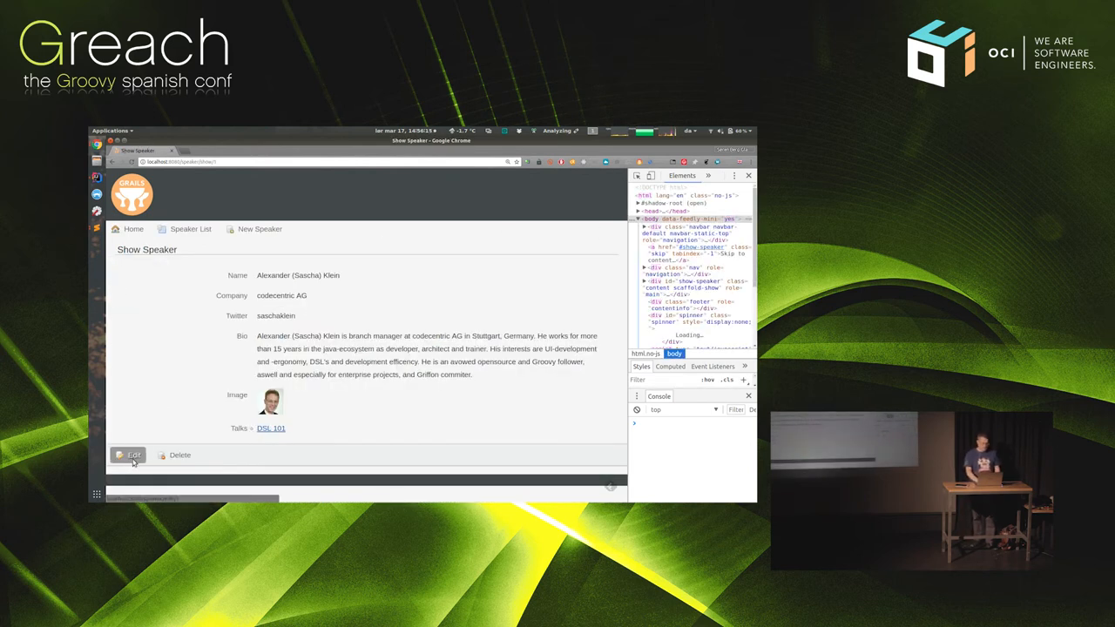
pyautogui.click(134, 455)
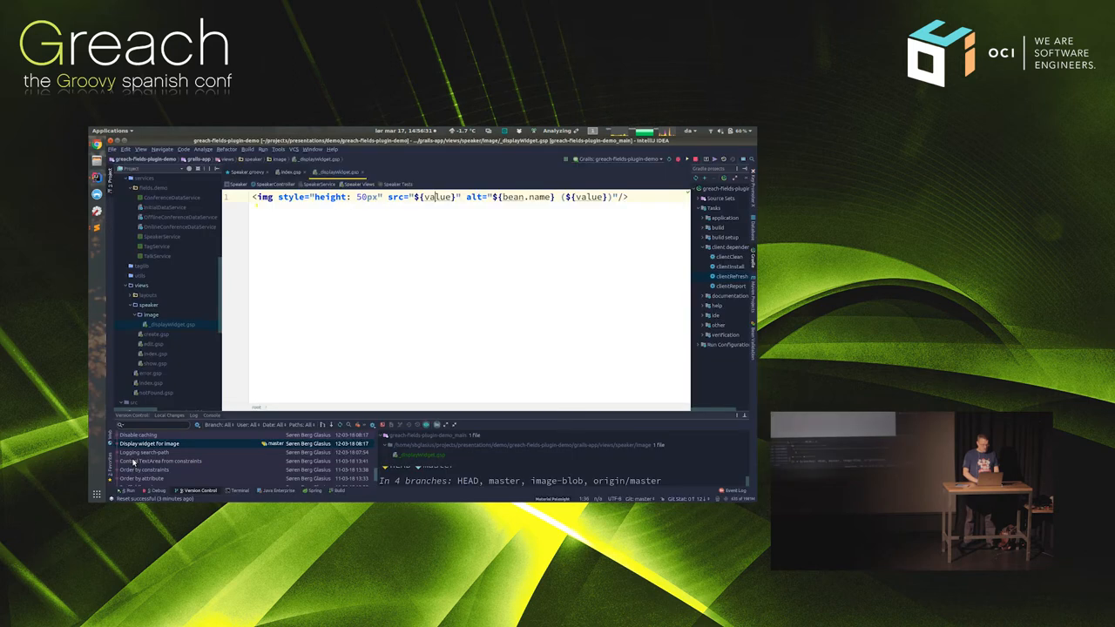
pyautogui.moveTo(174, 375)
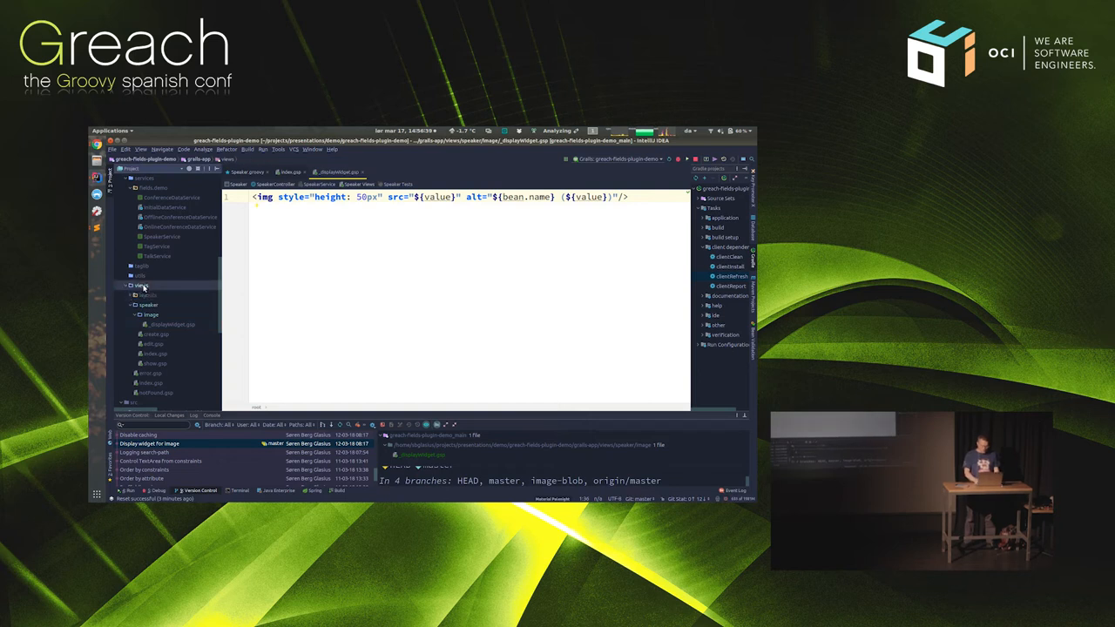
# Create a new _fields directory under the views folder.
pyautogui.rightClick(141, 286)
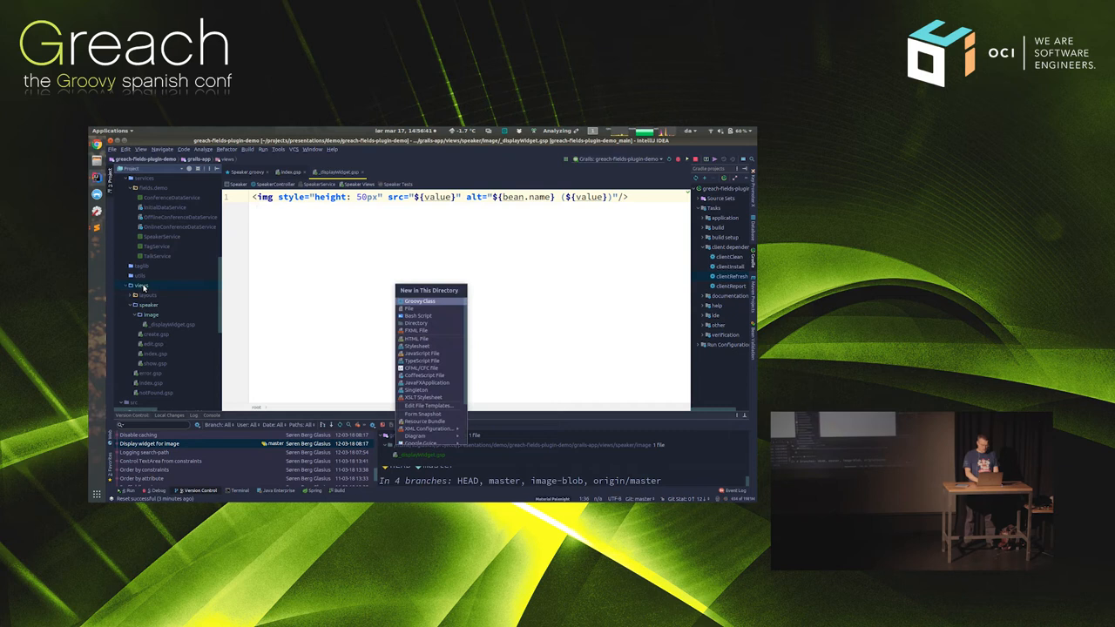
pyautogui.click(416, 323)
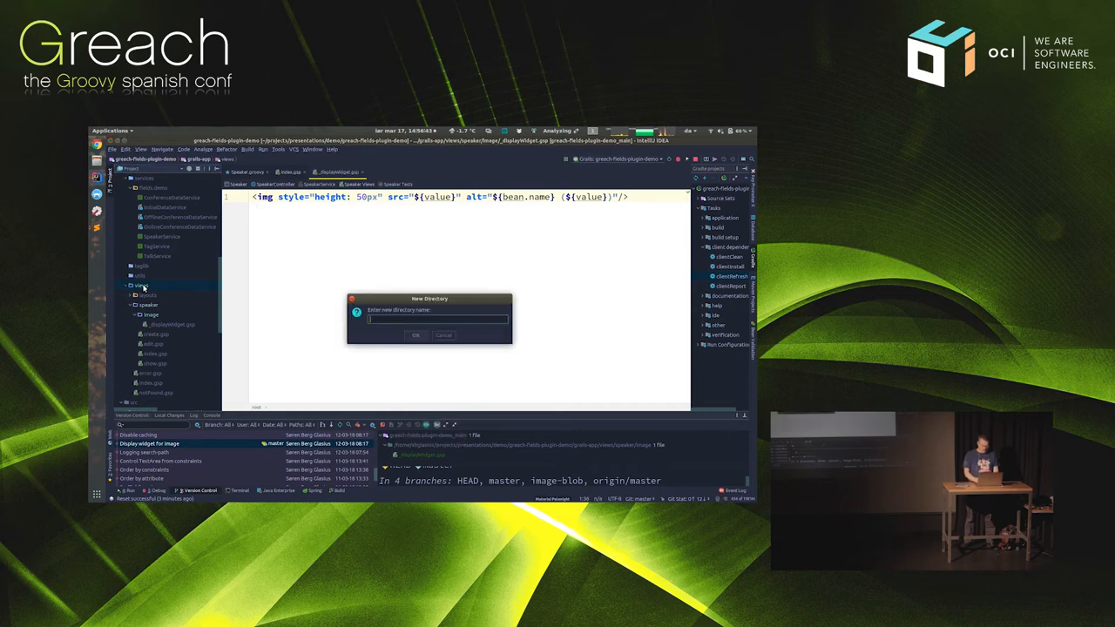
pyautogui.write('_fields')
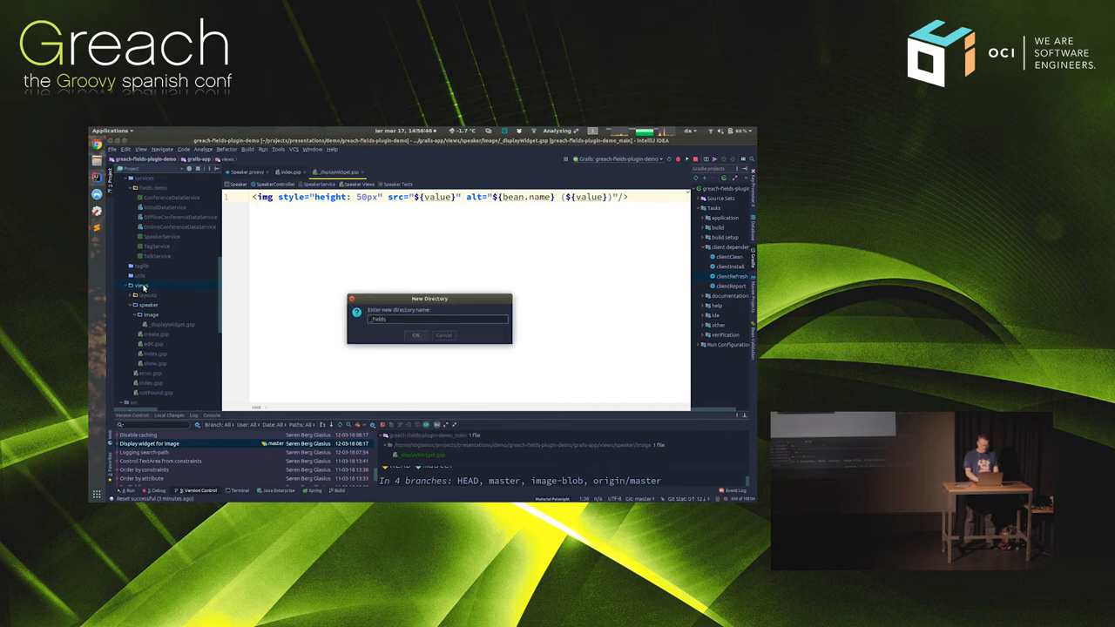
pyautogui.click(416, 335)
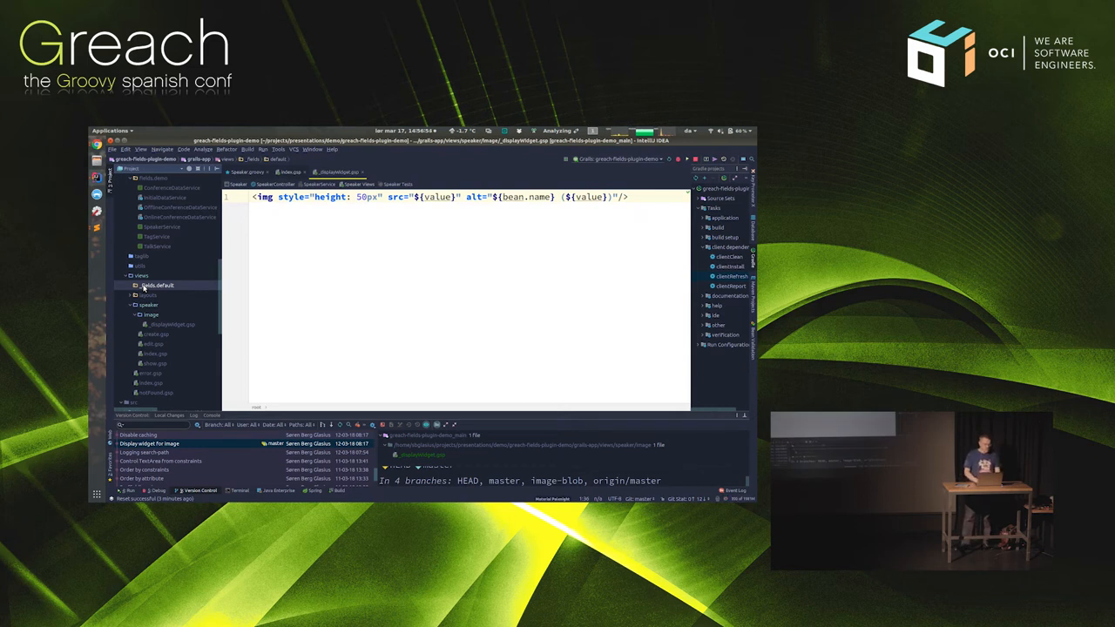
# Add a new _wrapper.gsp file inside the default folder.
pyautogui.rightClick(157, 285)
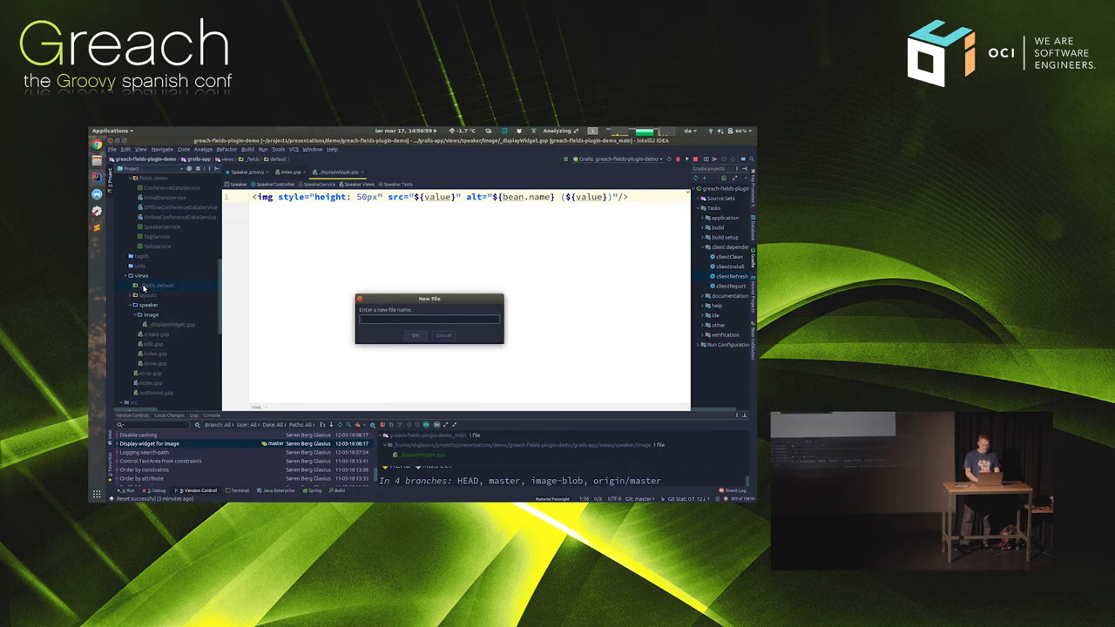
pyautogui.write('_wrapped')
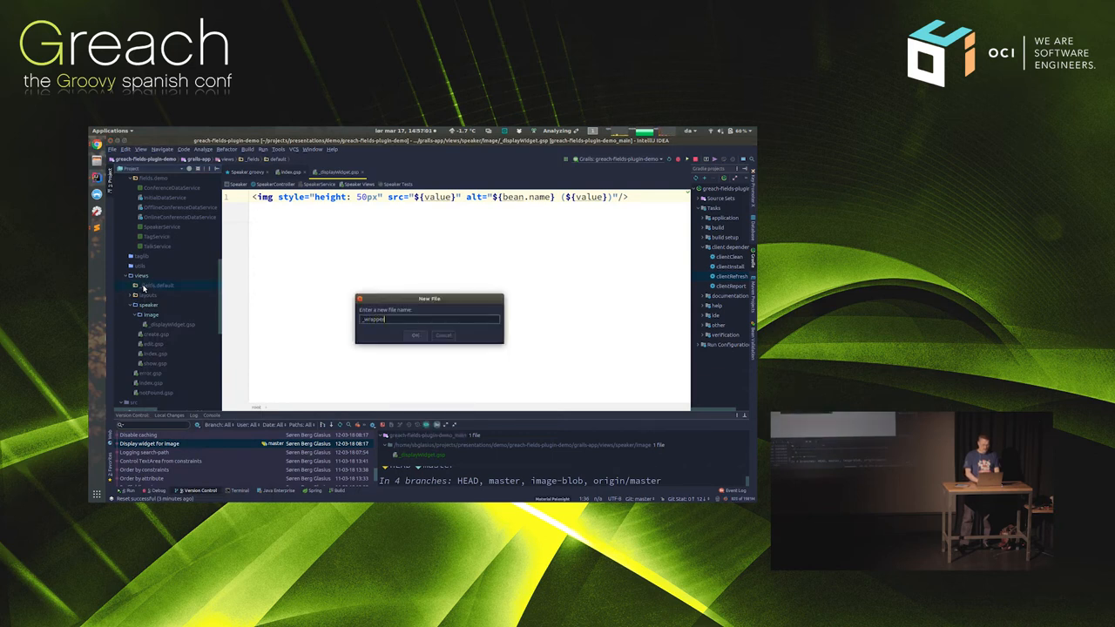
pyautogui.write('.gsp')
pyautogui.write('<')
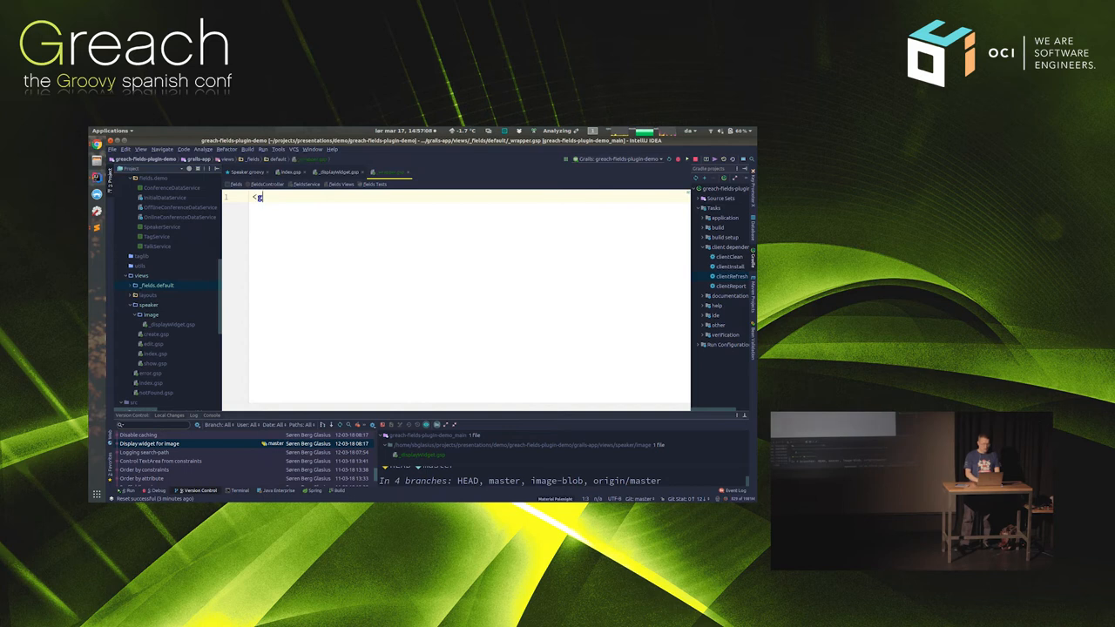
# Type <g:textField name="${property}" value="${value}" into _wrapper.gsp, autocompleting textField.
pyautogui.write('g:')
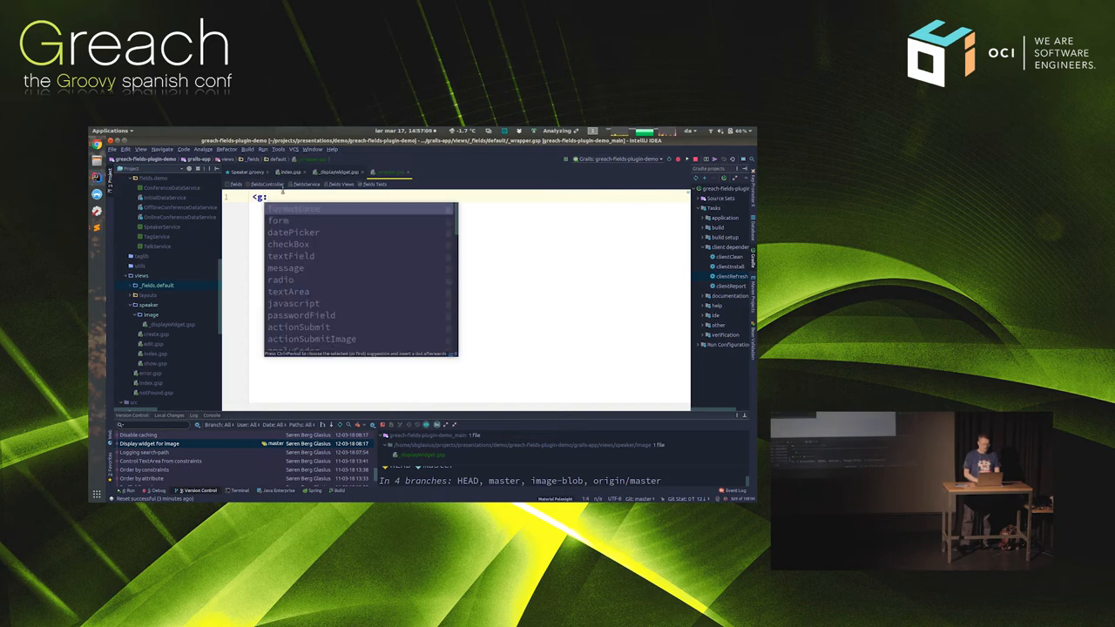
pyautogui.write('textField name="')
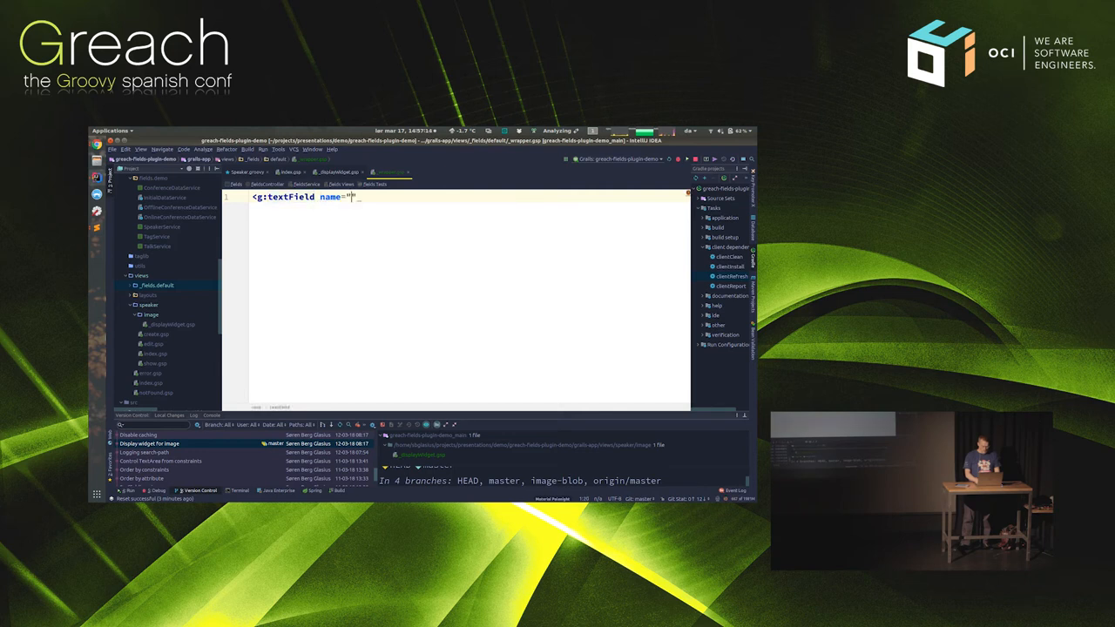
pyautogui.write('$')
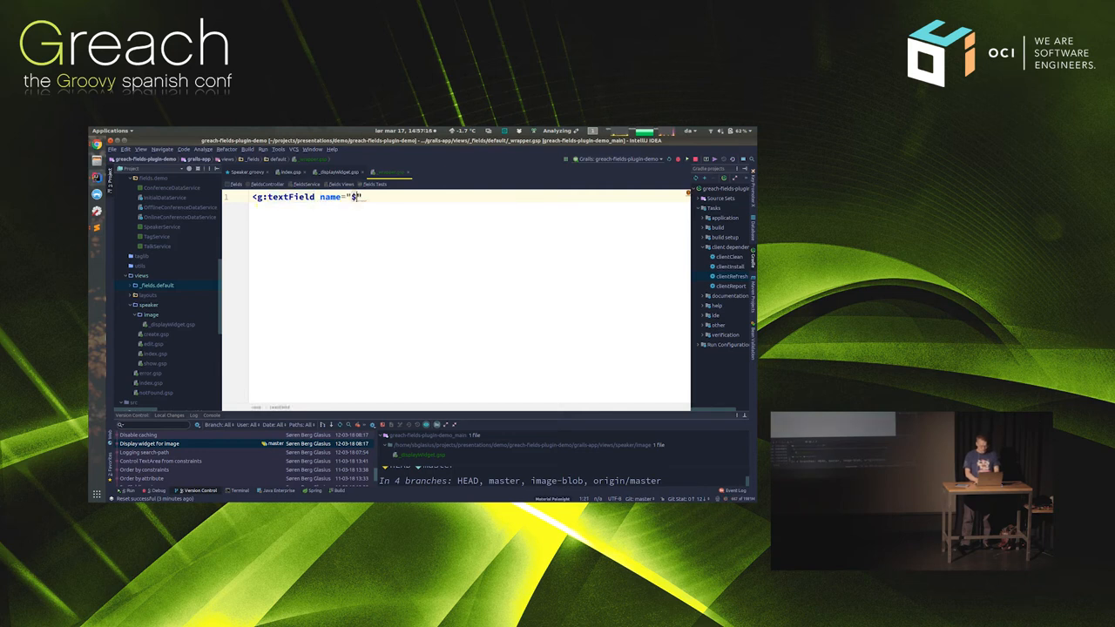
pyautogui.write('{p}')
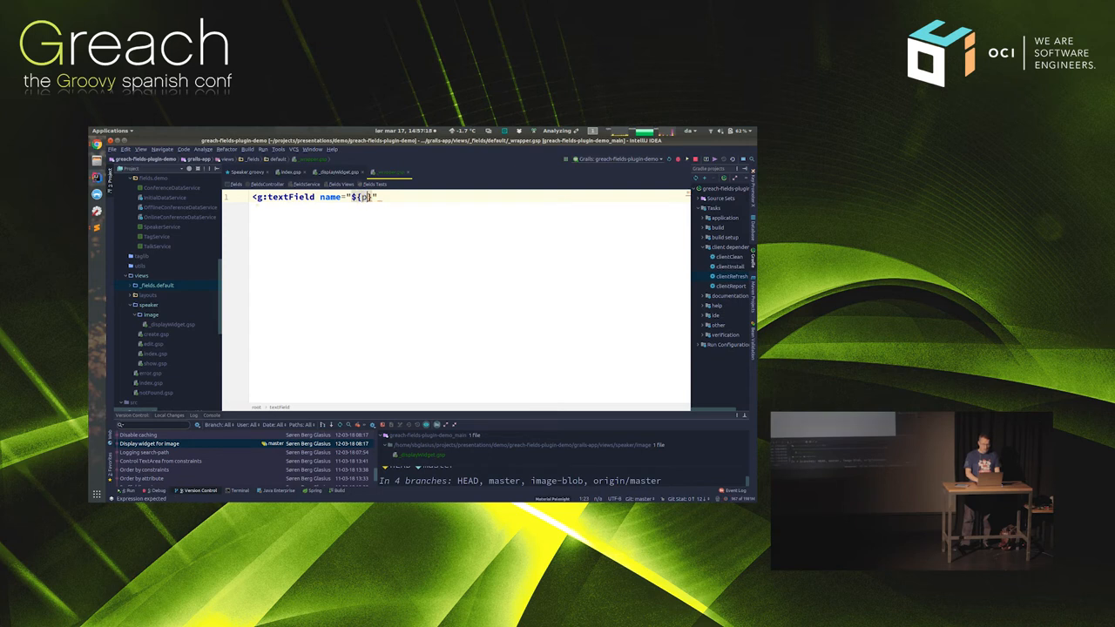
pyautogui.write('roperty')
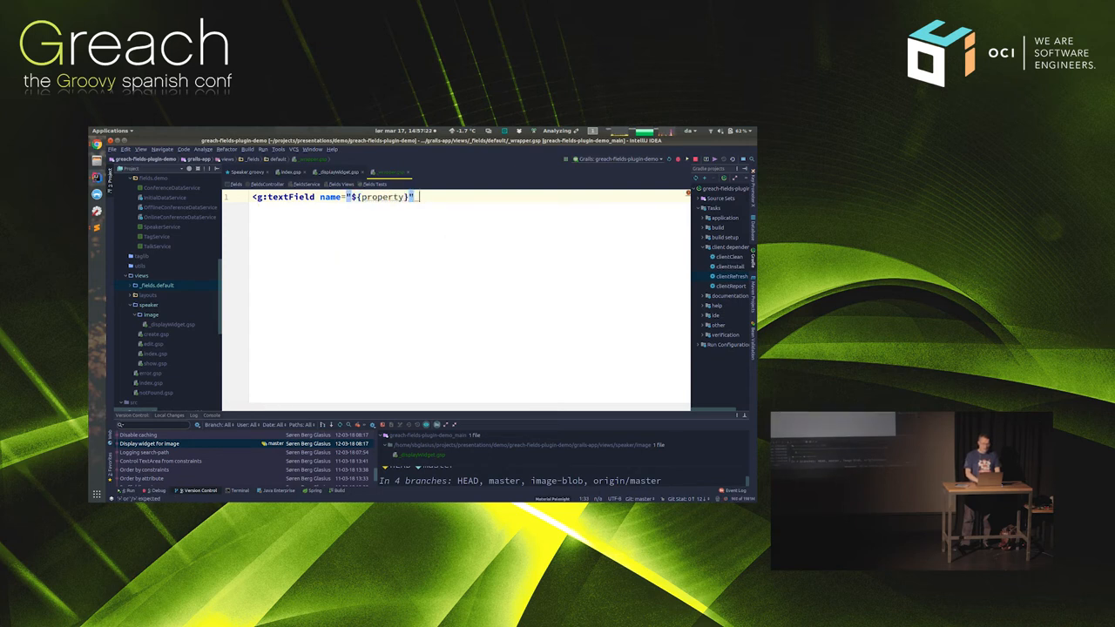
pyautogui.write('value=""')
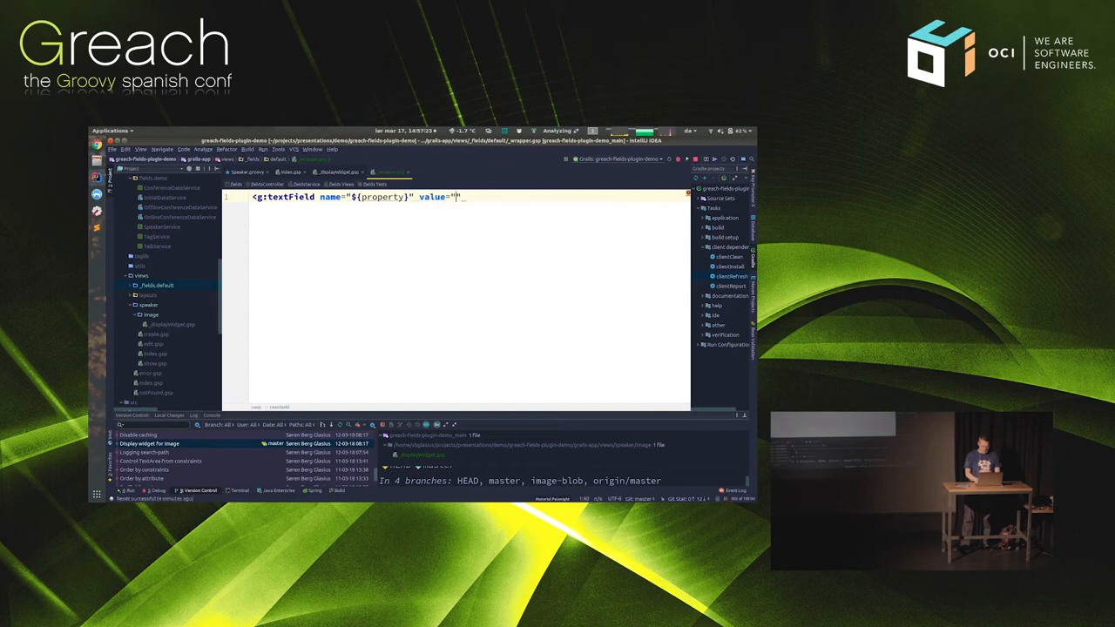
pyautogui.write('$')
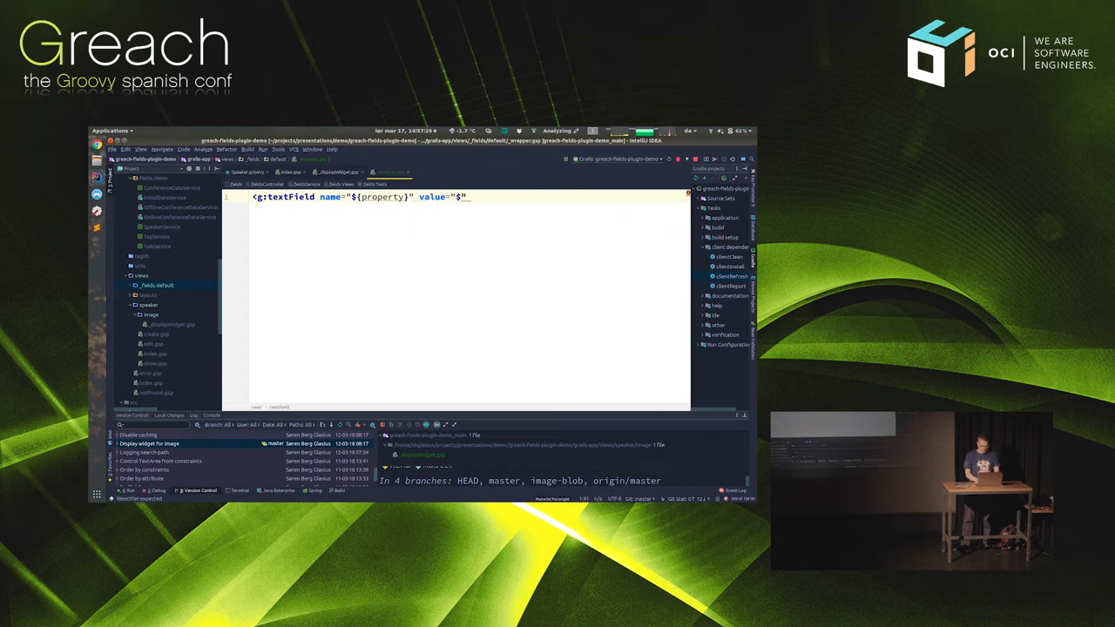
pyautogui.write('{value}')
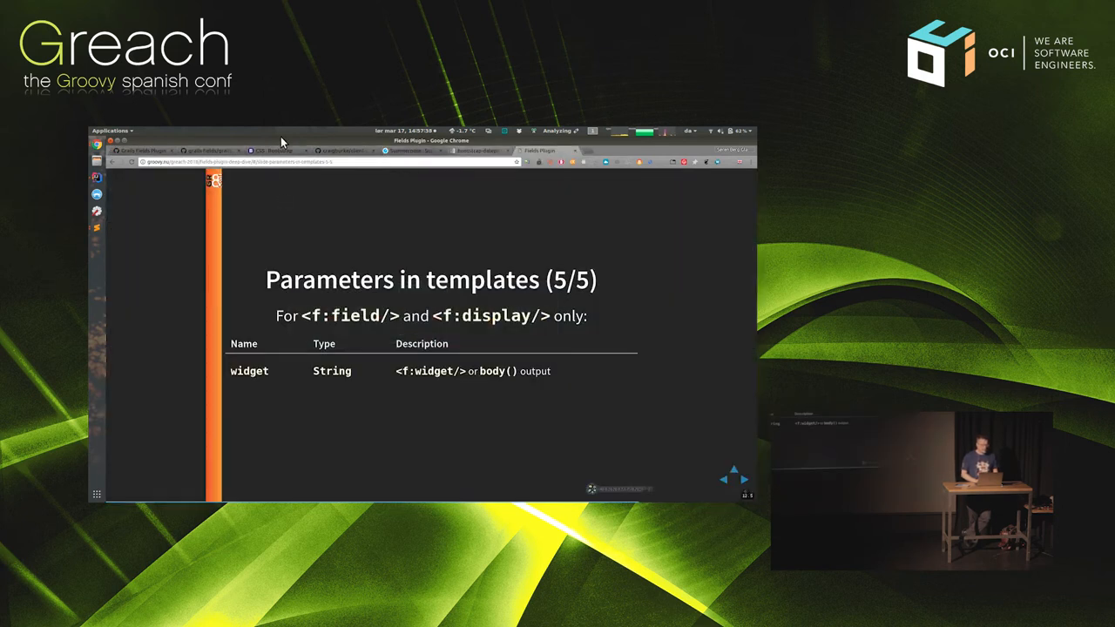
# Scroll the Bootstrap CSS docs past Tables to the Forms basic example.
pyautogui.click(275, 151)
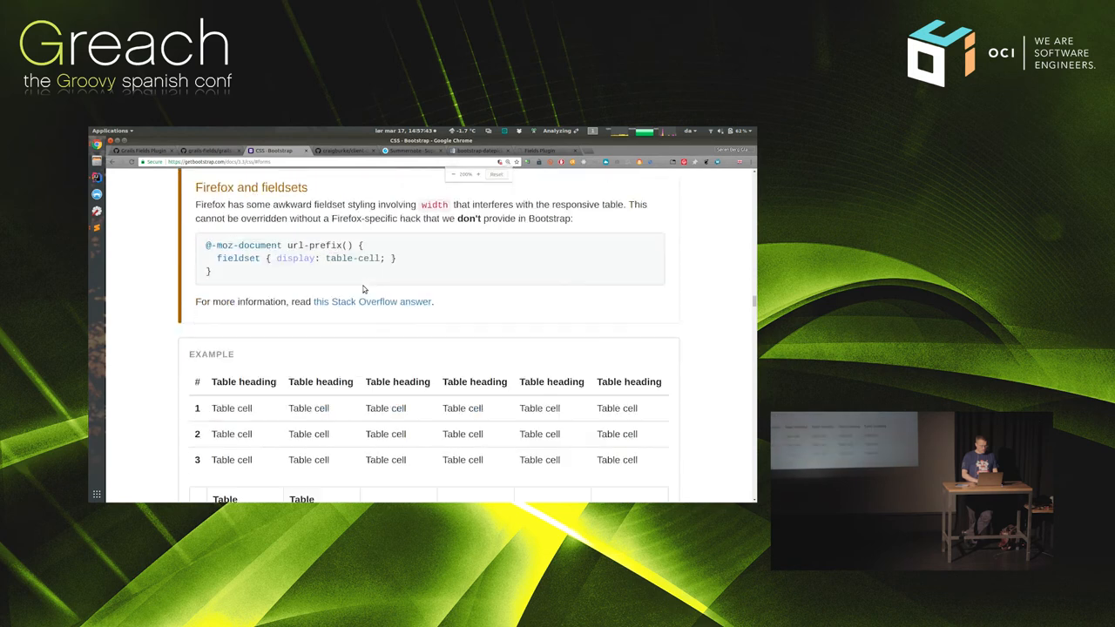
pyautogui.scroll(-3)
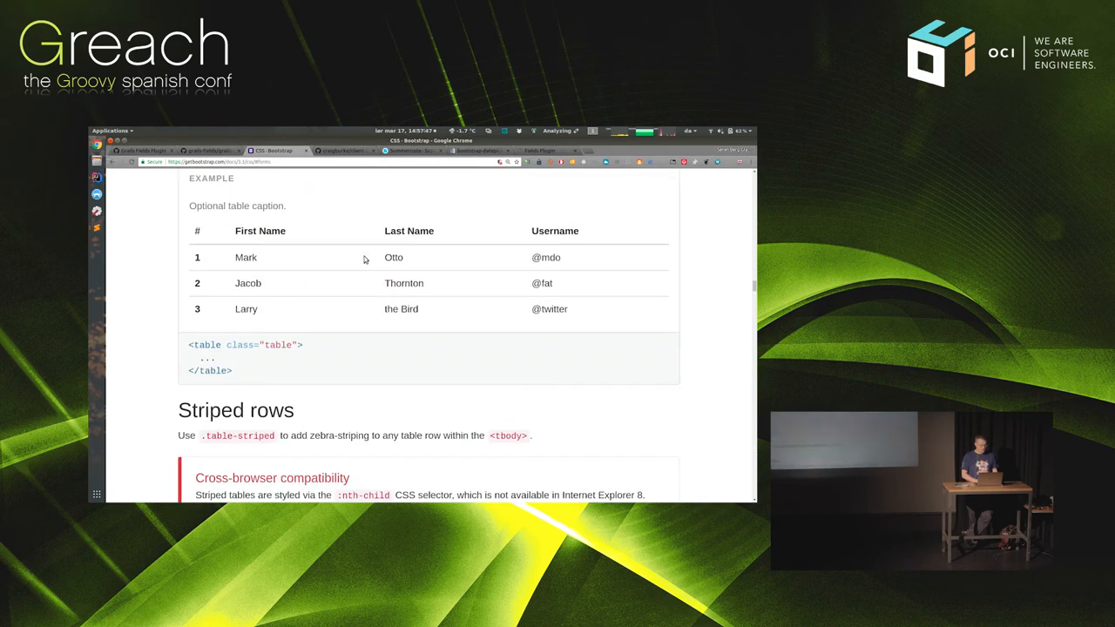
pyautogui.scroll(-3)
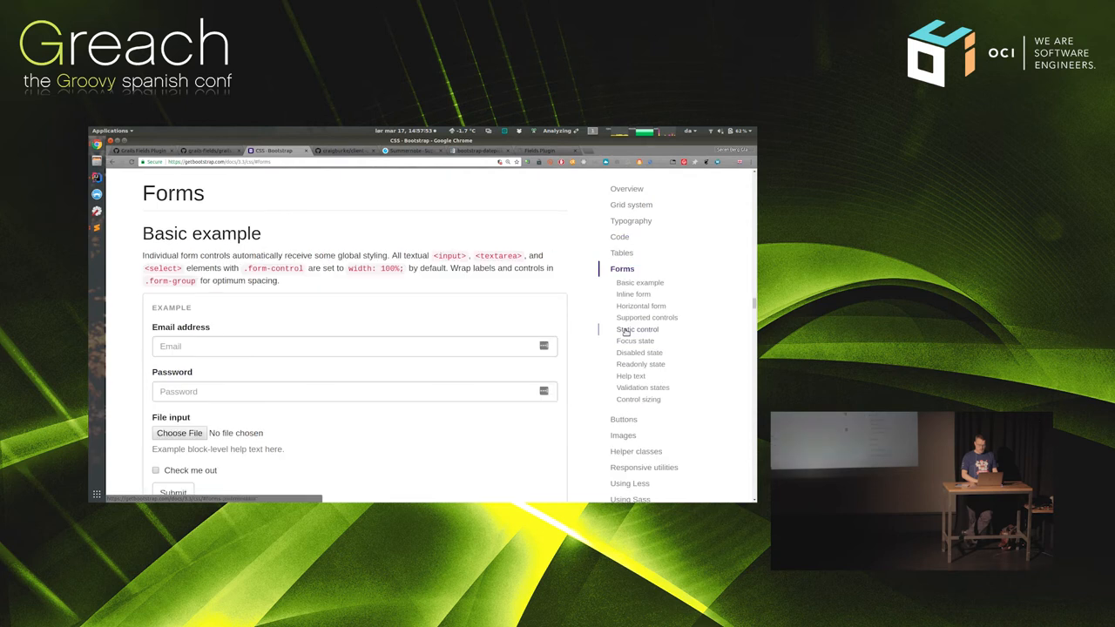
pyautogui.scroll(-3)
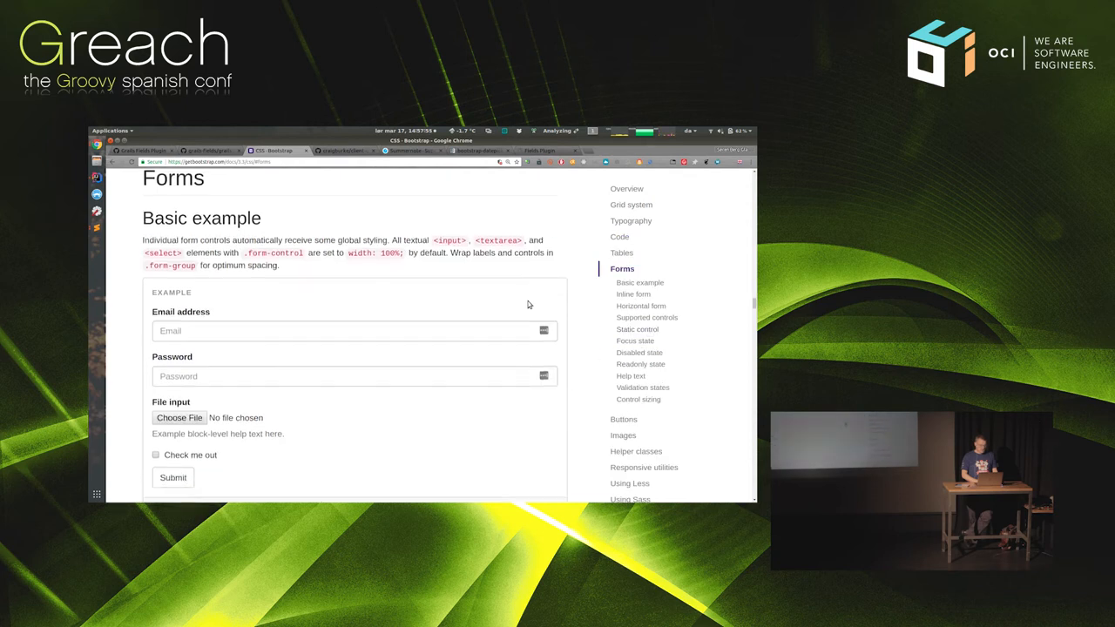
pyautogui.scroll(-3)
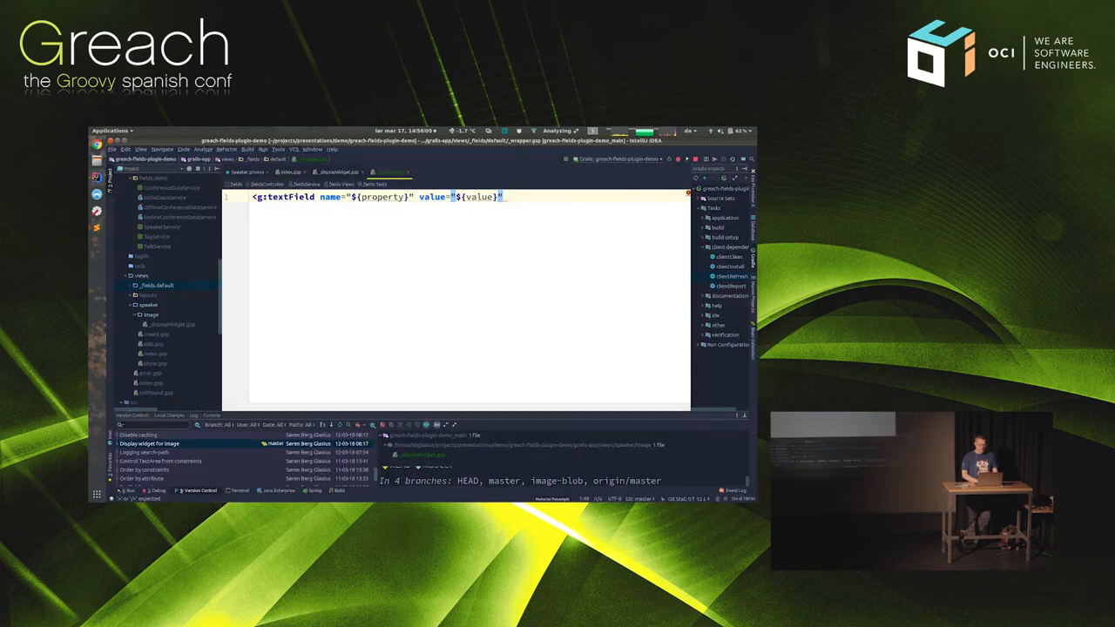
# Add class="form-control" to the g:textField and close it with />.
pyautogui.write('class="form-control"')
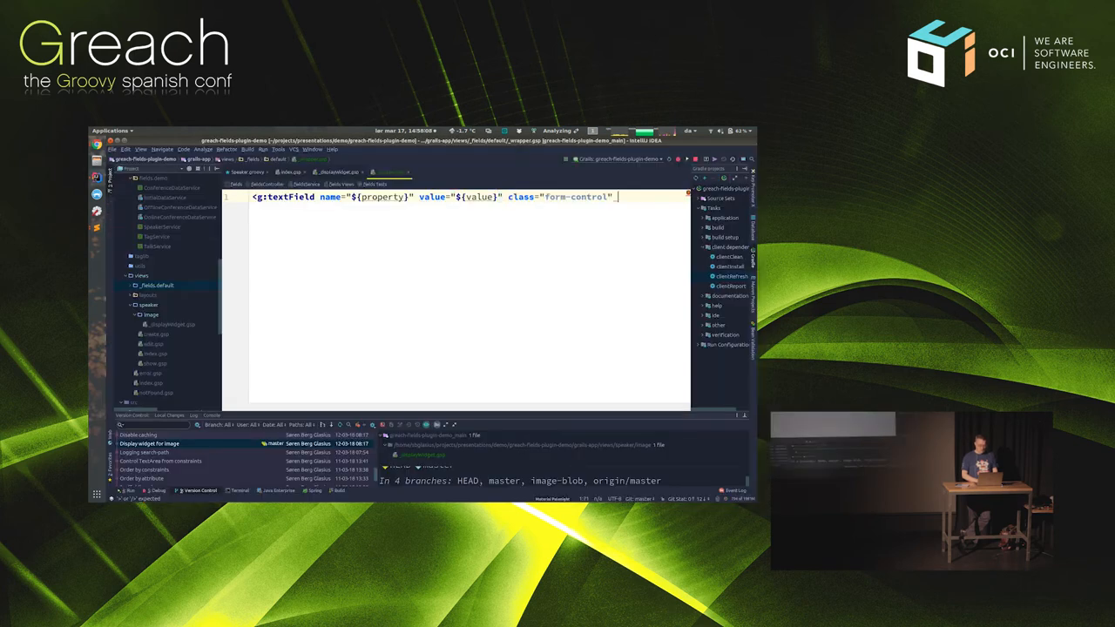
pyautogui.write('/>')
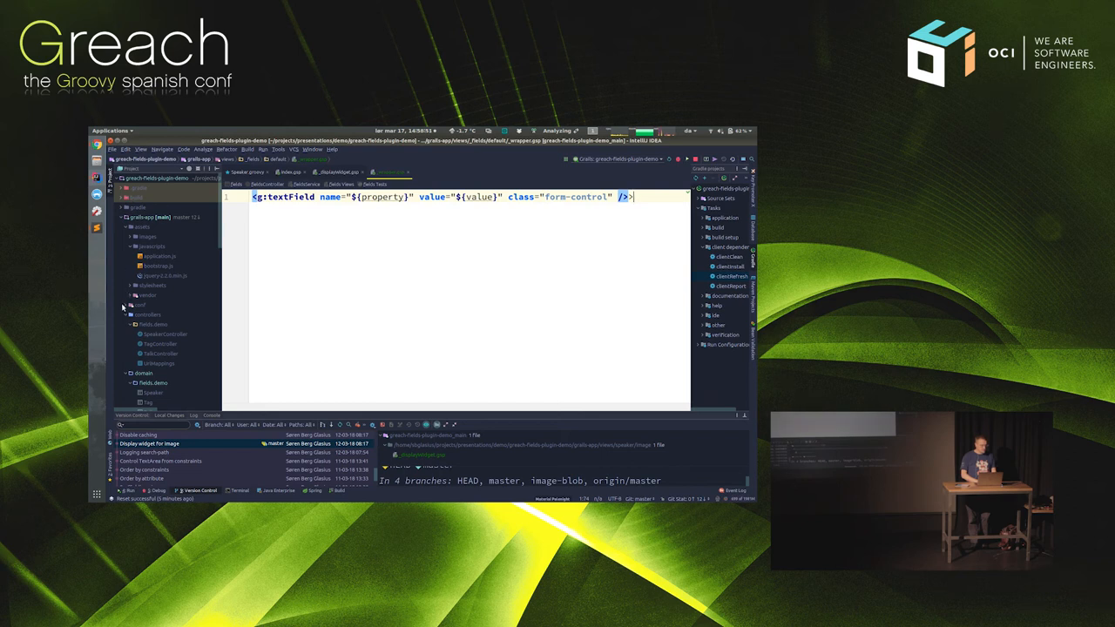
# Open application.yml from grails-app/conf, then bring up actions for the Disable caching commit.
pyautogui.click(128, 305)
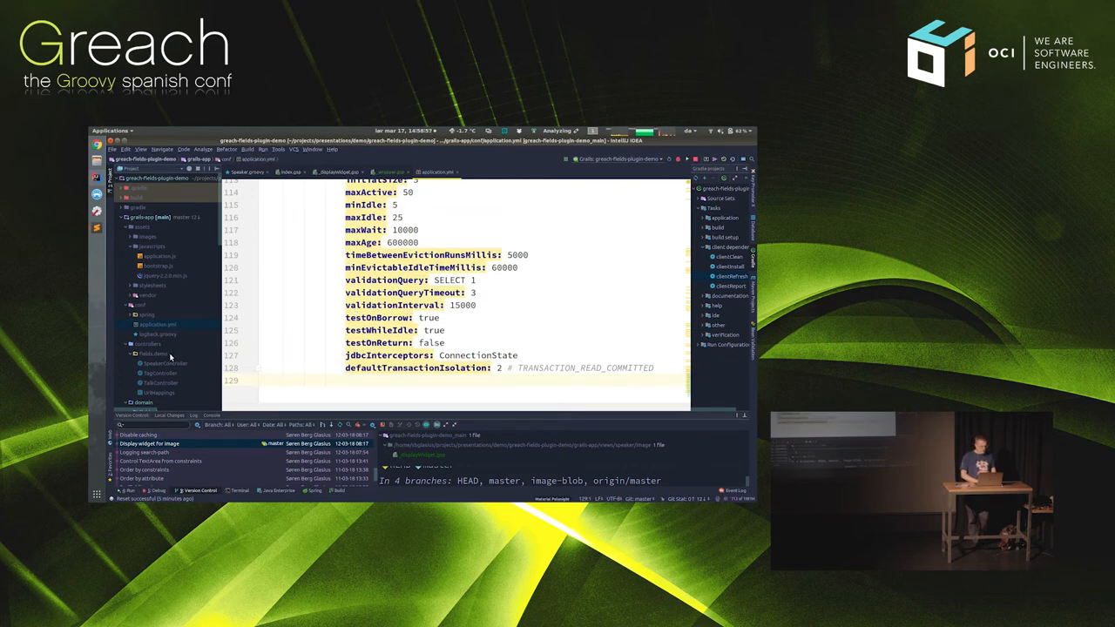
pyautogui.click(139, 435)
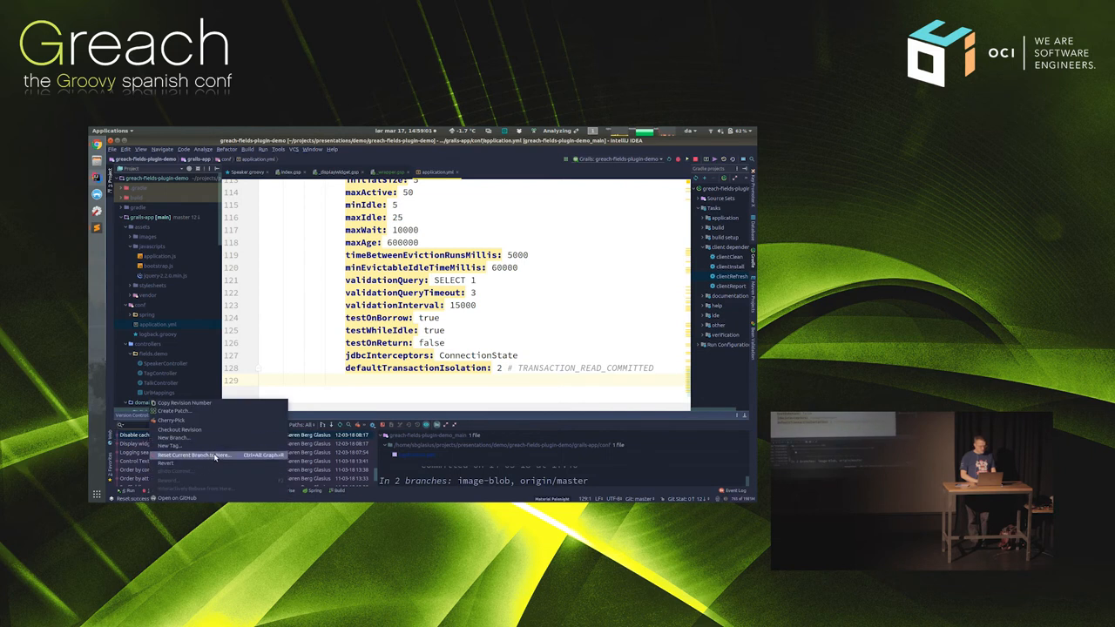
# Reset the current branch to 'Disable caching' and confirm the Hard reset.
pyautogui.click(191, 454)
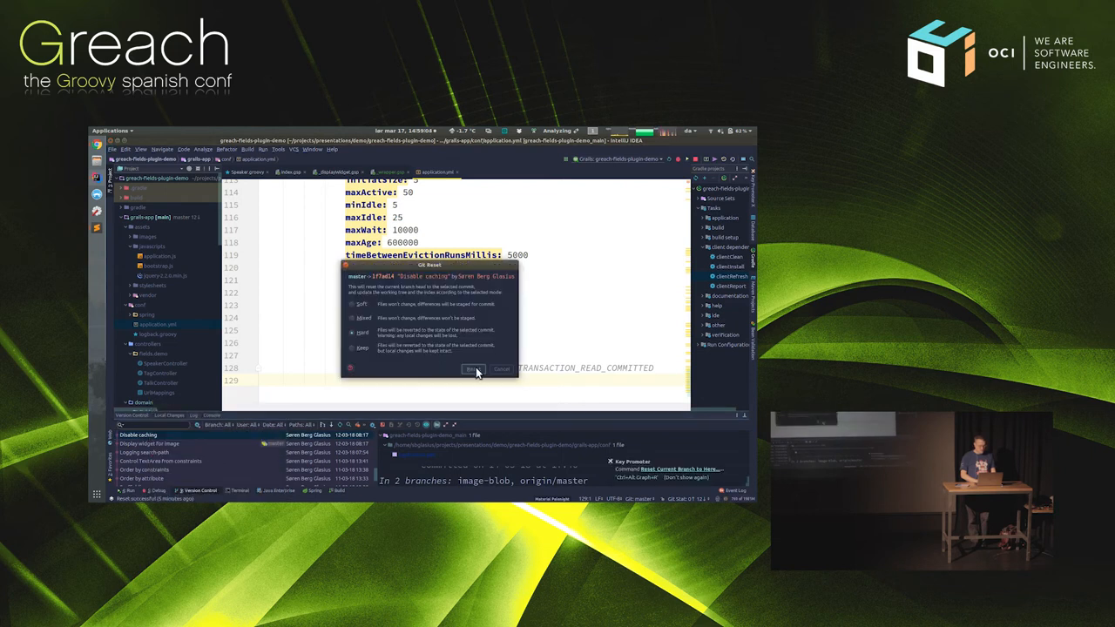
pyautogui.click(473, 368)
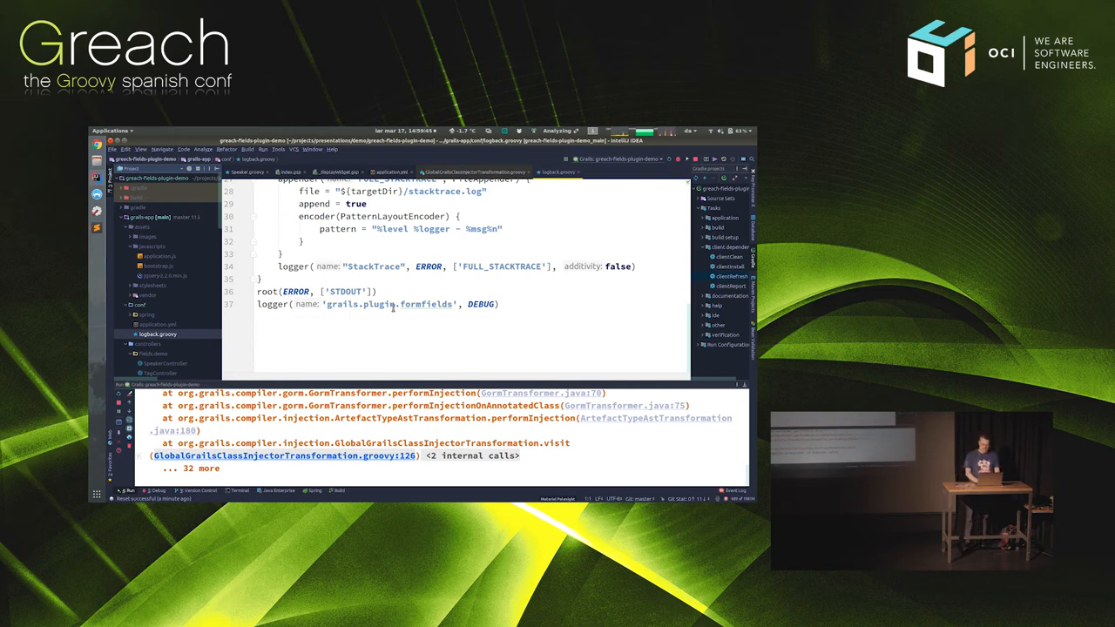
pyautogui.moveTo(233, 363)
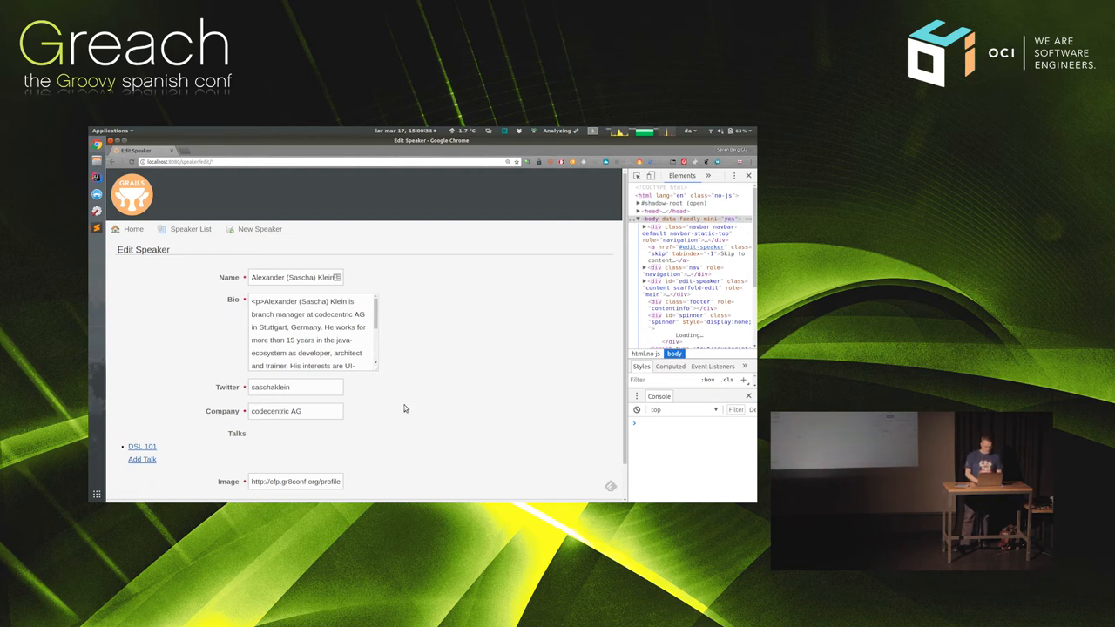
pyautogui.moveTo(567, 241)
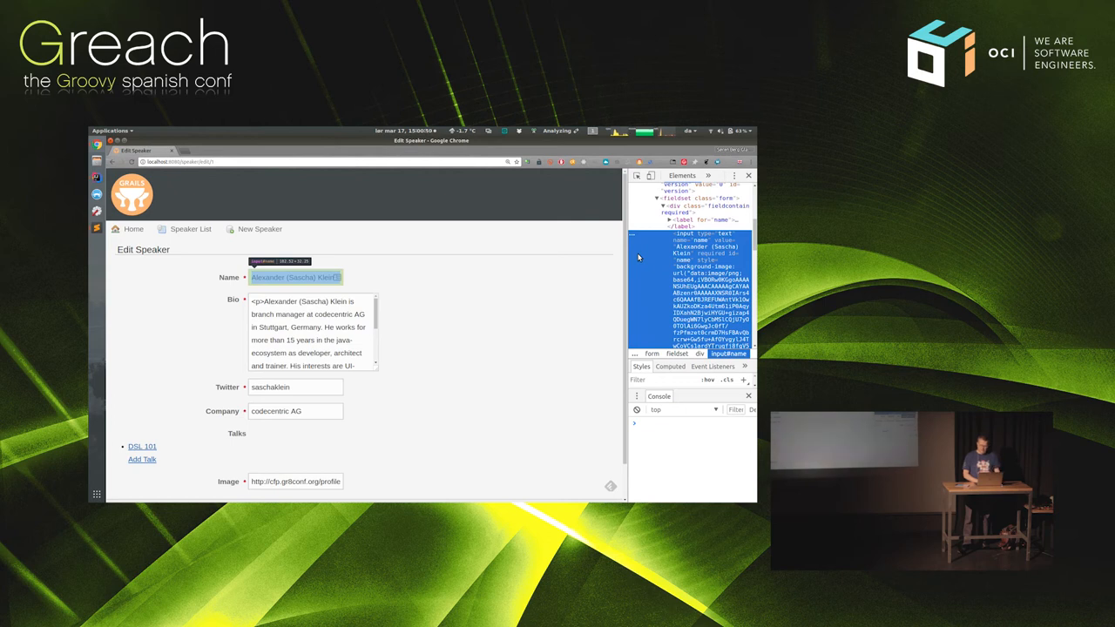
pyautogui.moveTo(670, 264)
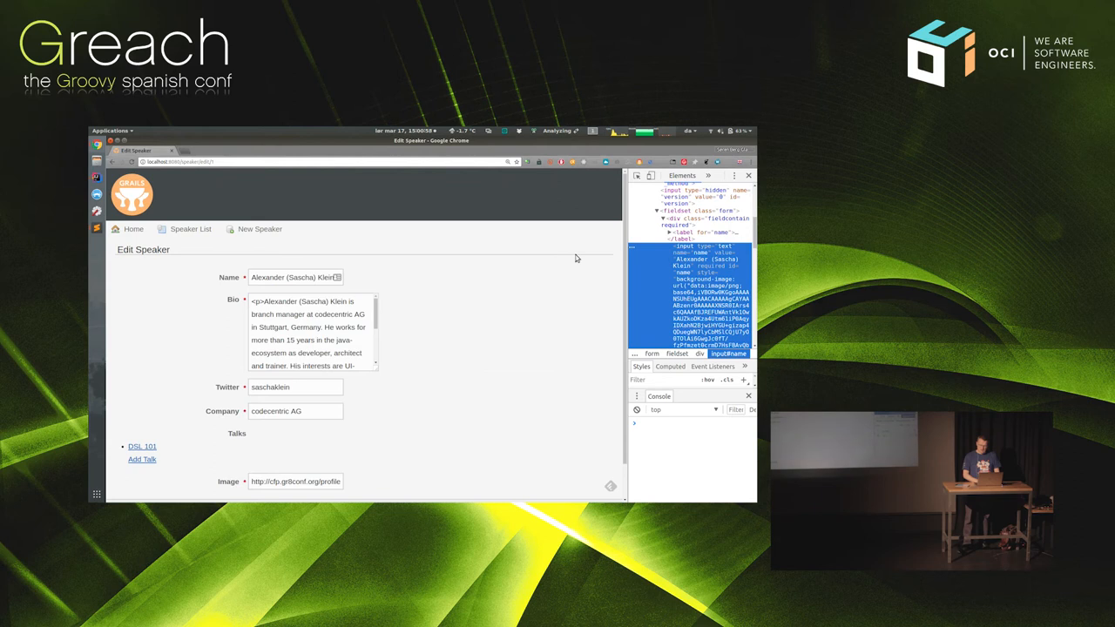
# Leave DevTools showing the Name input's markup and switch back toward IntelliJ IDEA.
pyautogui.press('alt+tab')
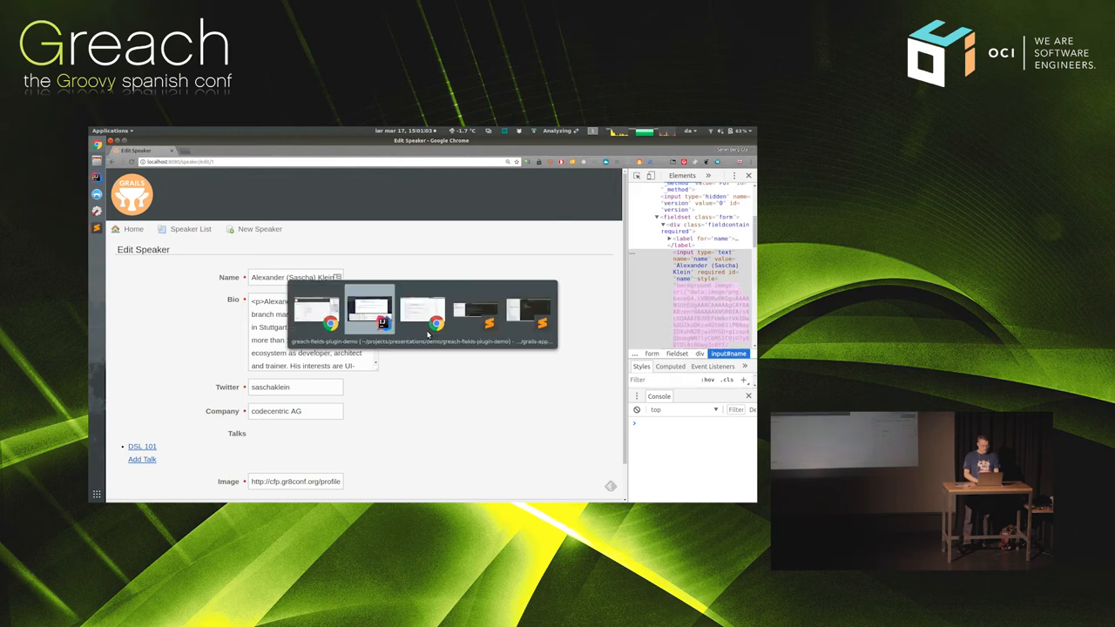
# Bring IntelliJ forward and read the FormFieldsTemplateService wrapper-template lookup DEBUG lines.
pyautogui.click(381, 309)
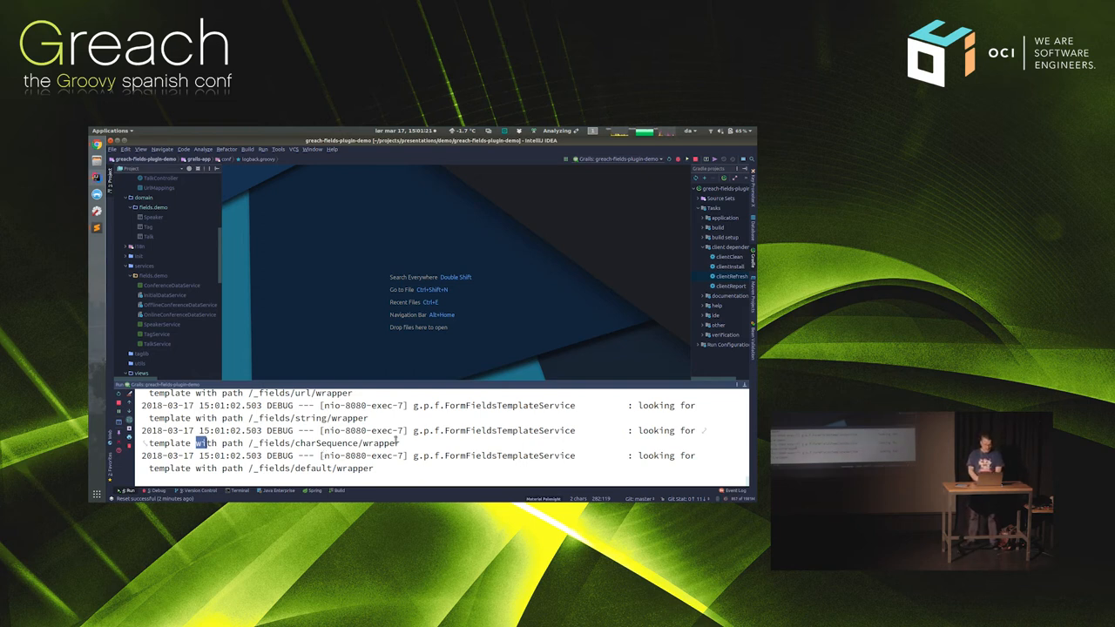
pyautogui.doubleClick(305, 467)
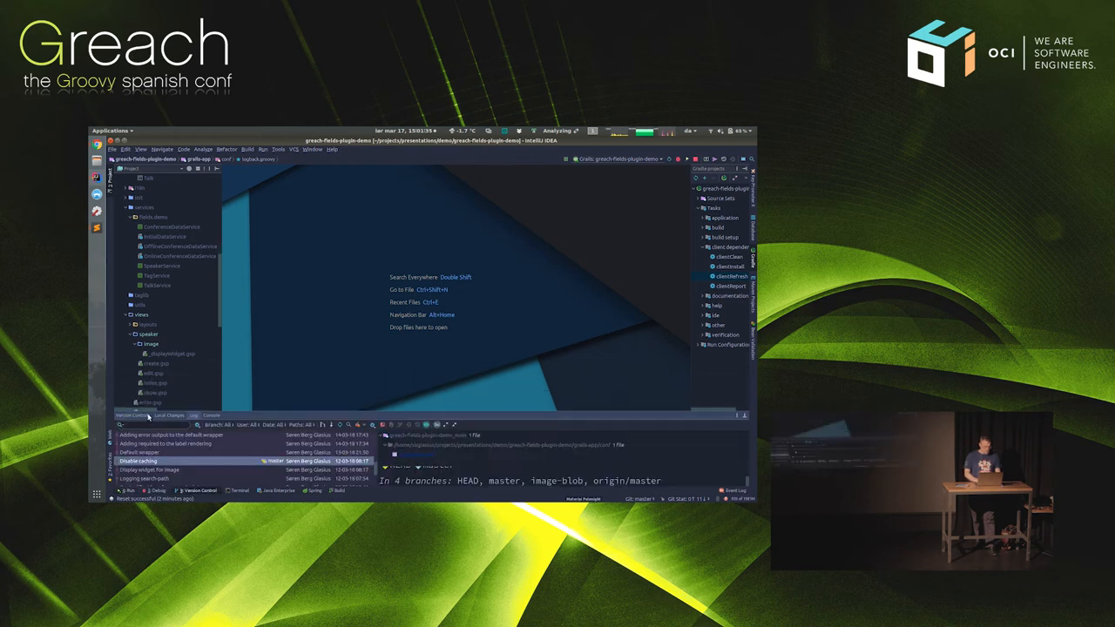
# Create _wrapper.gsp in views/_fields/default, add it to Git, and expand the folder.
pyautogui.click(165, 452)
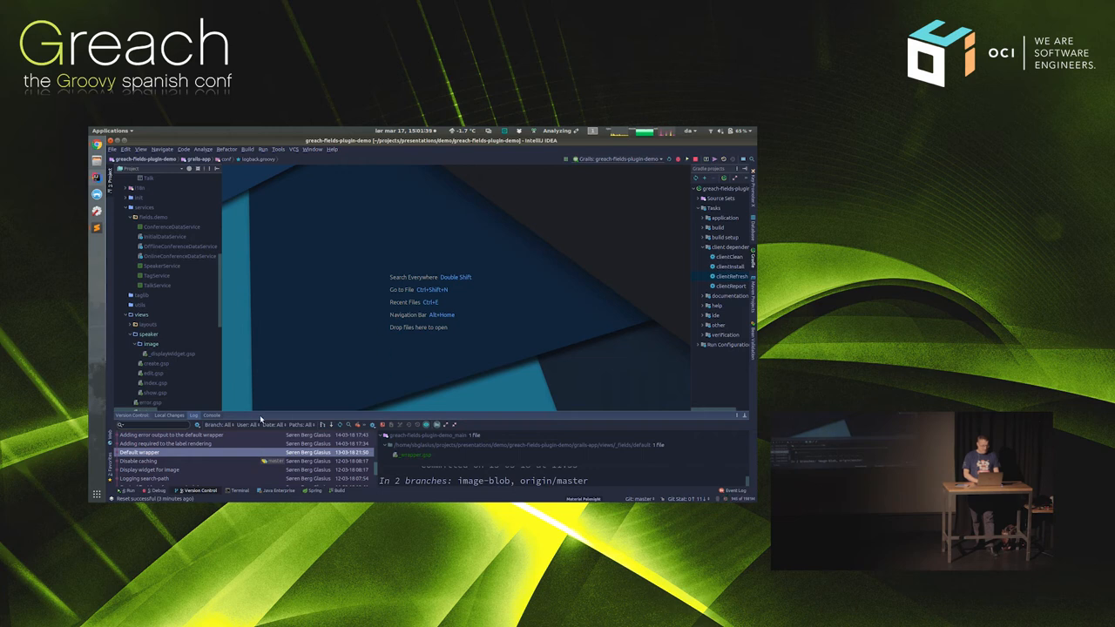
pyautogui.moveTo(161, 324)
pyautogui.write('_fields/d')
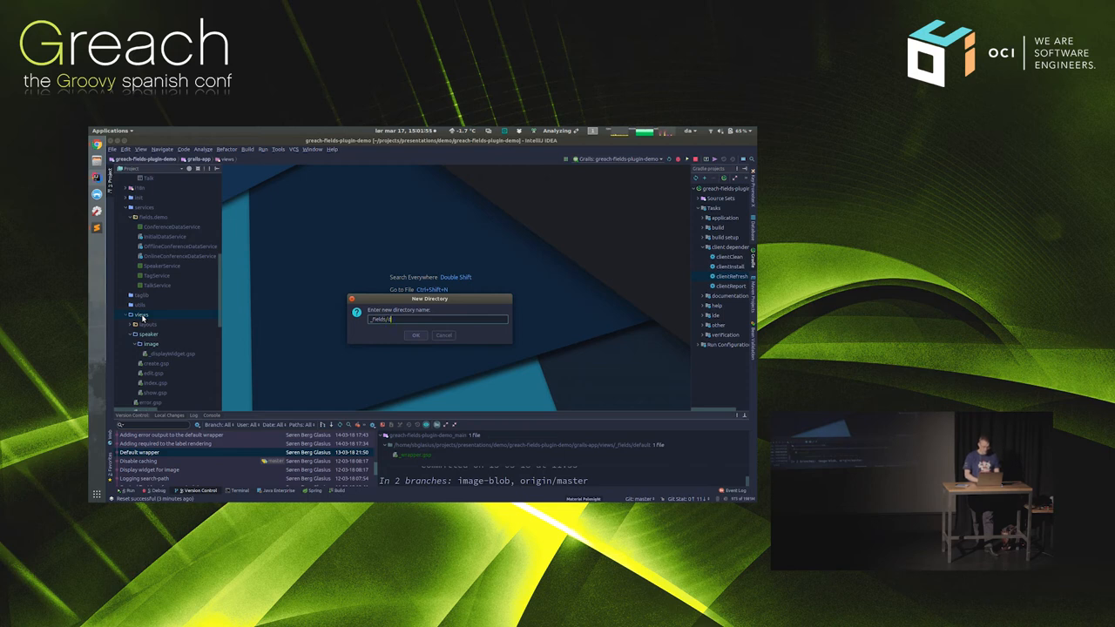
pyautogui.click(416, 335)
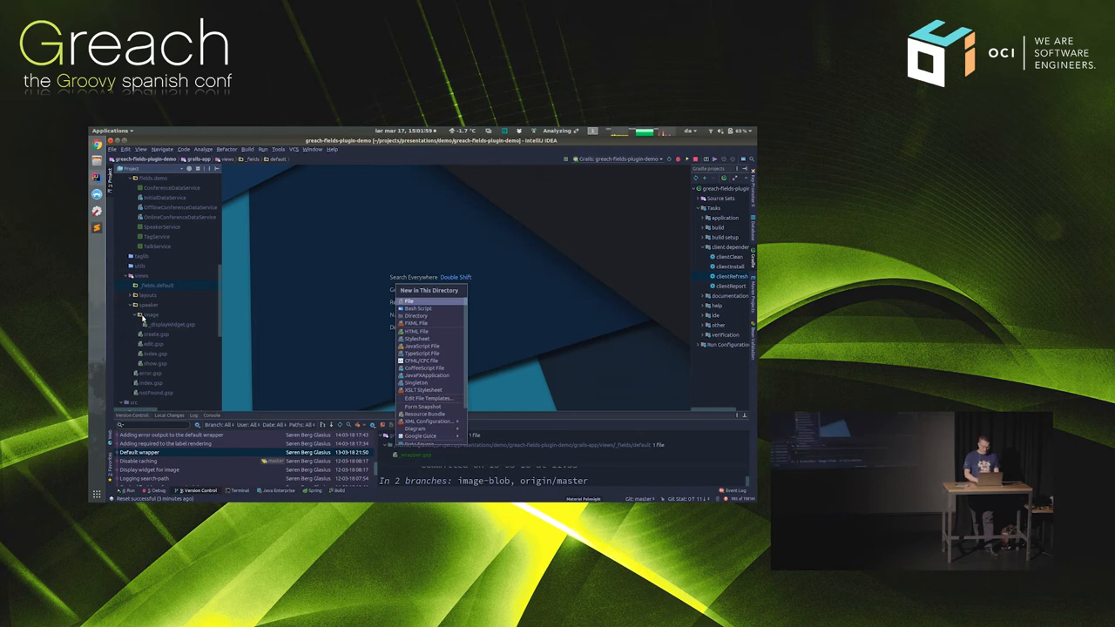
pyautogui.click(409, 300)
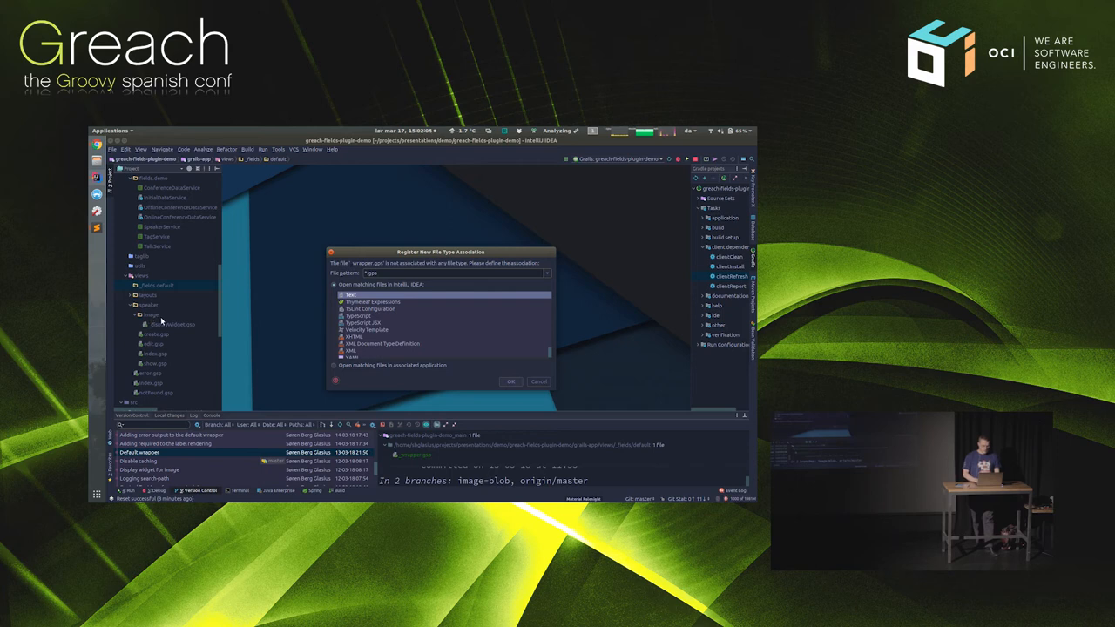
pyautogui.moveTo(510, 380)
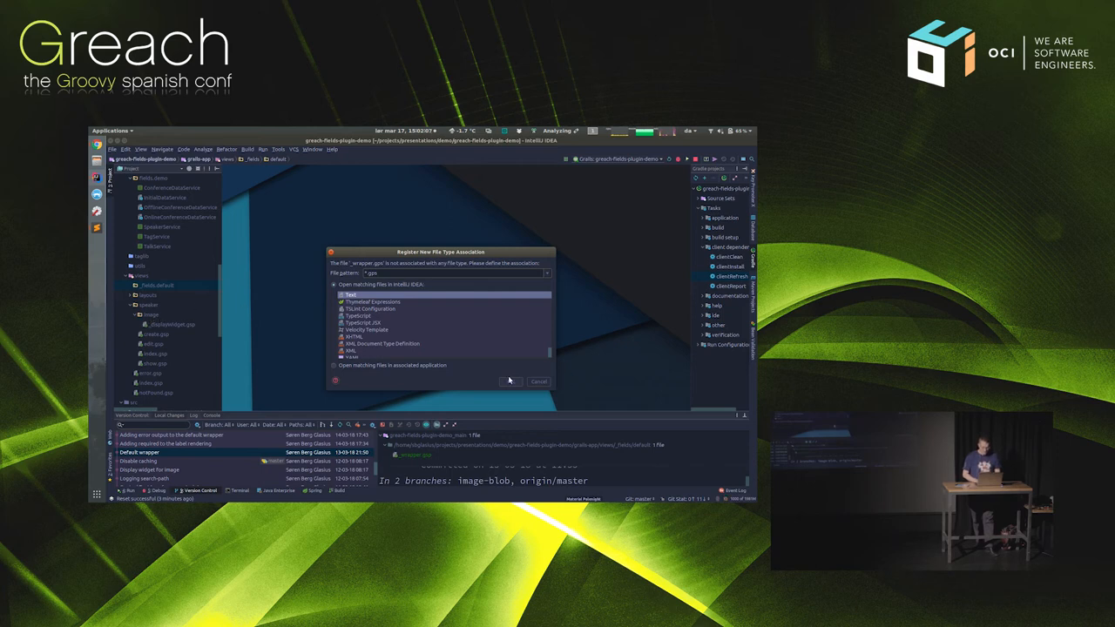
pyautogui.click(509, 382)
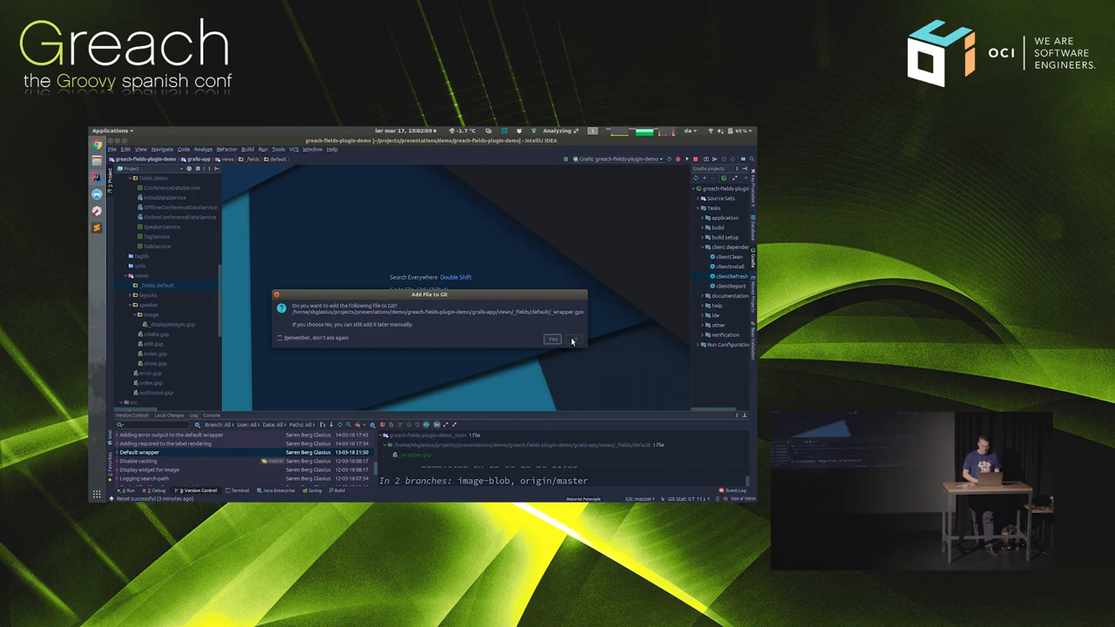
pyautogui.click(574, 339)
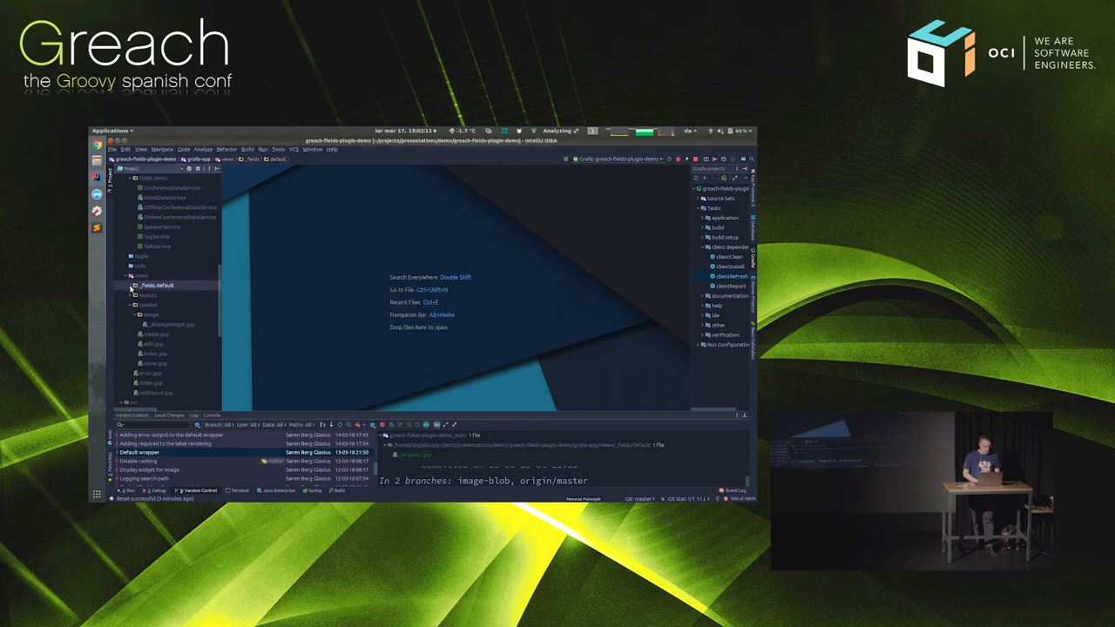
pyautogui.click(130, 285)
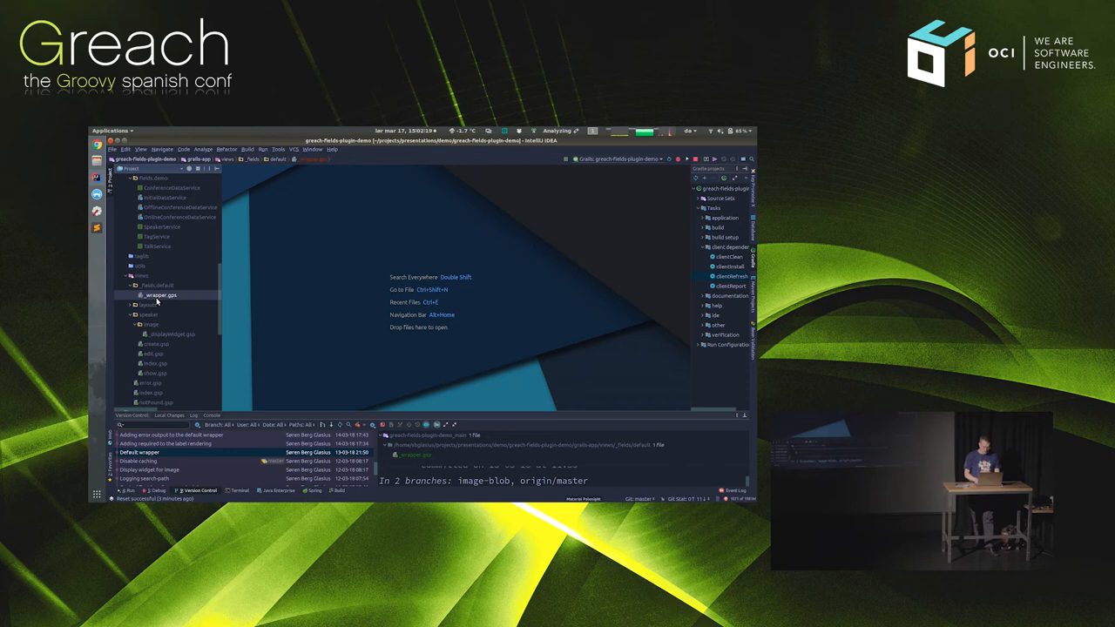
# Recreate an empty _wrapper.gsp in _fields/default and add it to Git.
pyautogui.click(162, 294)
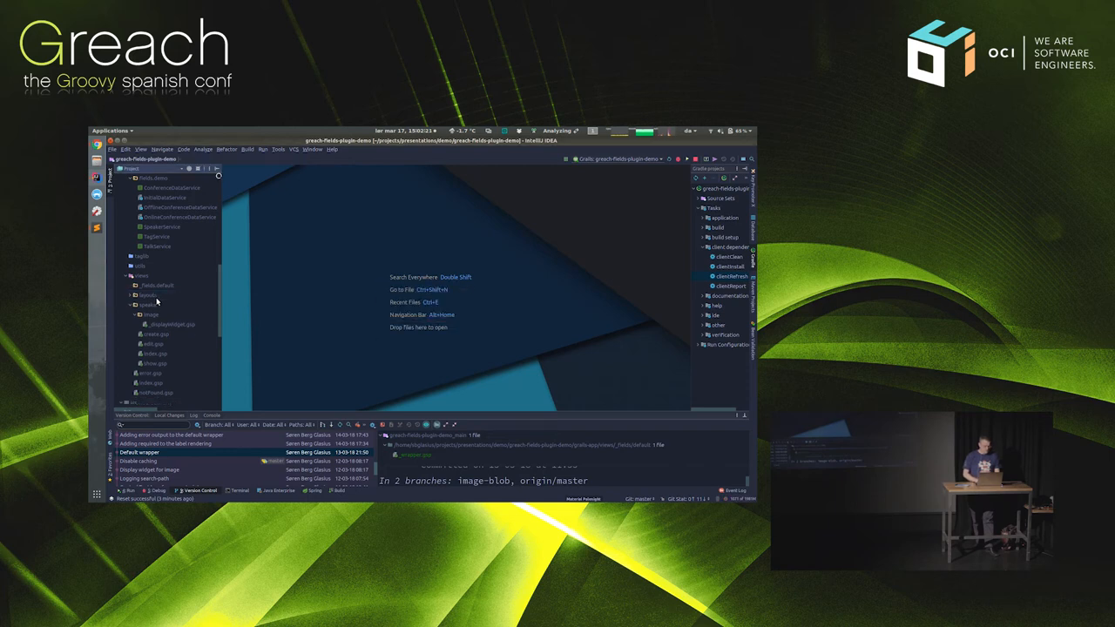
pyautogui.click(157, 284)
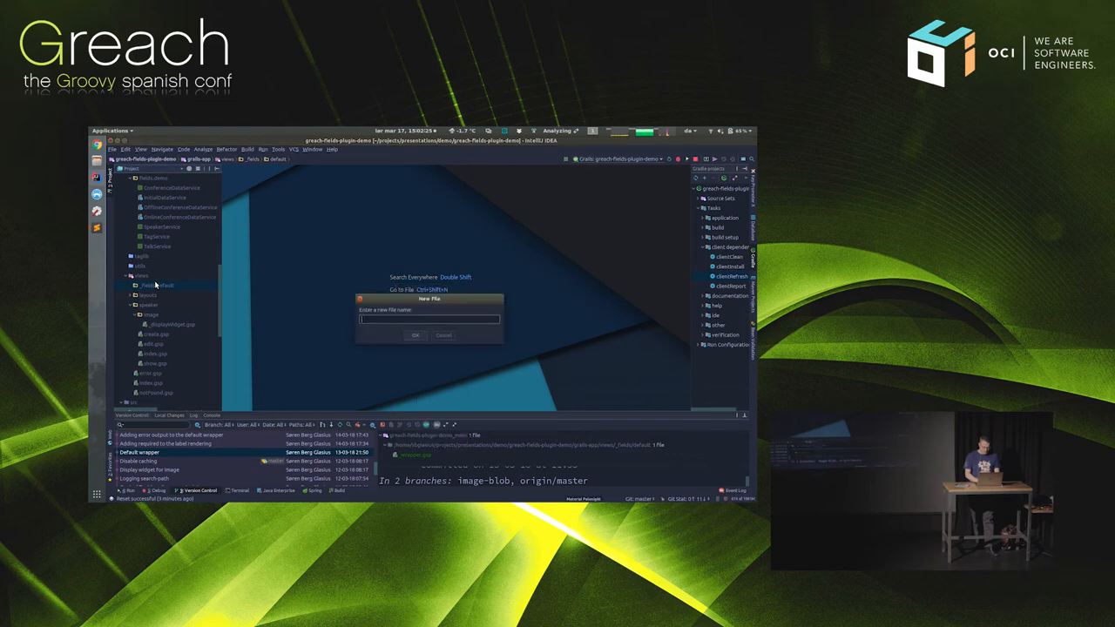
pyautogui.write('_wrapper')
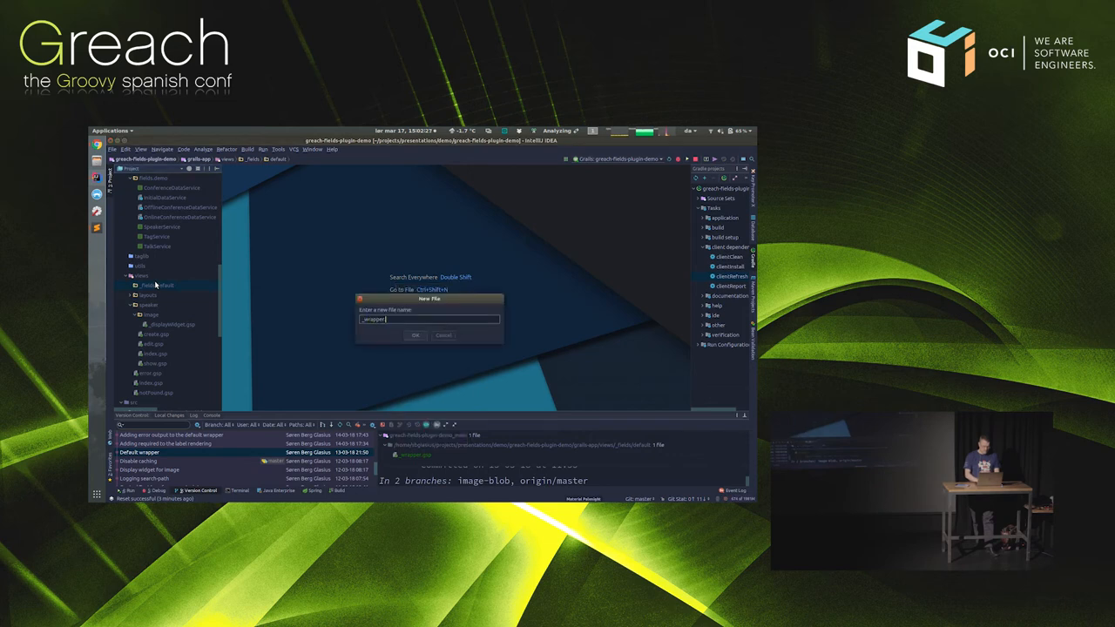
pyautogui.click(415, 335)
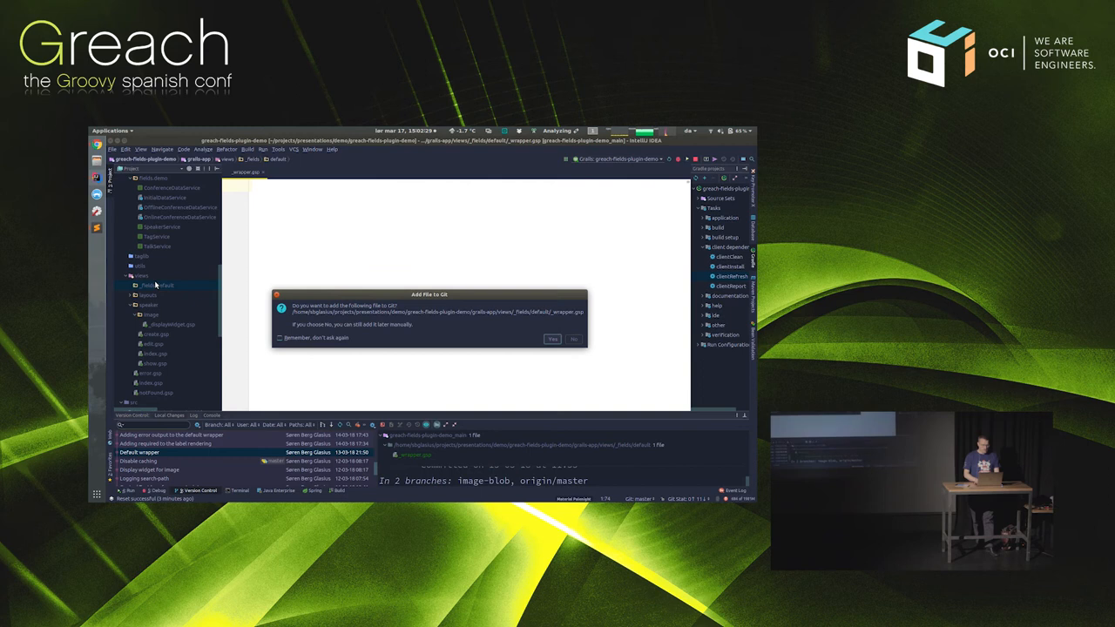
pyautogui.click(551, 338)
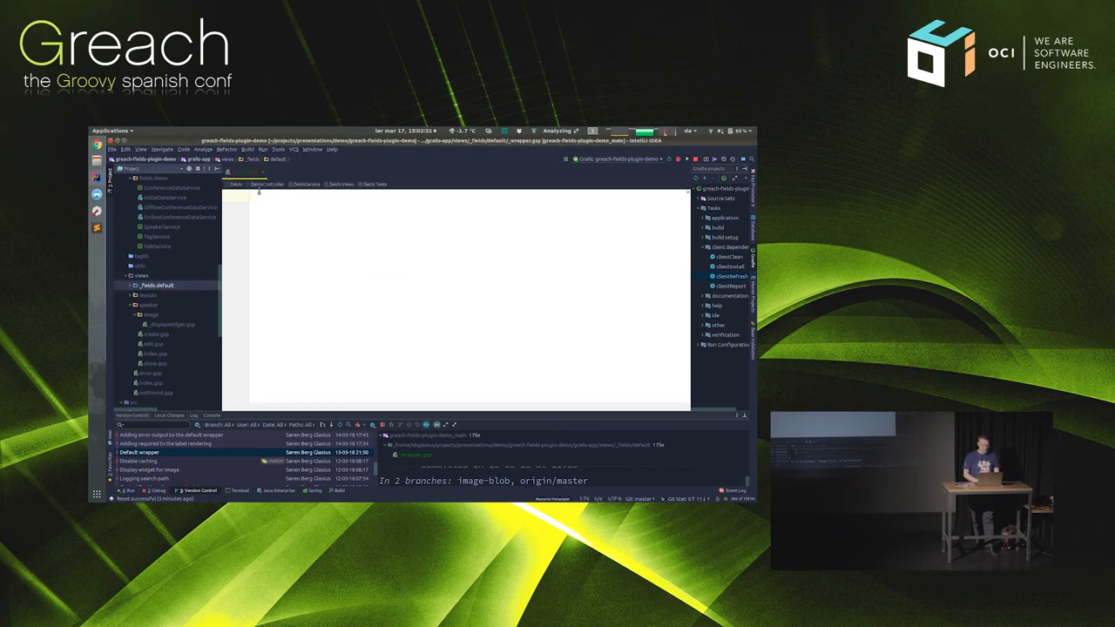
# Write <g:textField name="${property}" value="${value}" class="form-control" /> into _wrapper.gsp.
pyautogui.write('<g:t')
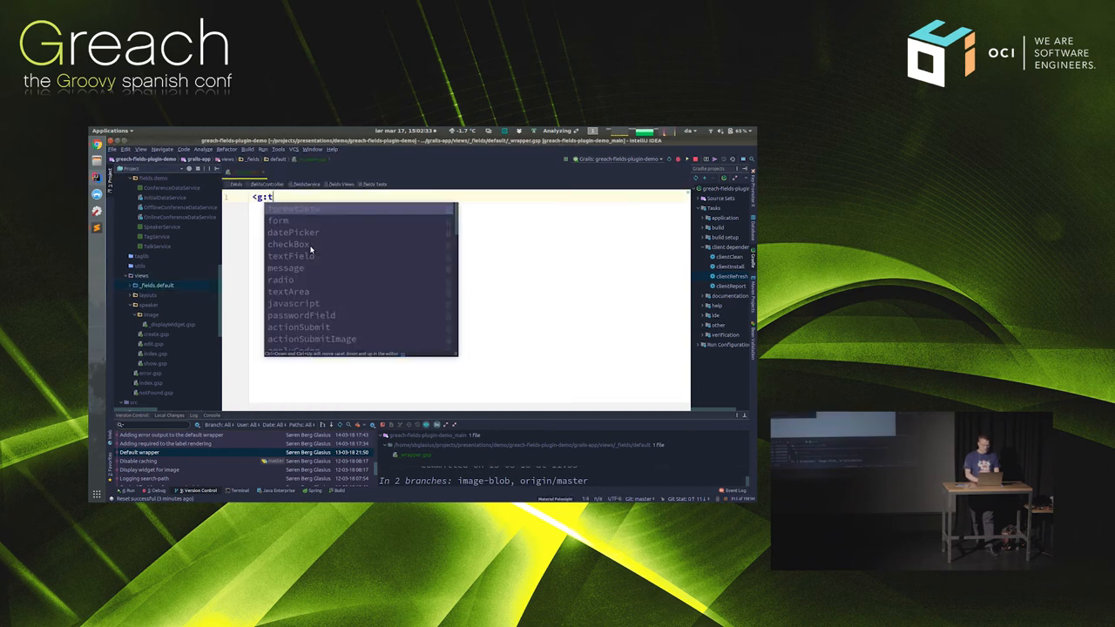
pyautogui.click(291, 257)
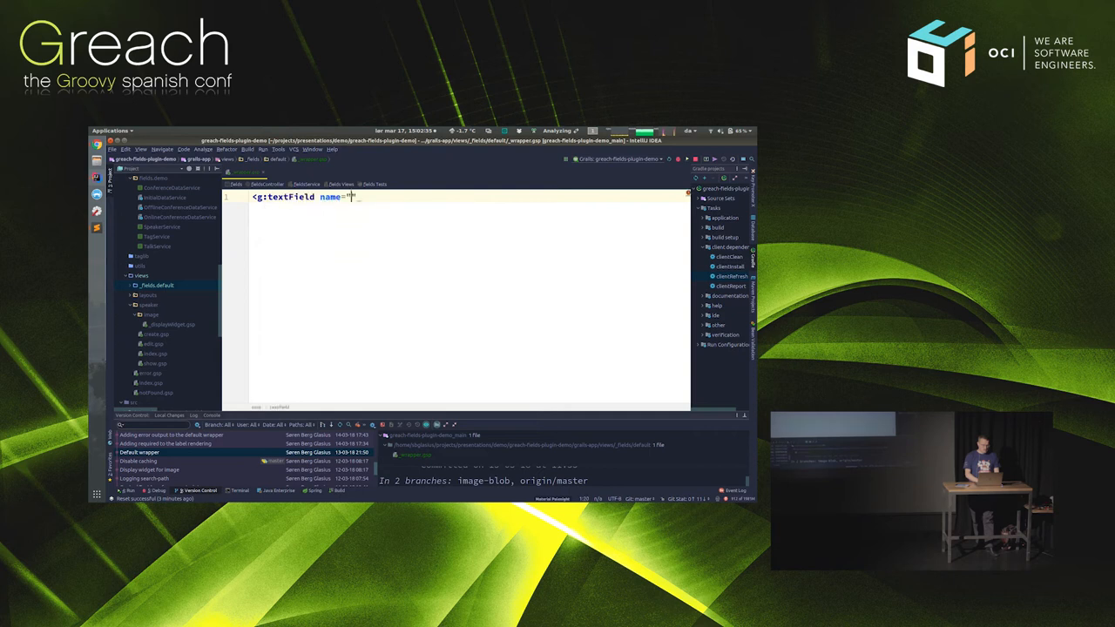
pyautogui.write('s')
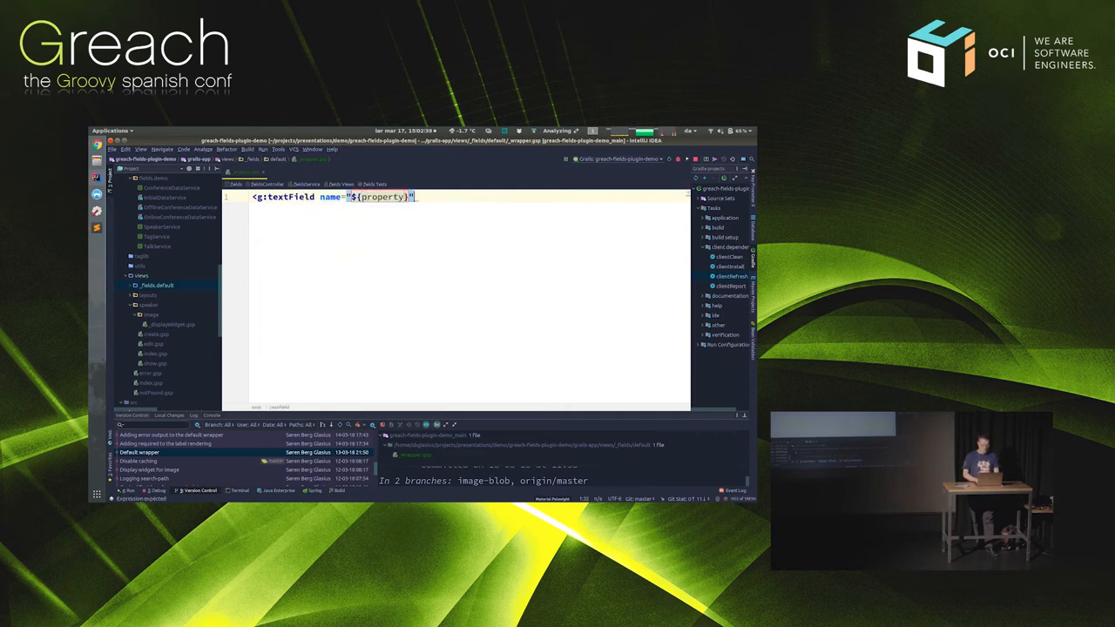
pyautogui.write('value="$')
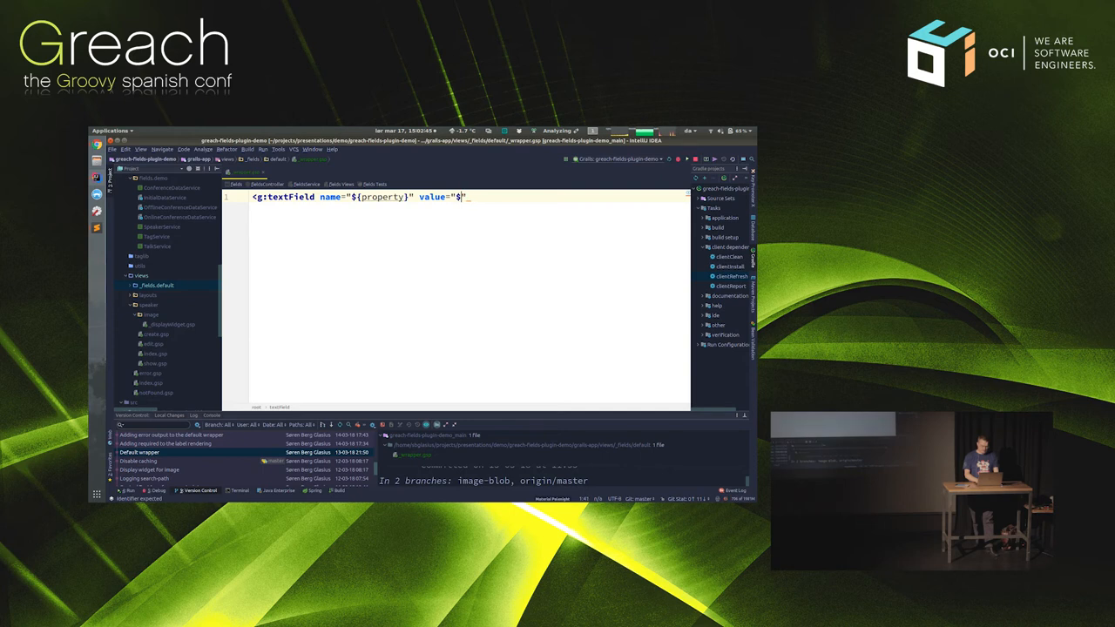
pyautogui.write('{')
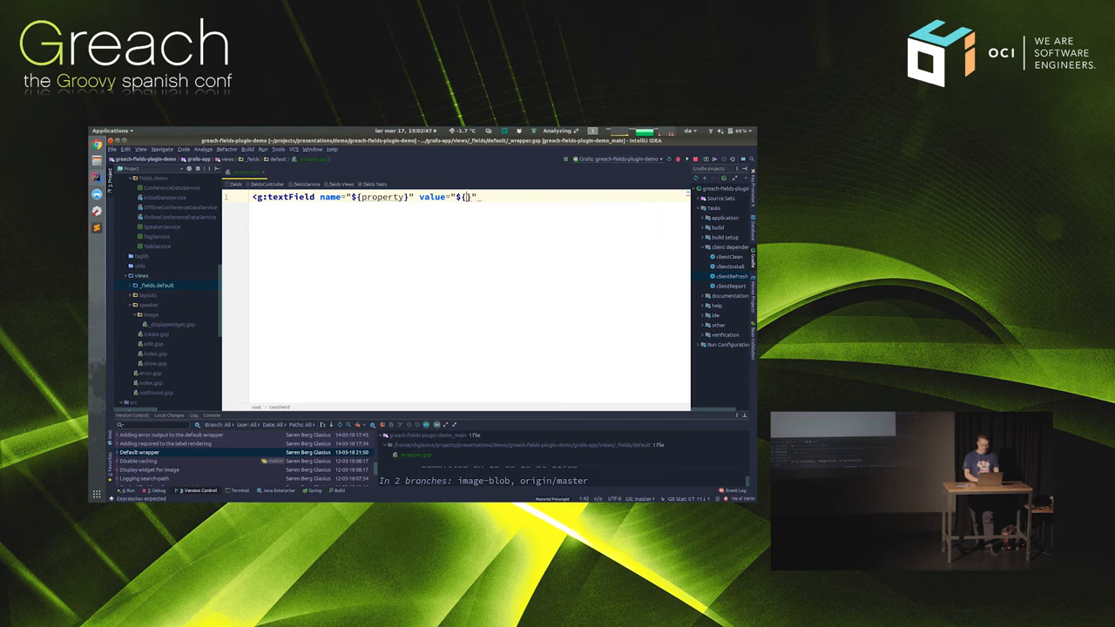
pyautogui.write('value}" c')
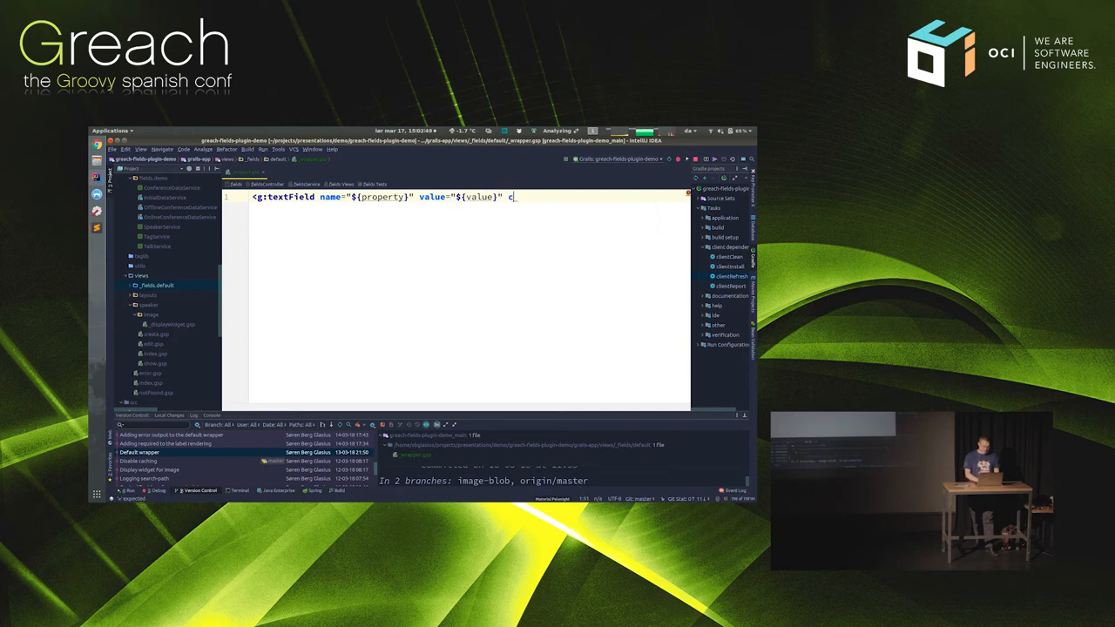
pyautogui.write('lass="form-control"')
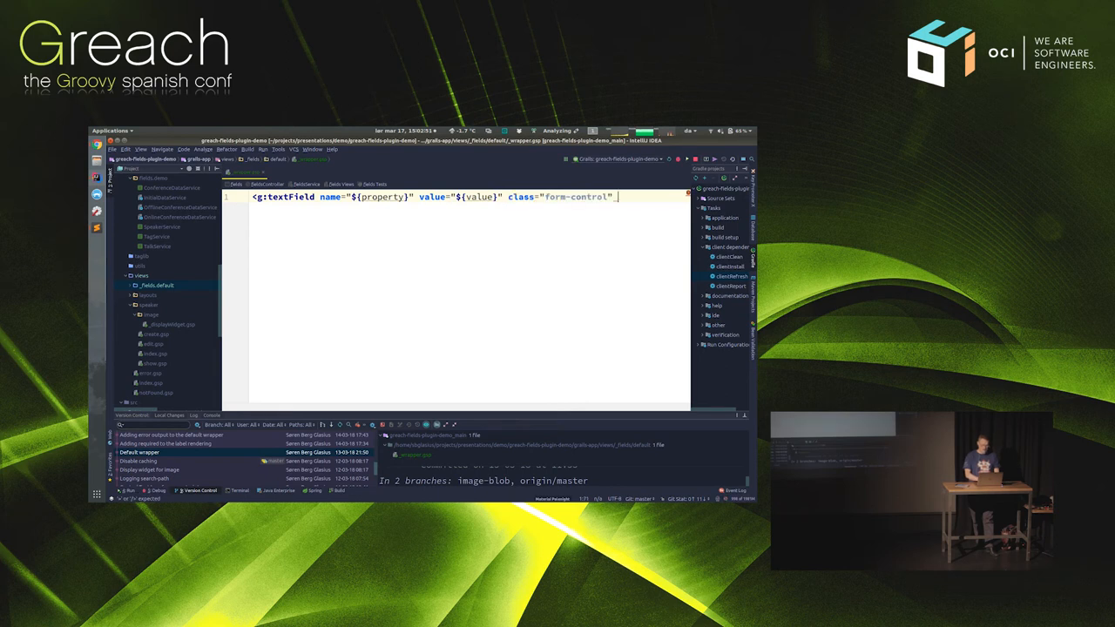
pyautogui.write('/>')
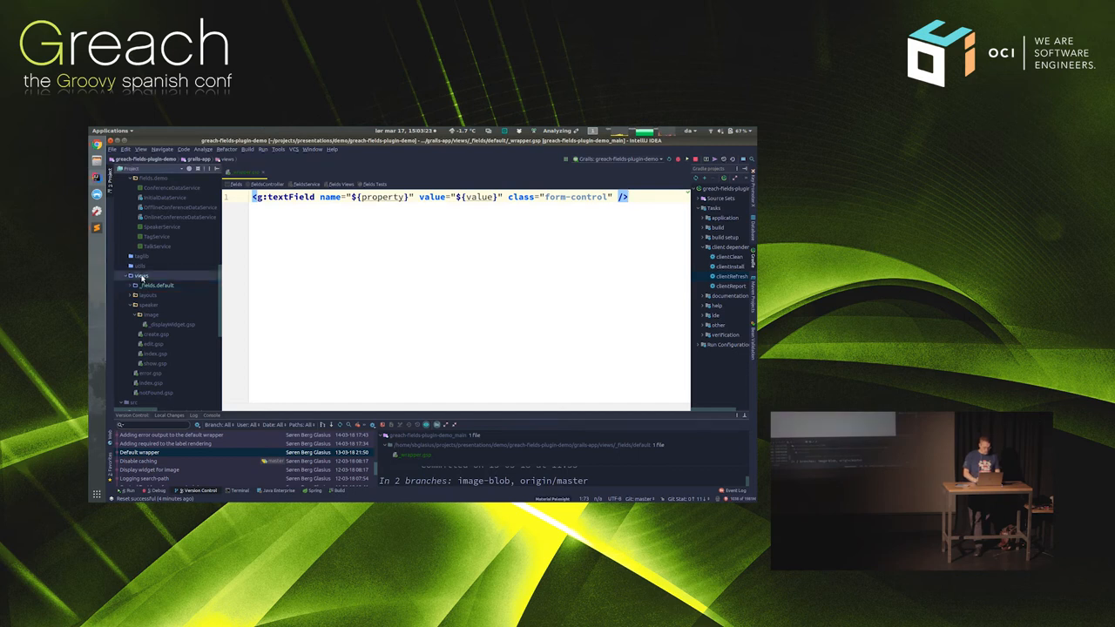
# Create the views/_fields/string directory and select it in the Project tree.
pyautogui.rightClick(140, 275)
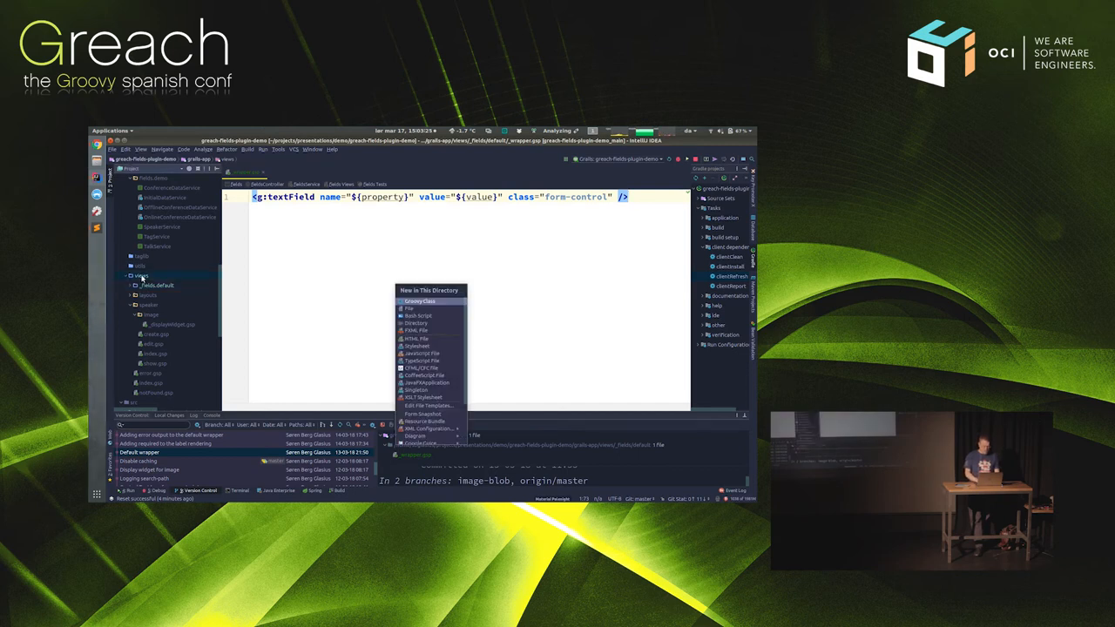
pyautogui.click(415, 323)
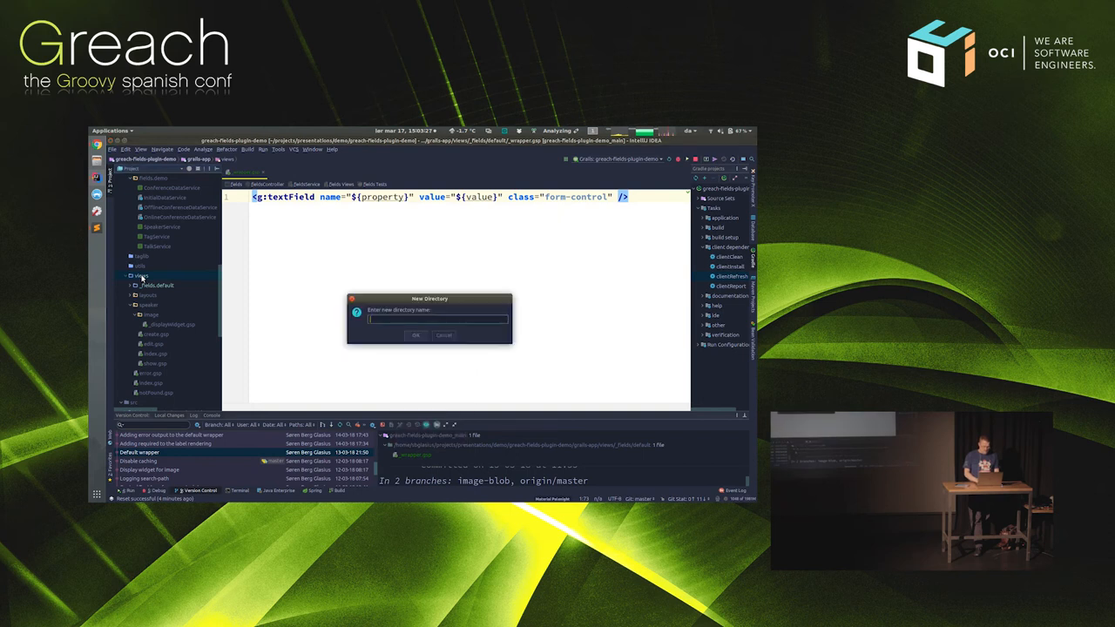
pyautogui.write('_fields')
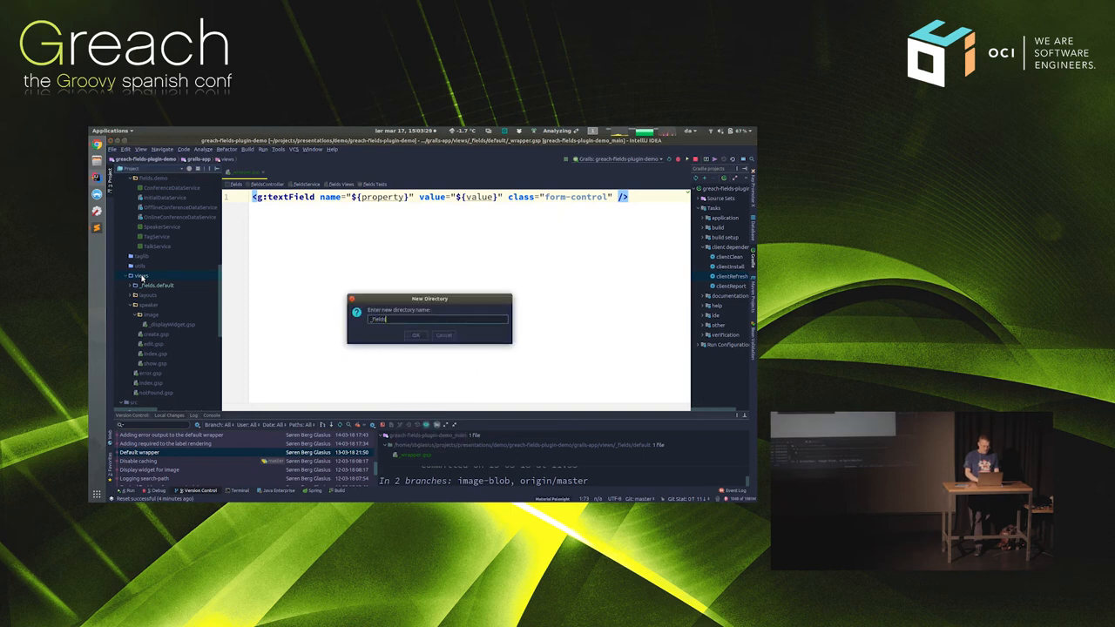
pyautogui.write('/string')
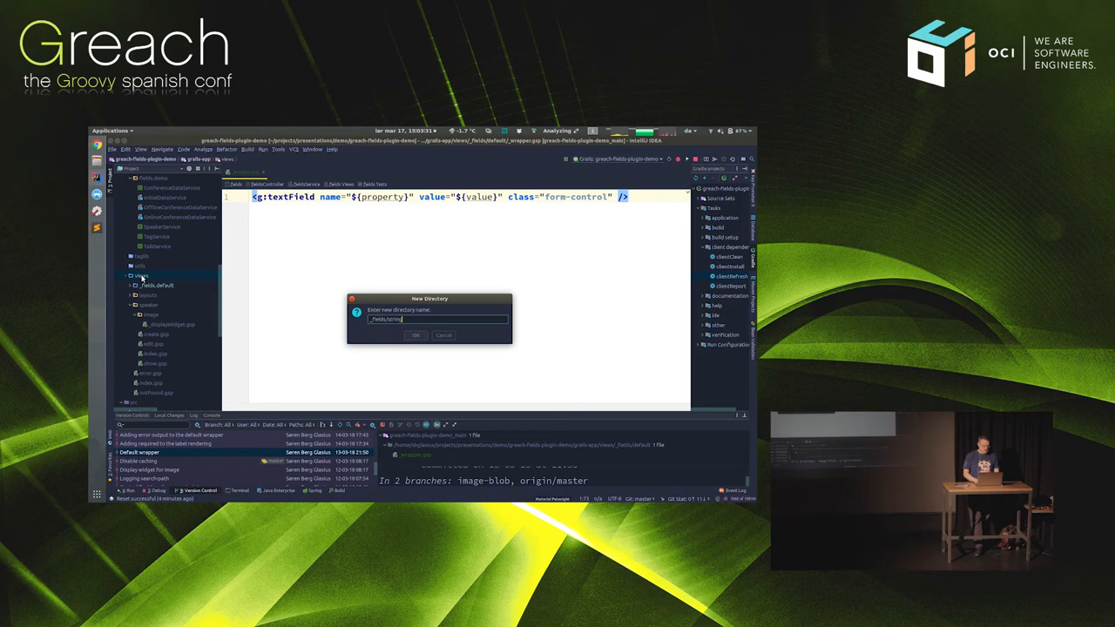
pyautogui.click(416, 335)
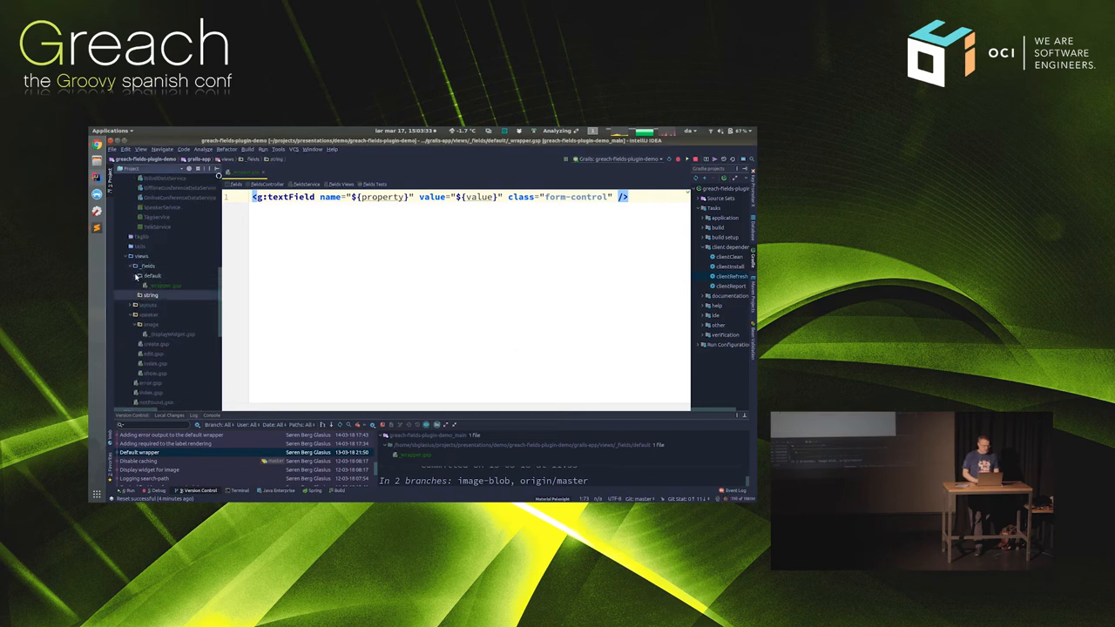
pyautogui.click(165, 286)
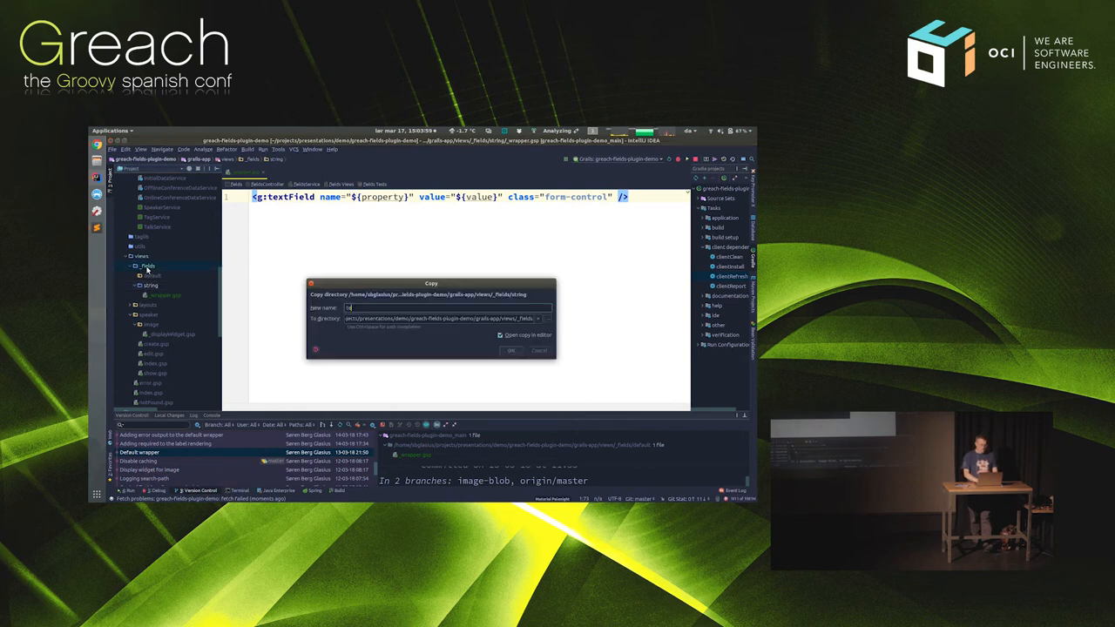
# Copy the string folder as textarea and rewrite its wrapper as <g:textArea>${value}</g:textArea>.
pyautogui.click(511, 350)
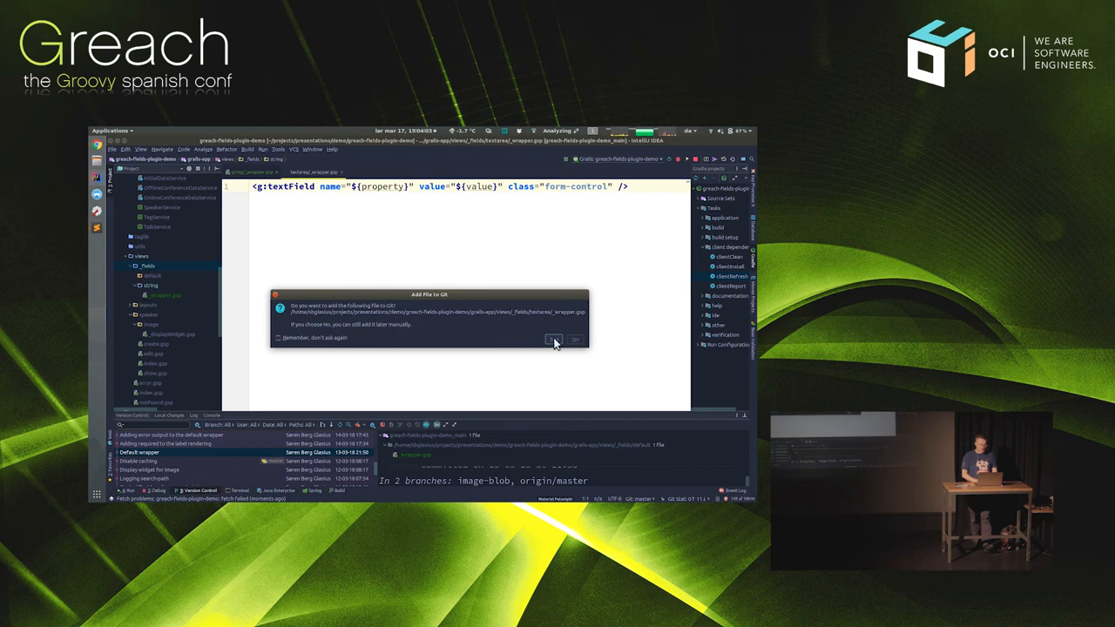
pyautogui.click(555, 338)
pyautogui.write('Area')
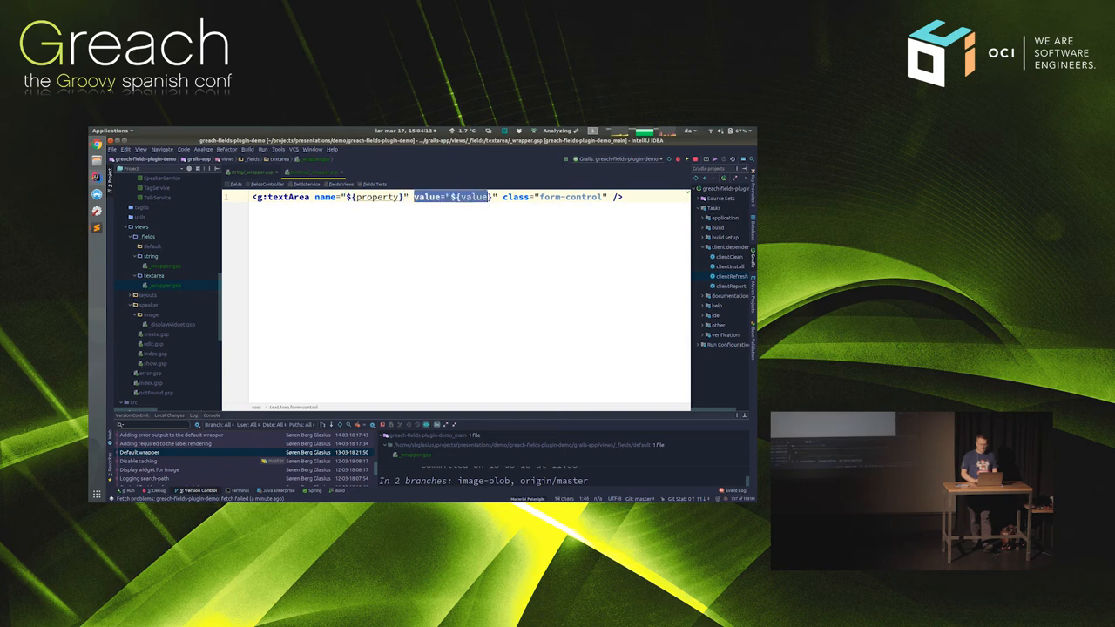
pyautogui.press('Delete')
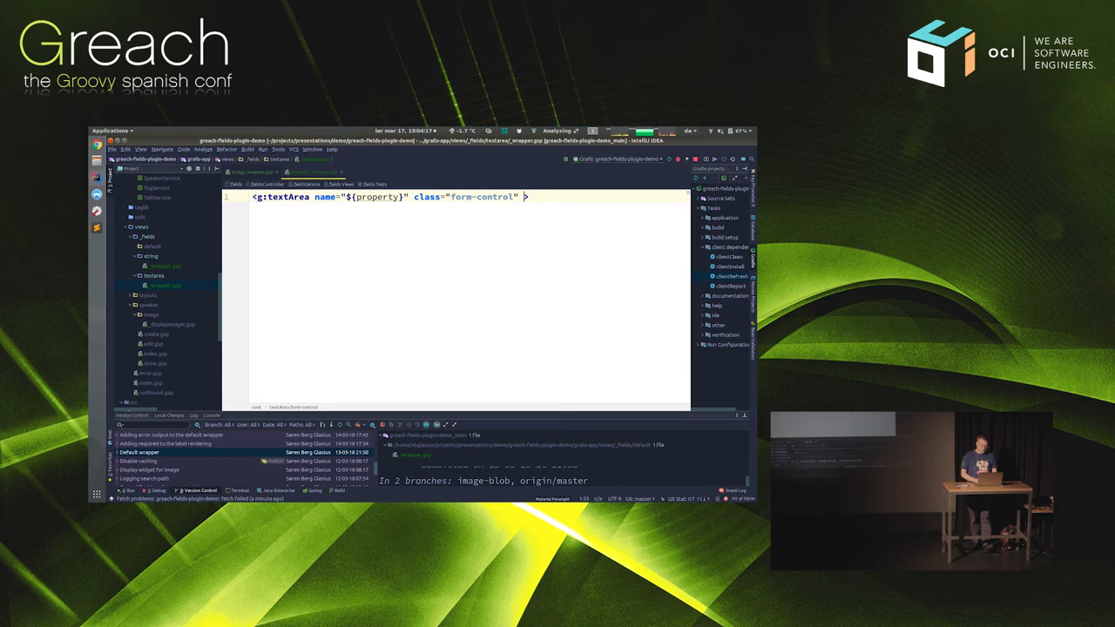
pyautogui.write('stri')
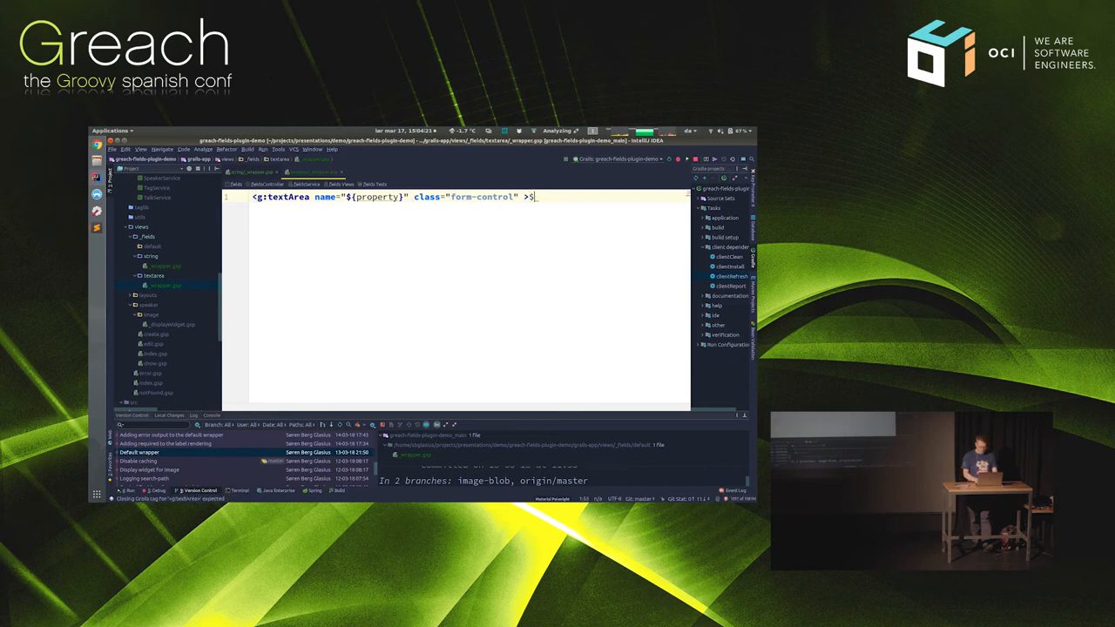
pyautogui.write('${value}')
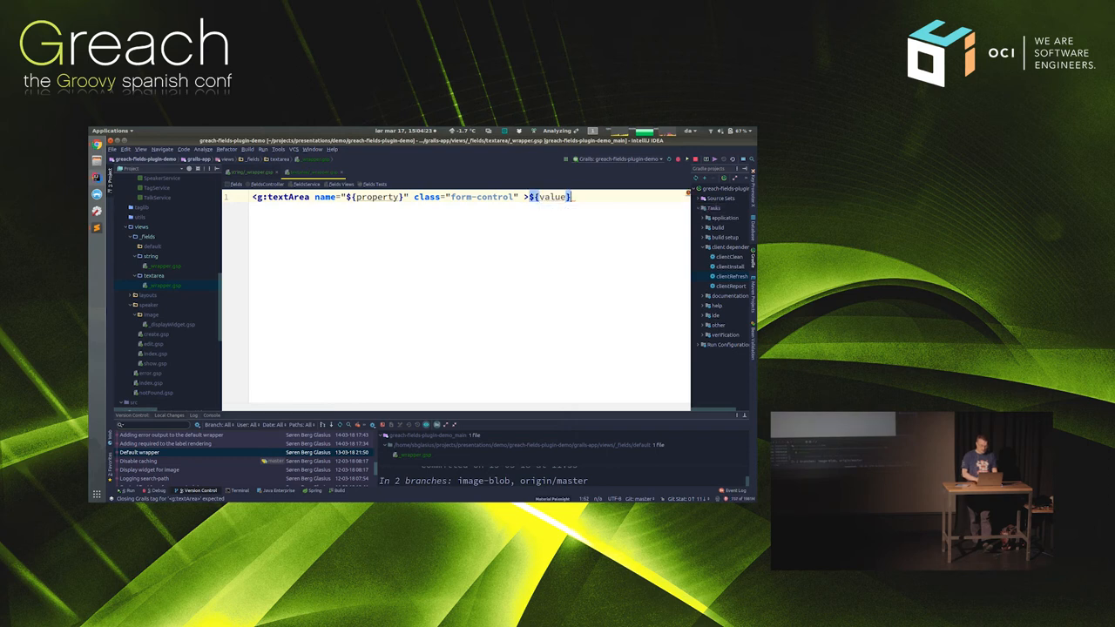
pyautogui.write('</g:textArea>')
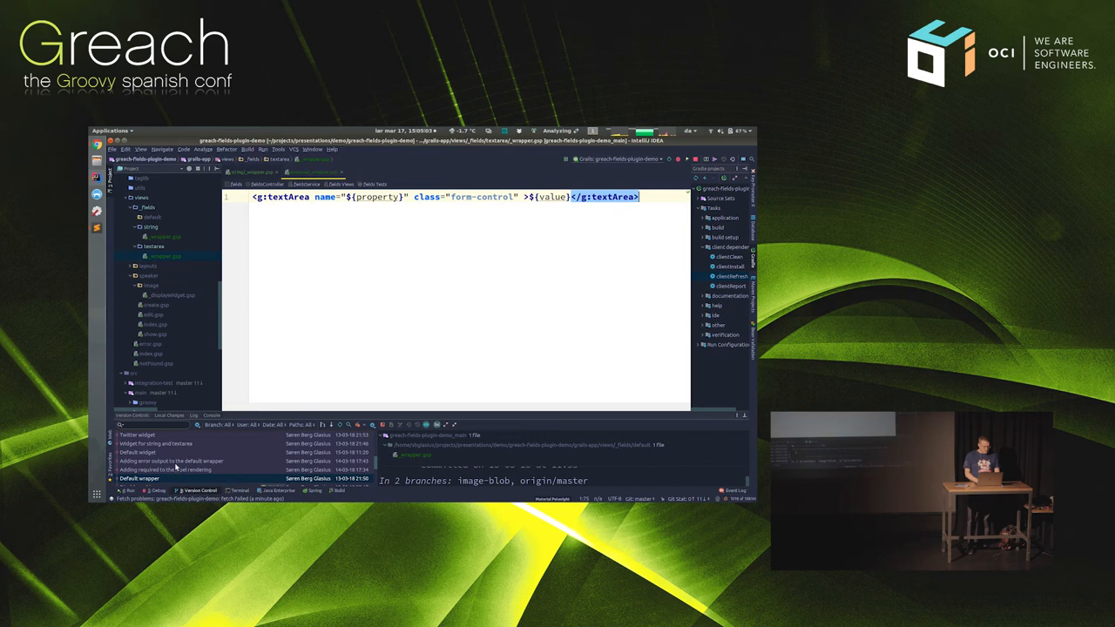
# Hard-reset the current branch to the 'Widget for string and textarea' commit.
pyautogui.rightClick(157, 443)
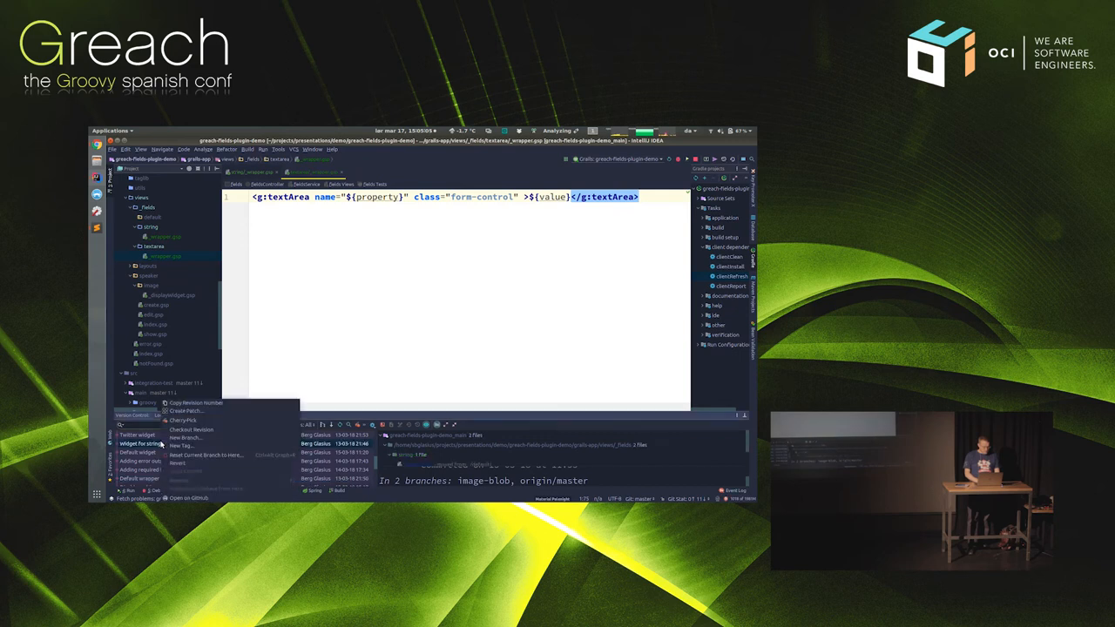
pyautogui.click(206, 454)
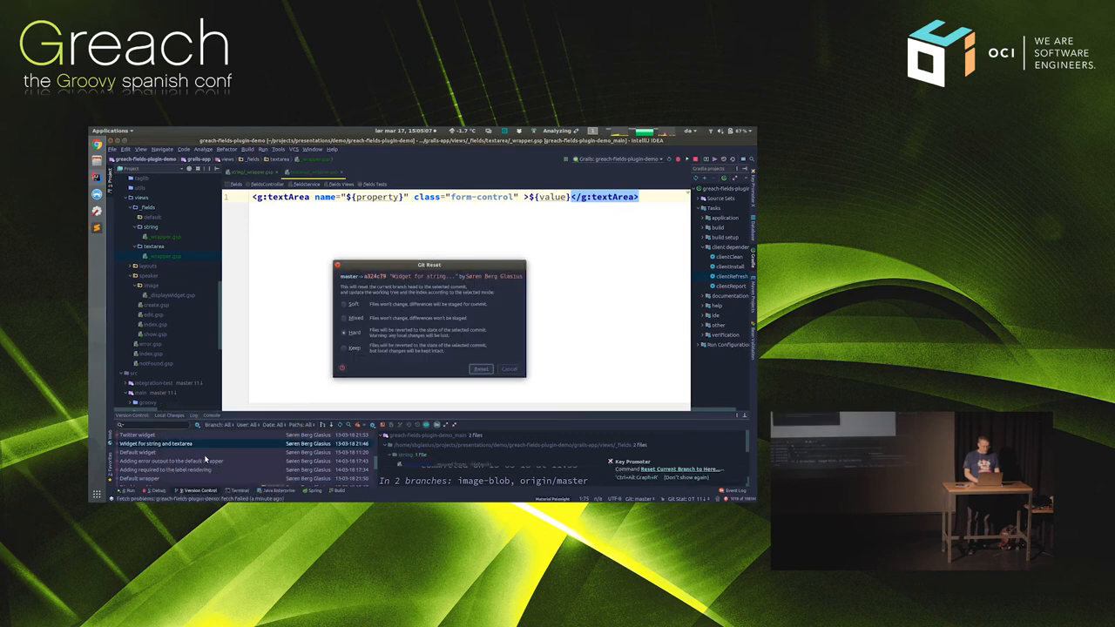
pyautogui.click(480, 369)
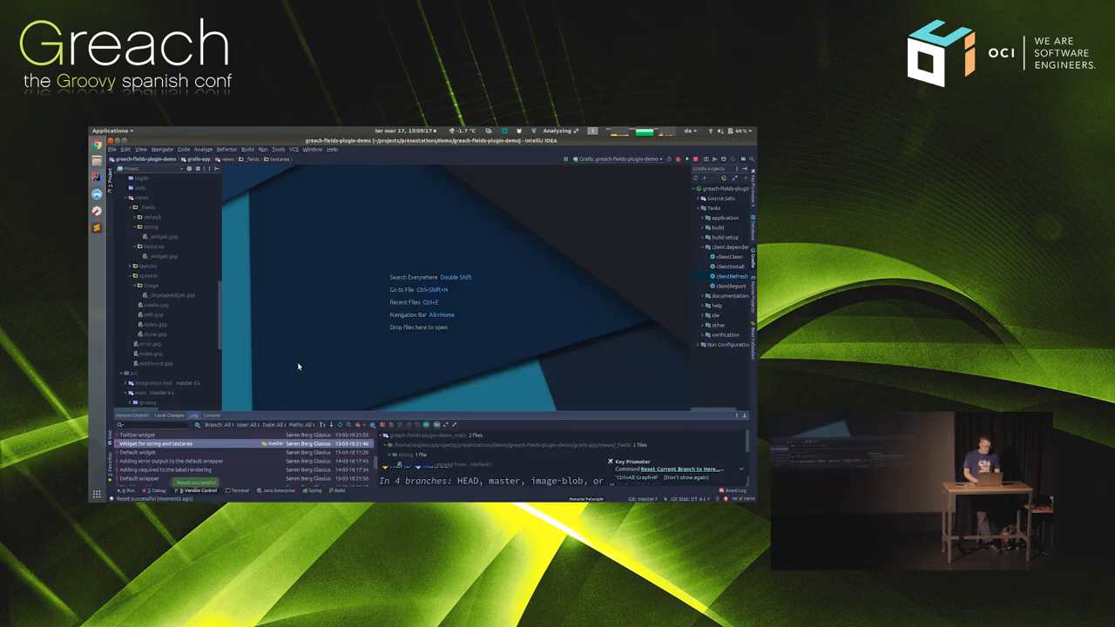
pyautogui.moveTo(182, 287)
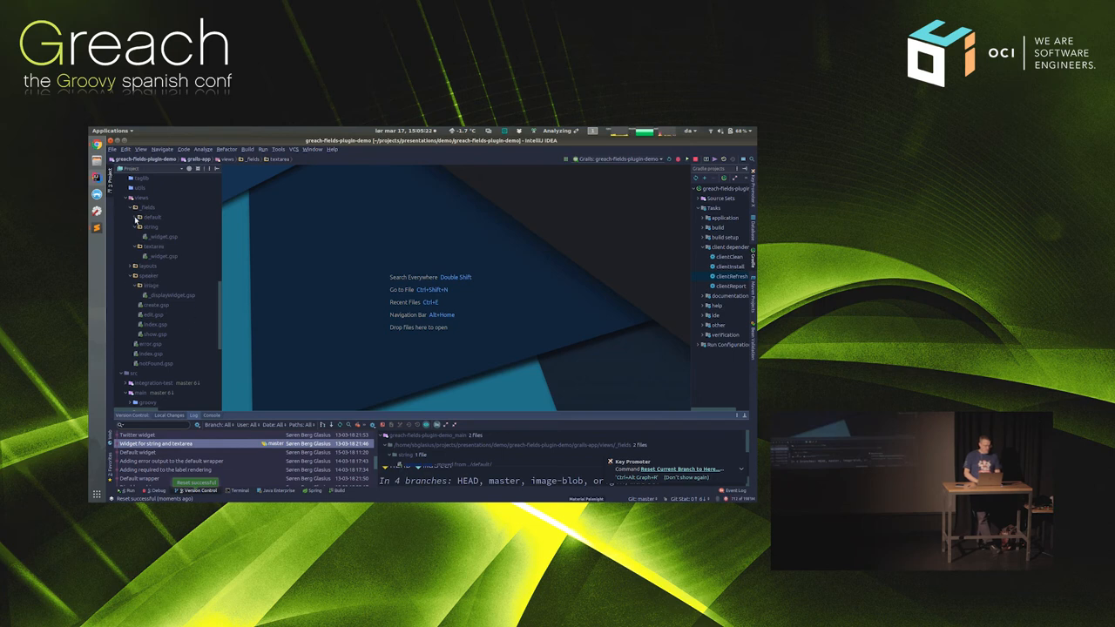
# Open _fields/default/_wrapper.gsp to review its form-group, label and errors markup.
pyautogui.doubleClick(163, 227)
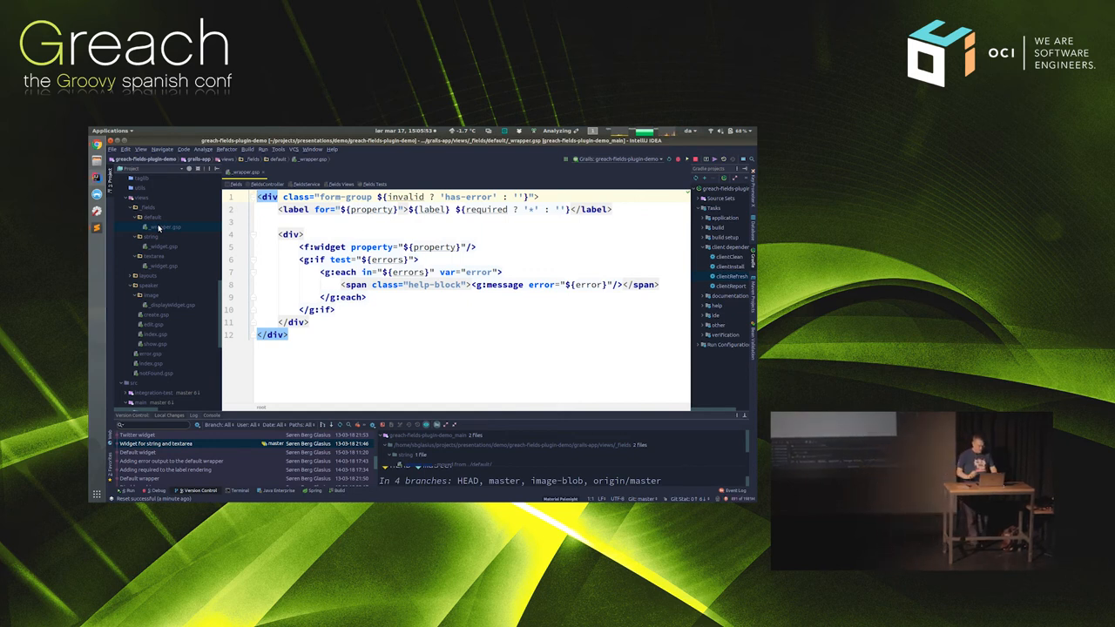
pyautogui.press('alt+tab')
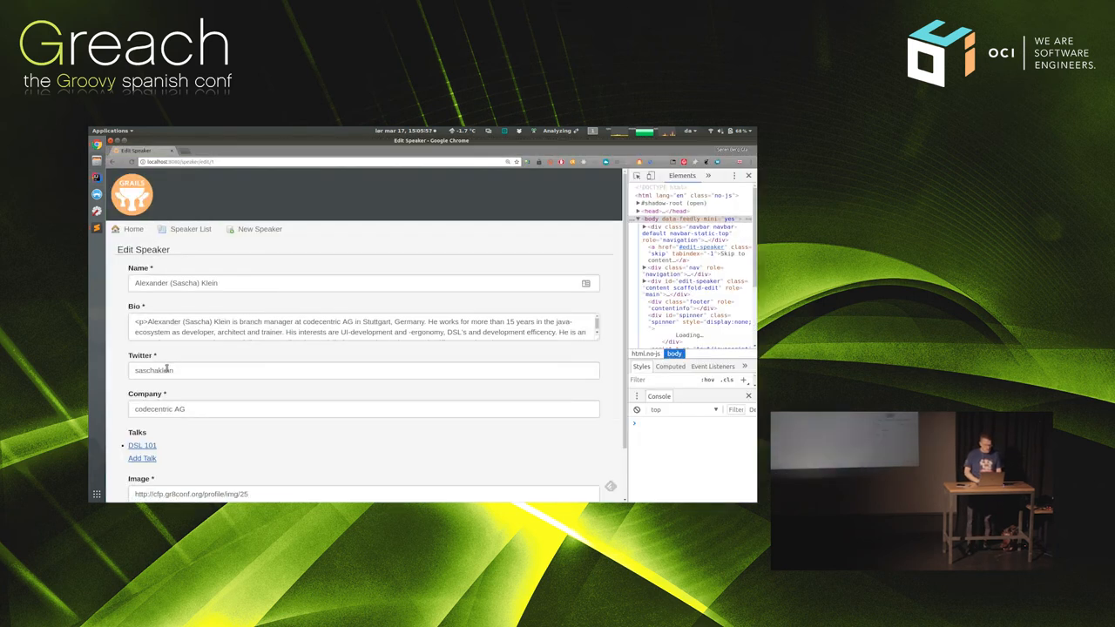
# Update Speaker 1, then fill a new speaker form with dummy text like 'dsfaasdf'.
pyautogui.scroll(-3)
pyautogui.write('sdaffri')
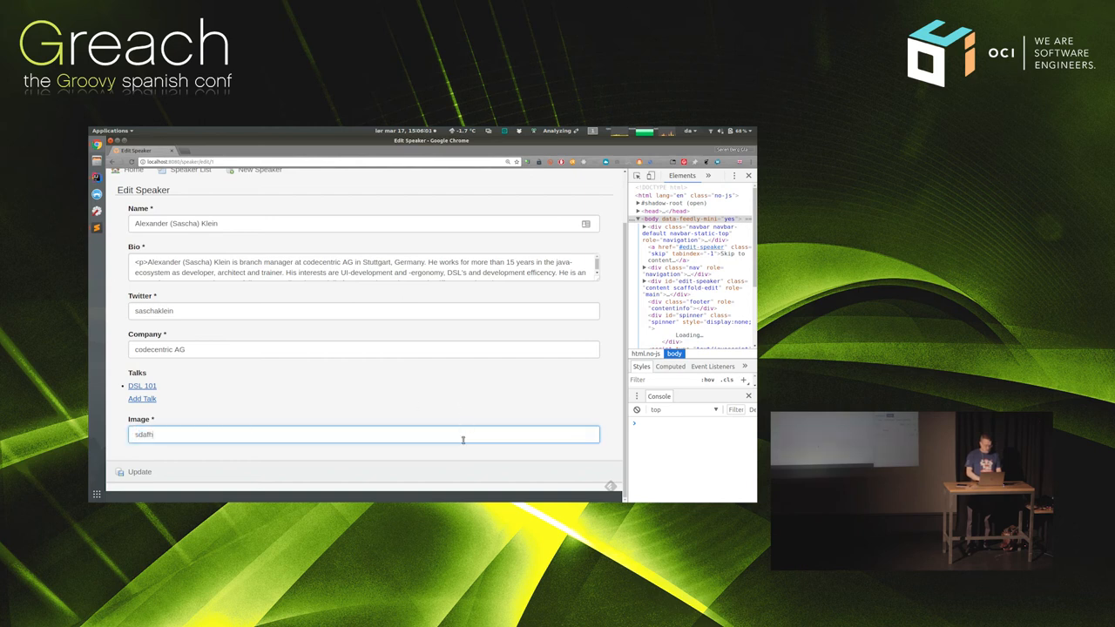
pyautogui.click(139, 471)
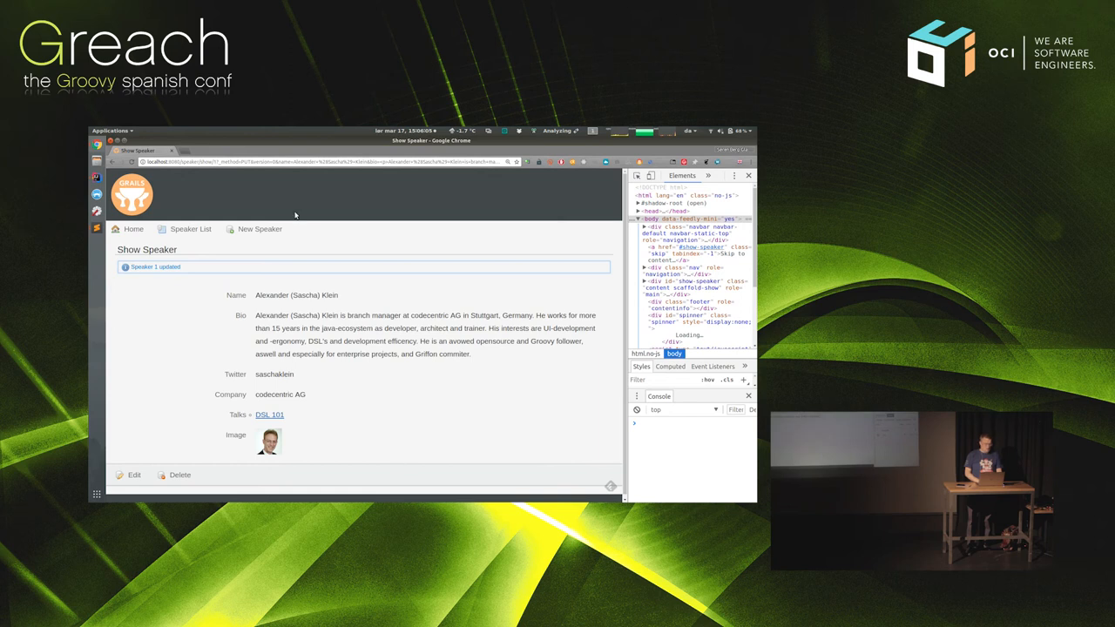
pyautogui.click(259, 228)
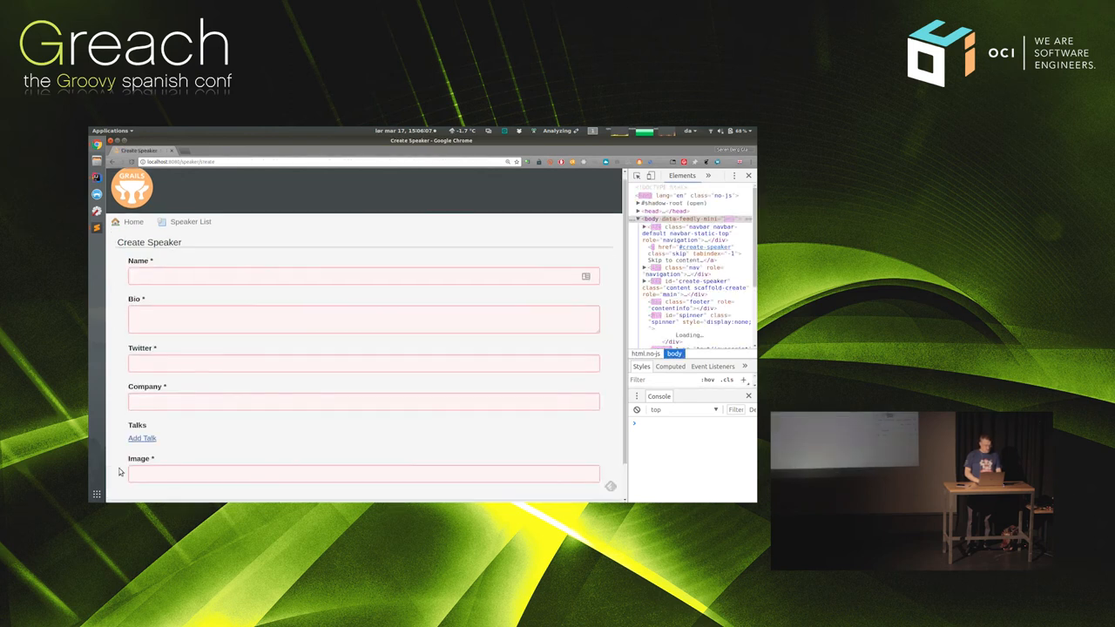
pyautogui.write('dsfaasdf')
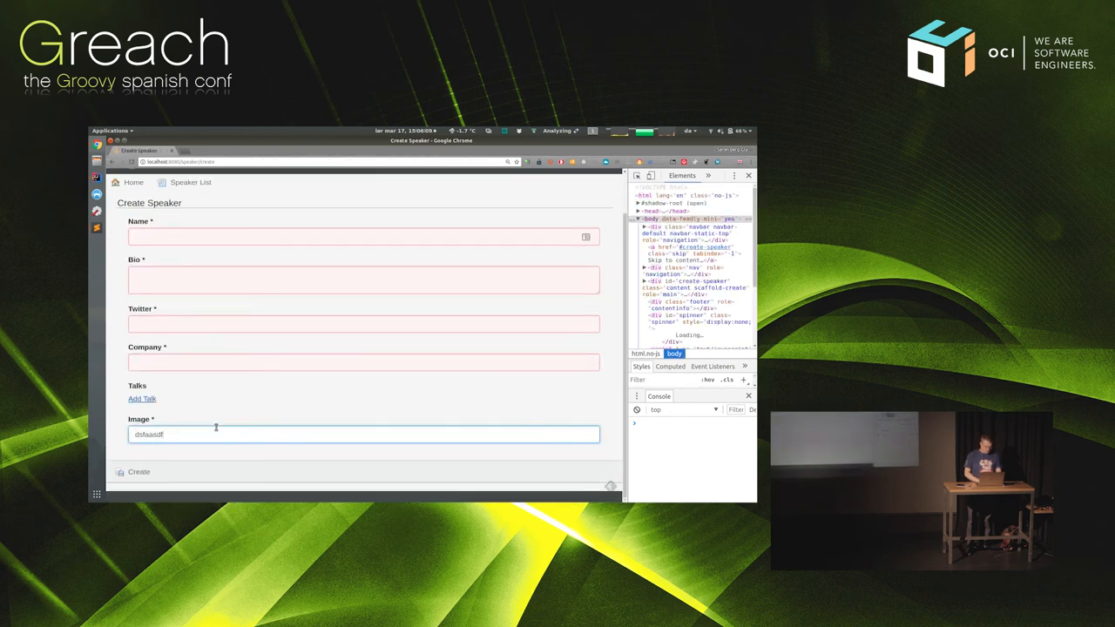
pyautogui.write('sadf')
pyautogui.click(363, 362)
pyautogui.write('sdaf')
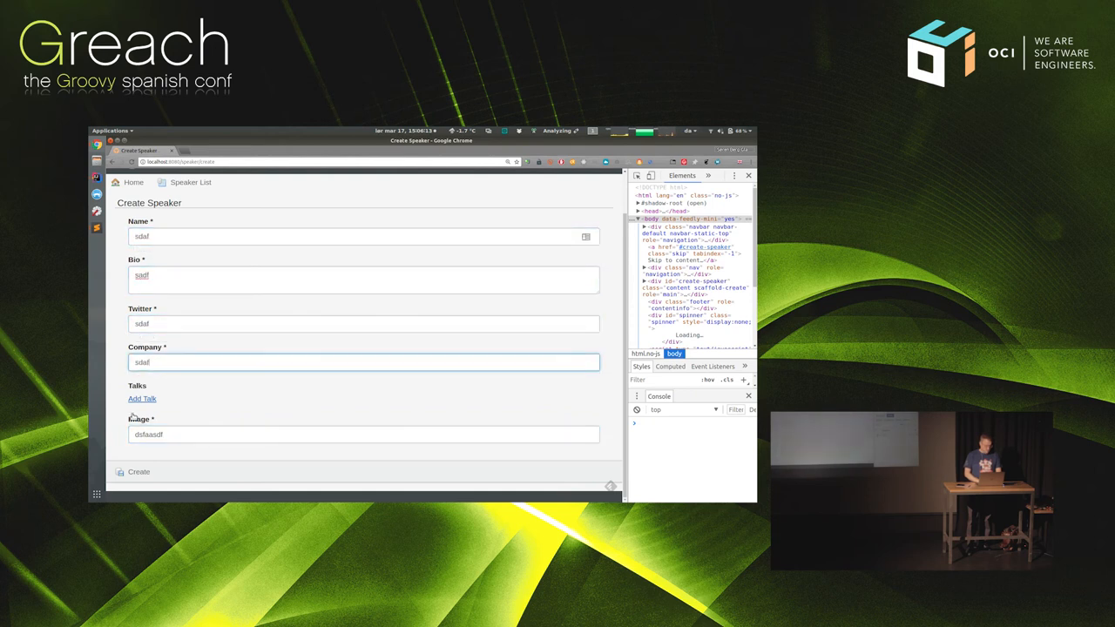
pyautogui.click(137, 471)
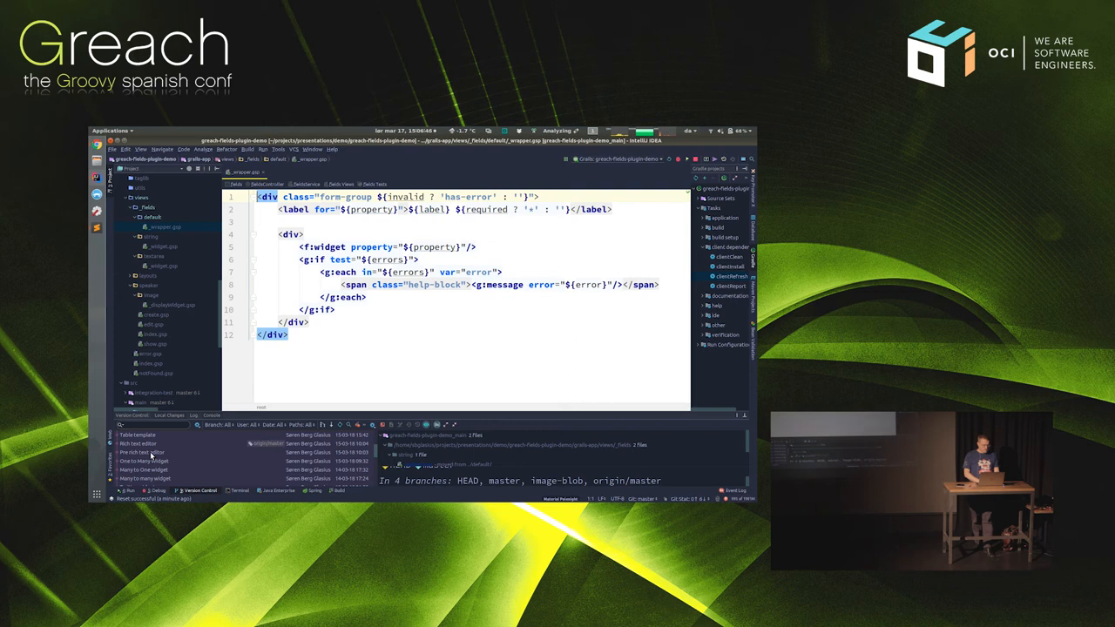
# Hard-reset the current branch to the 'One to Many Widget' commit.
pyautogui.click(139, 461)
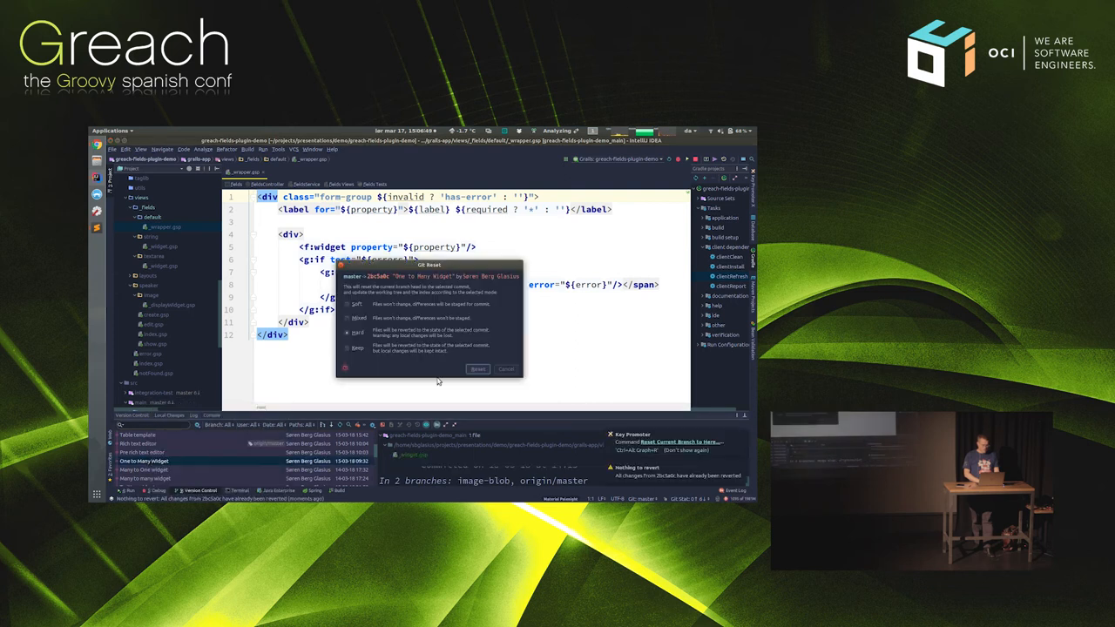
pyautogui.click(478, 369)
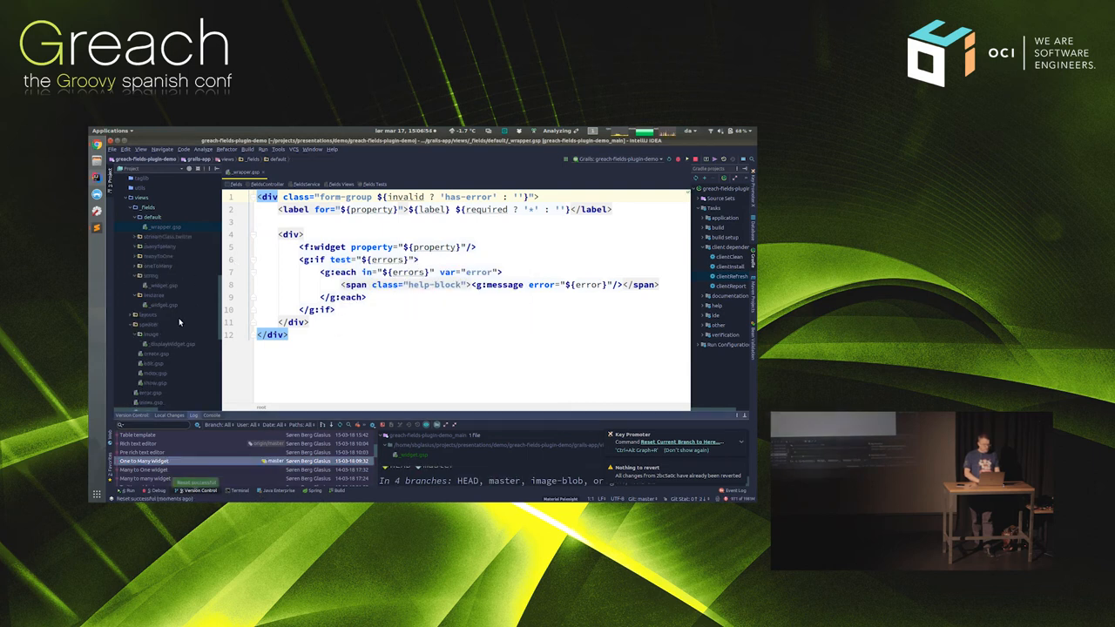
pyautogui.moveTo(185, 362)
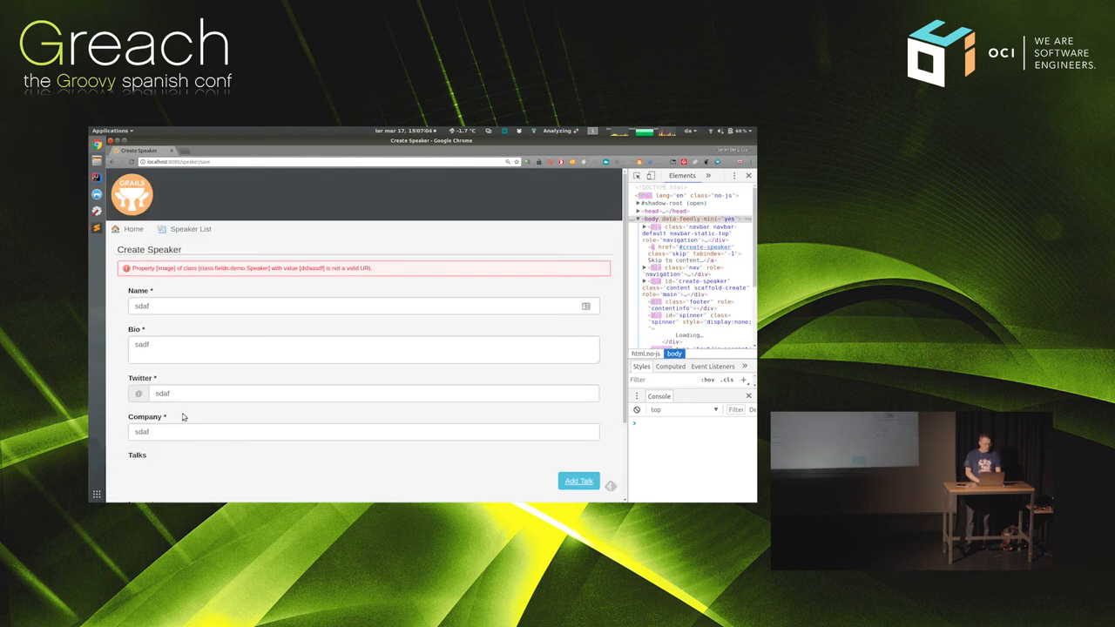
pyautogui.moveTo(149, 395)
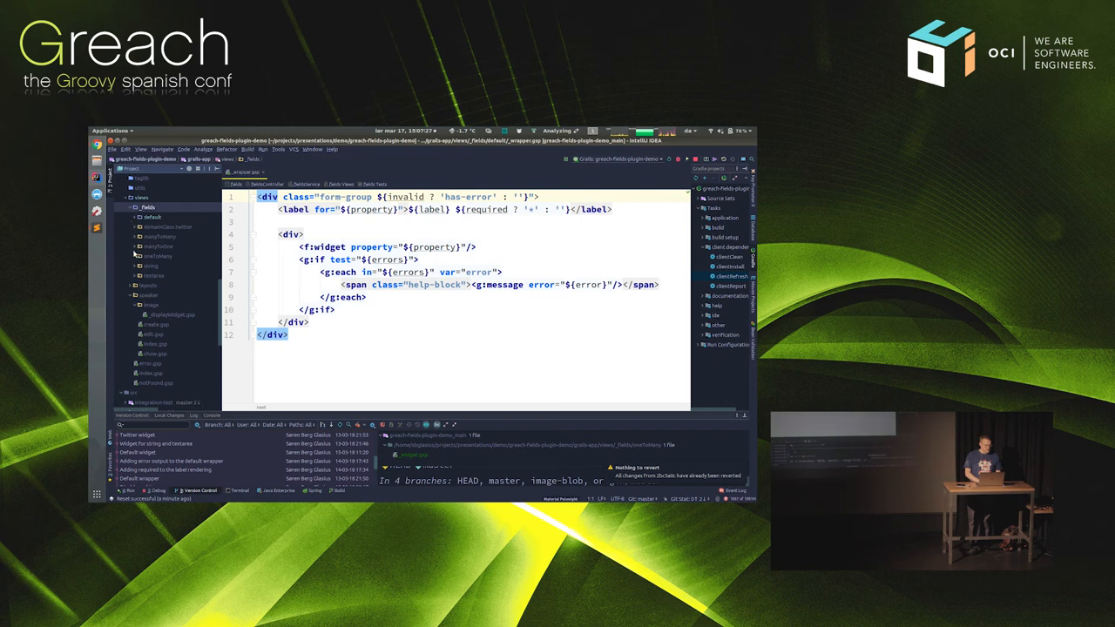
pyautogui.moveTo(161, 316)
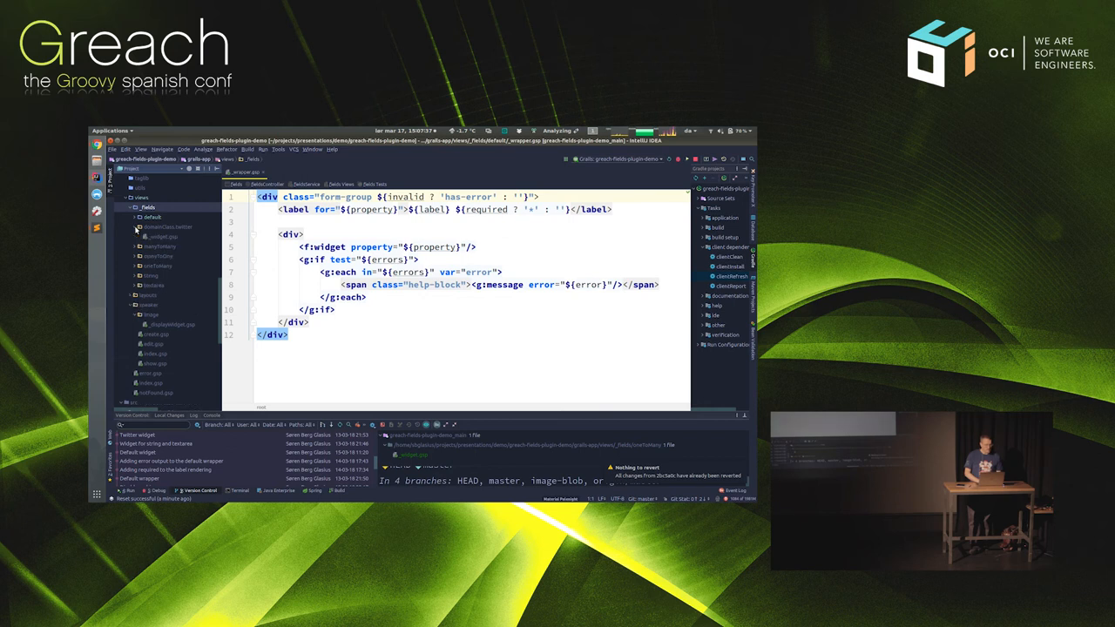
# Expand the _fields/domainClass.twitter folder and select its _widget.gsp template.
pyautogui.click(167, 227)
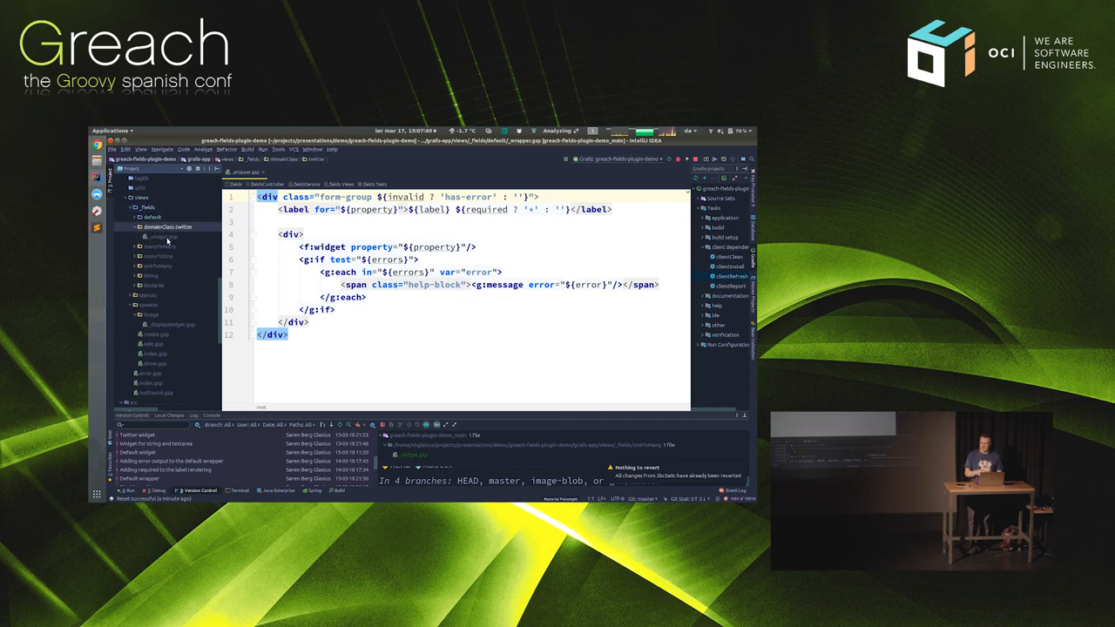
pyautogui.click(162, 237)
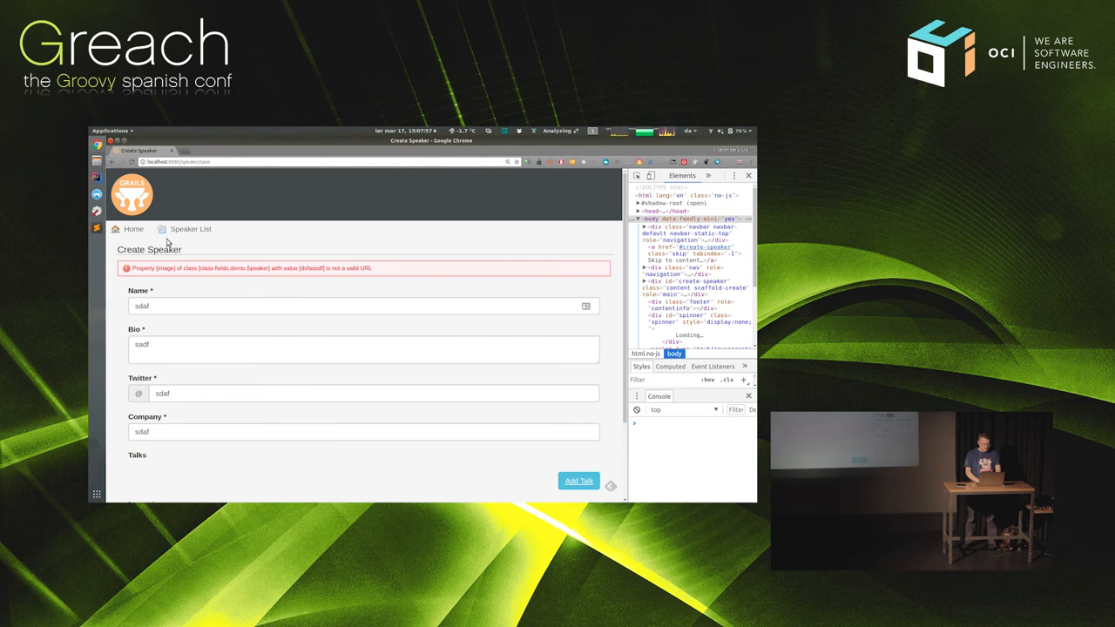
# Open the Edit Speaker form for Alvaro Sanchez-Mariscal, the second speaker in Speaker List.
pyautogui.scroll(-3)
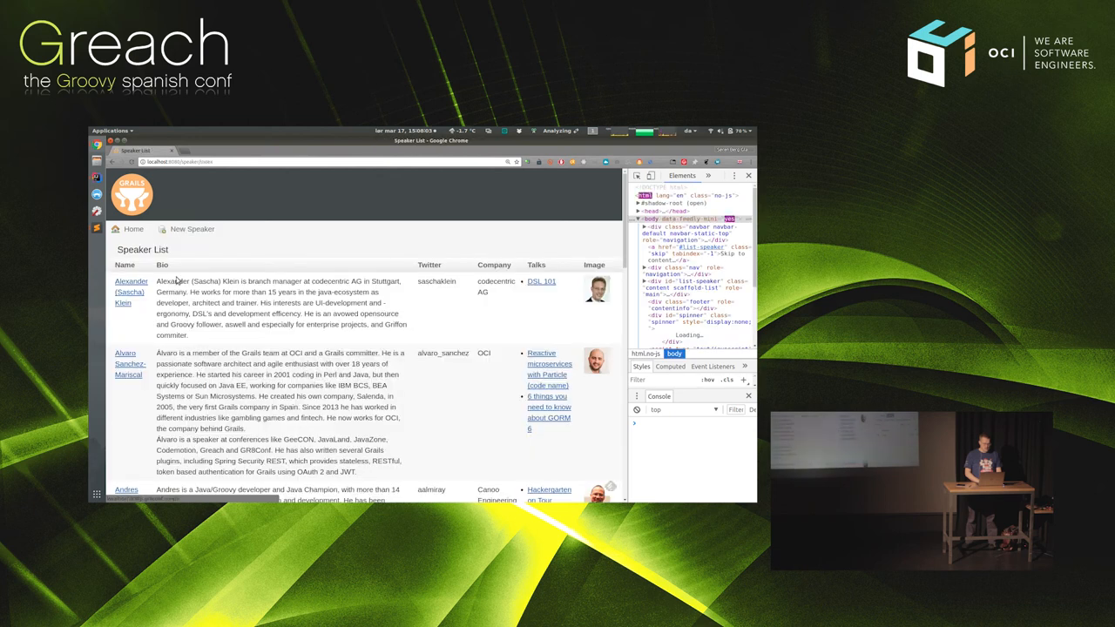
pyautogui.click(131, 292)
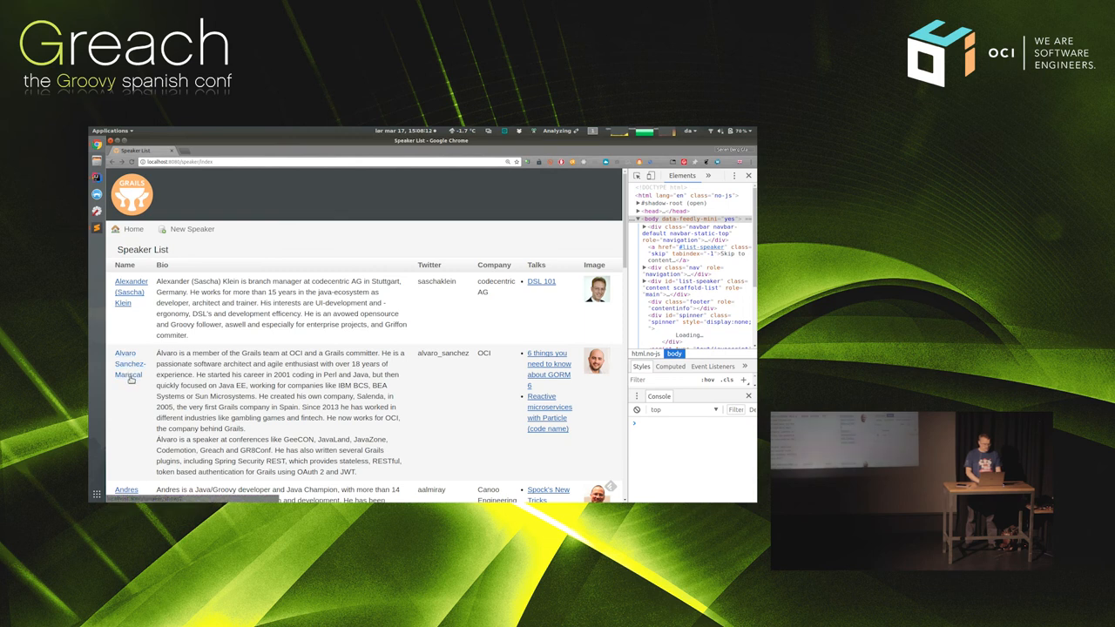
pyautogui.click(128, 364)
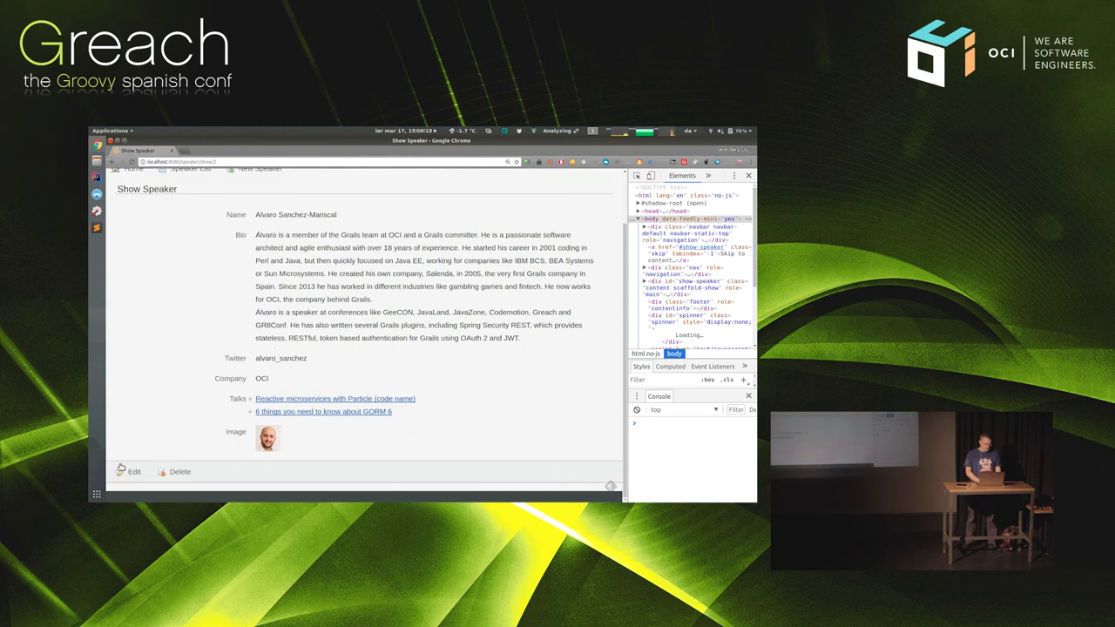
pyautogui.click(134, 471)
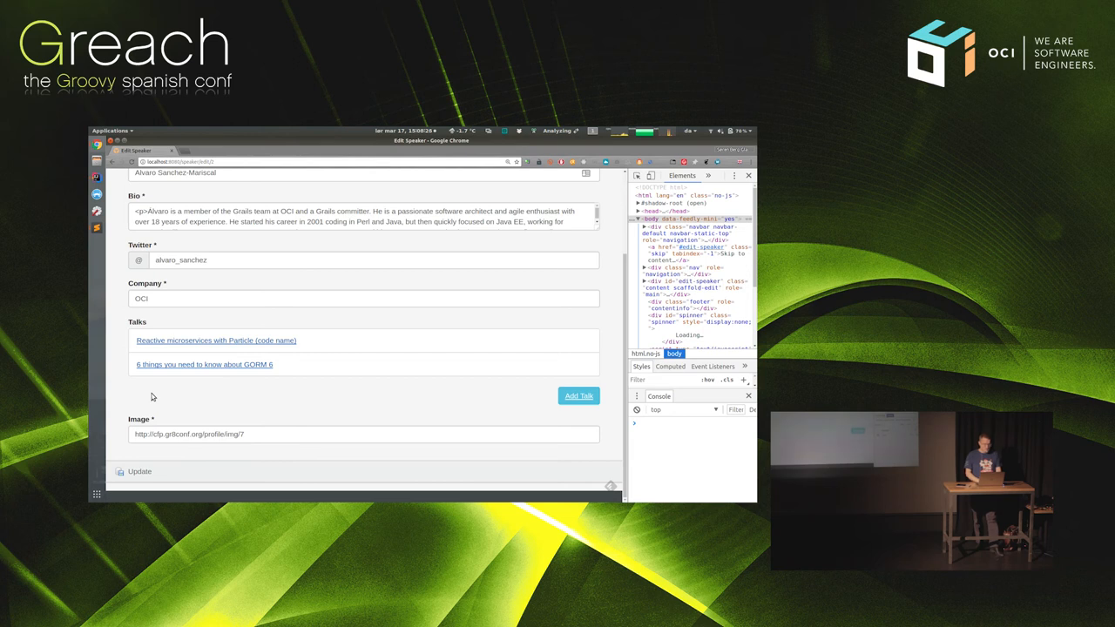
pyautogui.press('alt+tab')
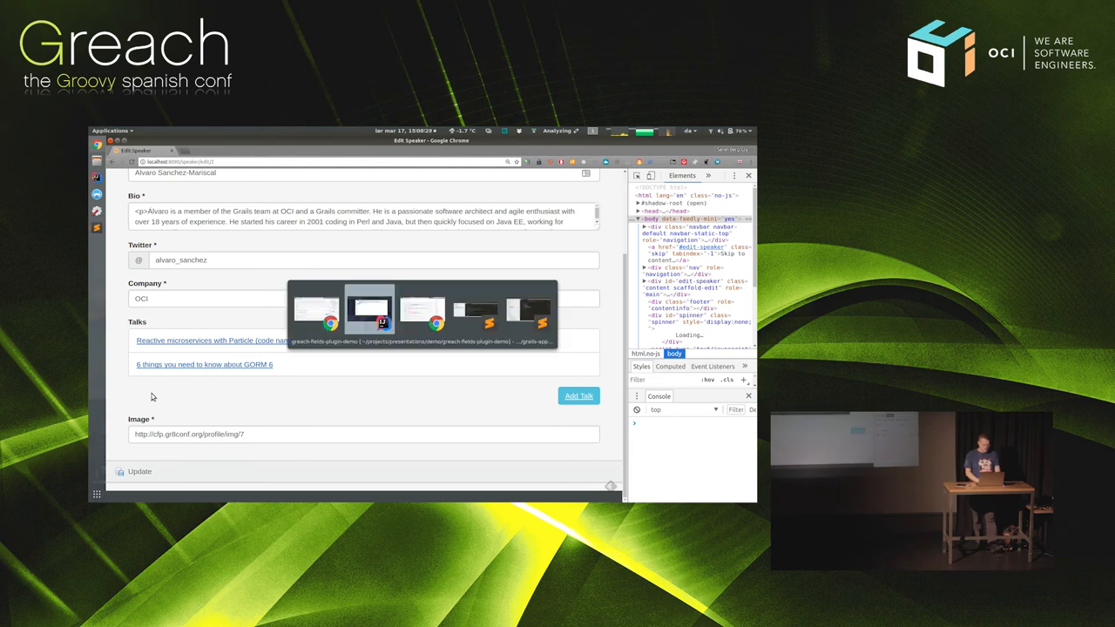
pyautogui.click(370, 311)
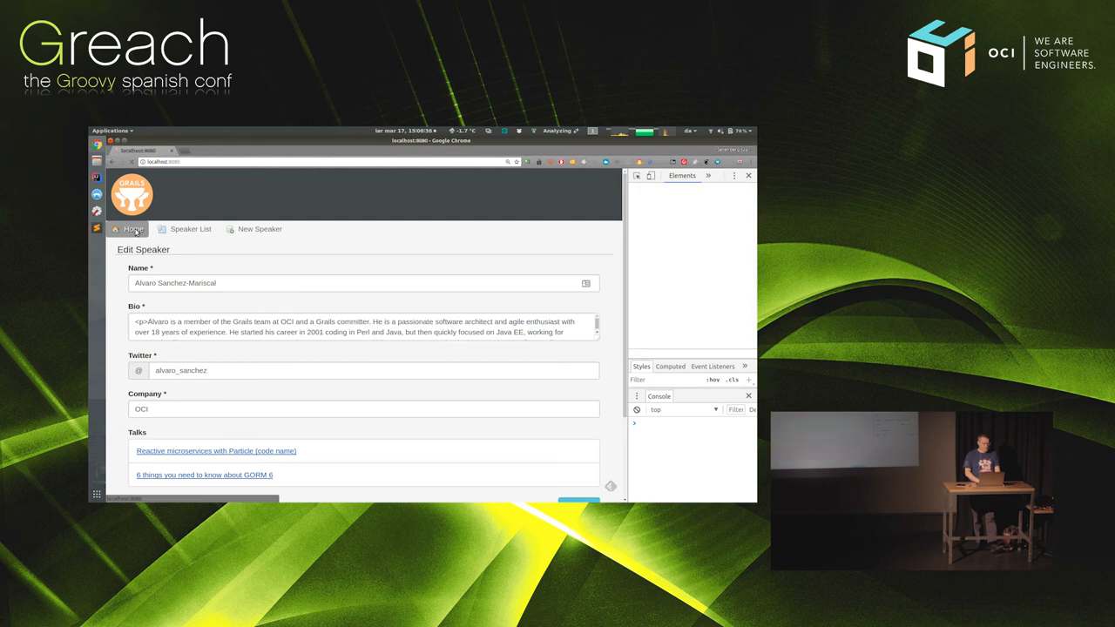
# View the Asset-pipeline tag's edit form via TagController, then return to Tag List.
pyautogui.click(134, 228)
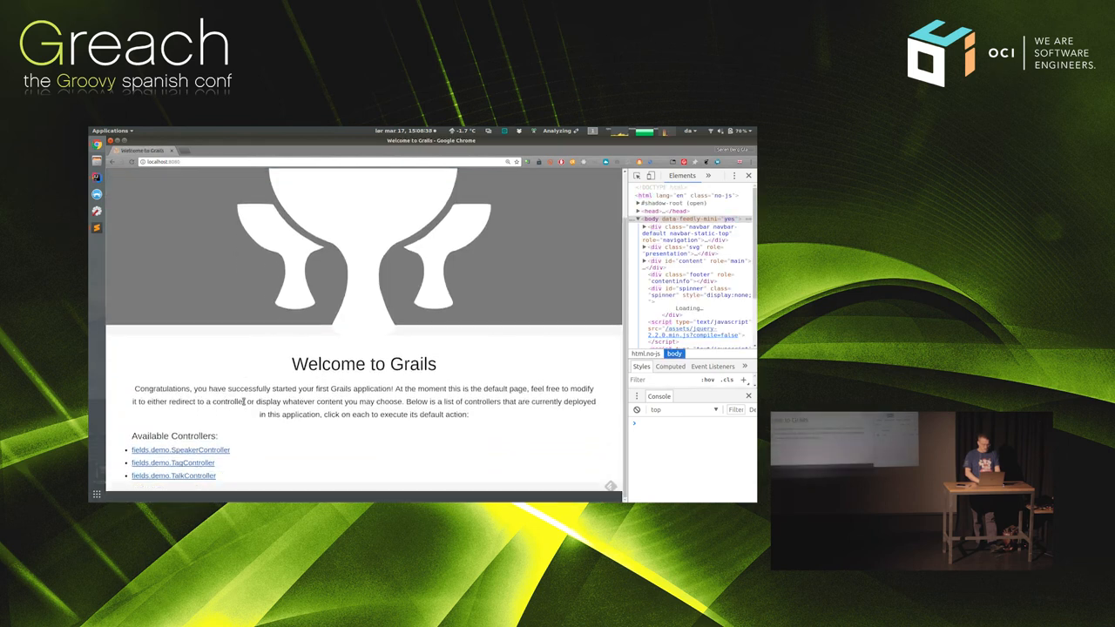
pyautogui.click(173, 463)
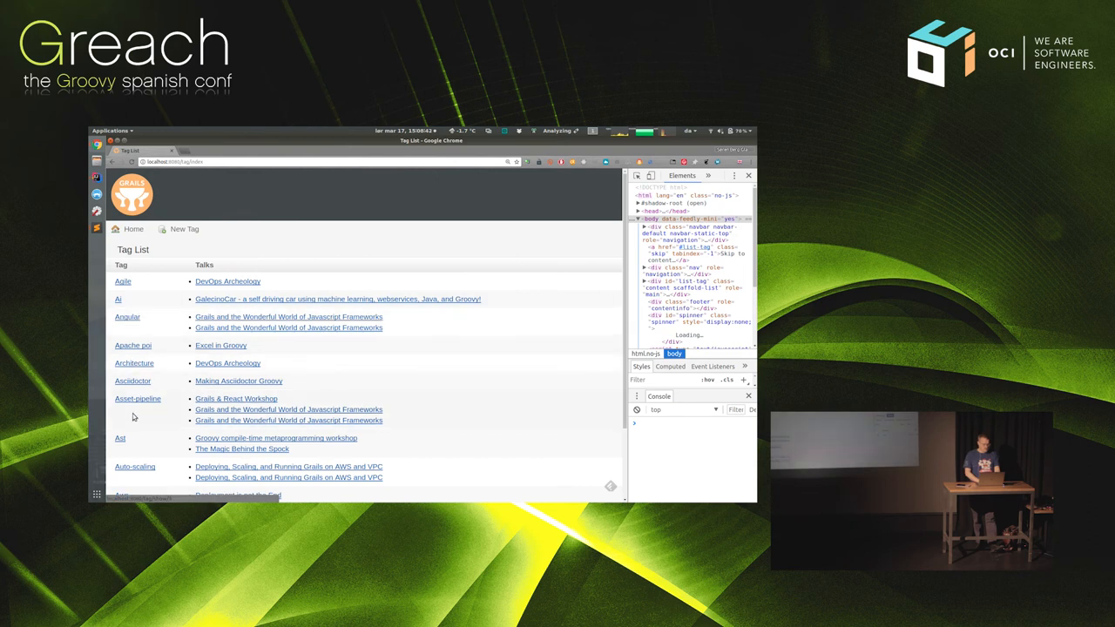
pyautogui.click(138, 399)
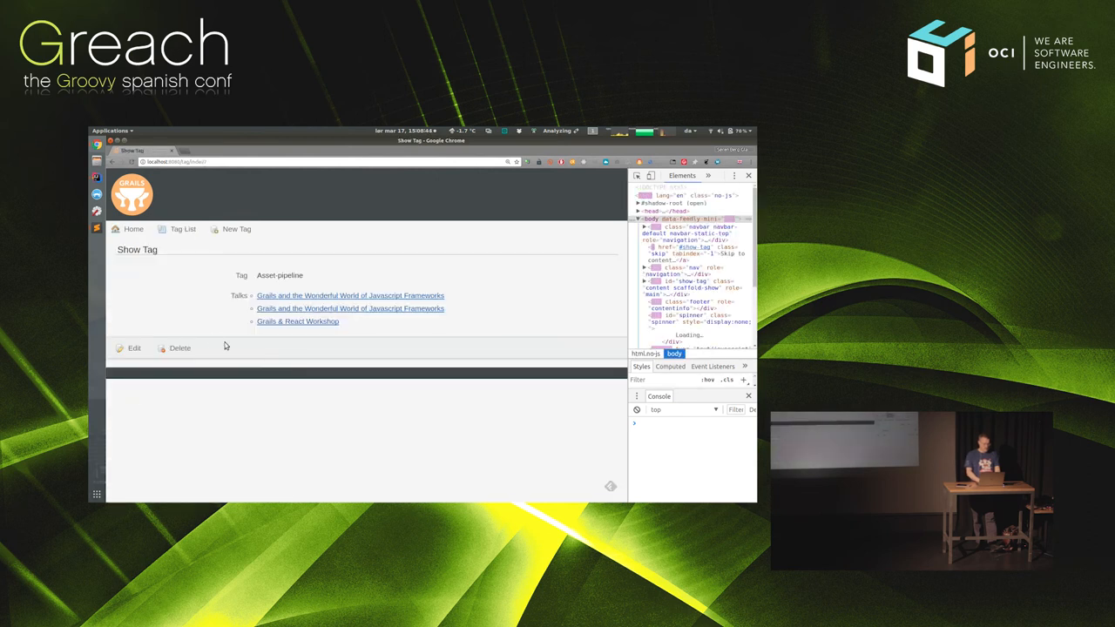
pyautogui.click(134, 347)
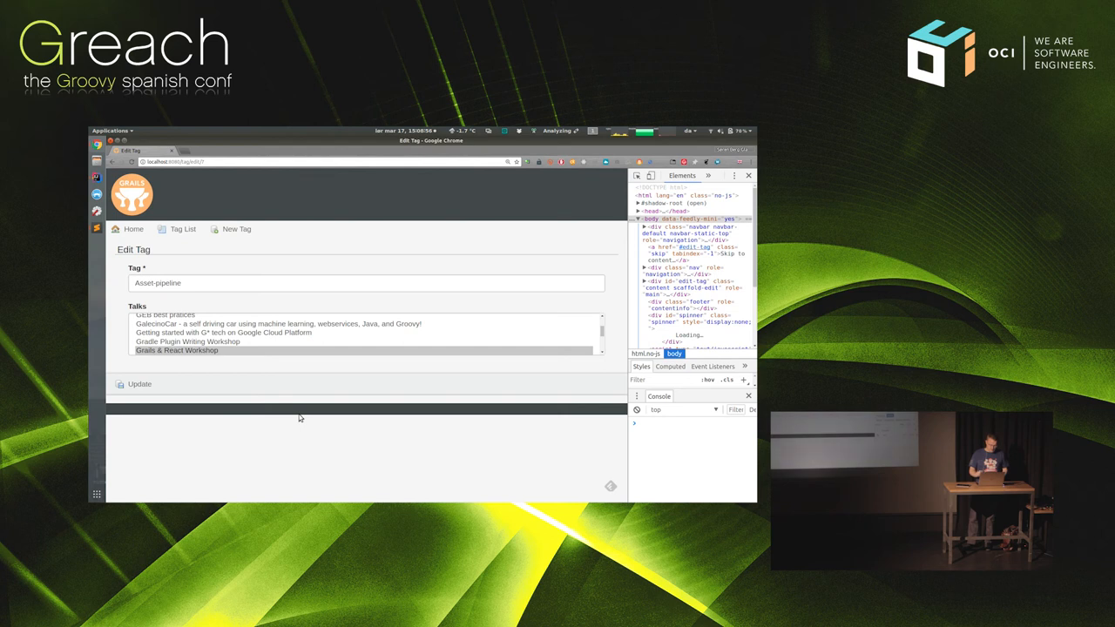
pyautogui.moveTo(225, 335)
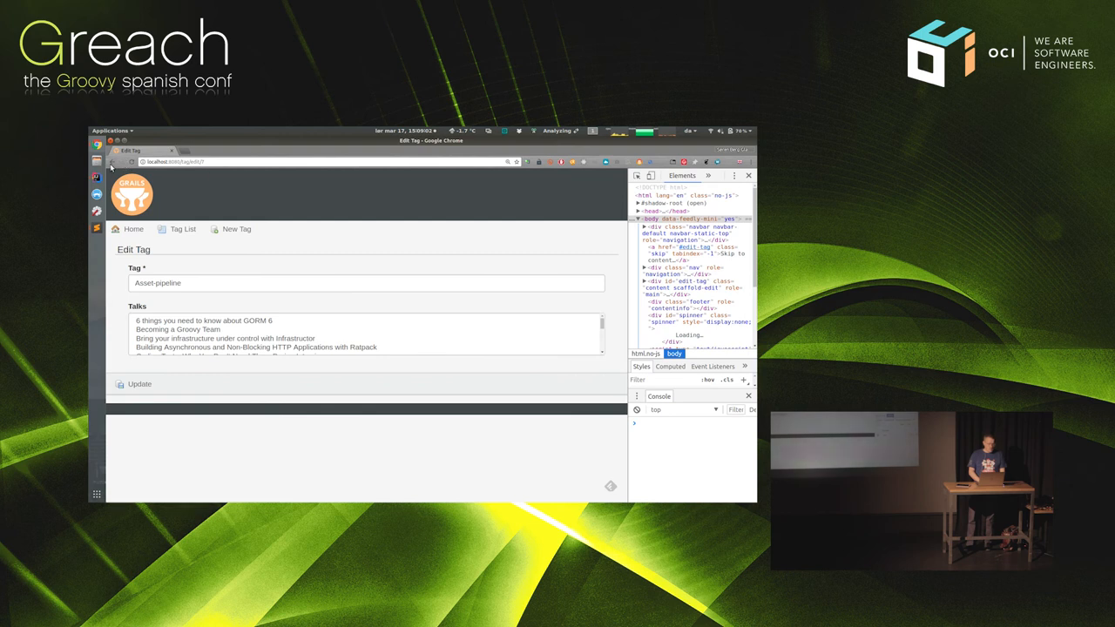
pyautogui.moveTo(112, 161)
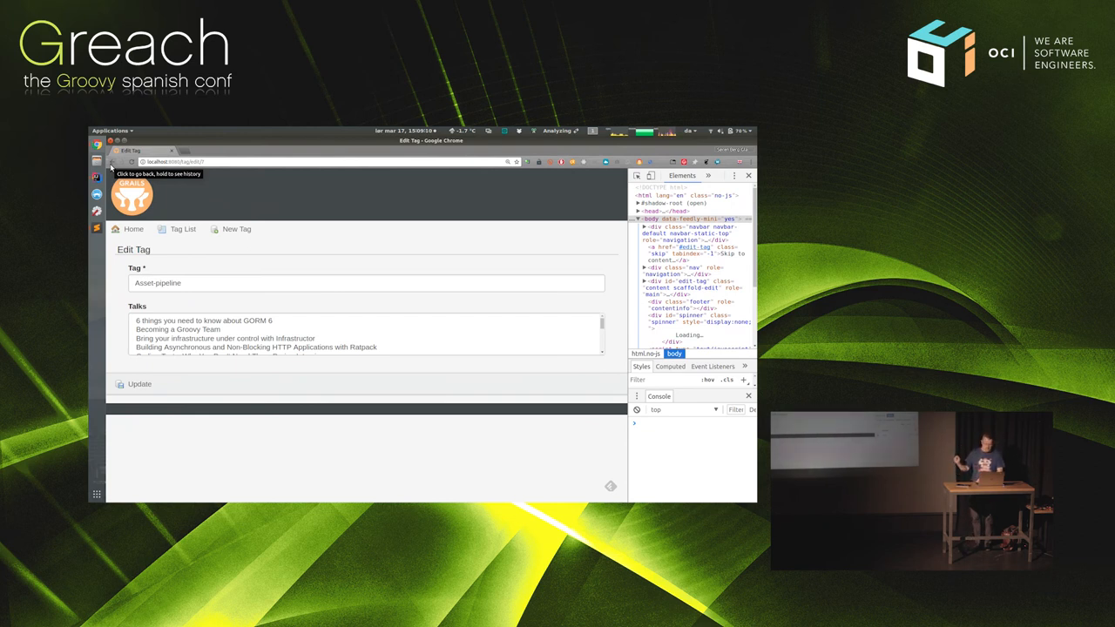
pyautogui.click(111, 168)
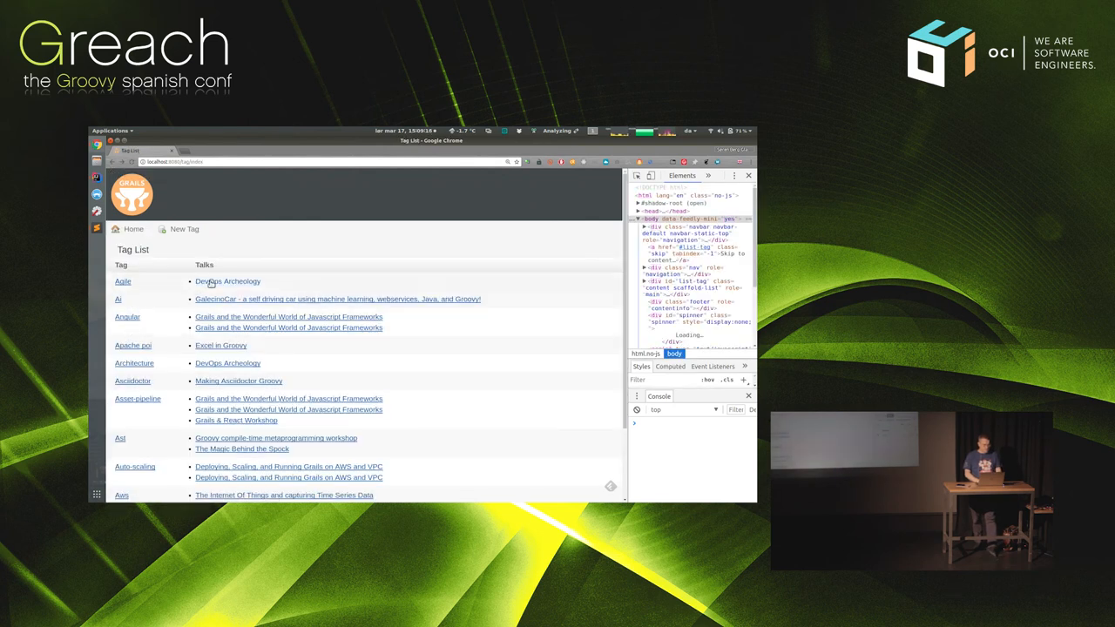
# Open the DevOps Archeology talk's edit form and scroll its Tags multi-select.
pyautogui.click(227, 280)
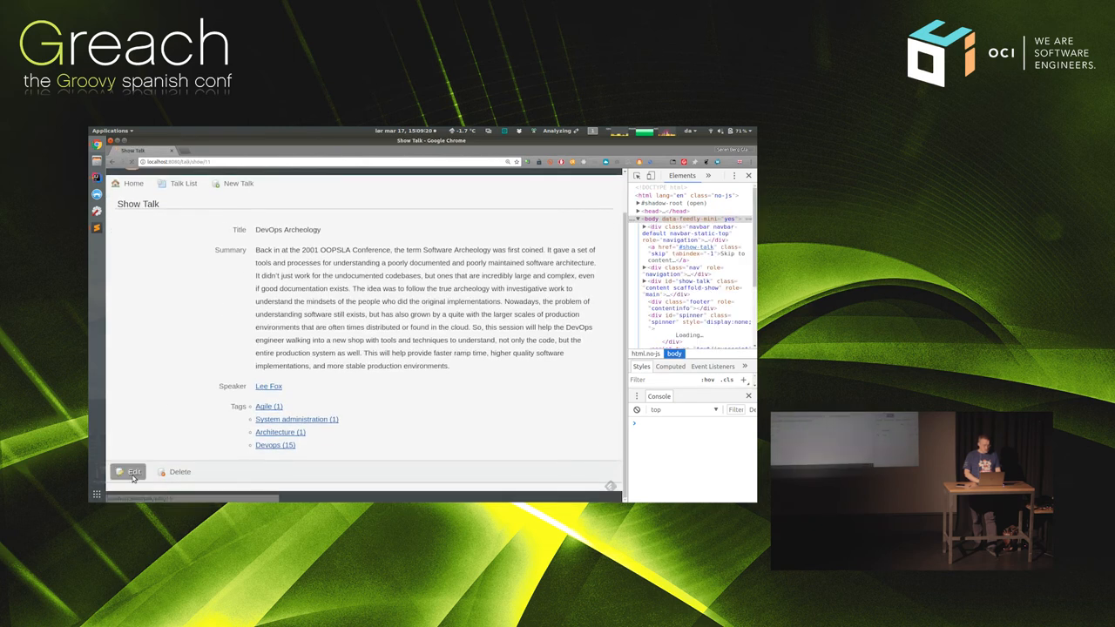
pyautogui.click(134, 471)
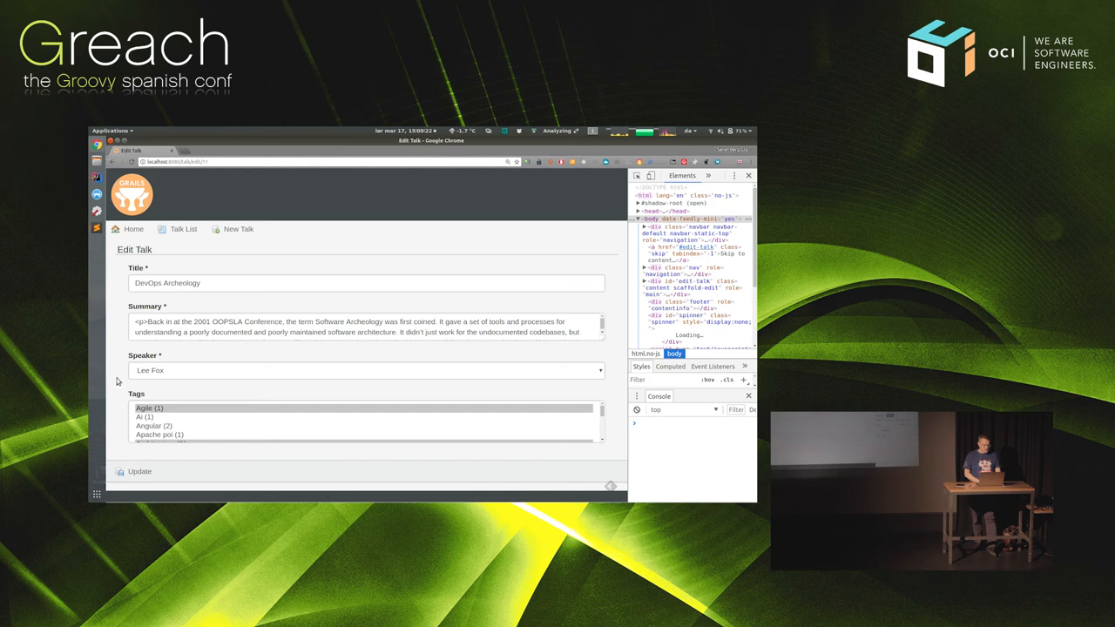
pyautogui.moveTo(116, 409)
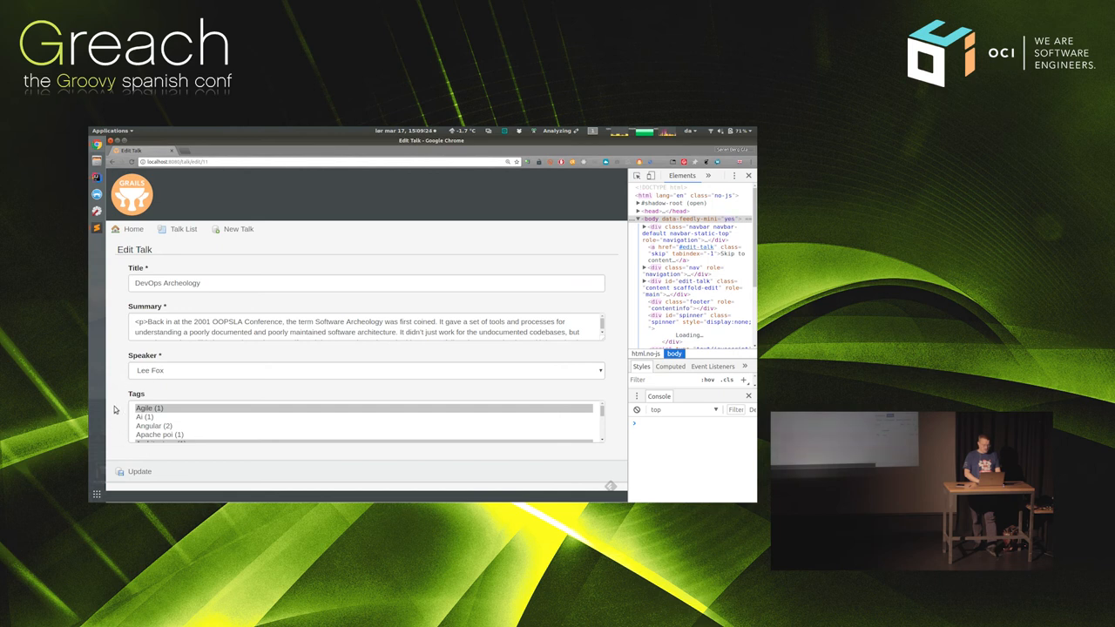
pyautogui.scroll(-3)
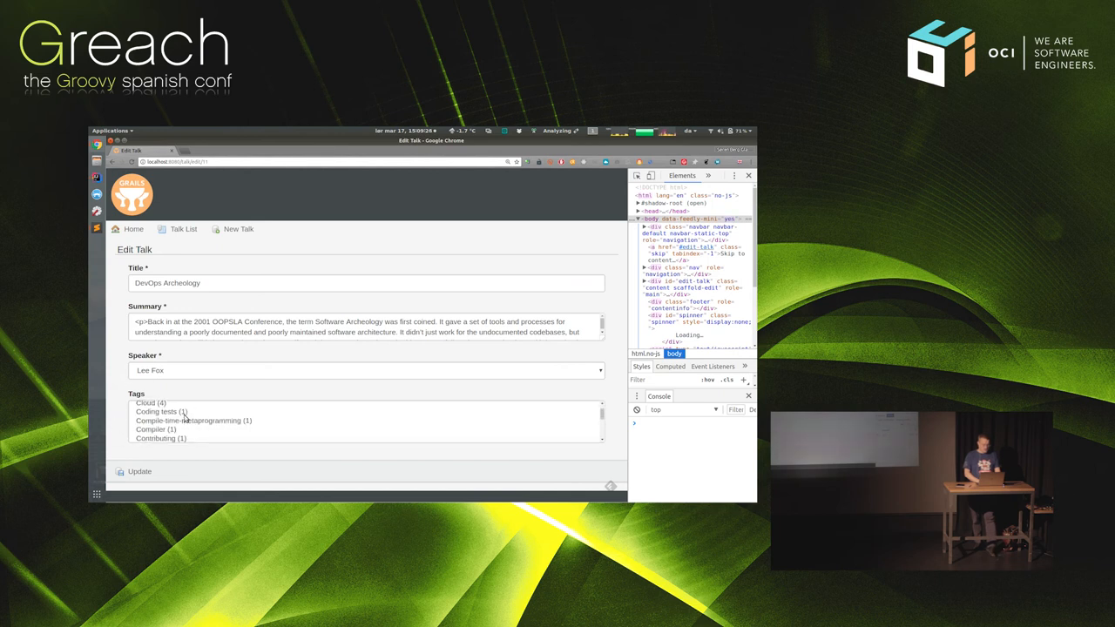
pyautogui.moveTo(119, 394)
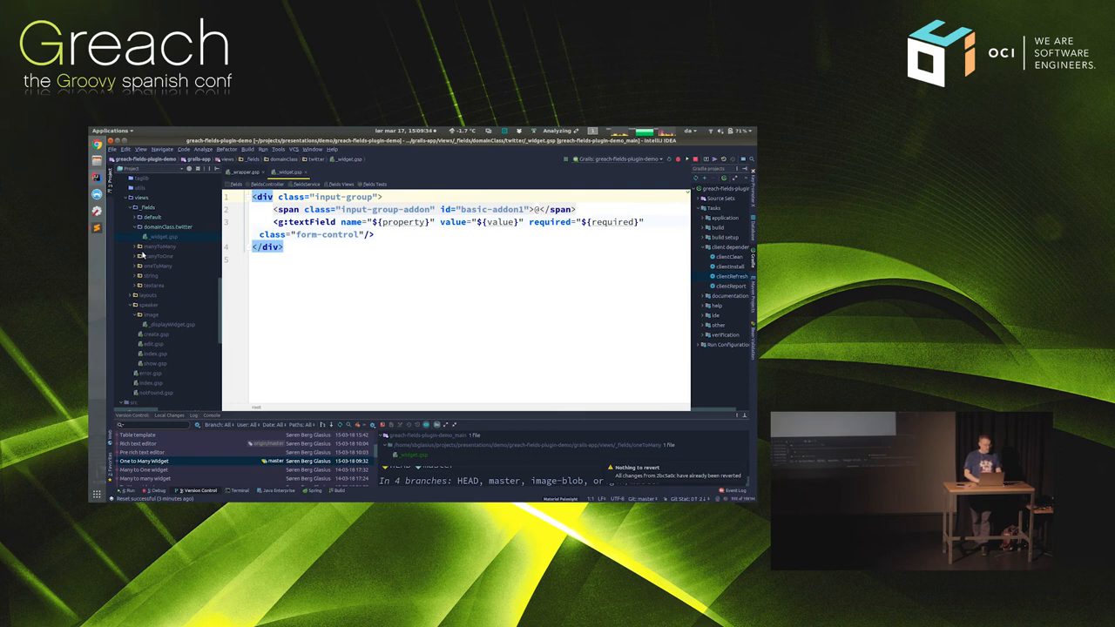
# Expand views/_fields/manyToMany and open its _widget.gsp multi-select template.
pyautogui.click(159, 247)
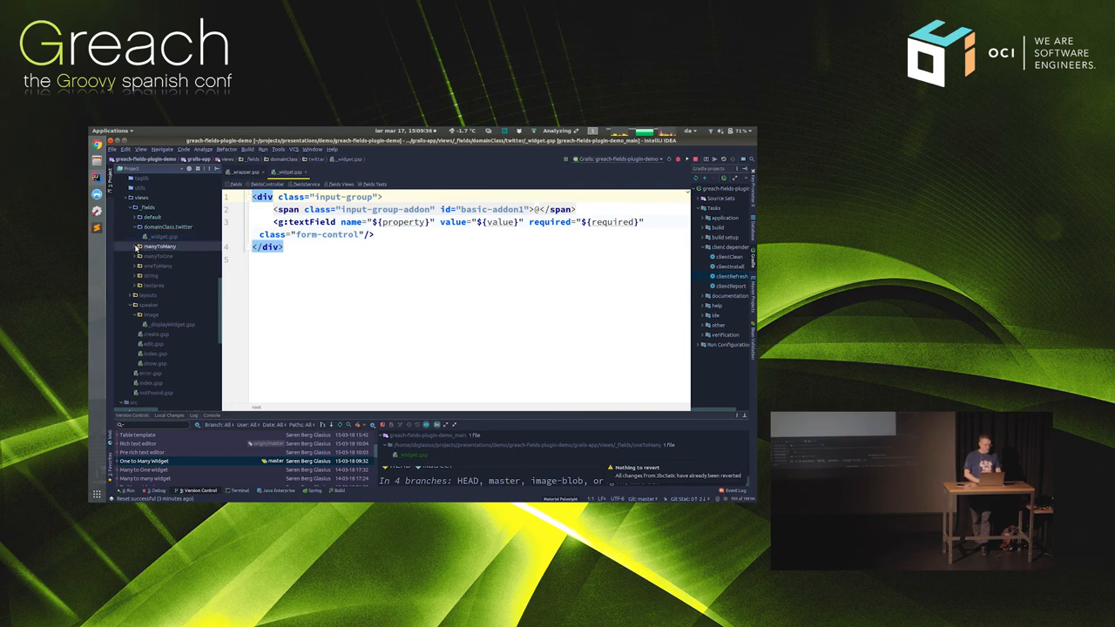
pyautogui.click(159, 246)
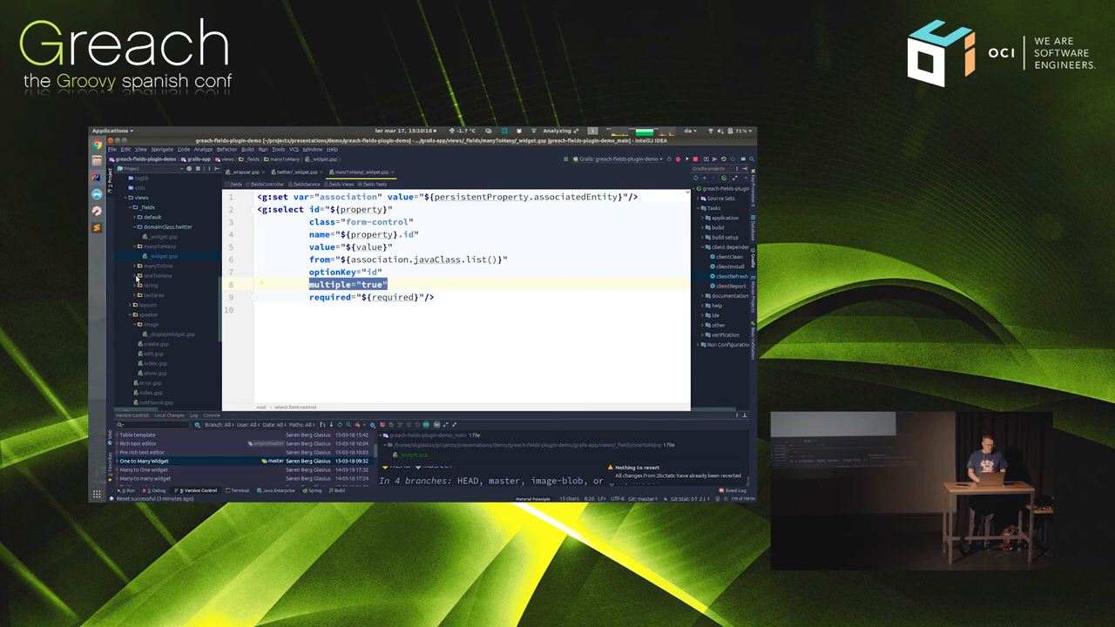
# Open manyToOne/_widget.gsp, then the oneToMany/_widget.gsp linked list-group template.
pyautogui.click(158, 266)
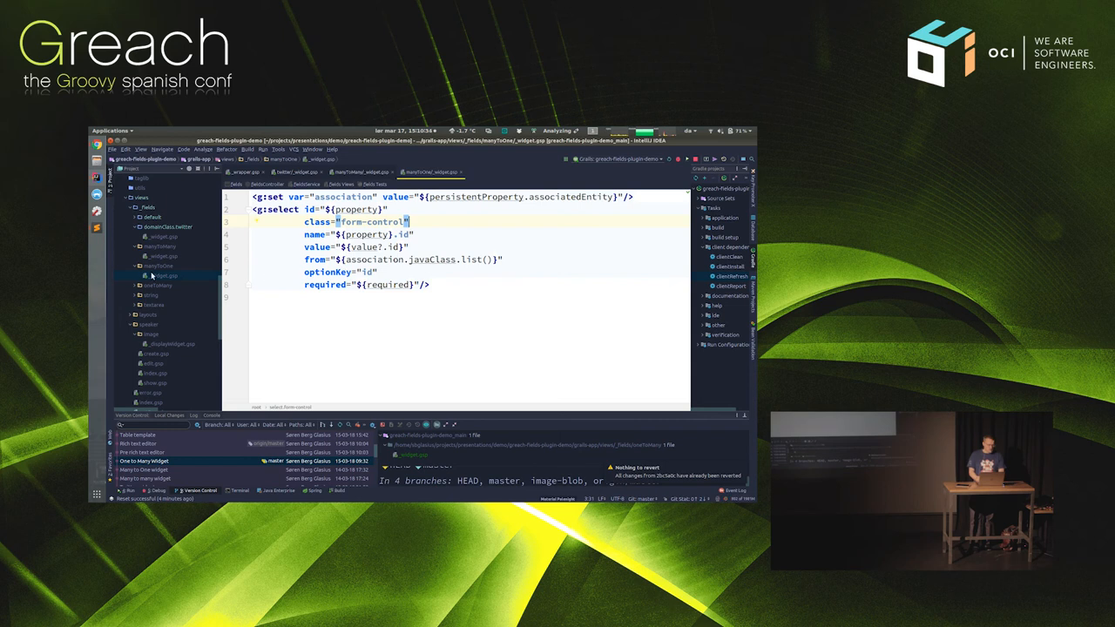
pyautogui.click(157, 284)
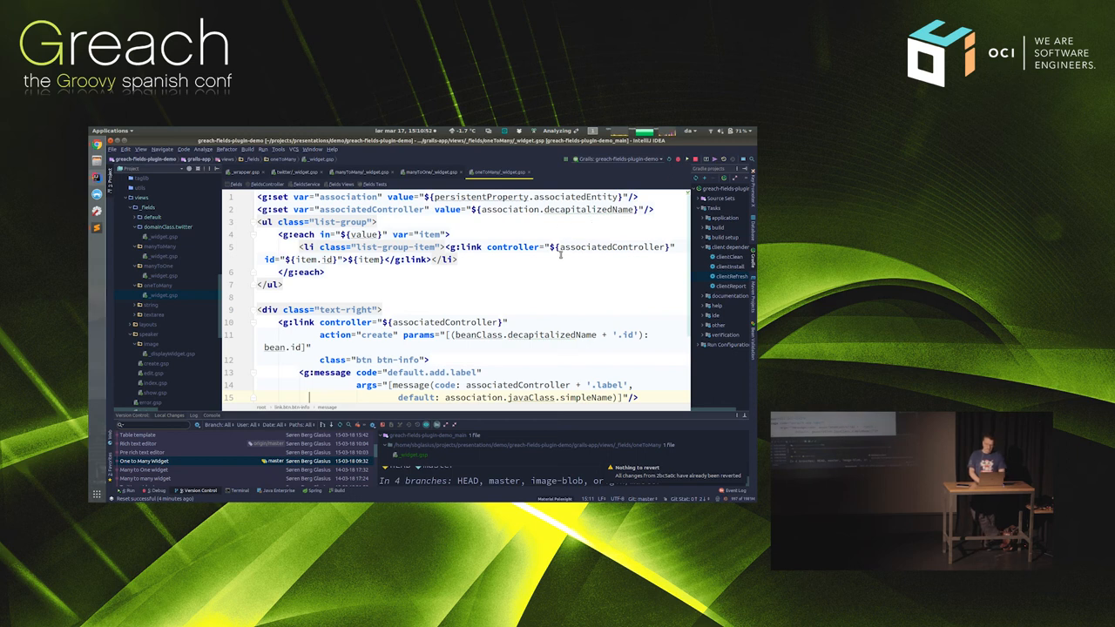
pyautogui.scroll(-3)
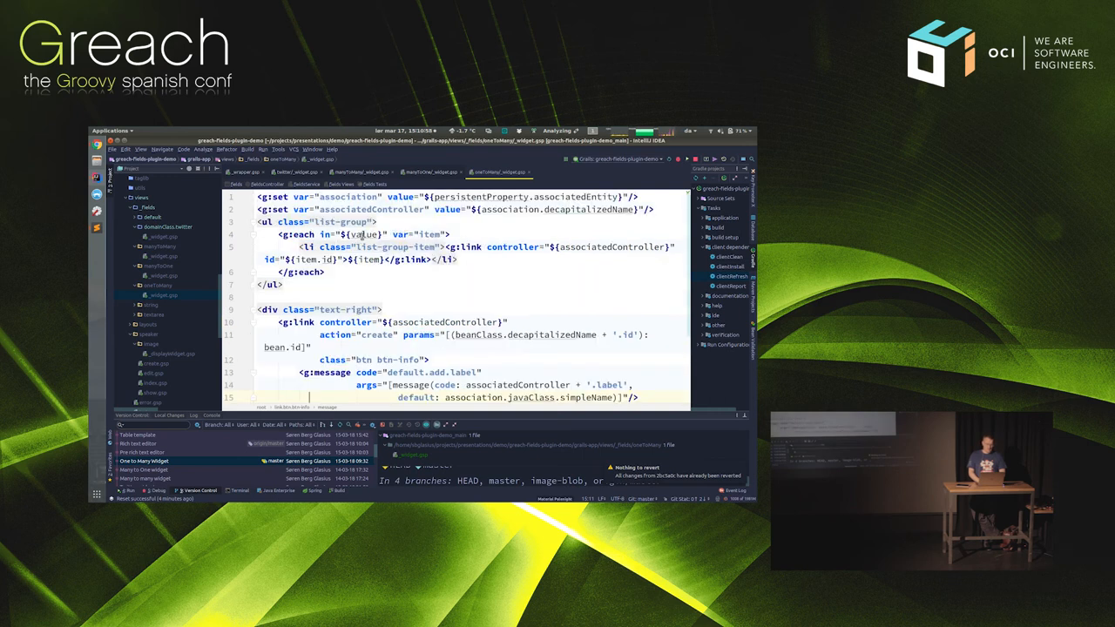
pyautogui.doubleClick(364, 234)
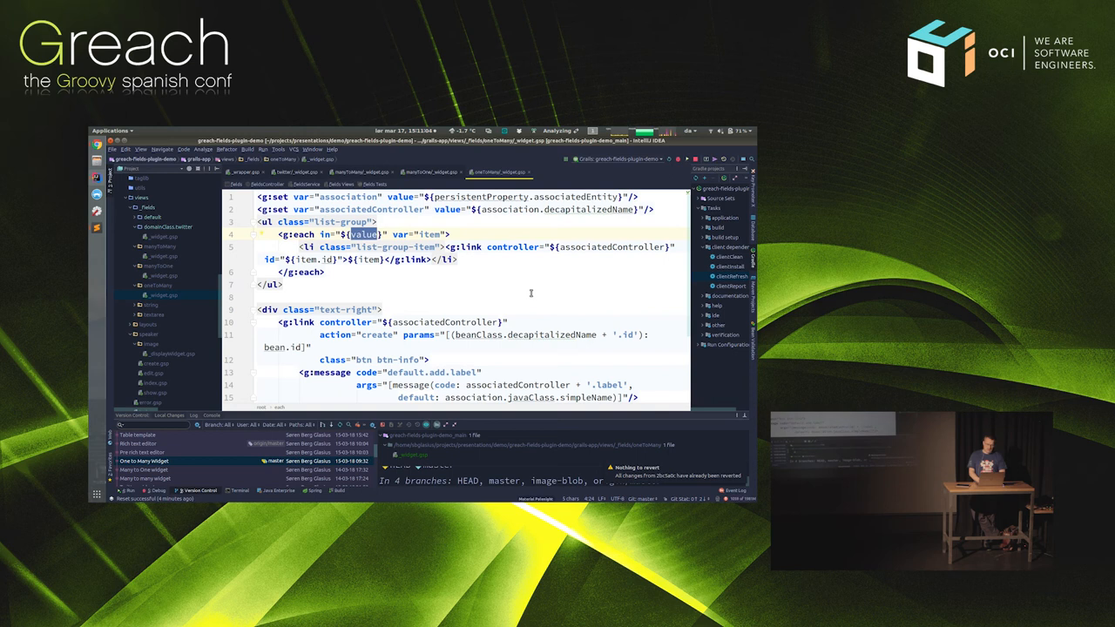
pyautogui.scroll(-3)
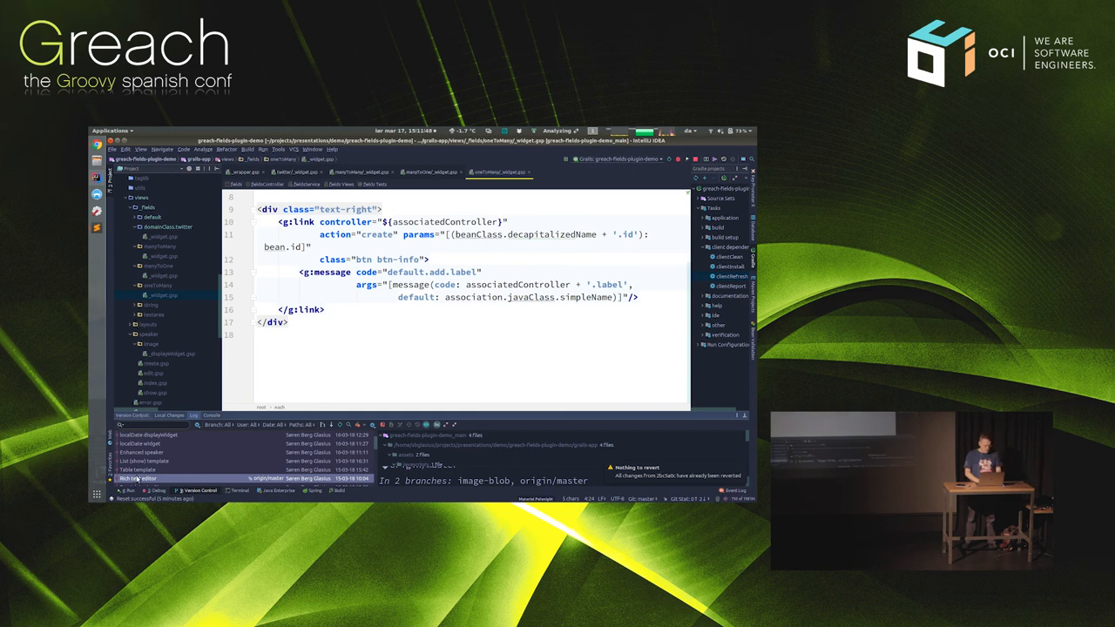
# Hard-reset the current branch to the 'Rich text editor' commit from the Log.
pyautogui.rightClick(137, 478)
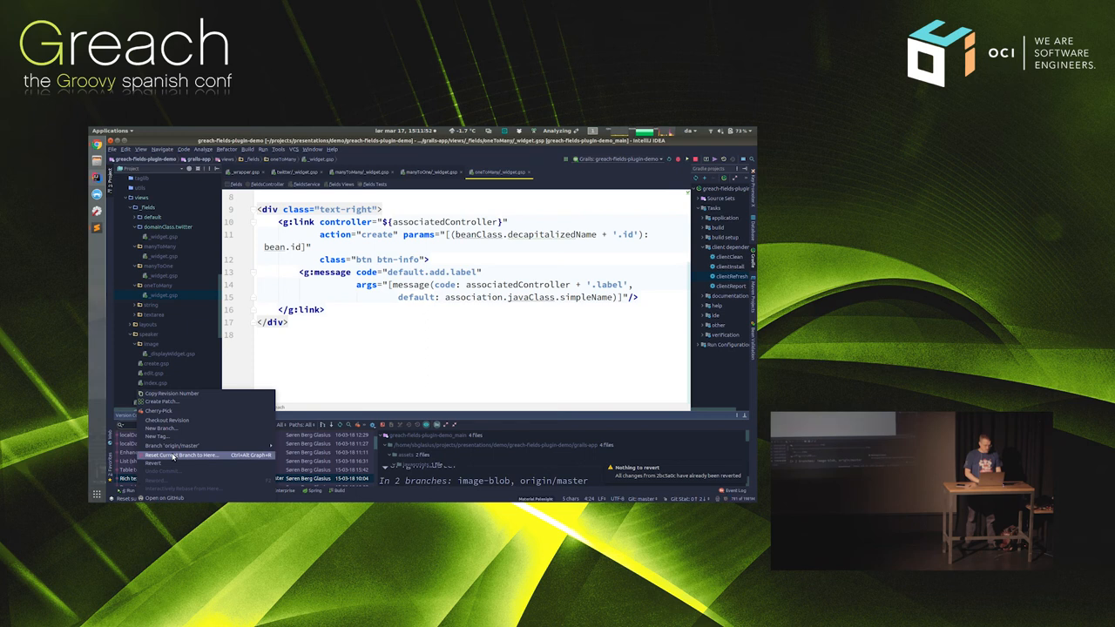
pyautogui.click(179, 455)
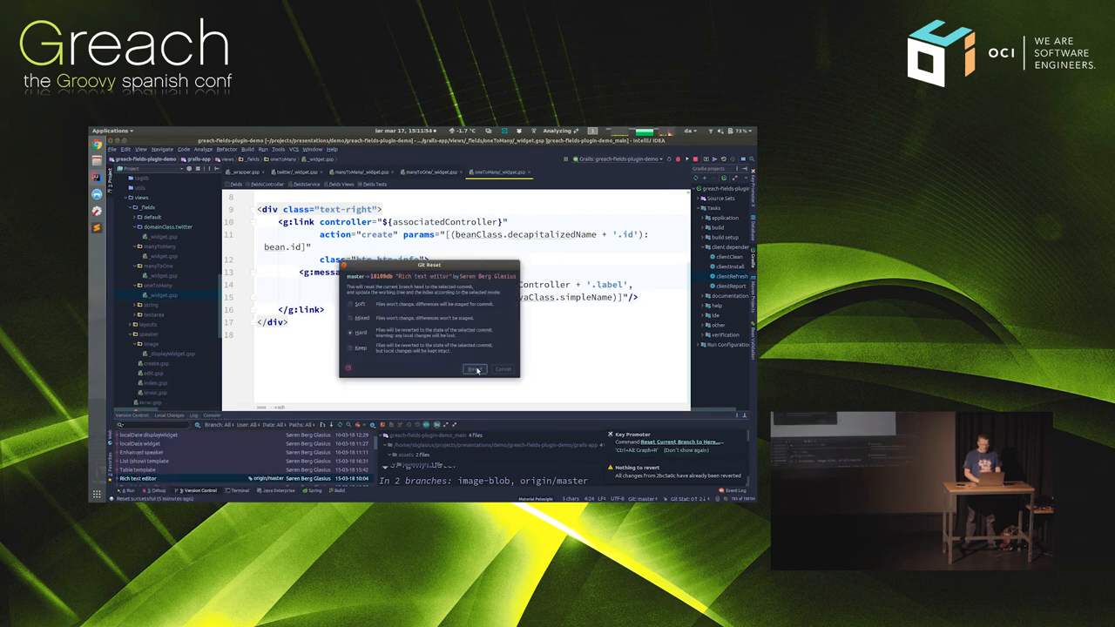
pyautogui.click(475, 369)
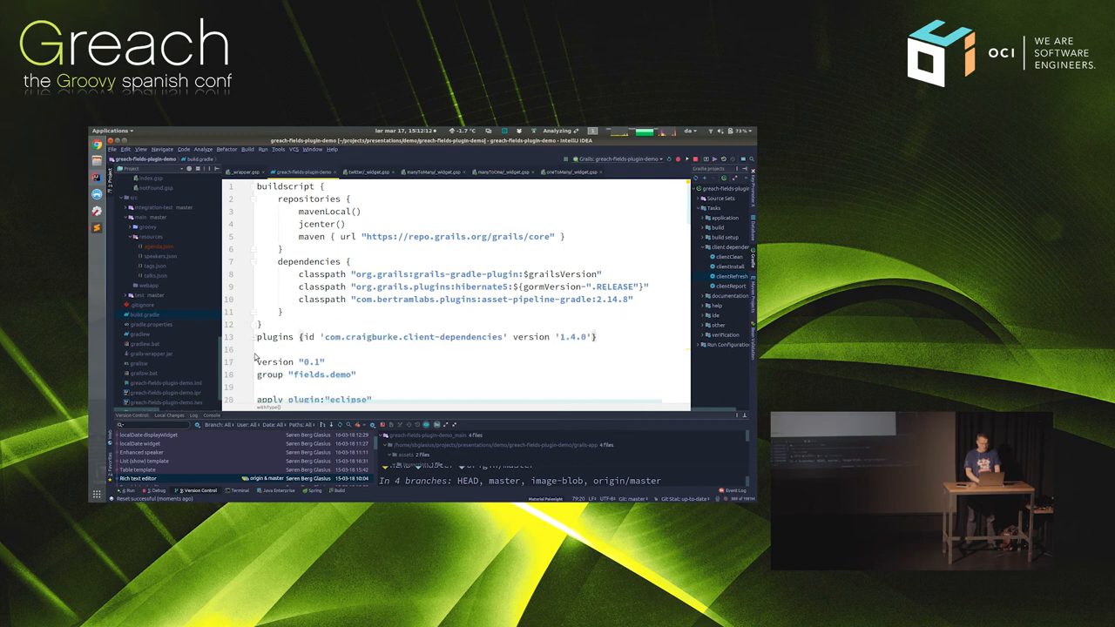
# Scroll build.gradle to clientDependencies and expand assets/vendor/summernote in the Project tree.
pyautogui.scroll(-3)
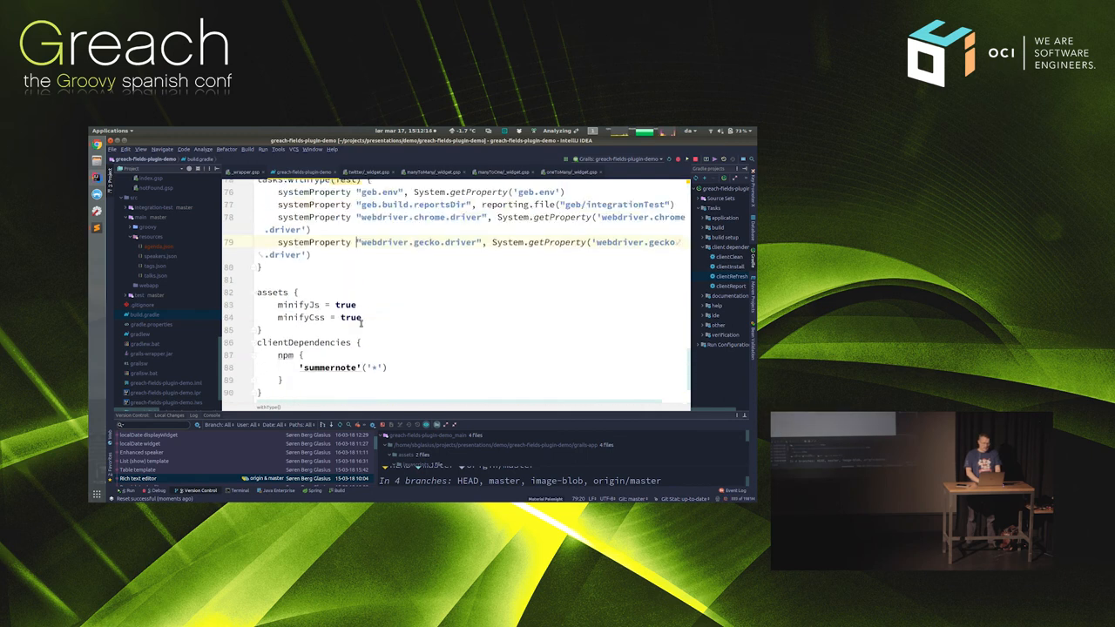
pyautogui.scroll(-3)
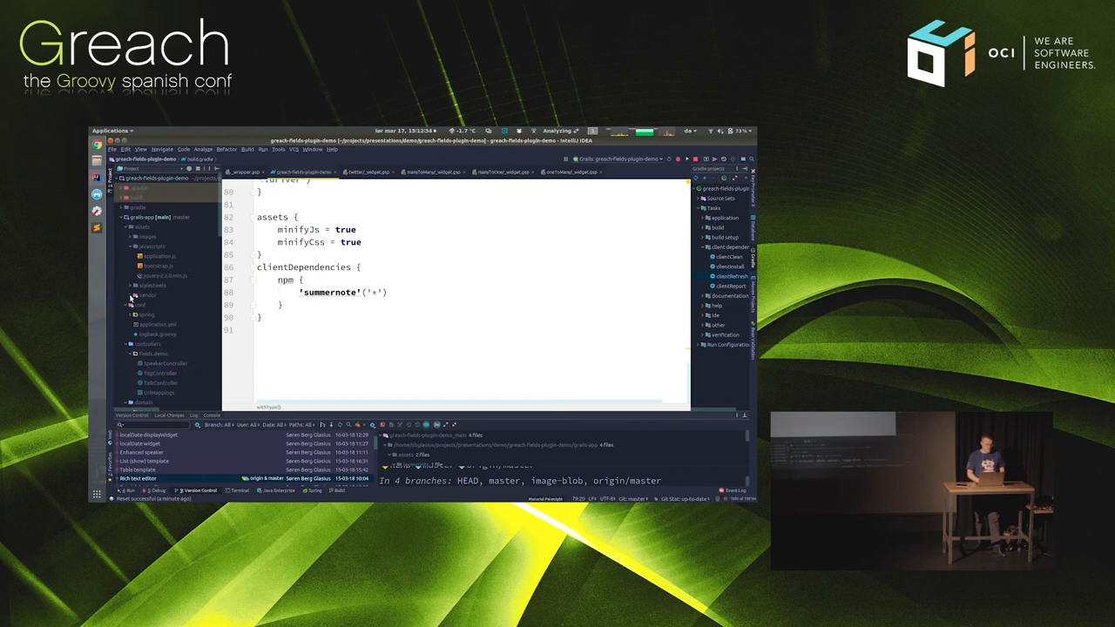
pyautogui.click(138, 324)
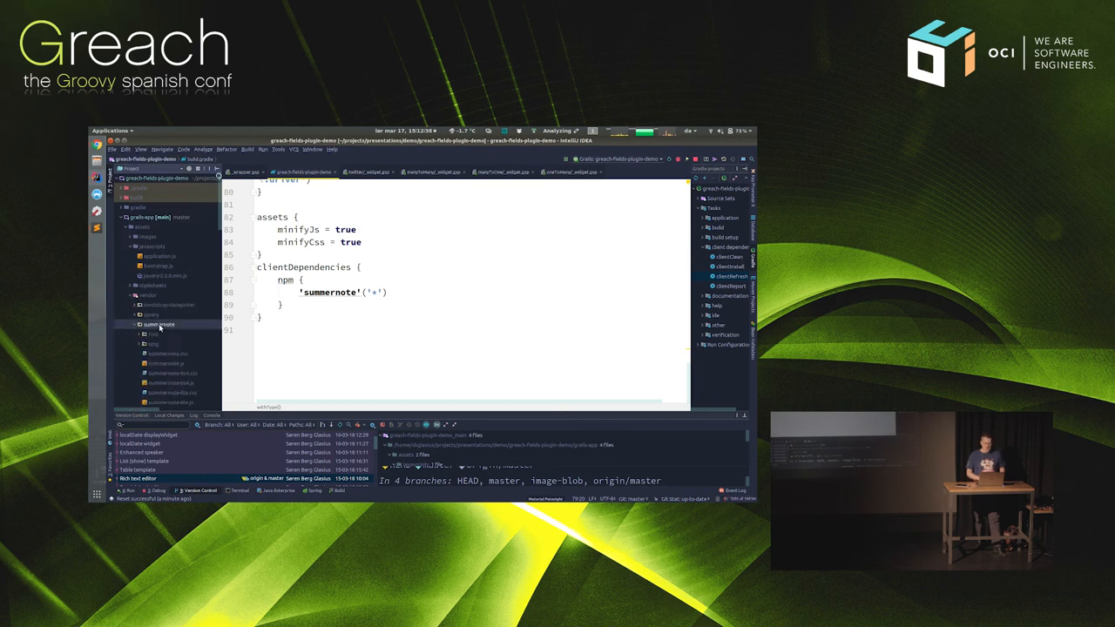
pyautogui.click(159, 324)
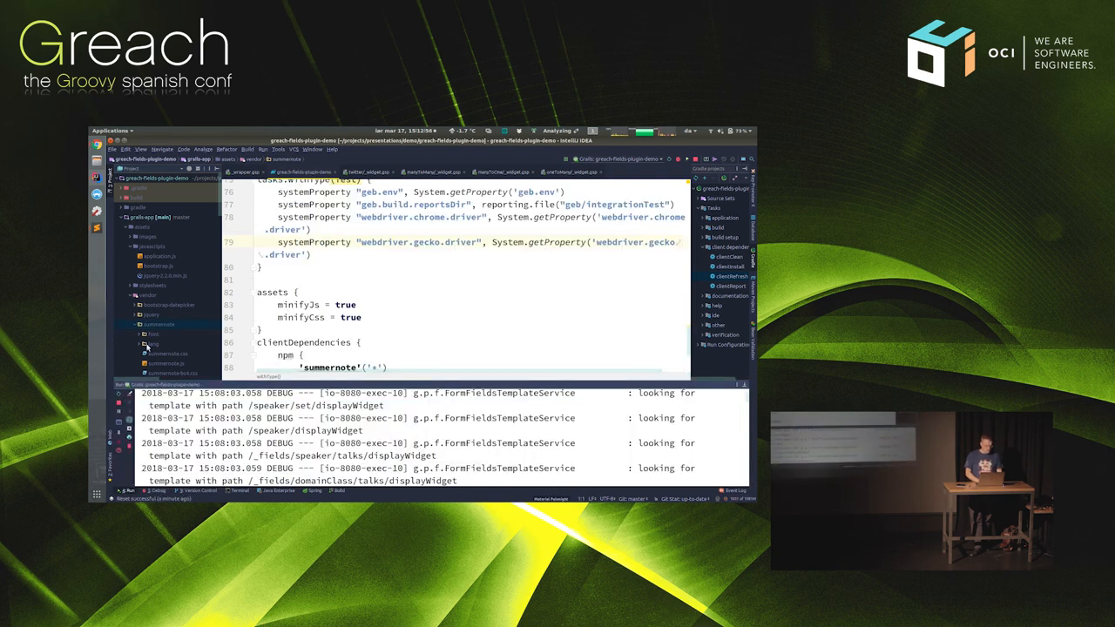
# Hard-reset the current branch to the 'Pre rich text editor' commit in the Log.
pyautogui.click(135, 294)
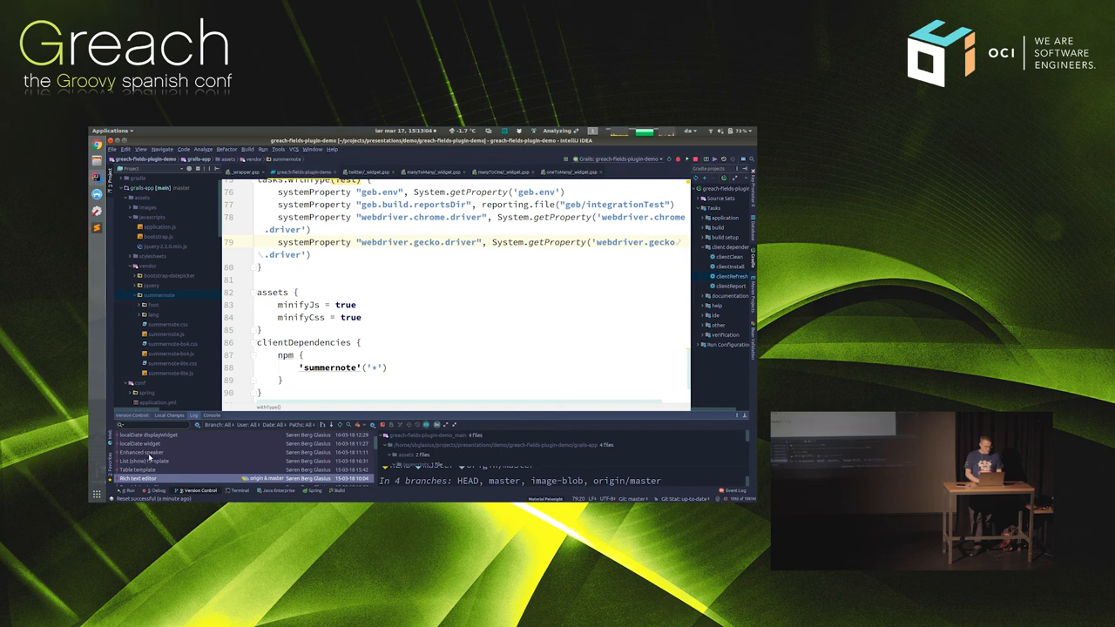
pyautogui.rightClick(140, 452)
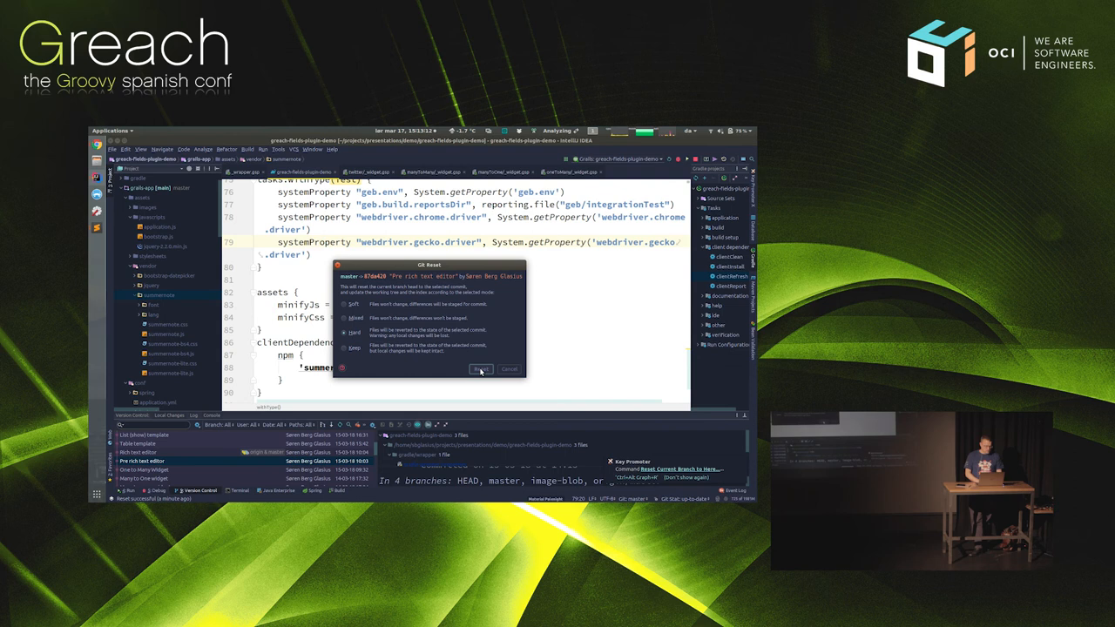
pyautogui.click(480, 368)
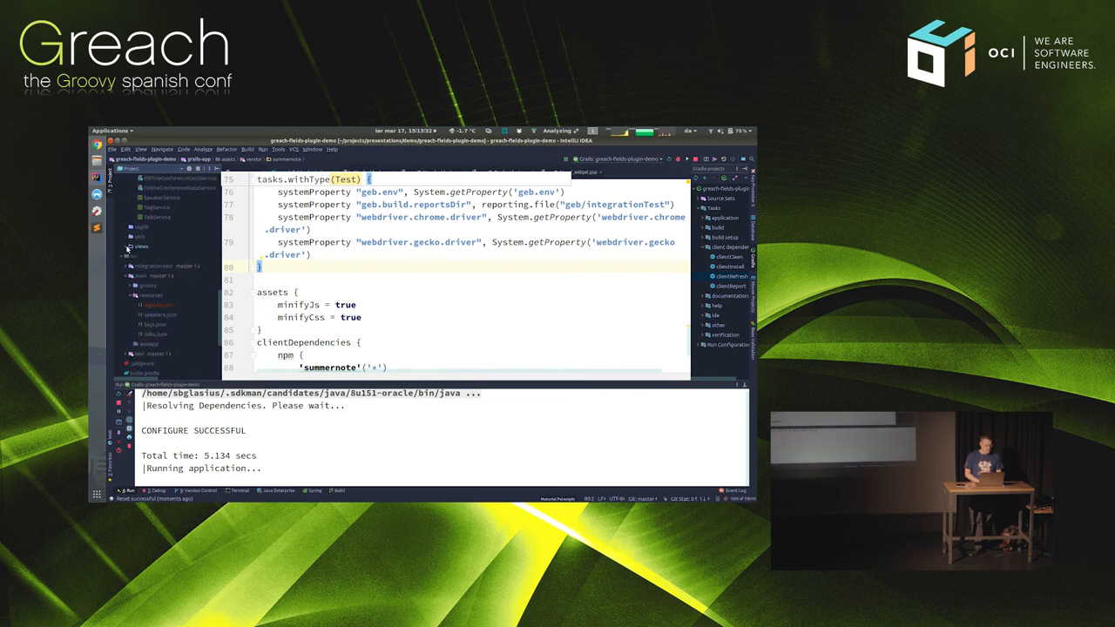
# Expand views and hard-reset the branch to the 'List (show) template' commit.
pyautogui.click(132, 246)
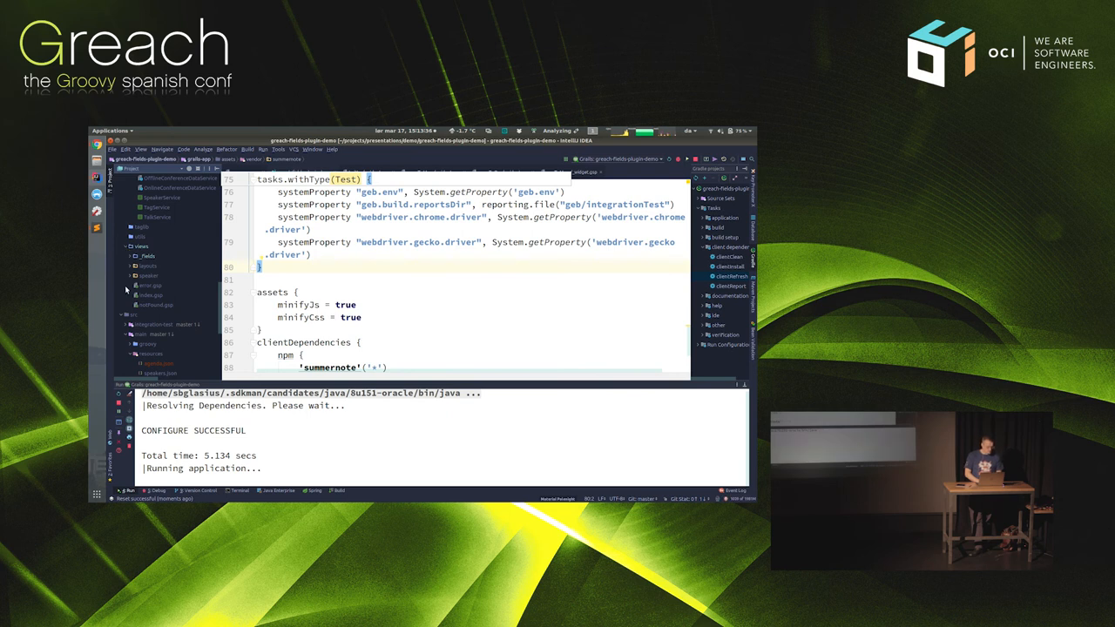
pyautogui.click(131, 489)
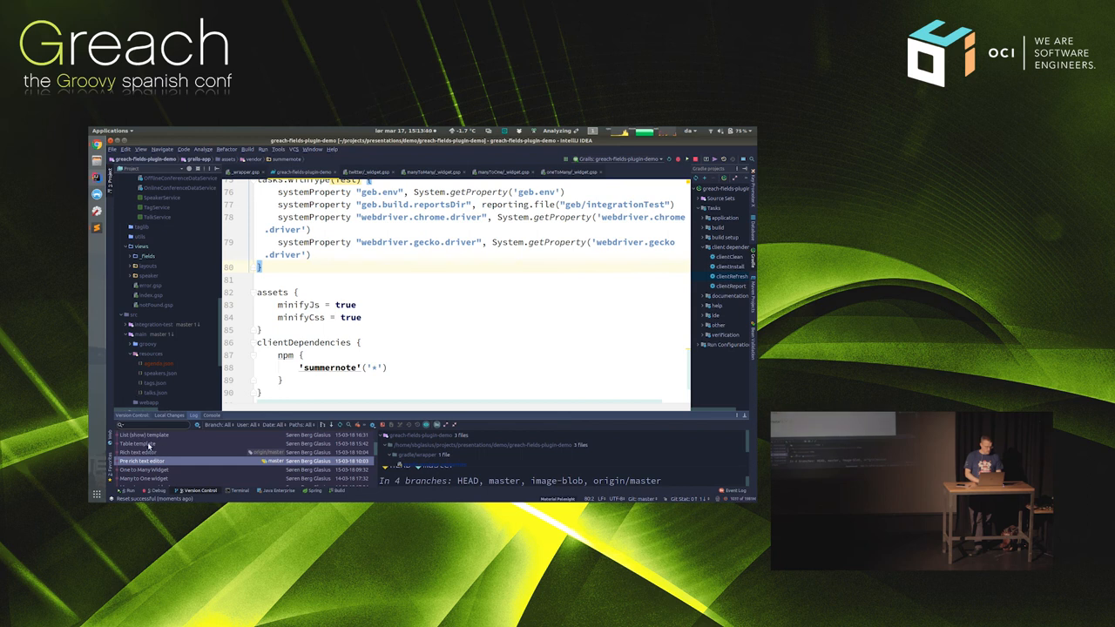
pyautogui.rightClick(142, 460)
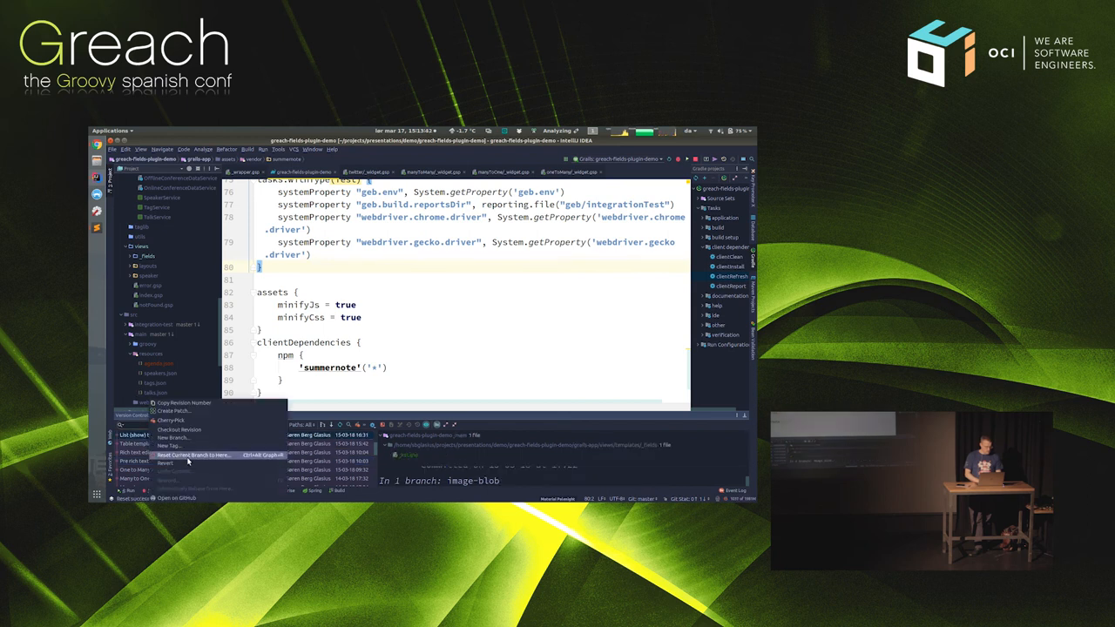
pyautogui.click(192, 454)
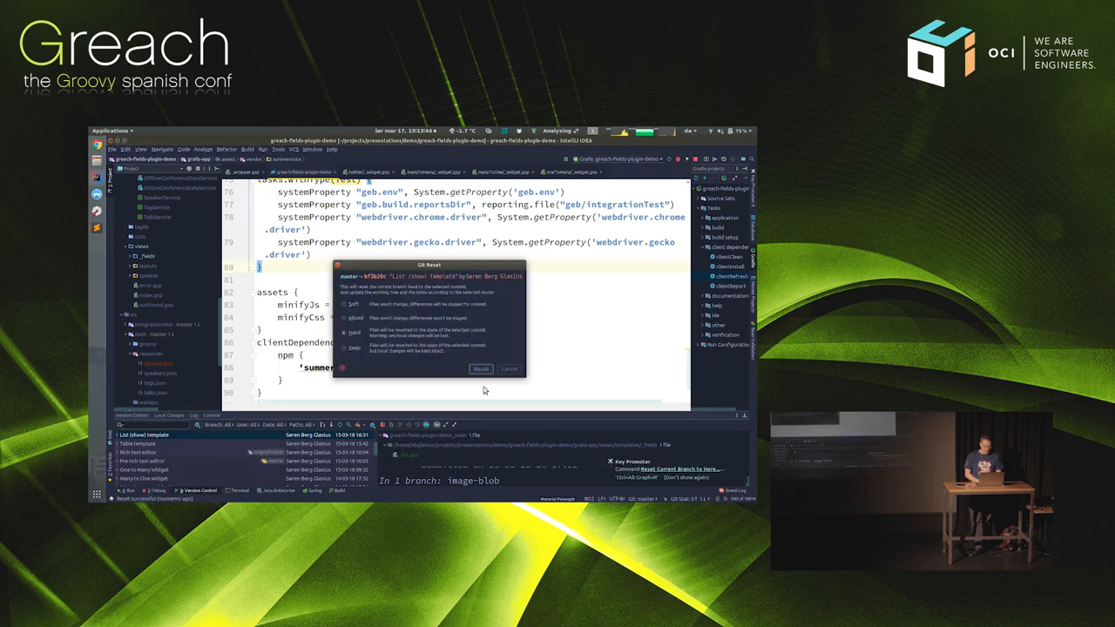
pyautogui.click(481, 368)
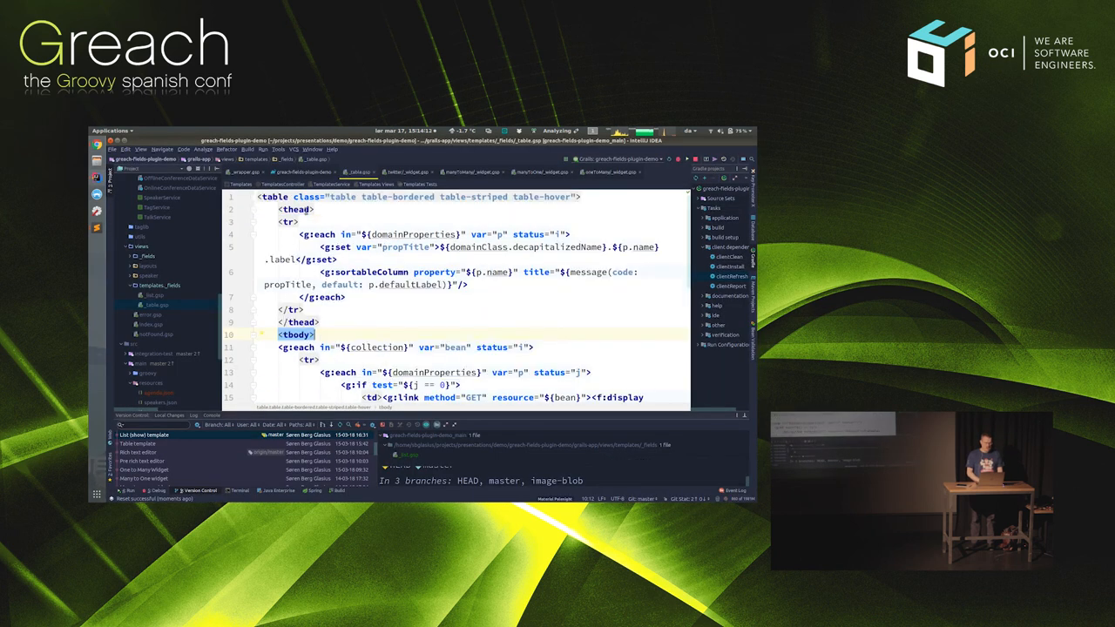
# Select the Bootstrap-classed table line in _table.gsp, then bring up Chrome's Talk List page.
pyautogui.click(613, 200)
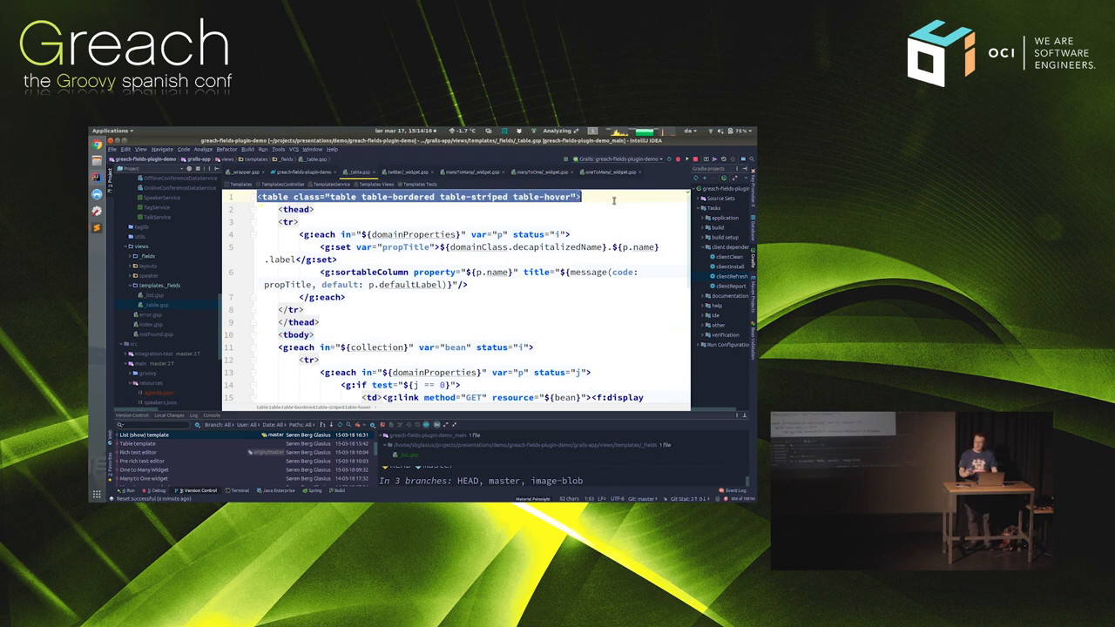
pyautogui.press('alt+tab')
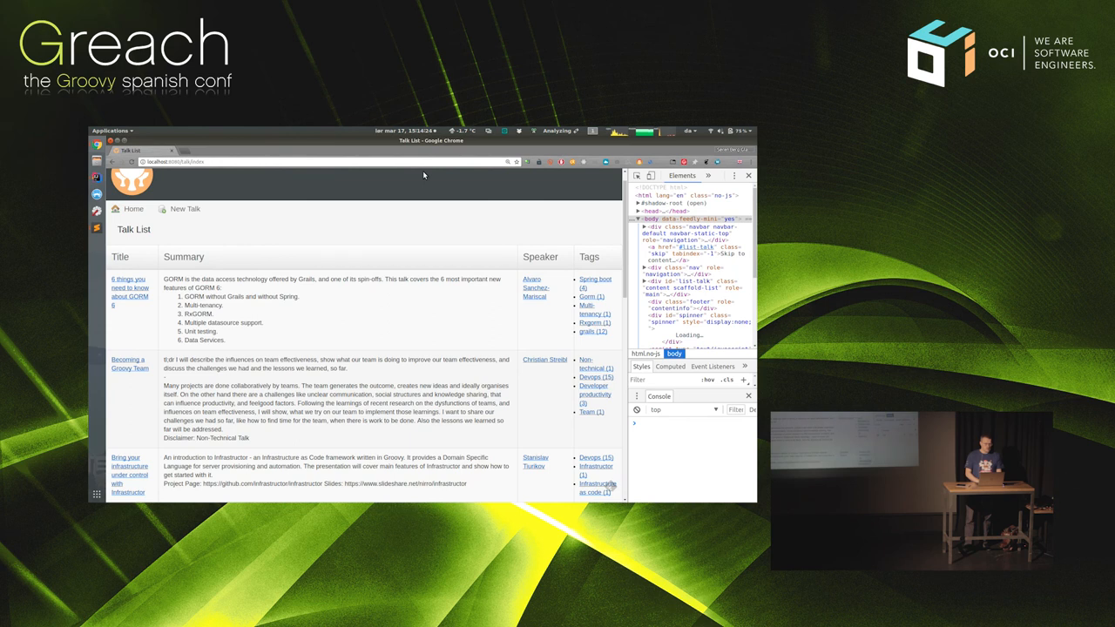
# Show Bootstrap's CSS Forms documentation with the class="form-control" example.
pyautogui.click(274, 151)
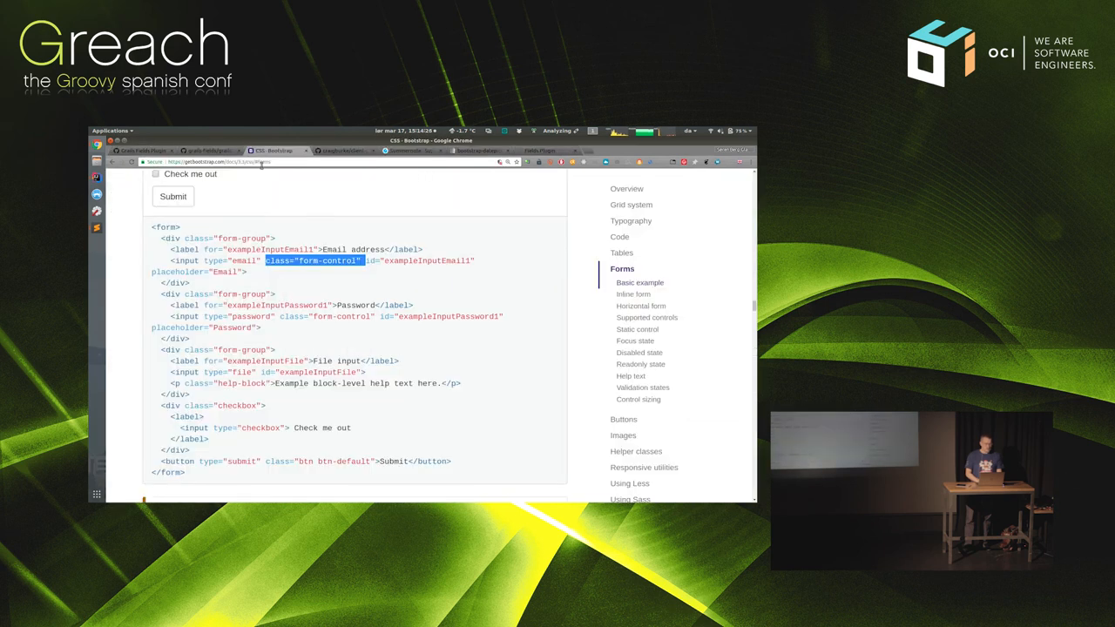
pyautogui.click(209, 151)
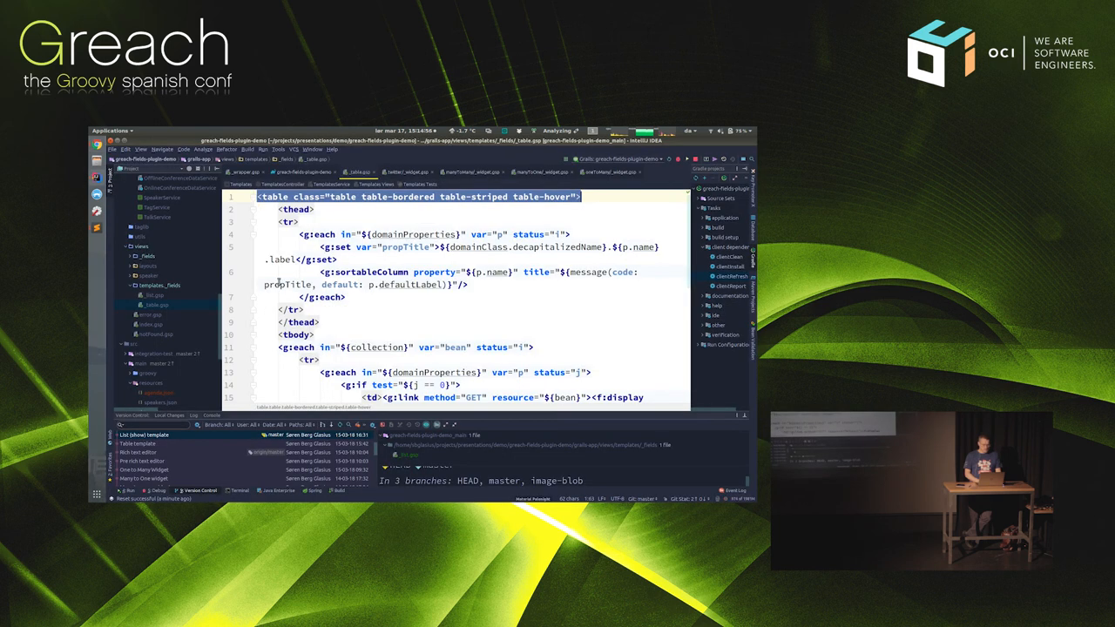
# Scroll down through _table.gsp's header and body loops.
pyautogui.scroll(-3)
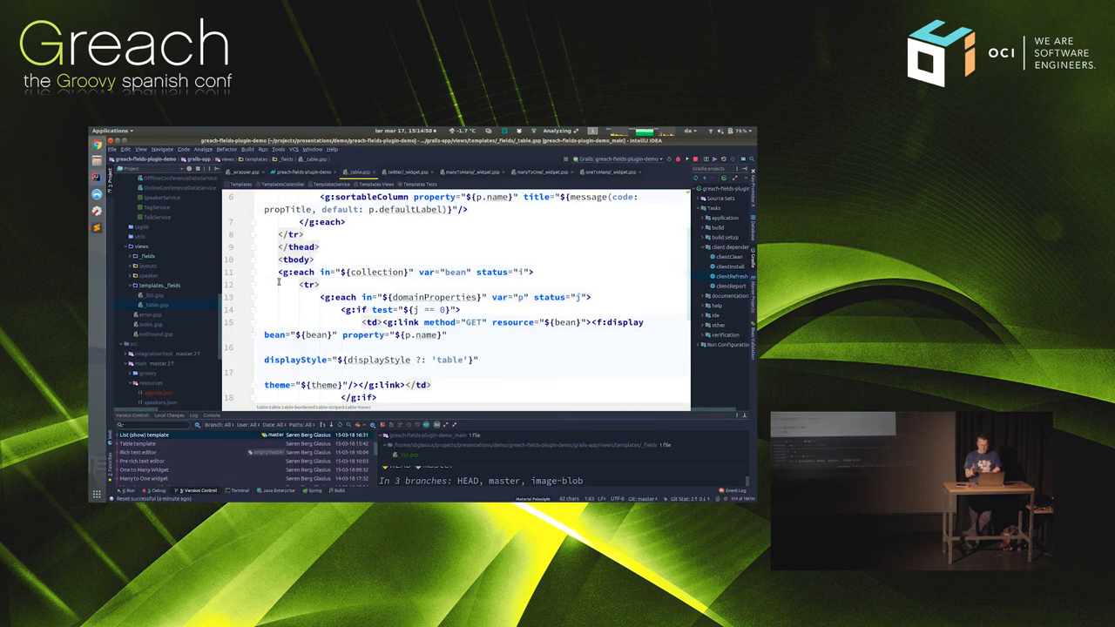
pyautogui.scroll(-3)
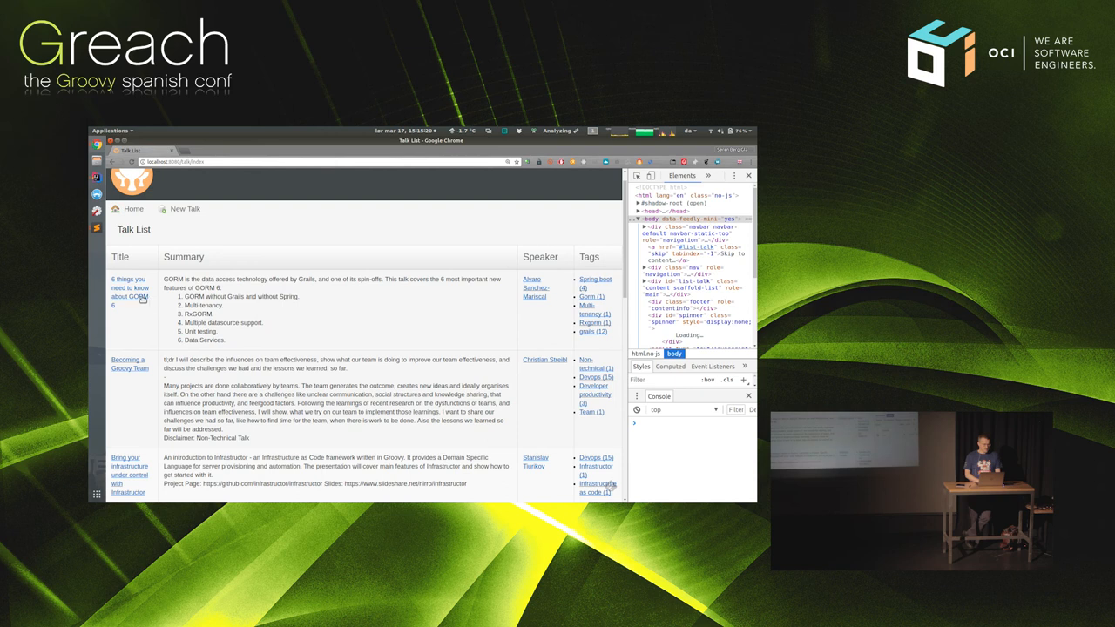
# Open the '6 things you need to know about GORM 6' talk and its Edit Talk form.
pyautogui.click(129, 292)
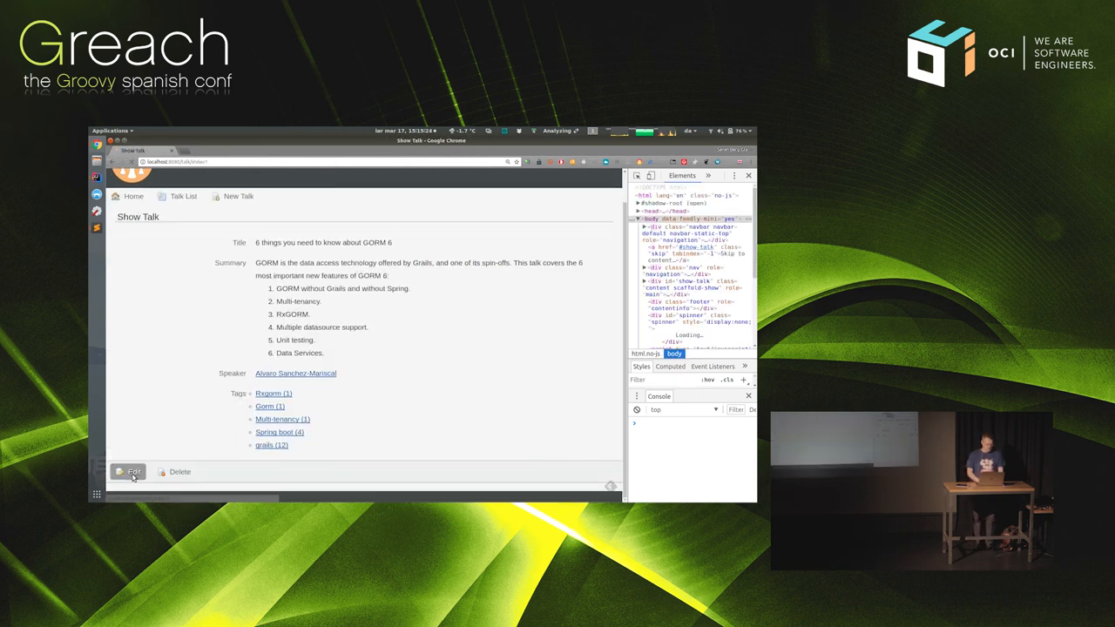
pyautogui.click(133, 471)
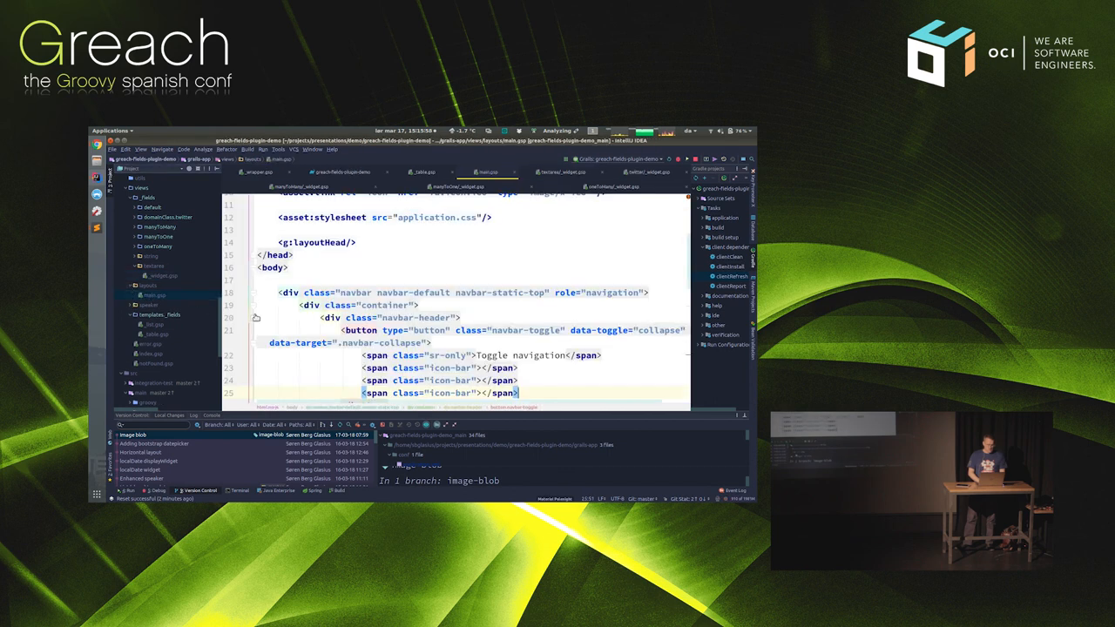
pyautogui.scroll(-3)
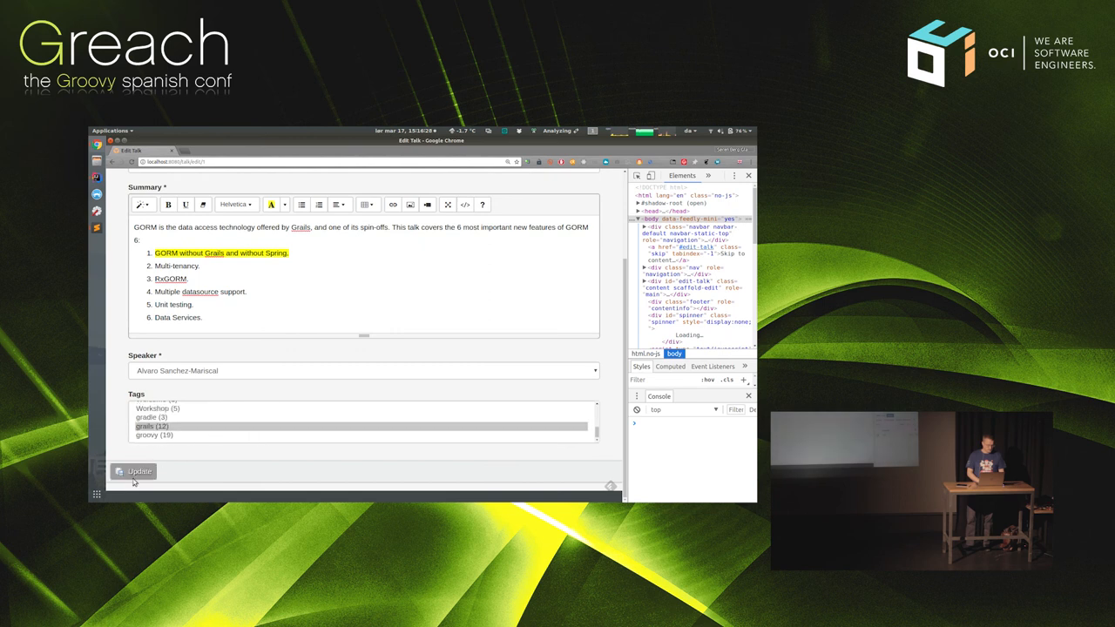
# Update the GORM 6 talk, saving its rich-text formatted summary.
pyautogui.click(135, 471)
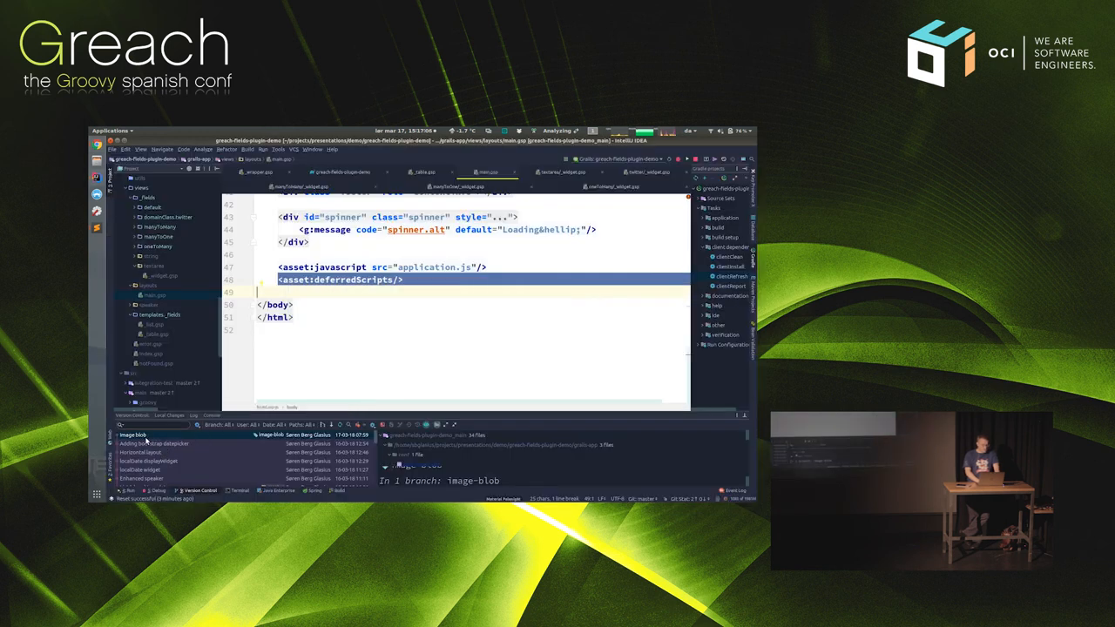
# Hard-reset the branch to 'Adding bootstrap datepicker', then to the 'Horizontal layout' commit.
pyautogui.click(174, 443)
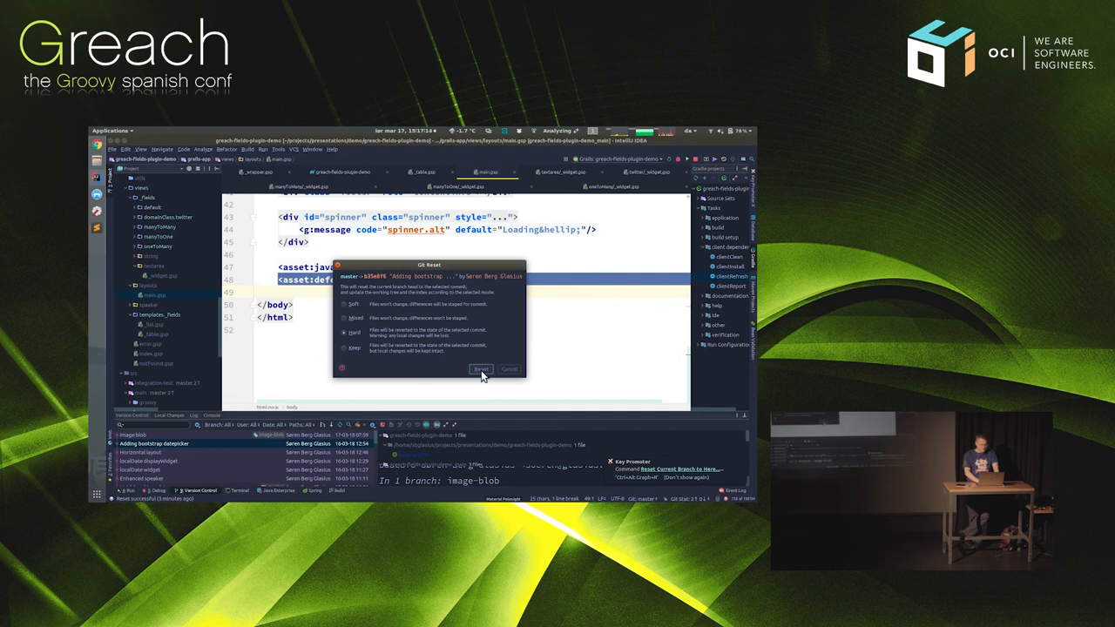
pyautogui.click(480, 369)
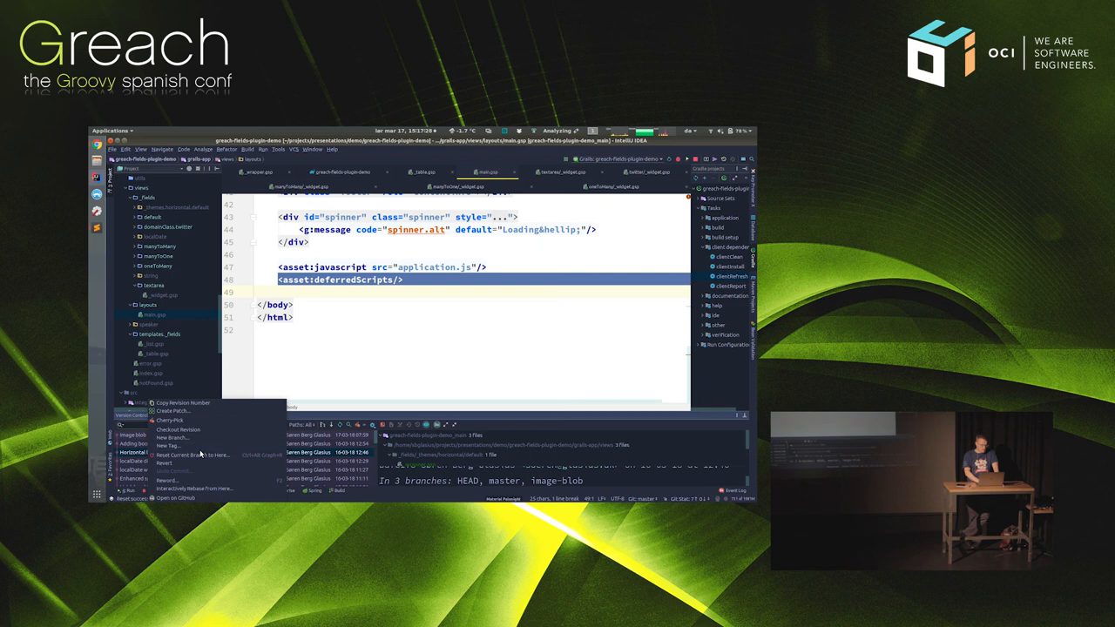
pyautogui.click(193, 454)
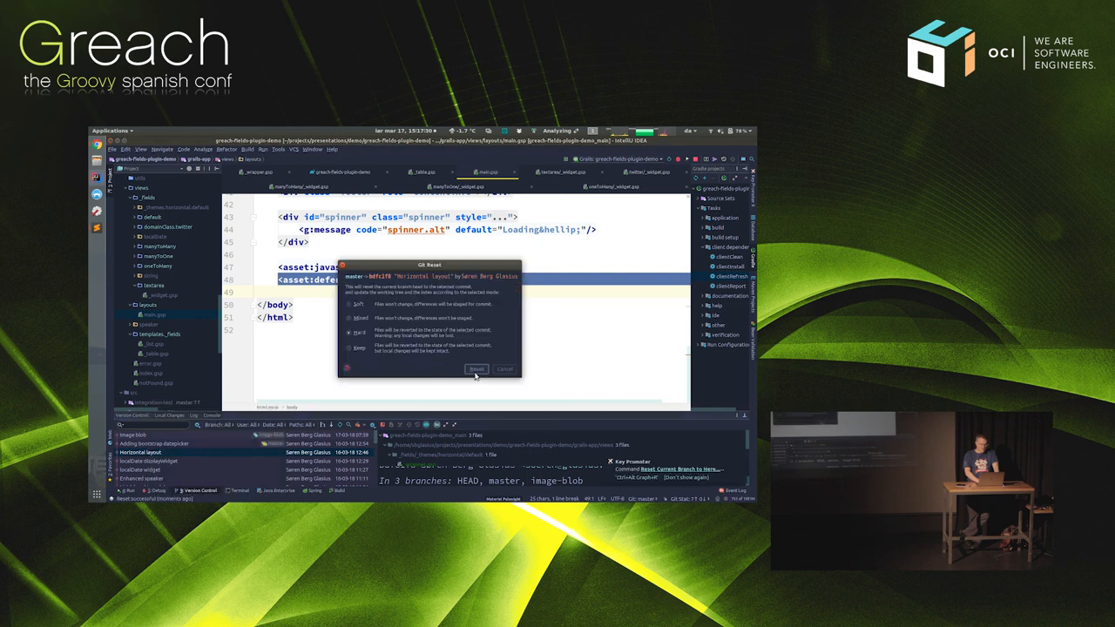
pyautogui.click(476, 369)
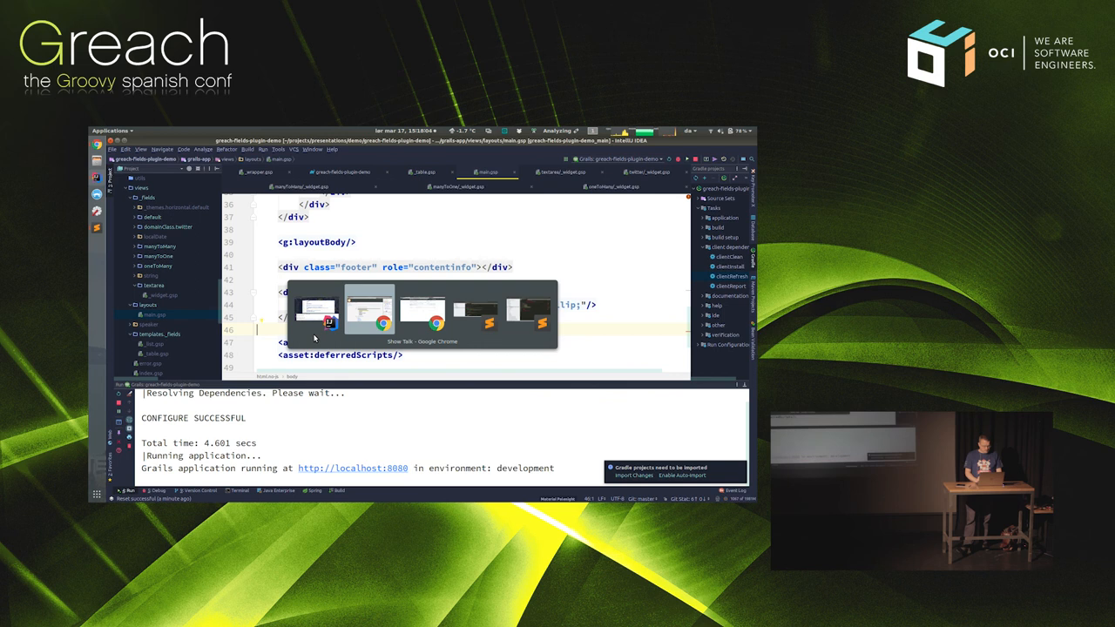
# From SpeakerController, open Alvaro Sanchez-Mariscal's Edit Speaker form with its rich-text bio.
pyautogui.click(369, 310)
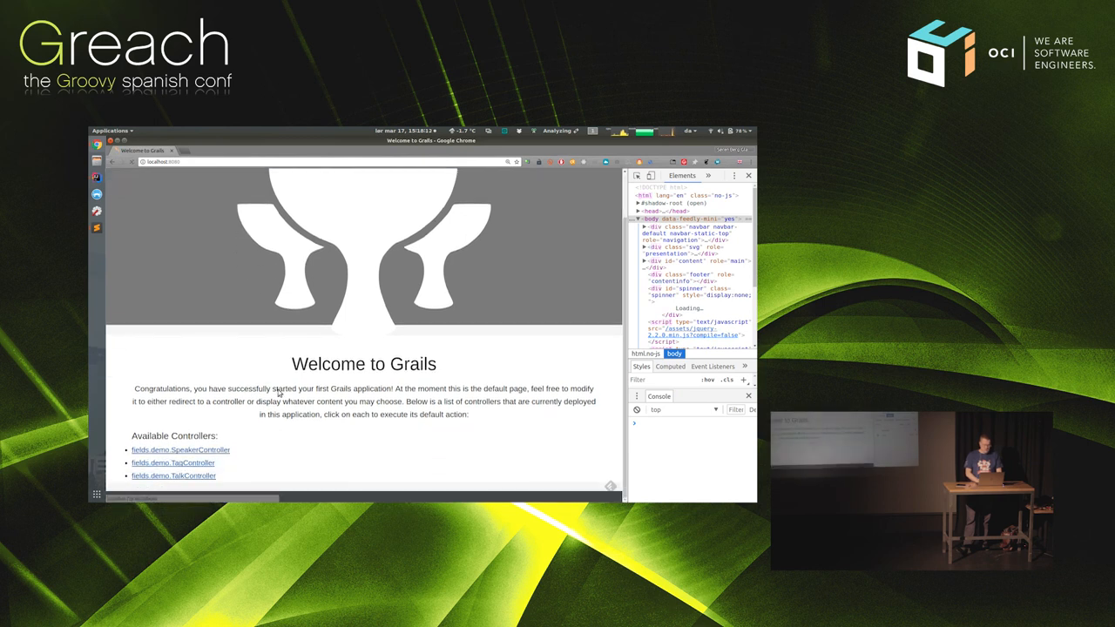
pyautogui.click(181, 449)
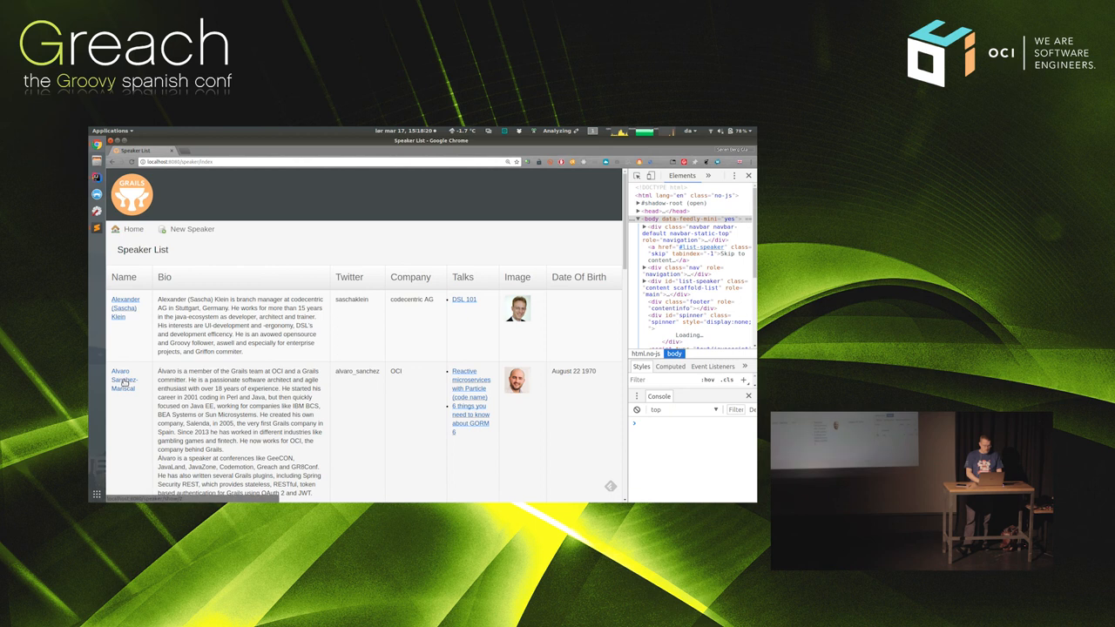
pyautogui.click(124, 378)
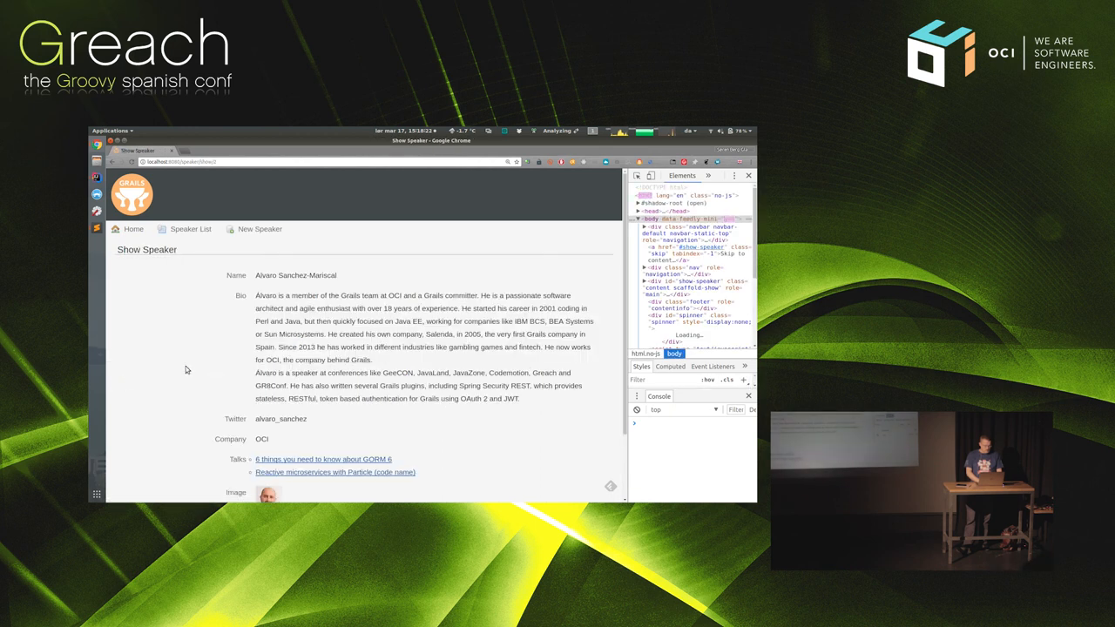
pyautogui.scroll(-3)
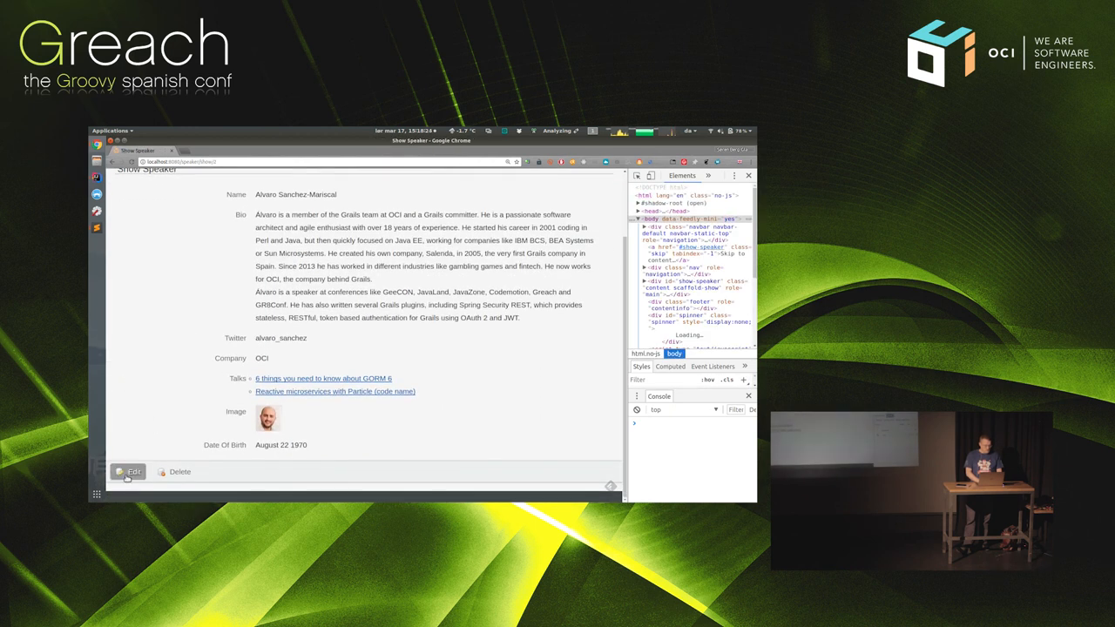
pyautogui.click(133, 471)
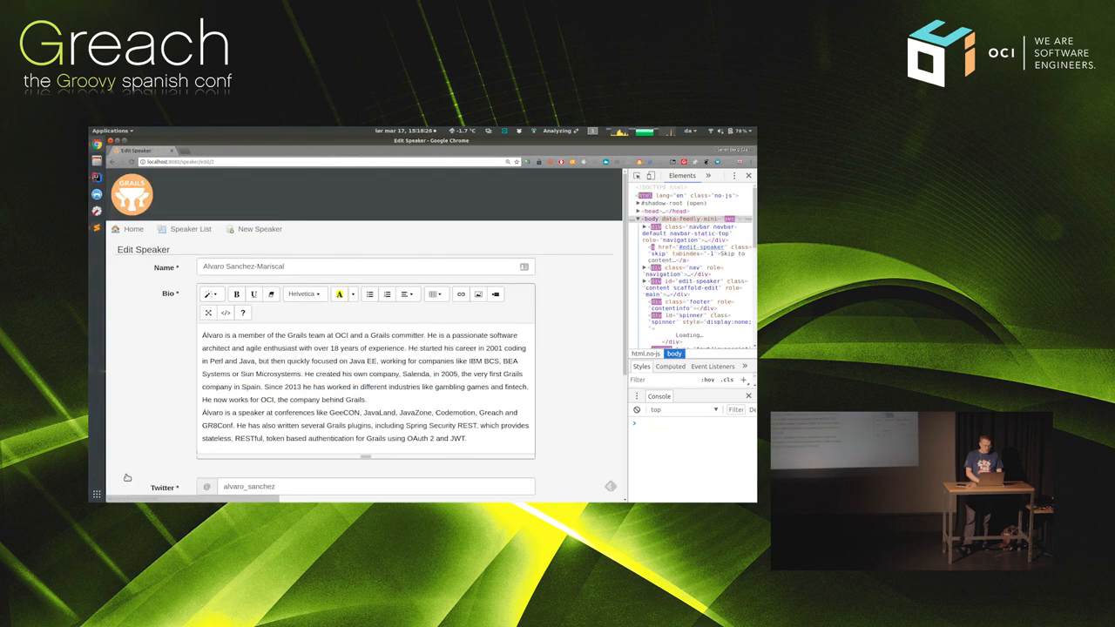
pyautogui.scroll(-3)
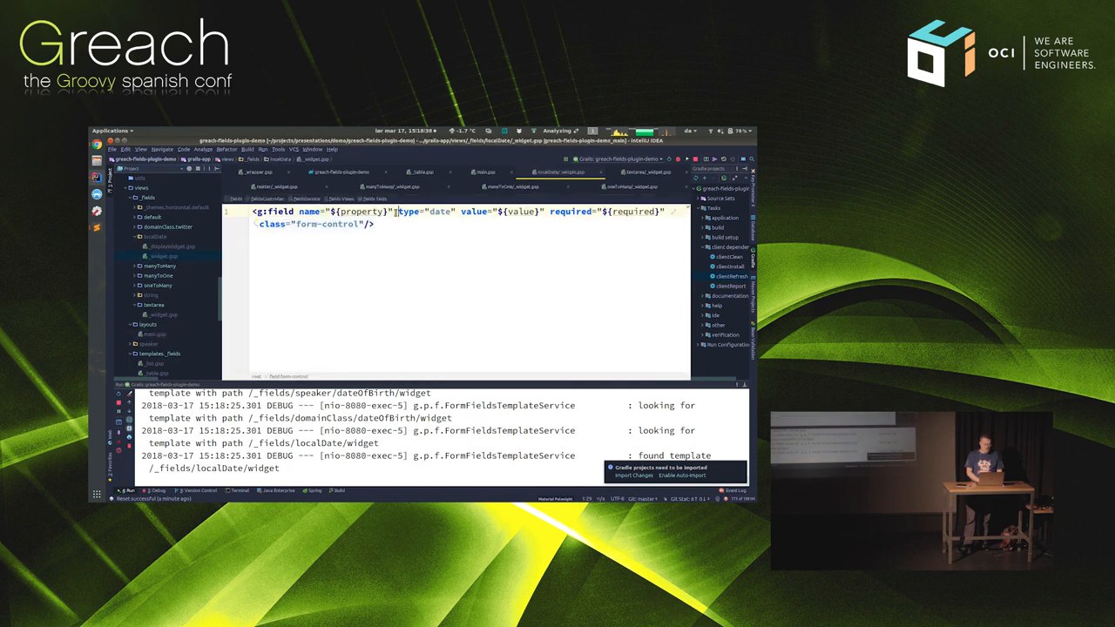
# Open views/_fields/localDate/_widget.gsp, the template rendering the date input.
pyautogui.doubleClick(426, 212)
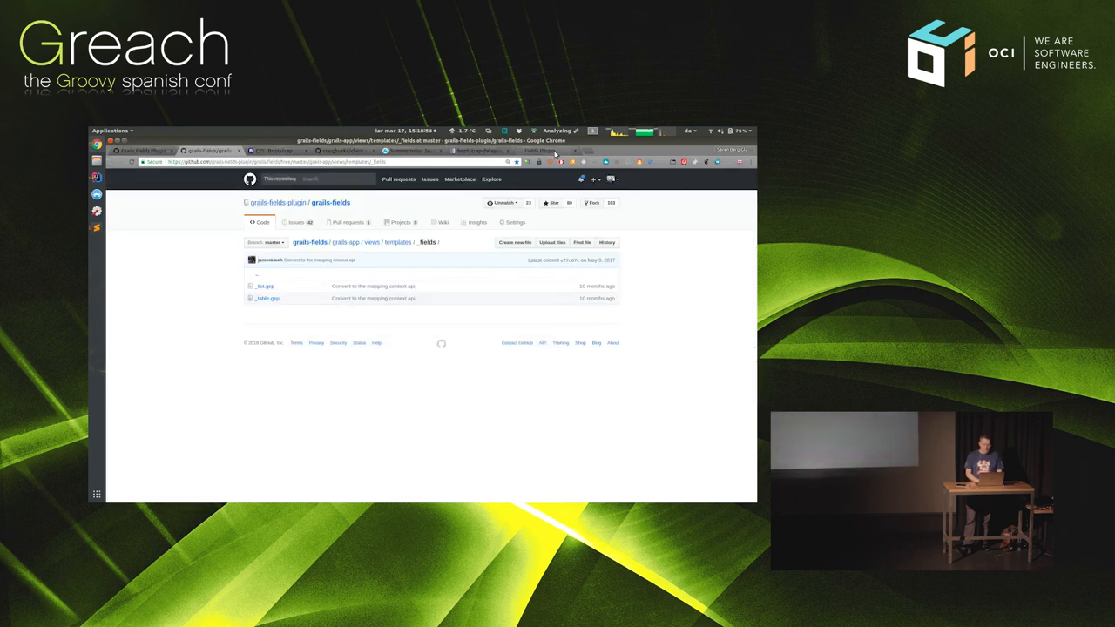
# Return to the reveal.js presentation tab, now at the I18N slide.
pyautogui.click(544, 150)
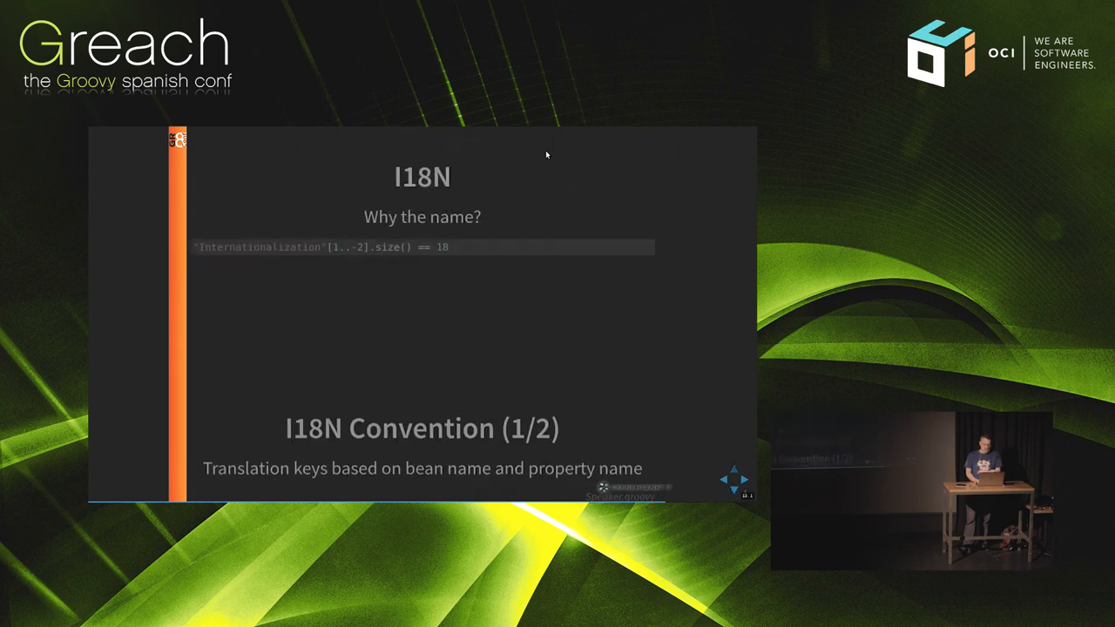
# Advance past the I18N Danish translation example, Summary and Questions slides to 'Thank You.'.
pyautogui.click(734, 469)
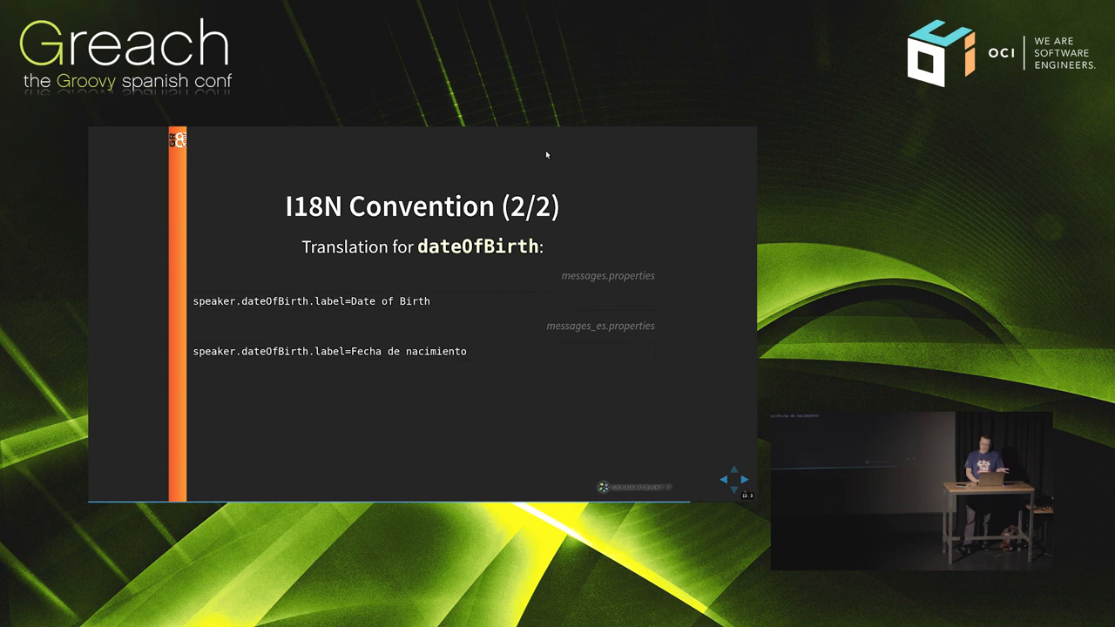
pyautogui.click(734, 479)
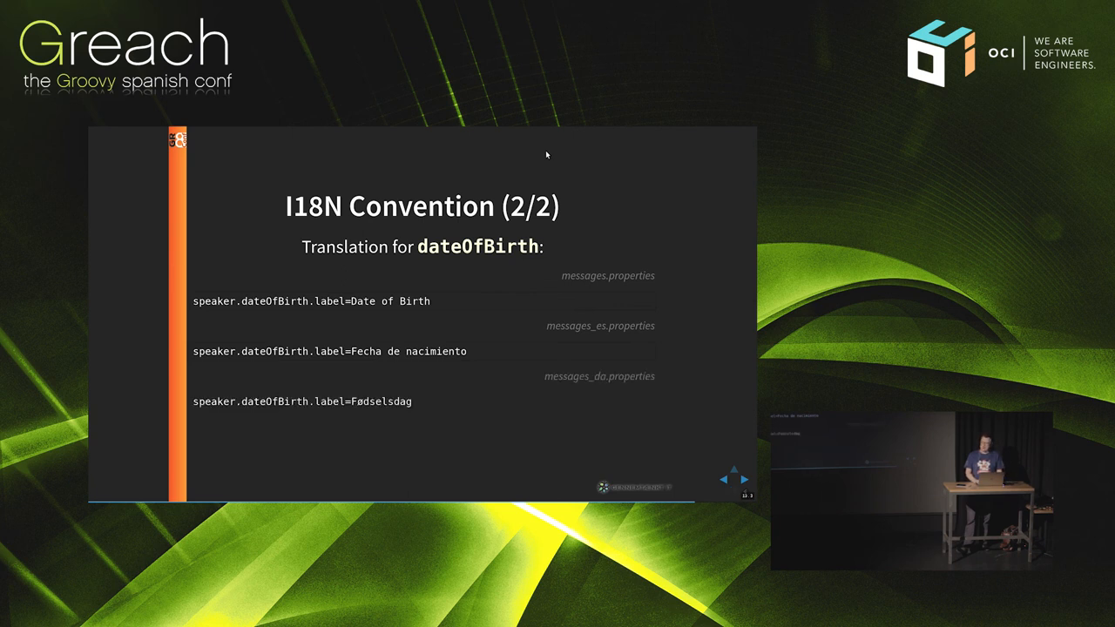
pyautogui.click(743, 479)
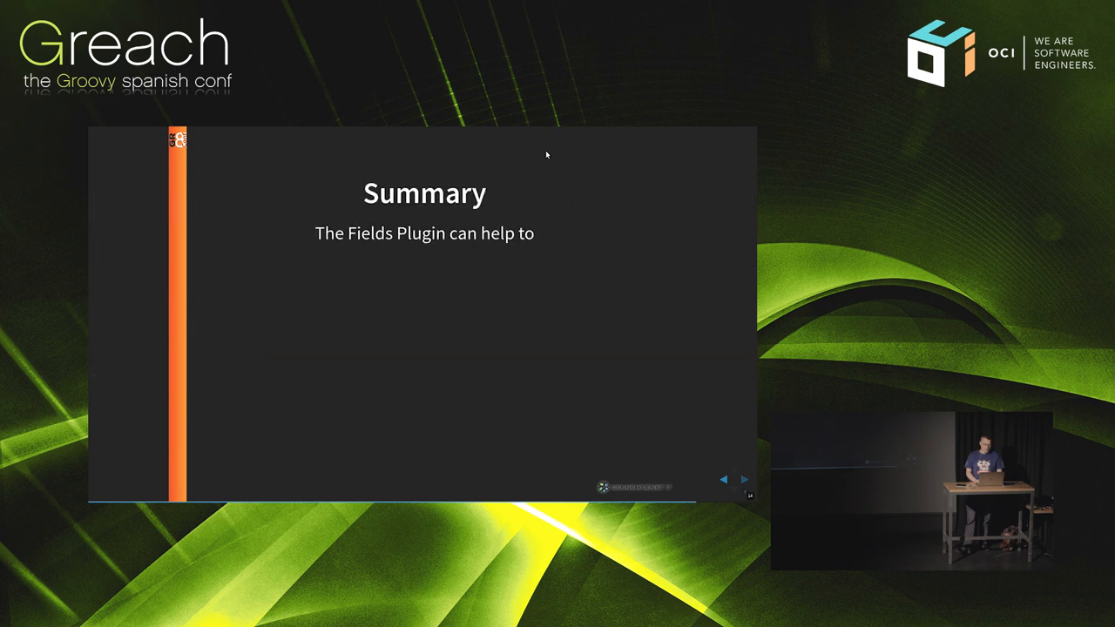
pyautogui.click(743, 479)
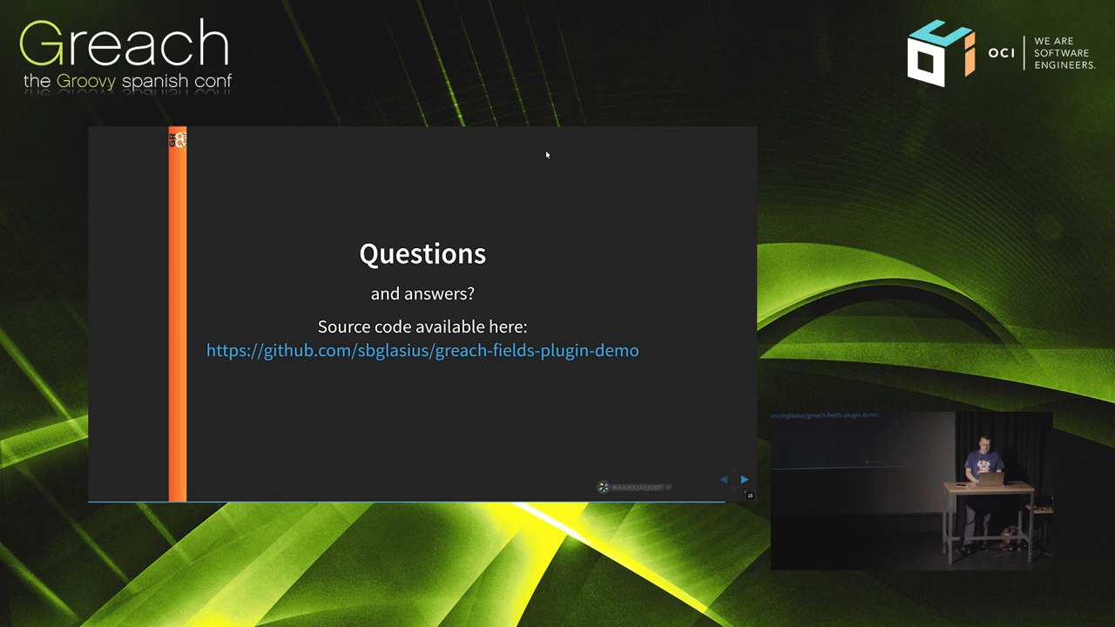
pyautogui.click(744, 479)
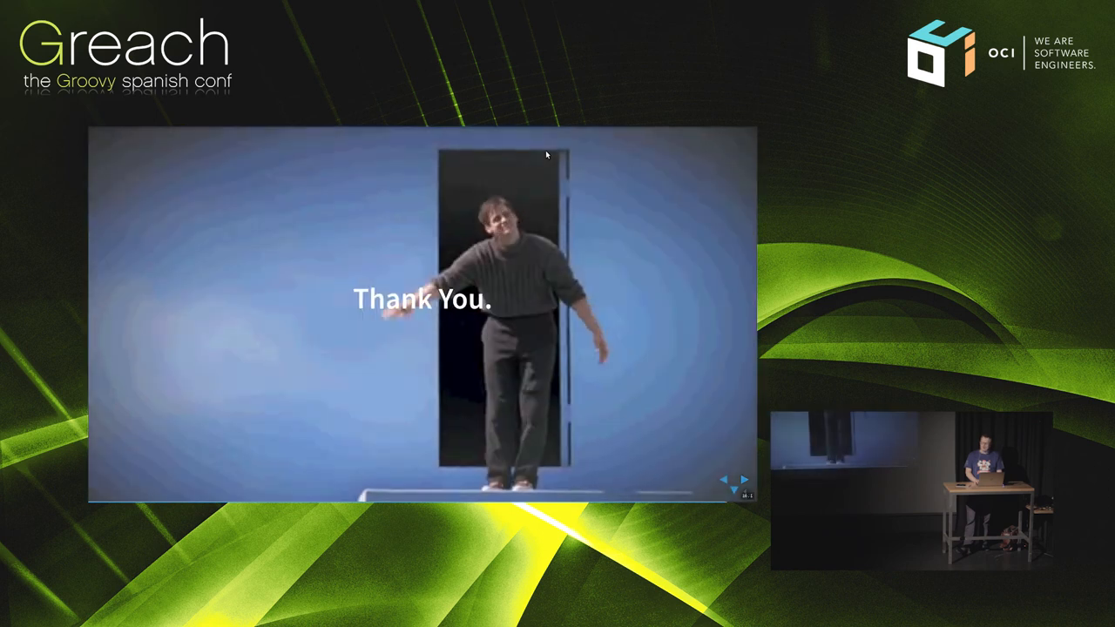